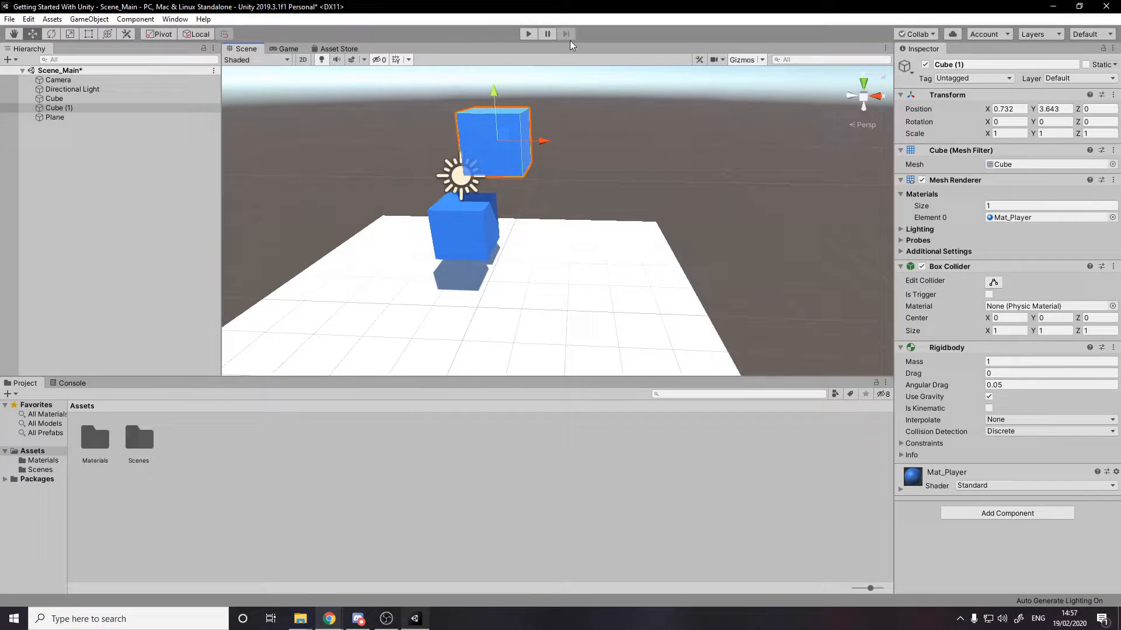
Run Scene_Main in play mode to preview the two cubes falling onto the plane
click(528, 34)
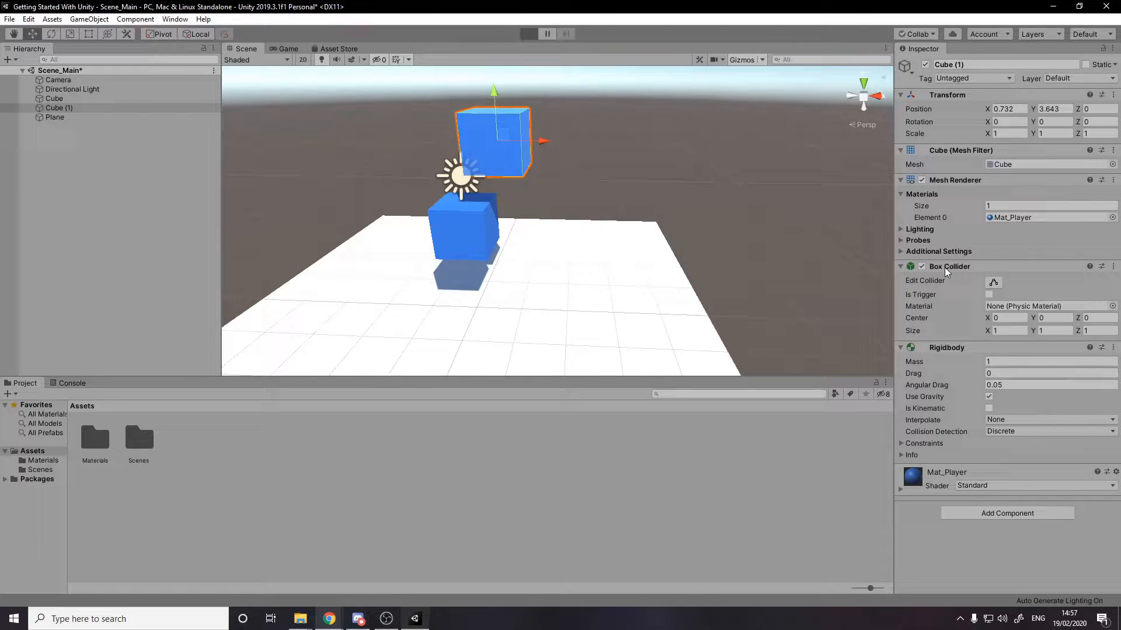
click(527, 34)
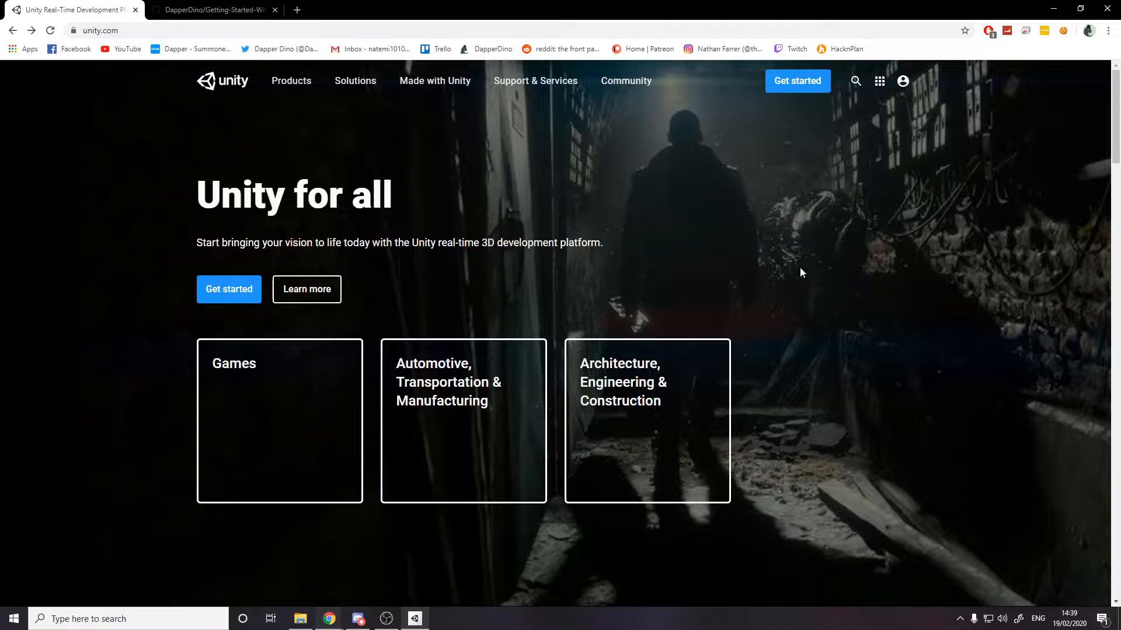
mouse_move(640, 117)
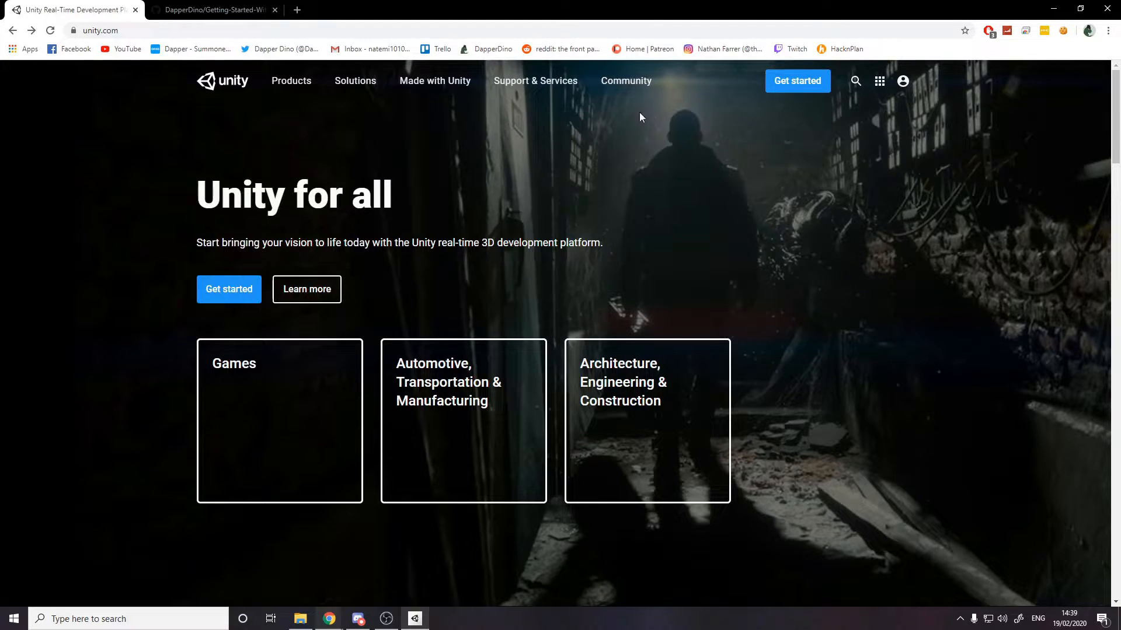
mouse_move(310, 167)
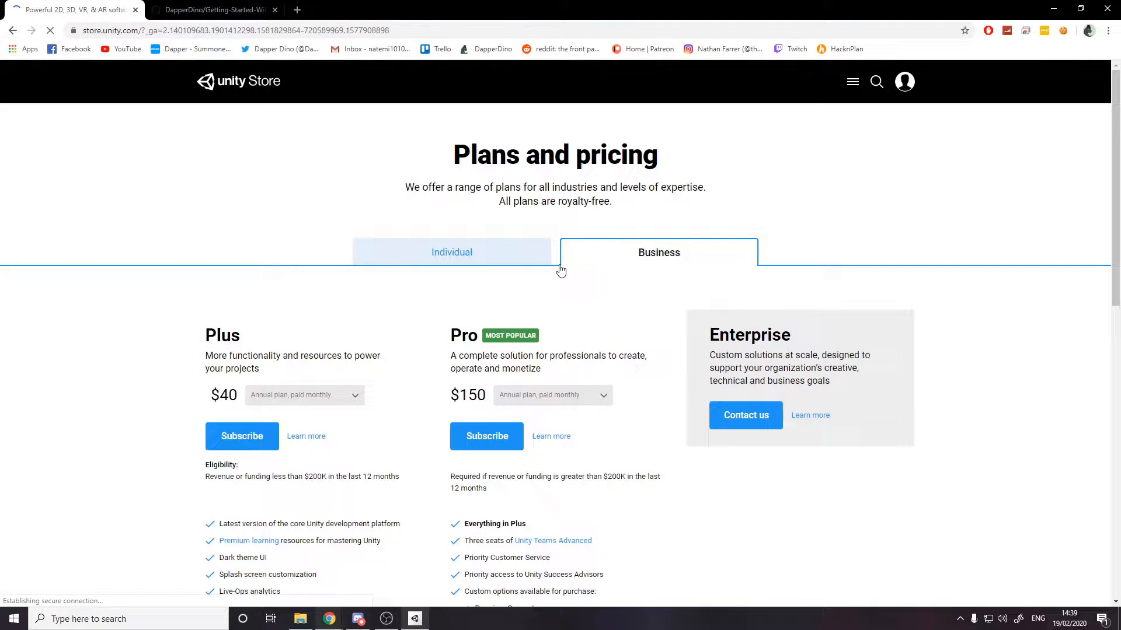
mouse_move(479, 252)
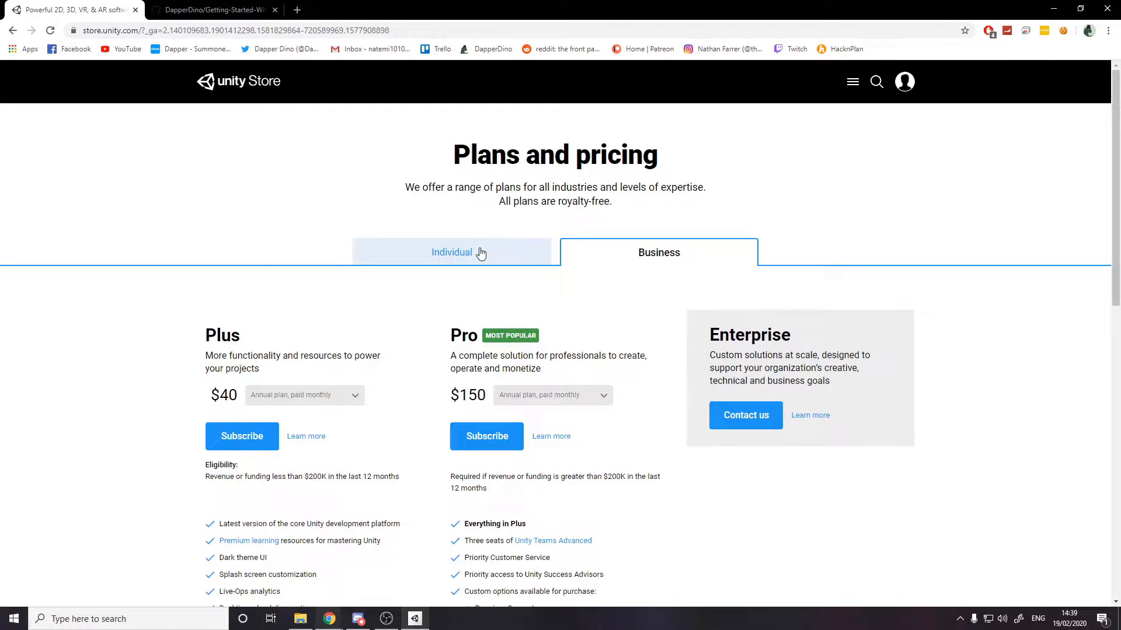
Choose the free Personal plan under the Individual plans on the Unity Store
click(452, 252)
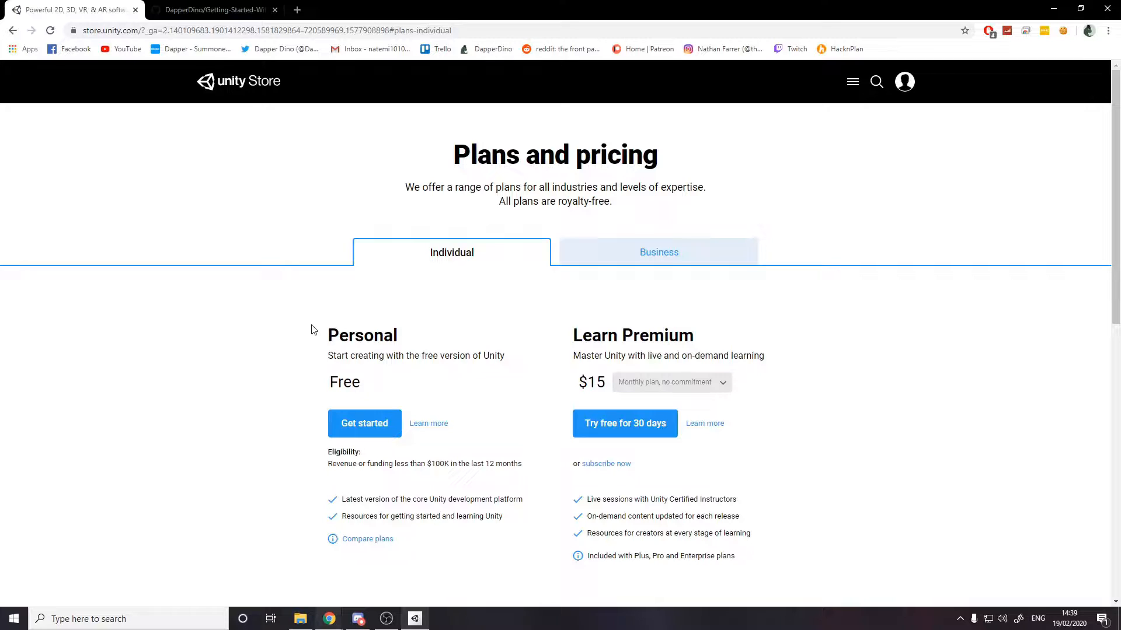
click(364, 422)
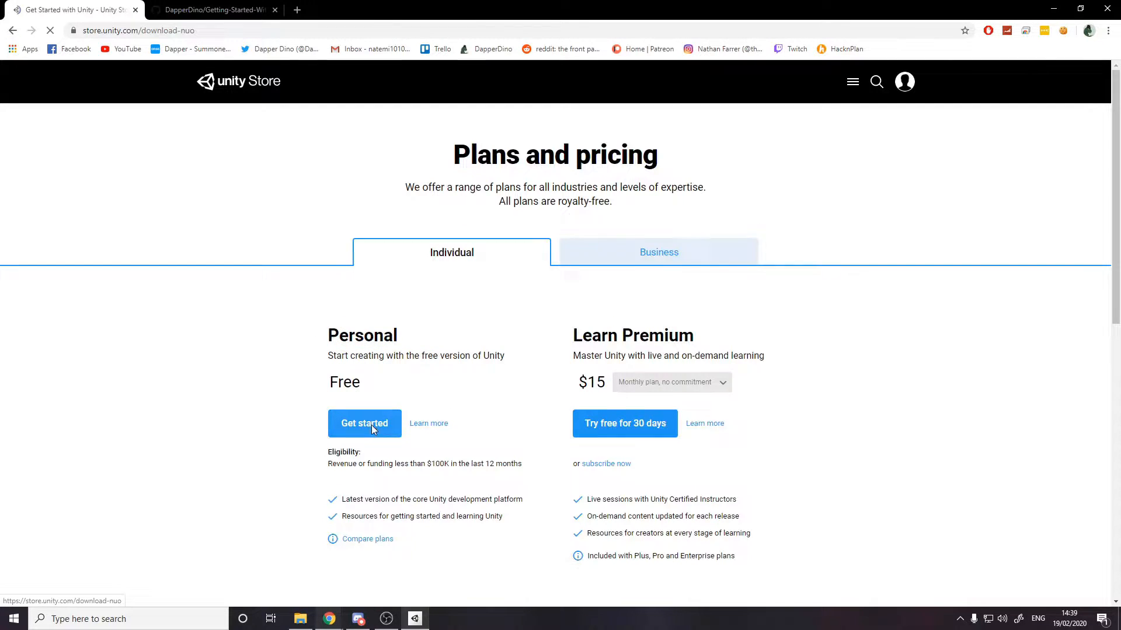
click(365, 422)
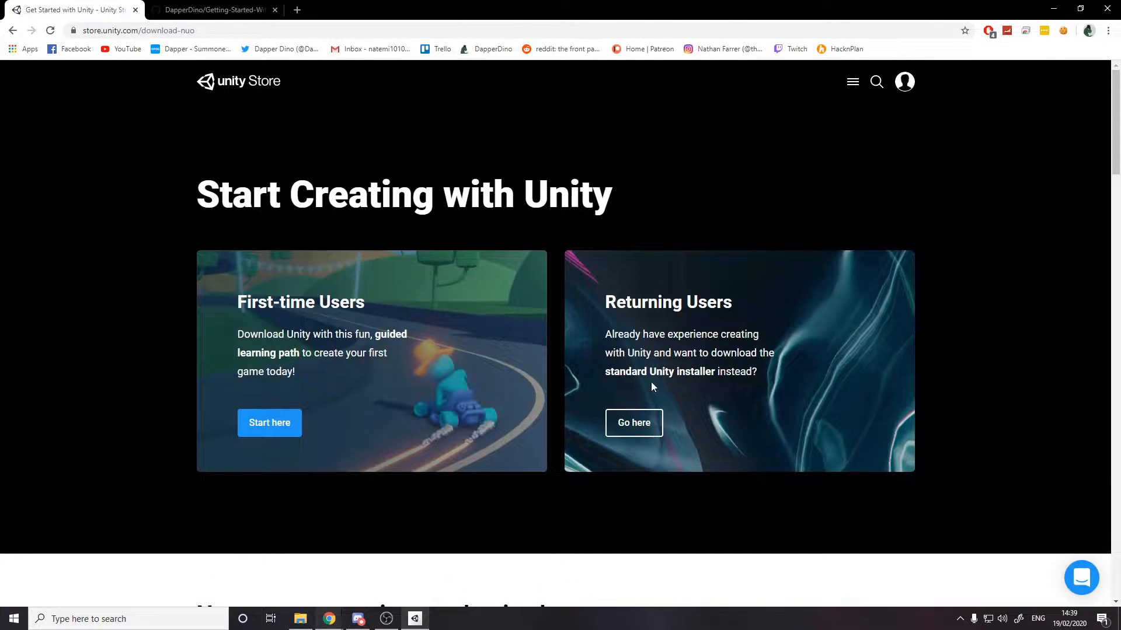
mouse_move(653, 406)
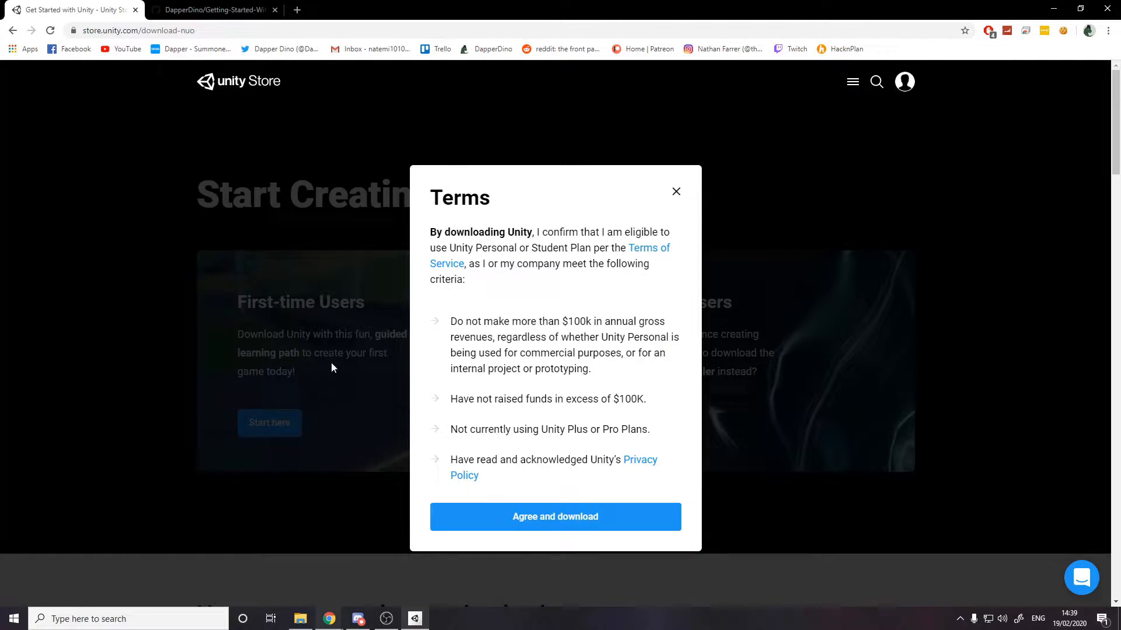
mouse_move(491, 458)
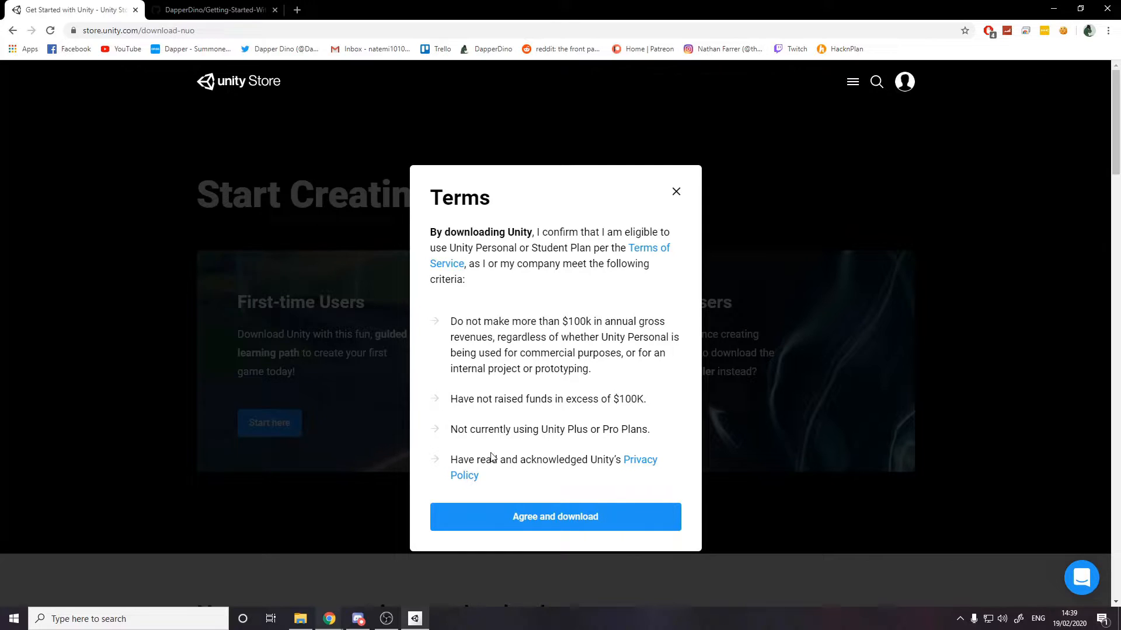
Agree to the terms and download the Unity Hub installer UnityHubSetup.exe
click(554, 517)
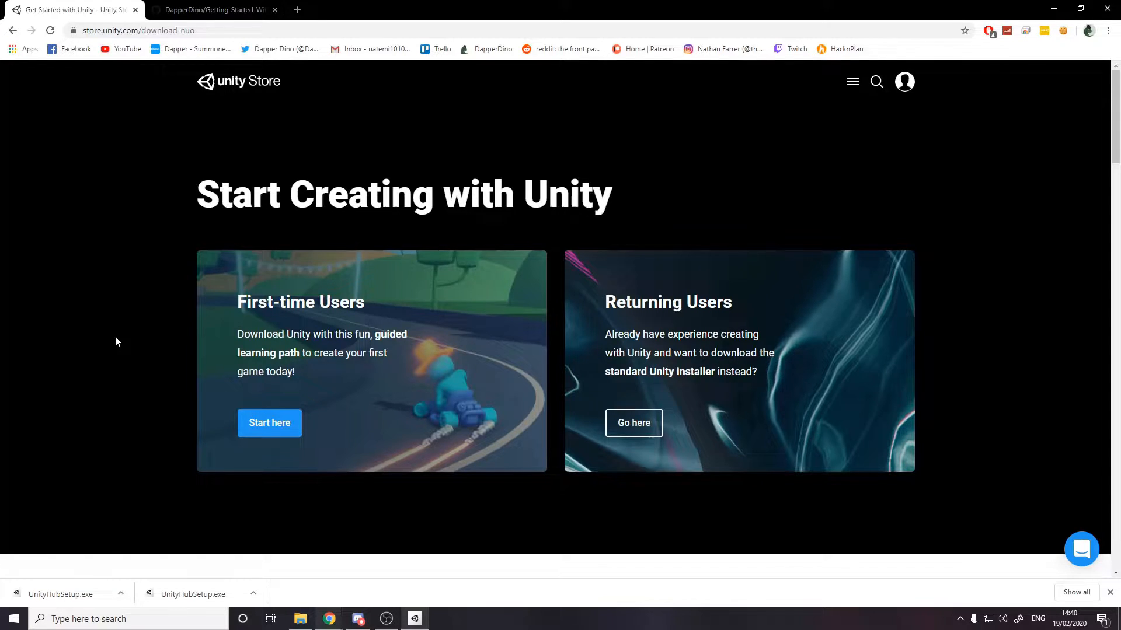
mouse_move(68, 594)
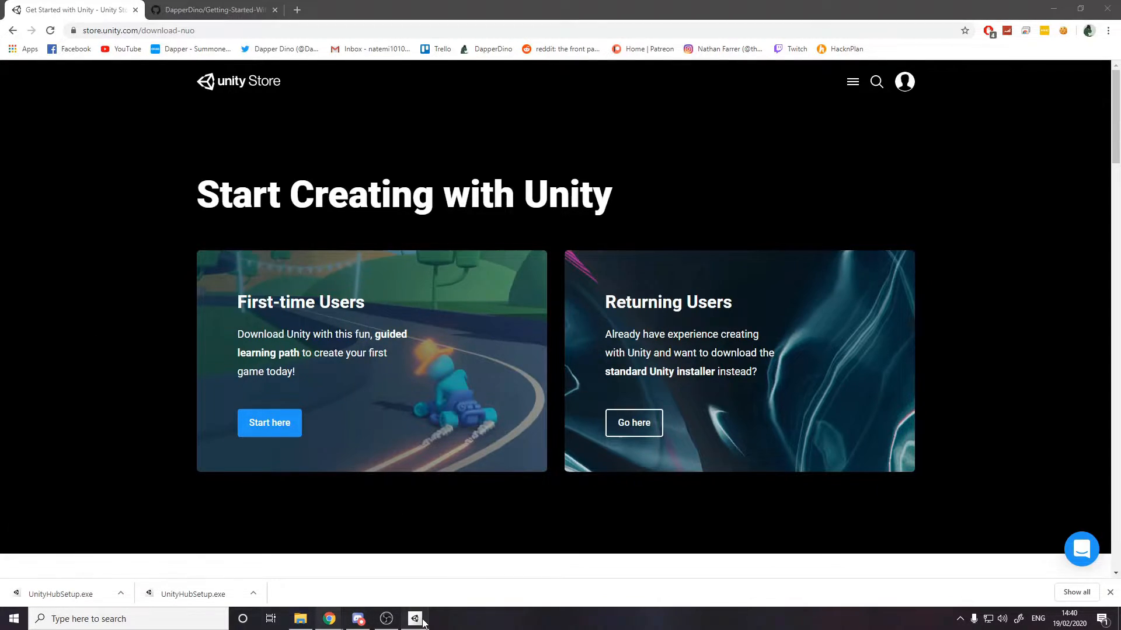
Bring up Unity Hub and view License Management in its preferences, showing no active license
click(413, 618)
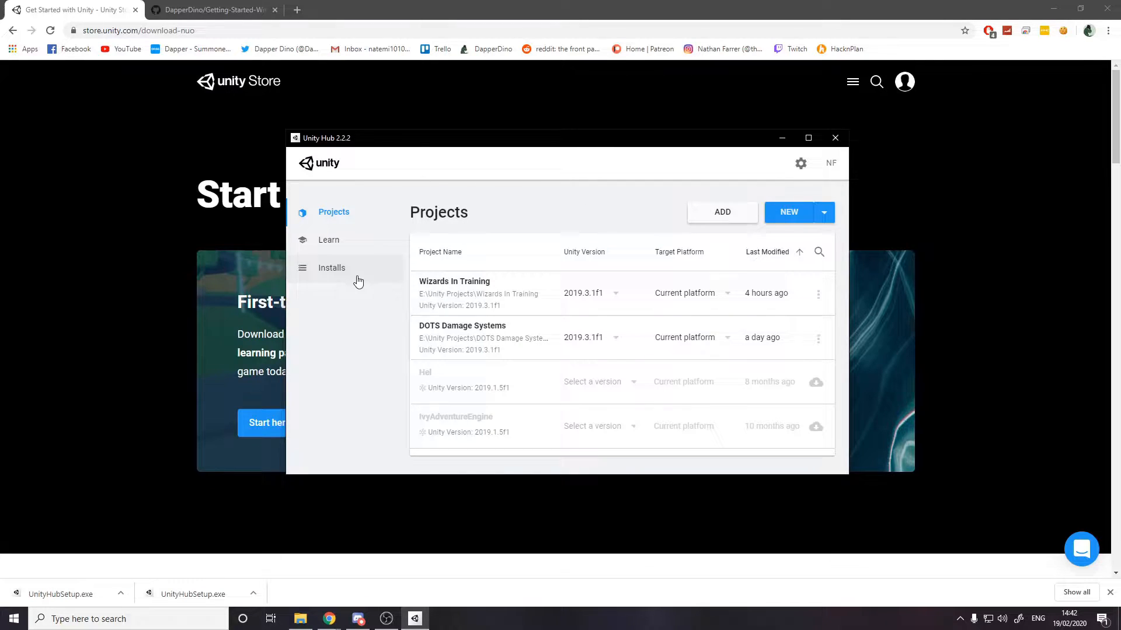
click(801, 163)
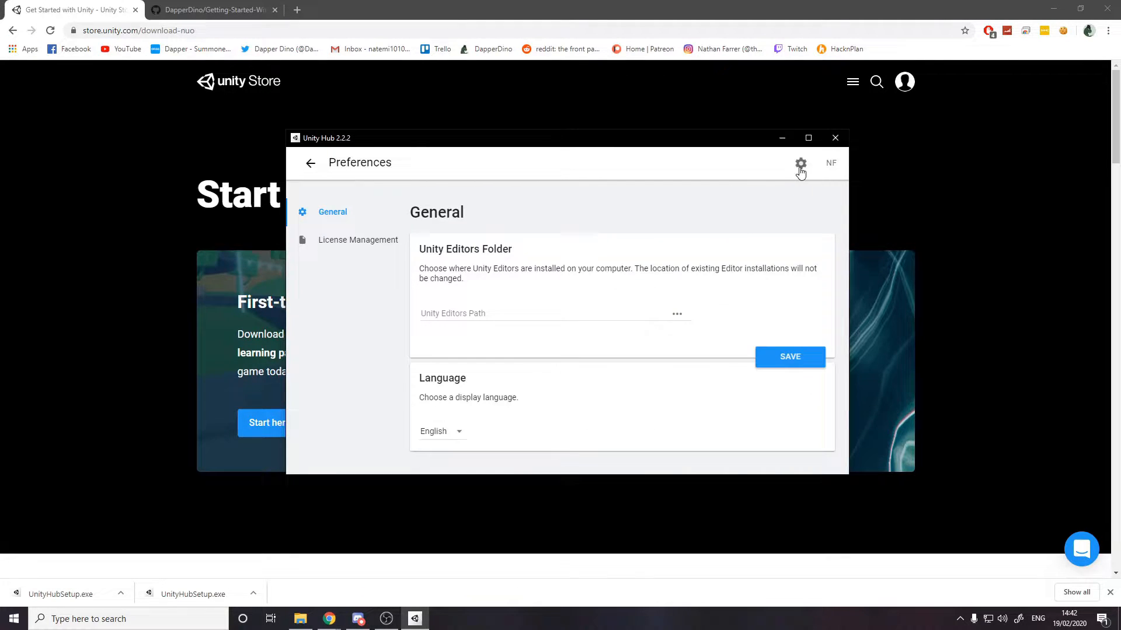
mouse_move(437, 259)
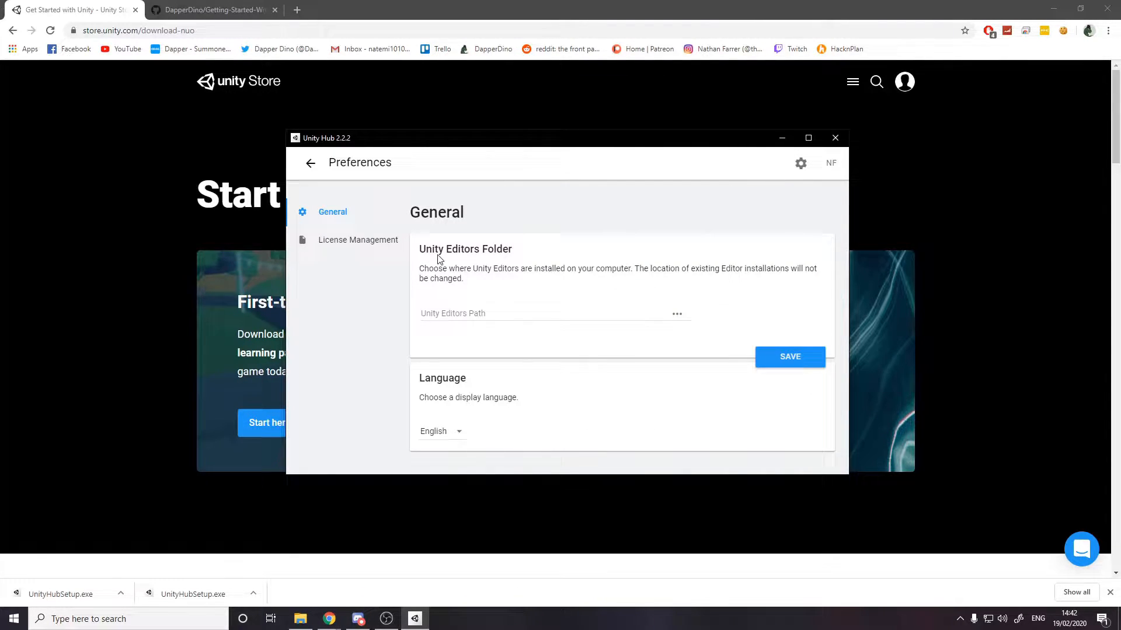
click(359, 240)
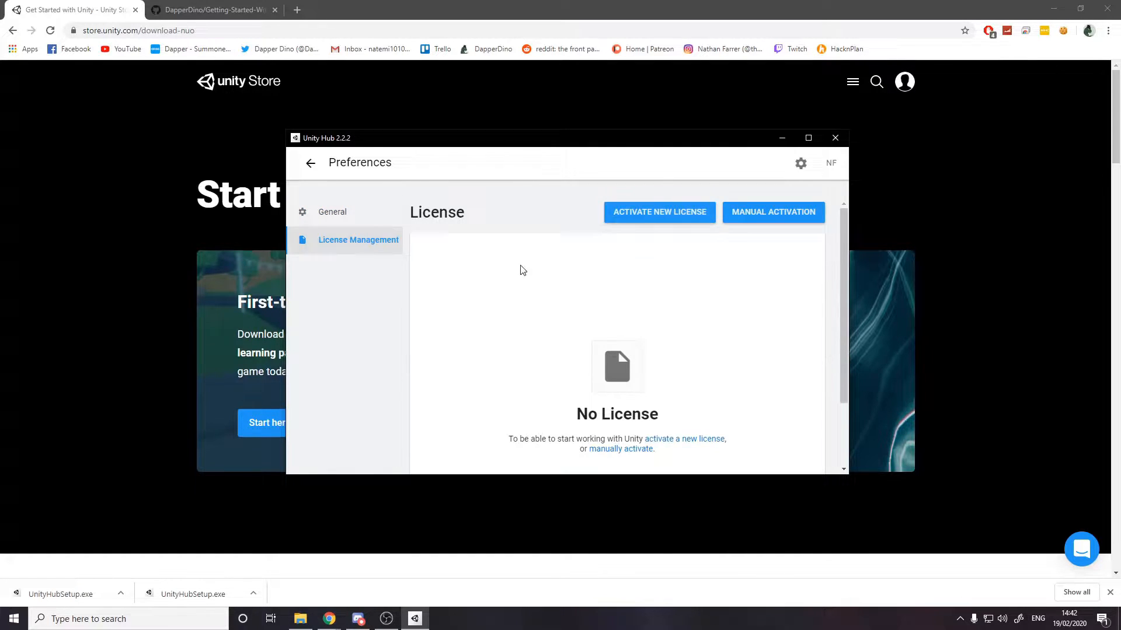
scroll(up, 3)
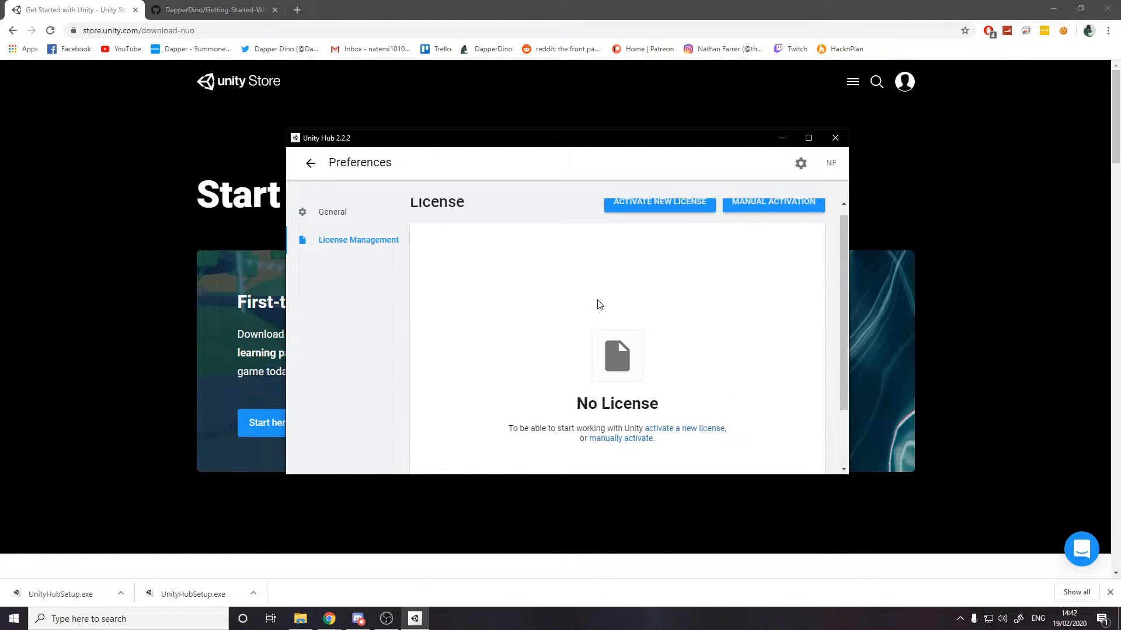
Activate a Unity Personal license for non-professional use and return to General preferences
click(658, 202)
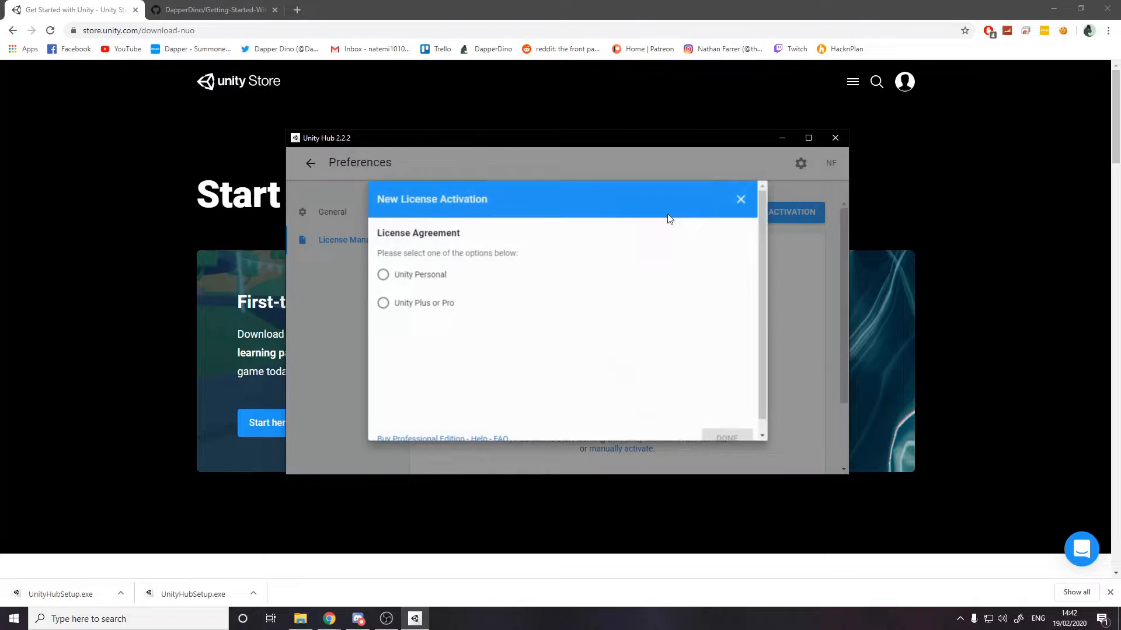
click(383, 275)
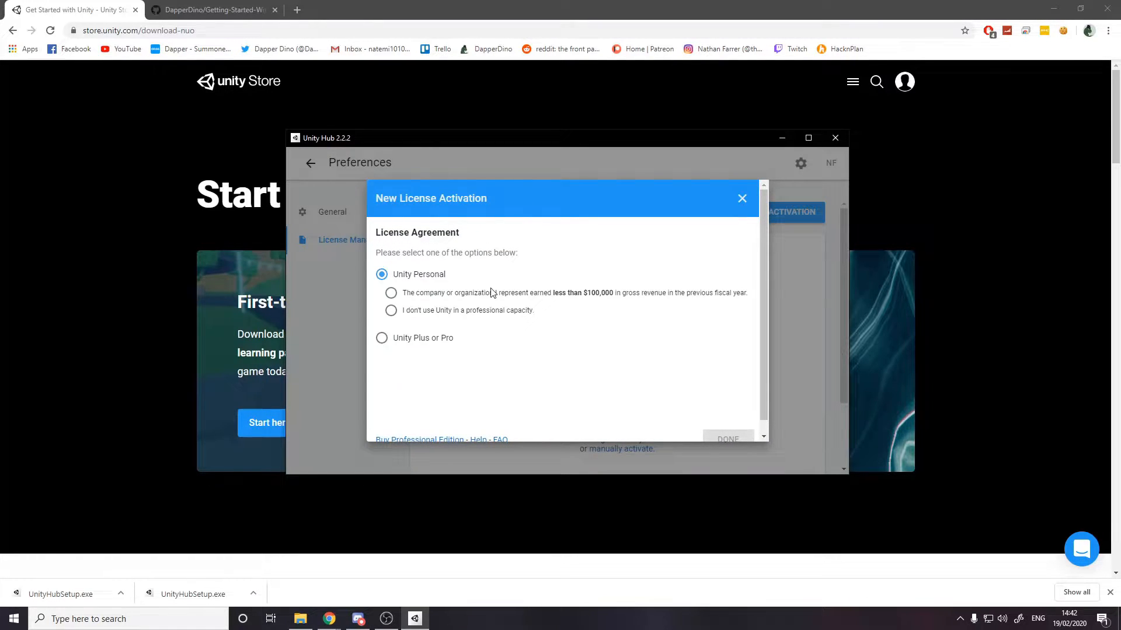
click(391, 310)
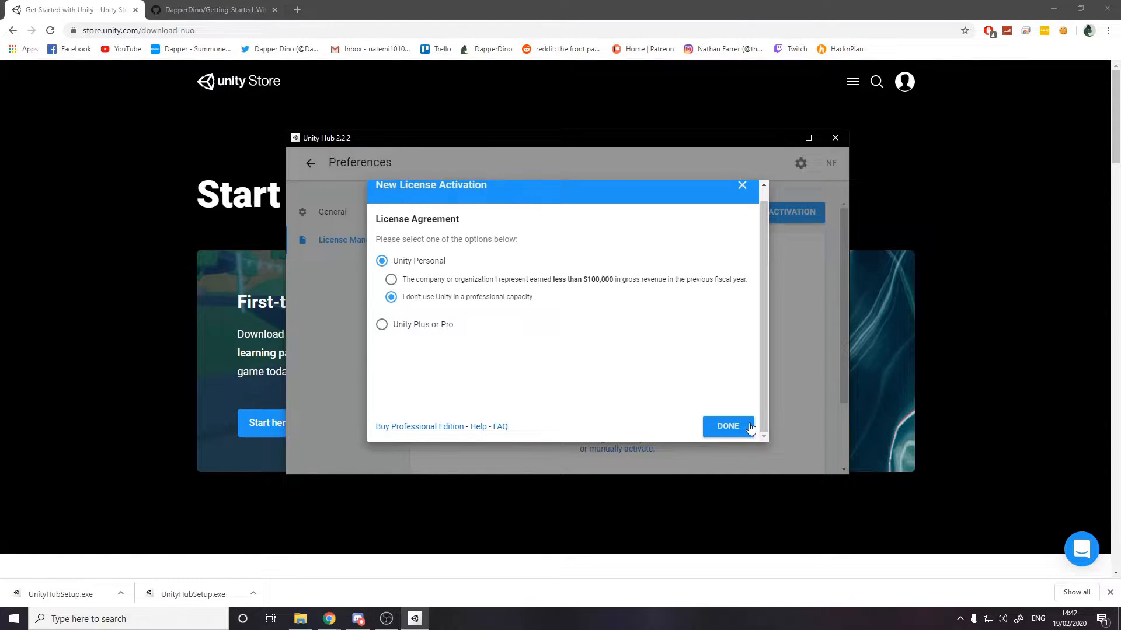
click(727, 426)
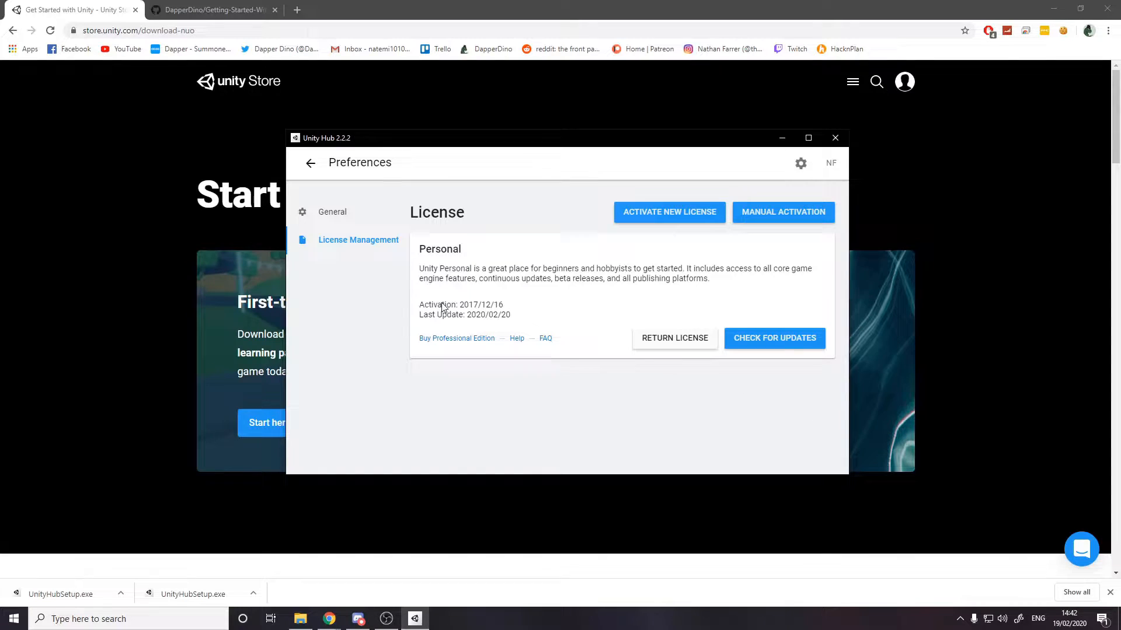
click(332, 212)
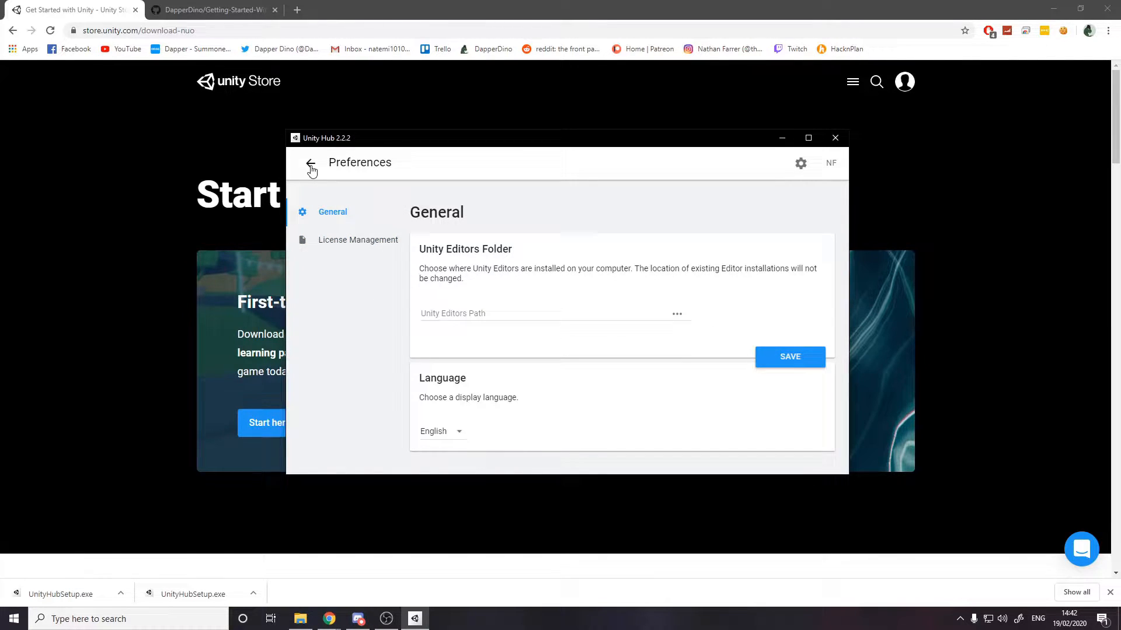
Leave preferences and review the Installs list with editors 2019.3.1f1 and 2019.2.11f1
click(310, 163)
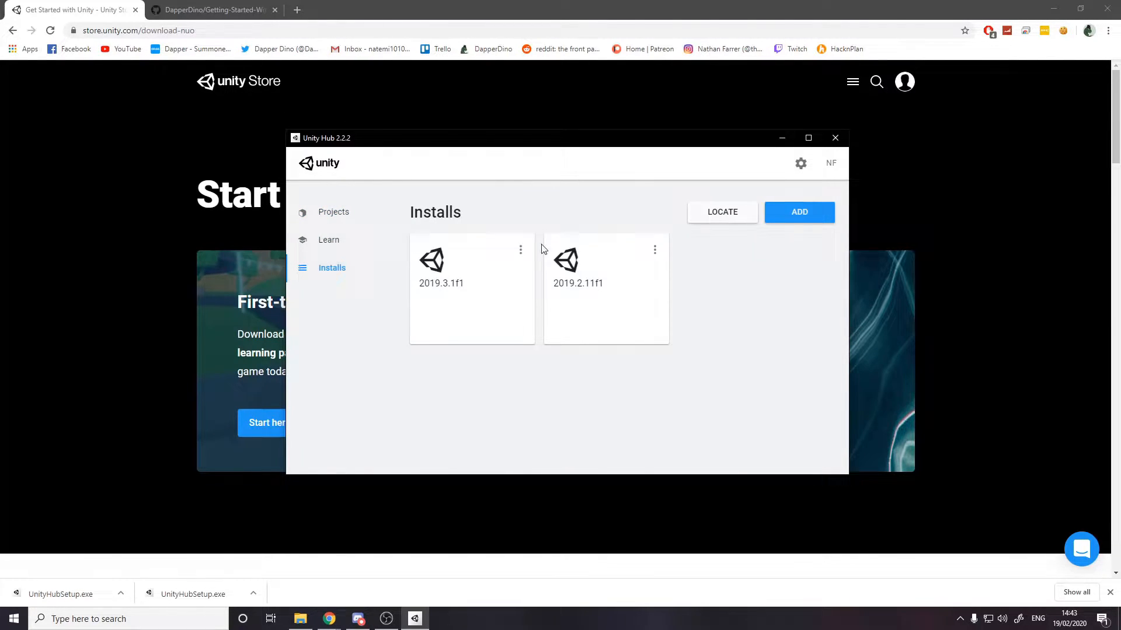
mouse_move(565, 286)
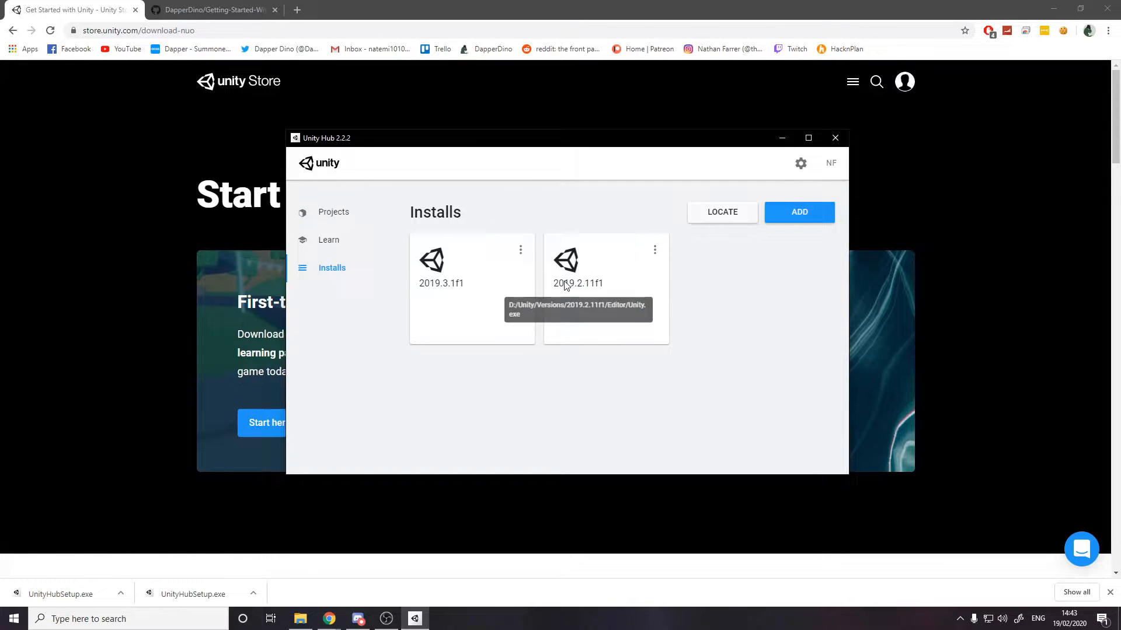
mouse_move(340, 140)
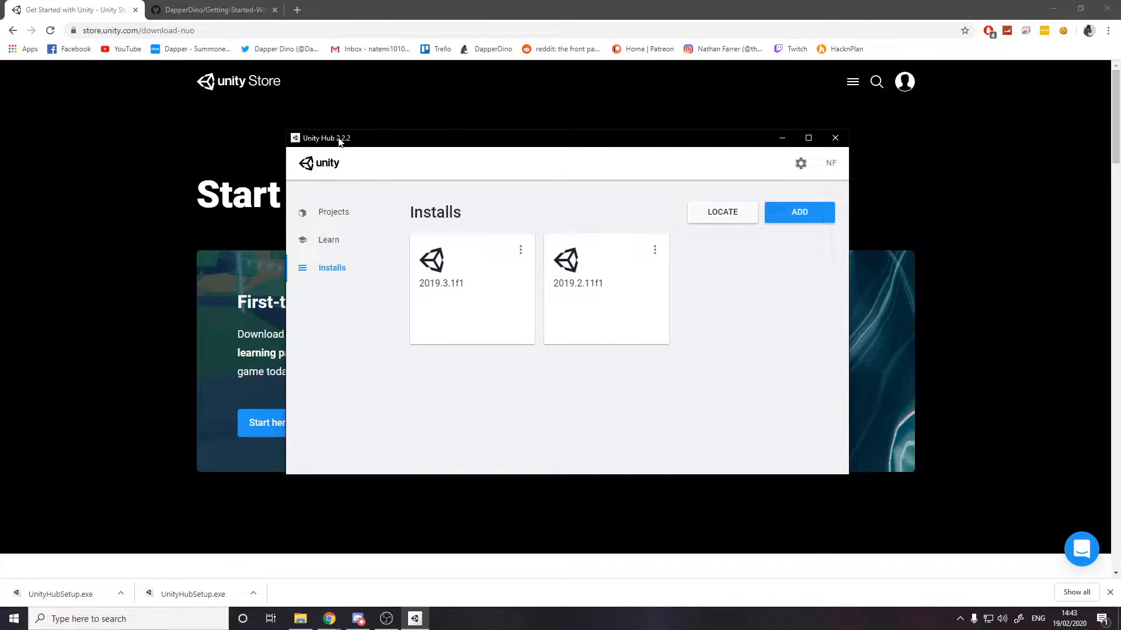
mouse_move(380, 215)
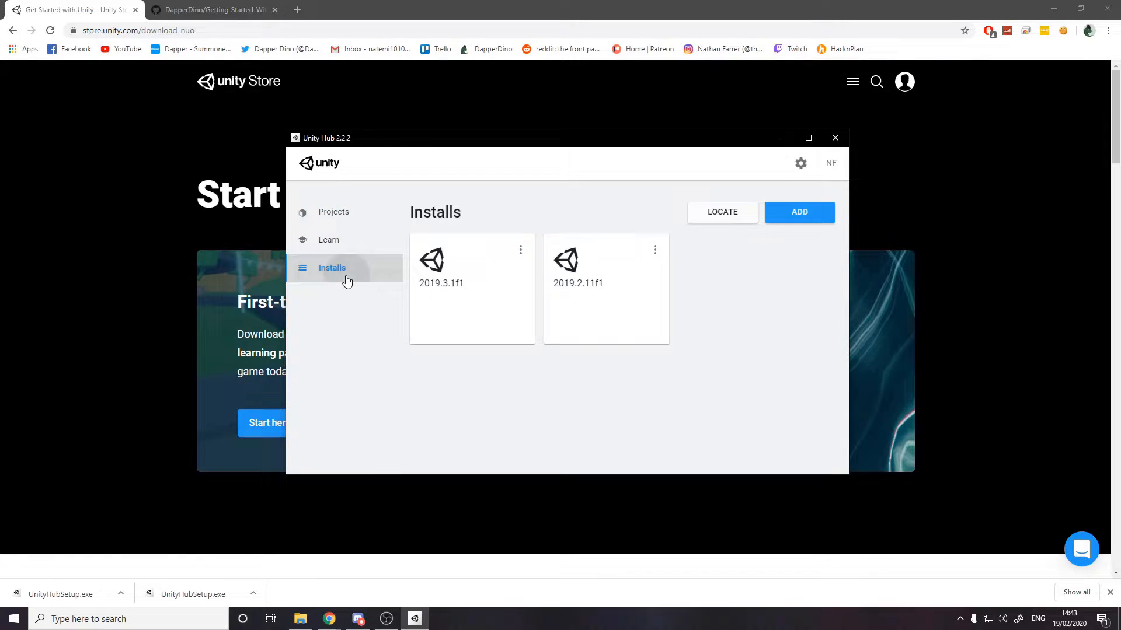
mouse_move(783, 342)
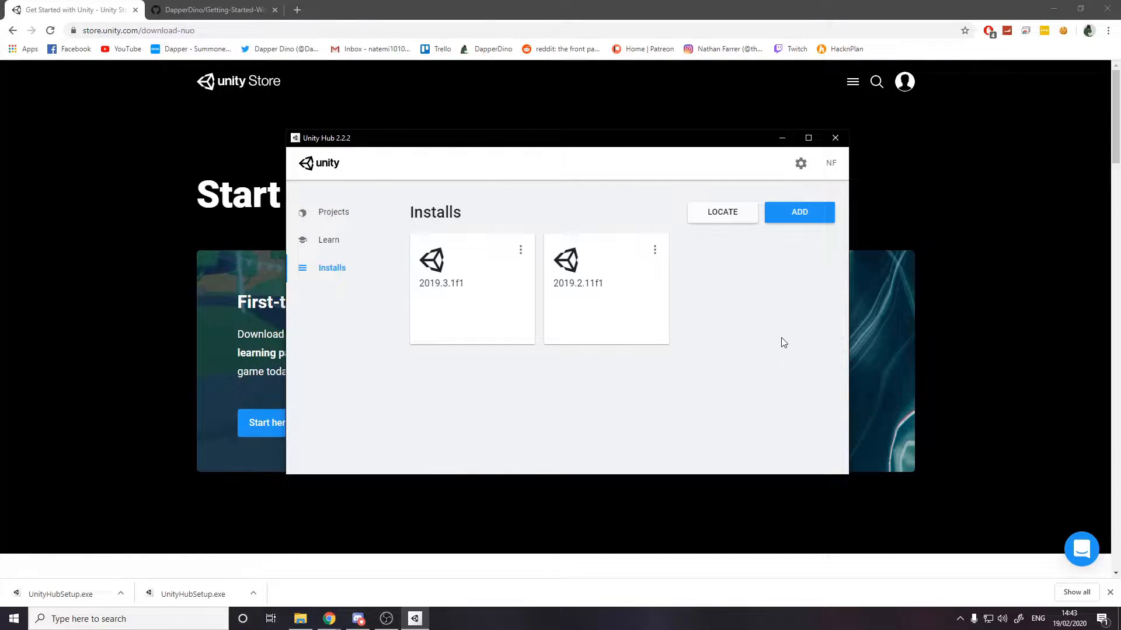
mouse_move(738, 340)
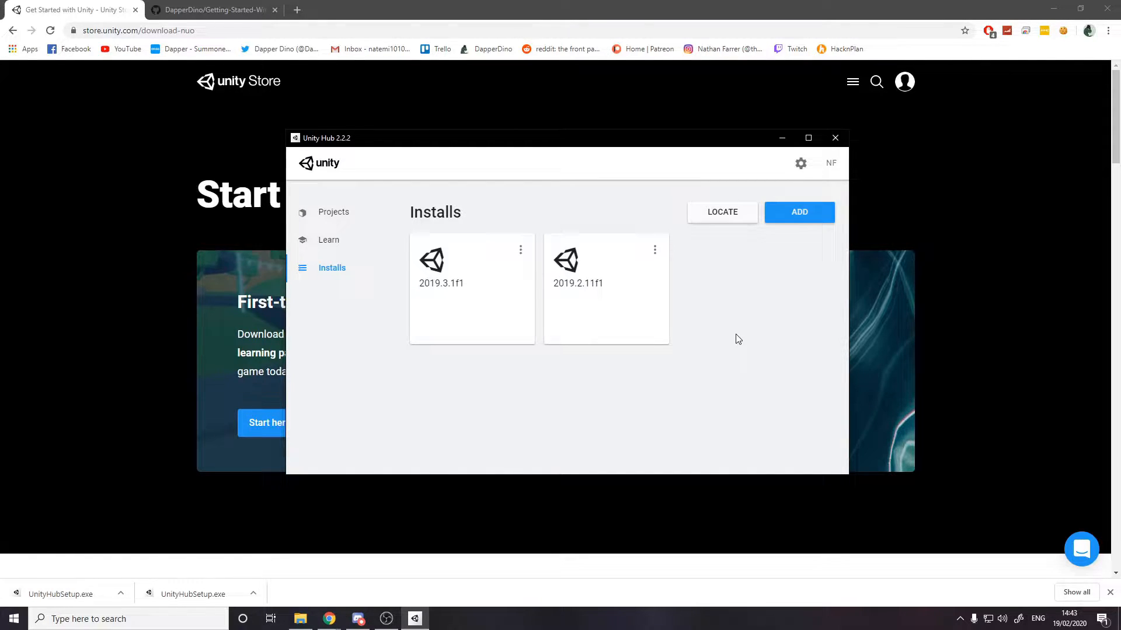
click(799, 211)
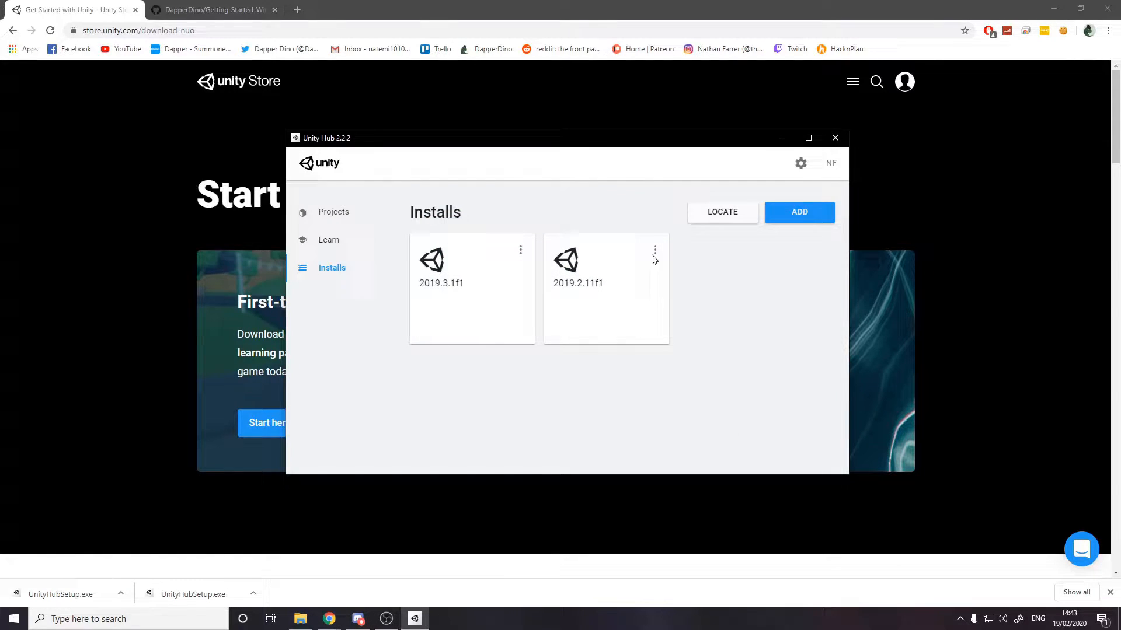
mouse_move(798, 212)
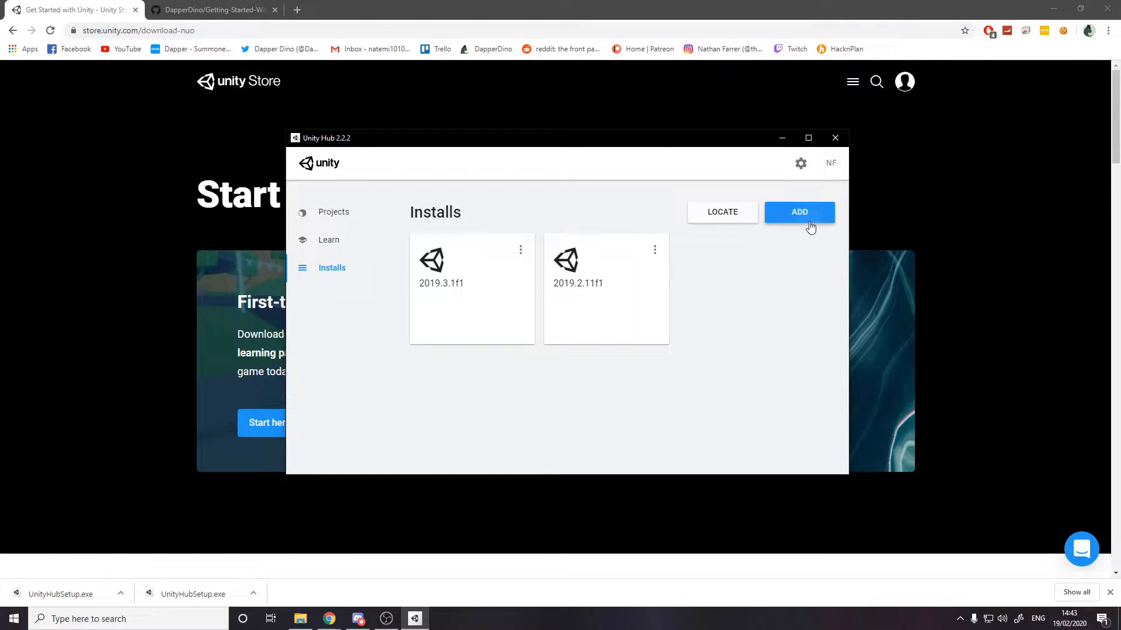
Start adding Unity 2019.2.21f1 and proceed to its module selection page
click(799, 212)
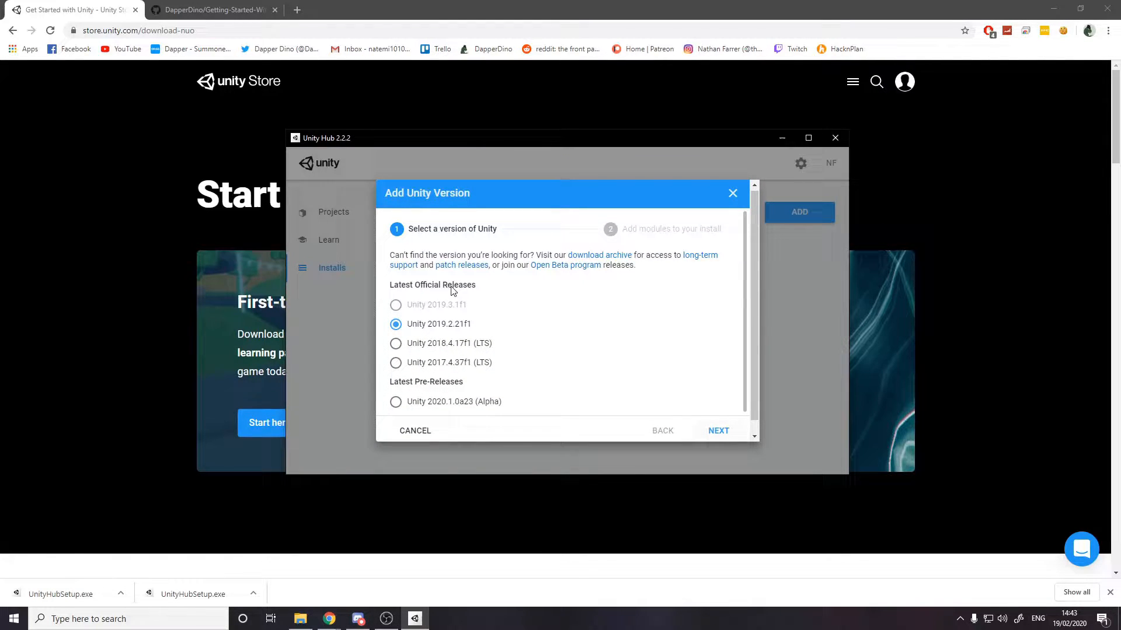
mouse_move(440, 313)
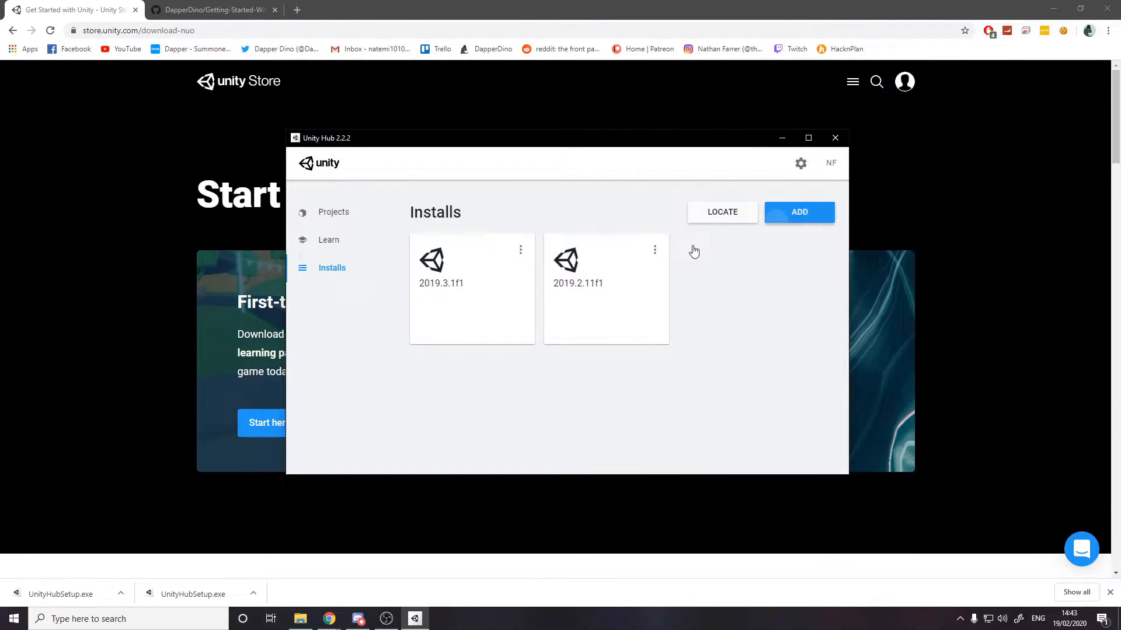
click(799, 211)
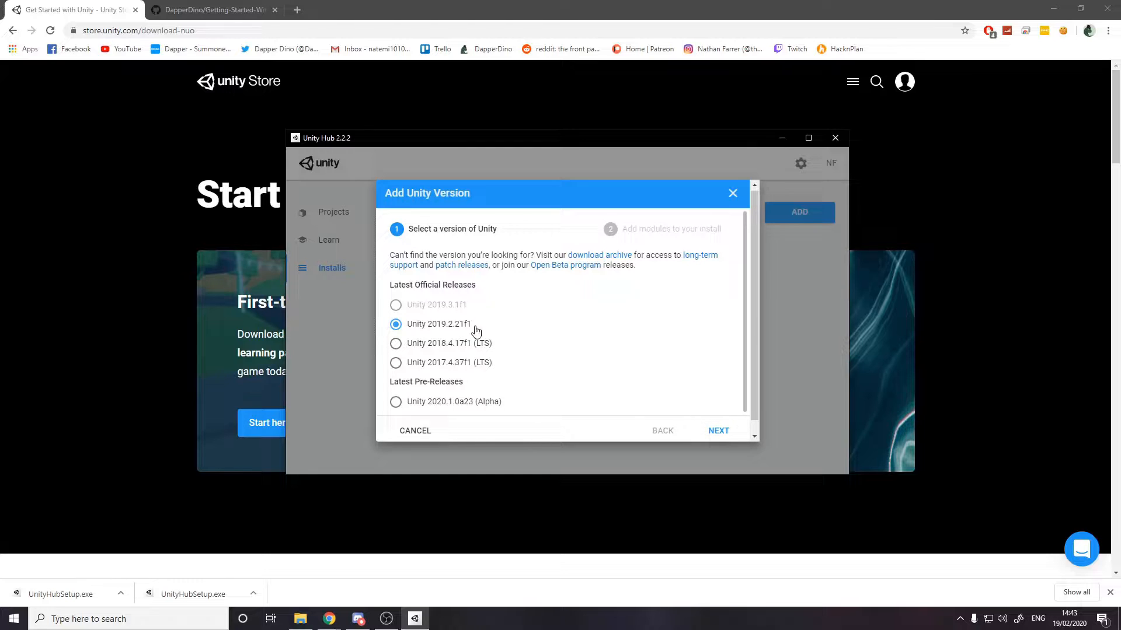
click(718, 431)
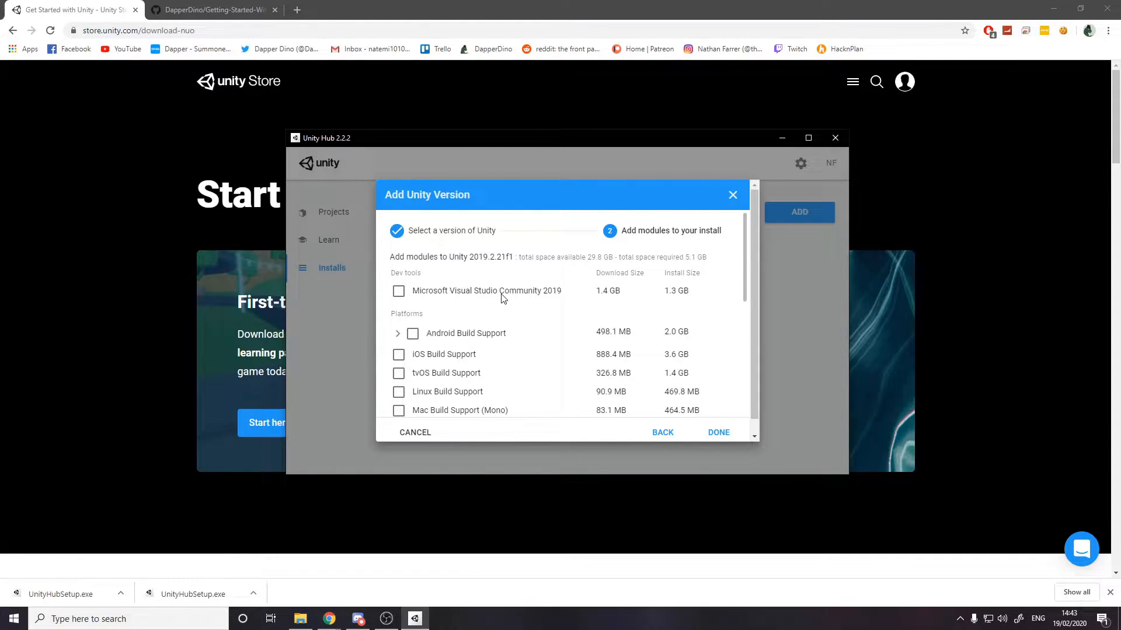
mouse_move(541, 304)
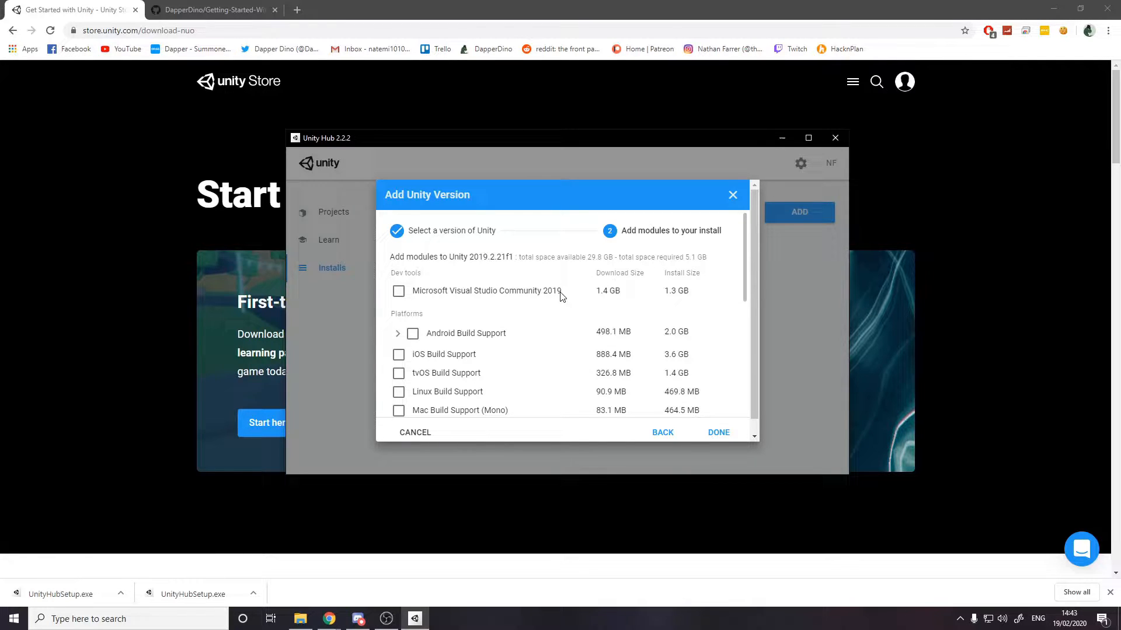
mouse_move(442, 298)
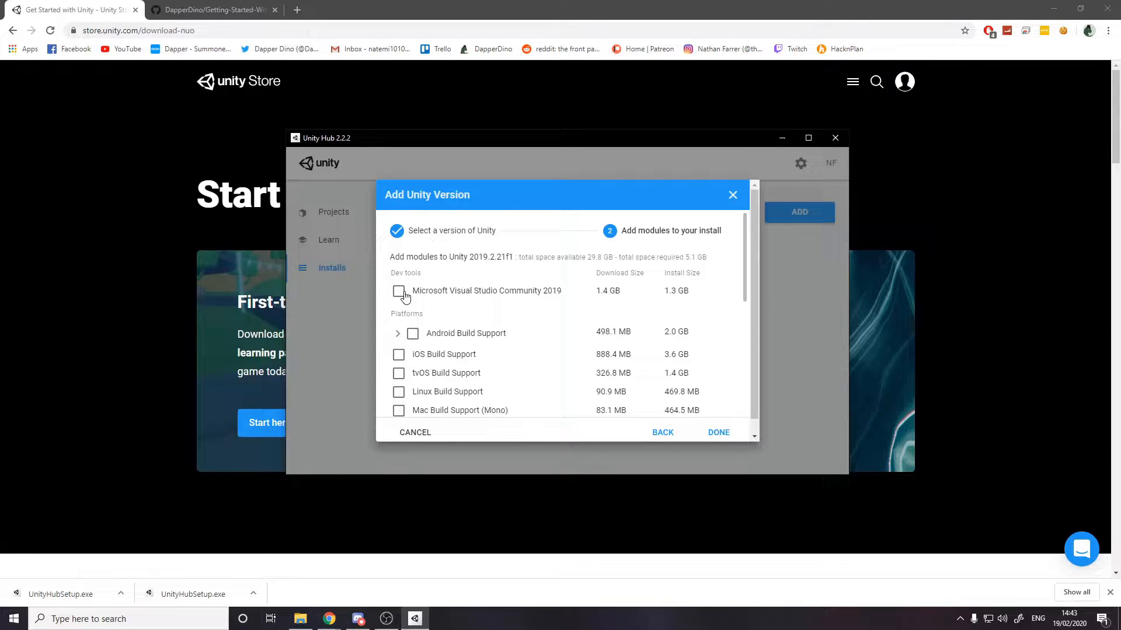
Review the module list for 2019.2.21f1 and cancel without installing anything
scroll(down, 3)
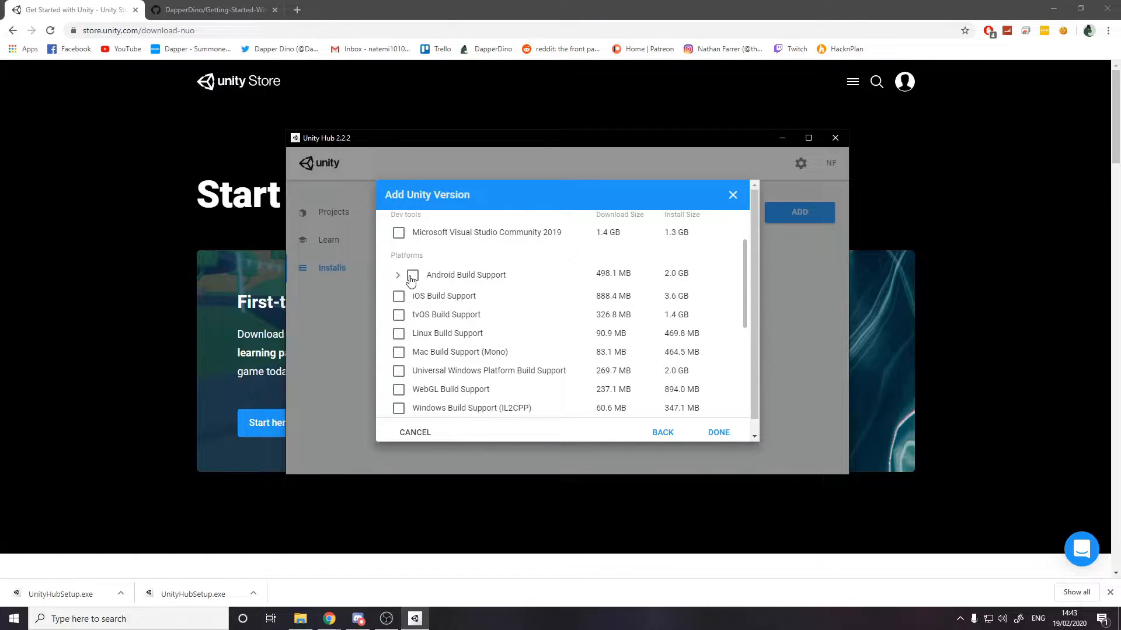
scroll(down, 3)
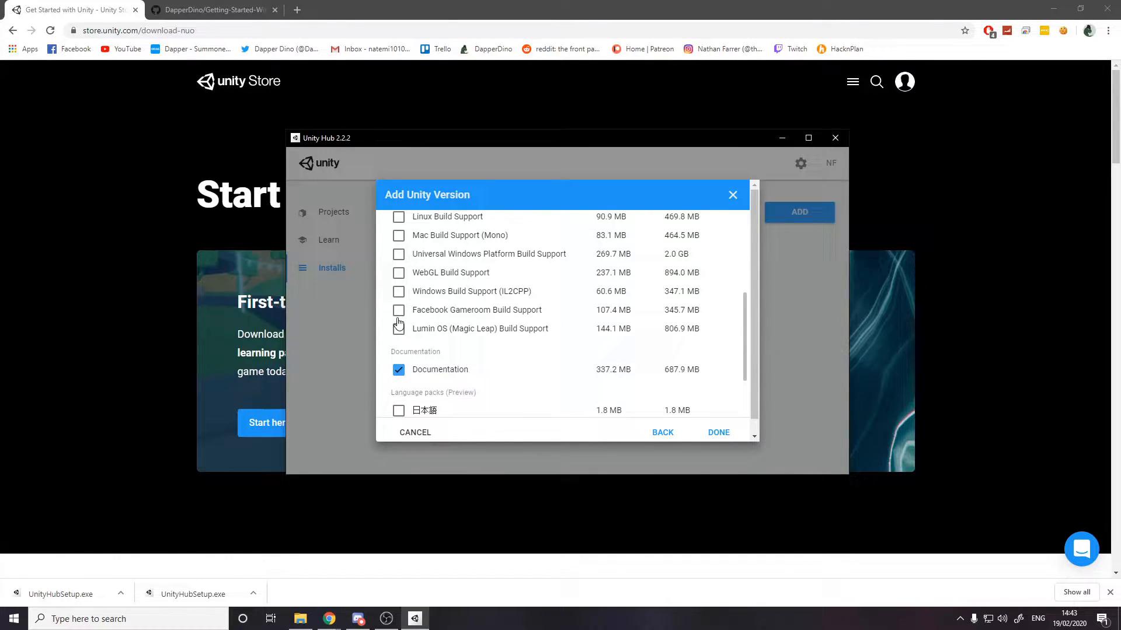
scroll(down, 3)
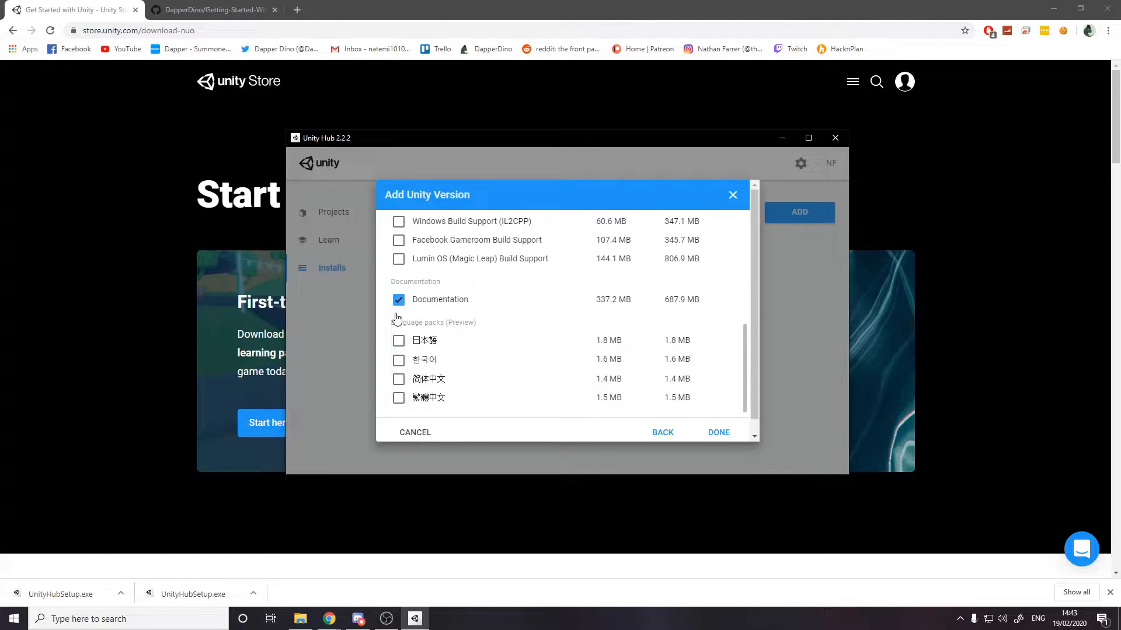
scroll(up, 3)
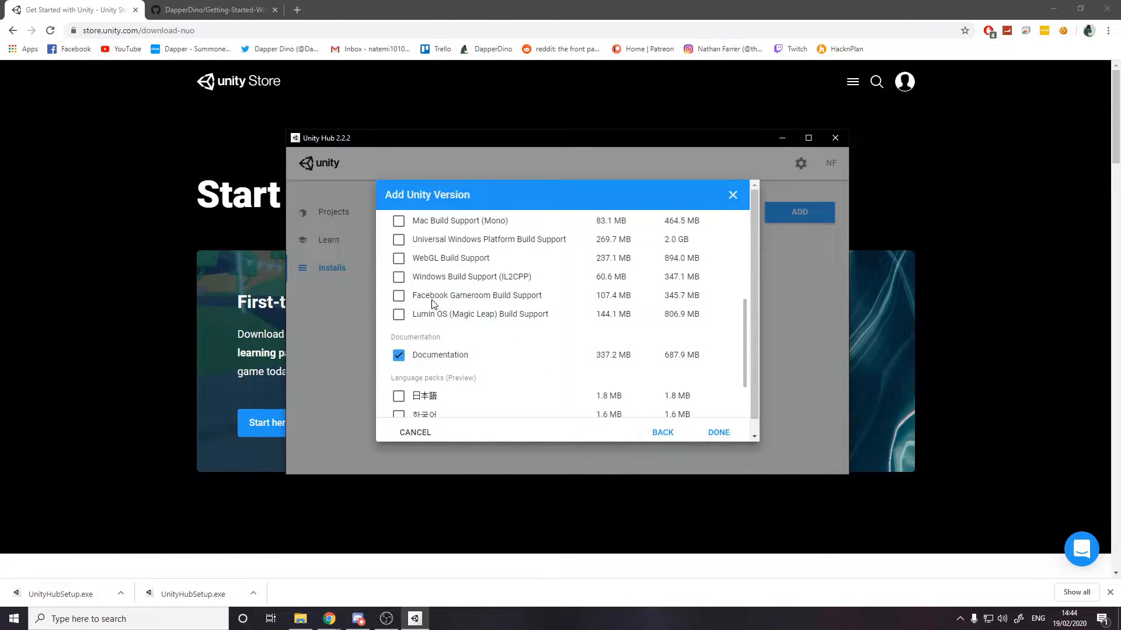
scroll(down, 3)
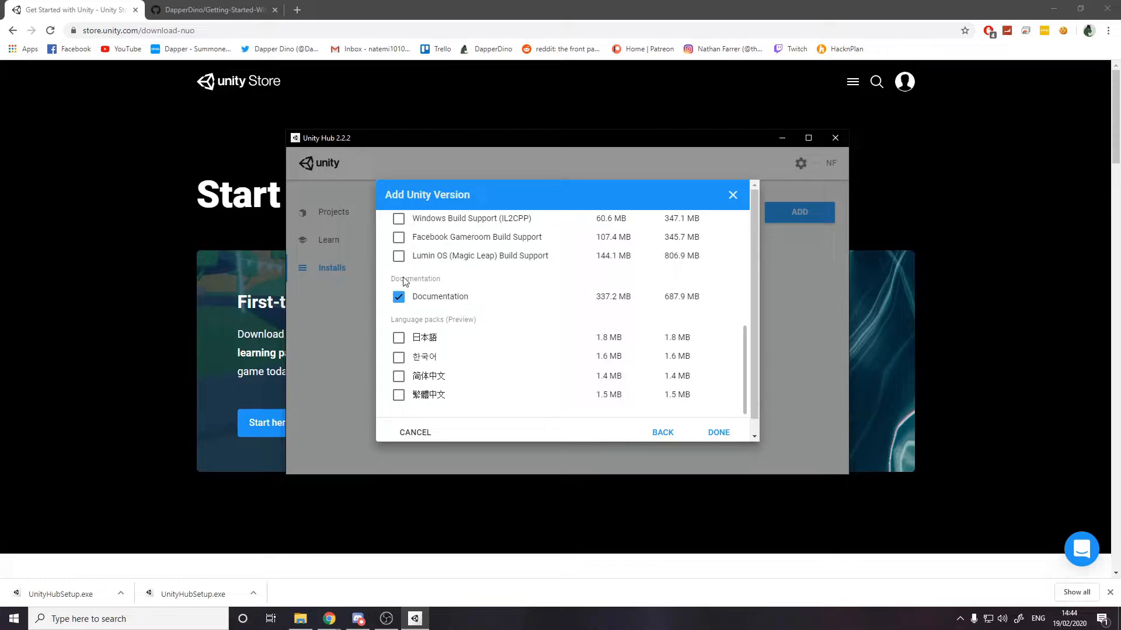
mouse_move(439, 301)
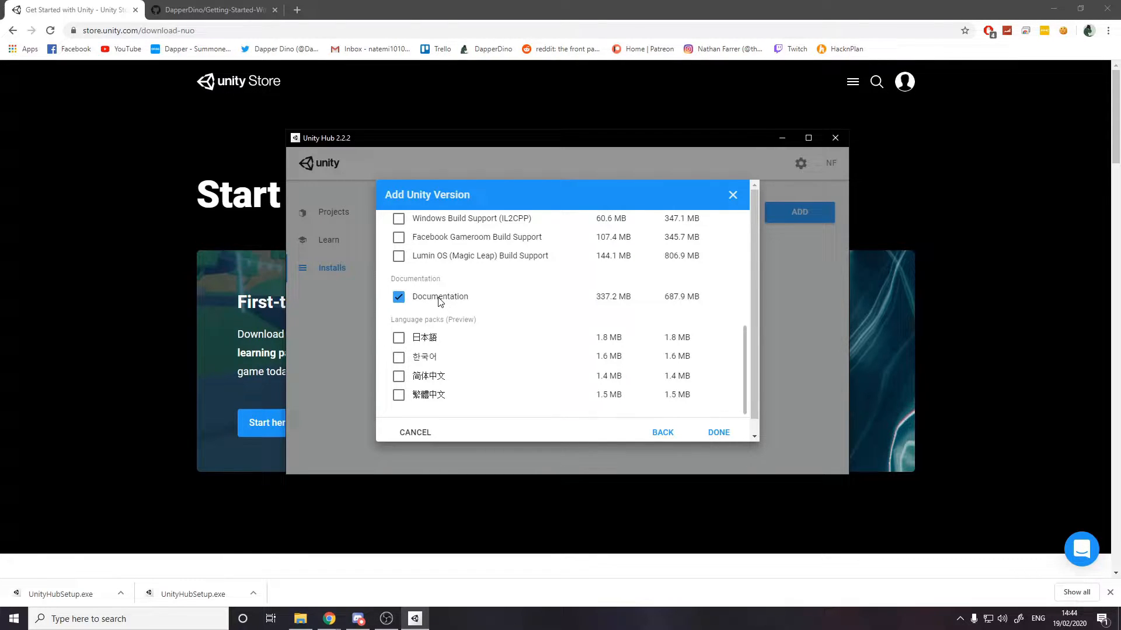
mouse_move(496, 297)
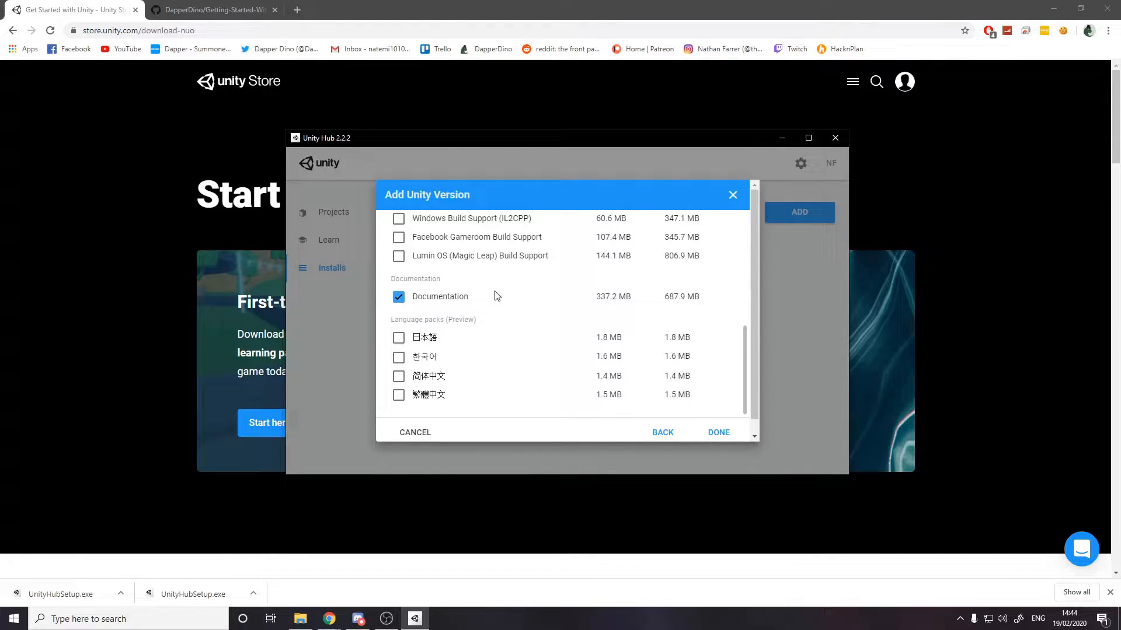
mouse_move(520, 432)
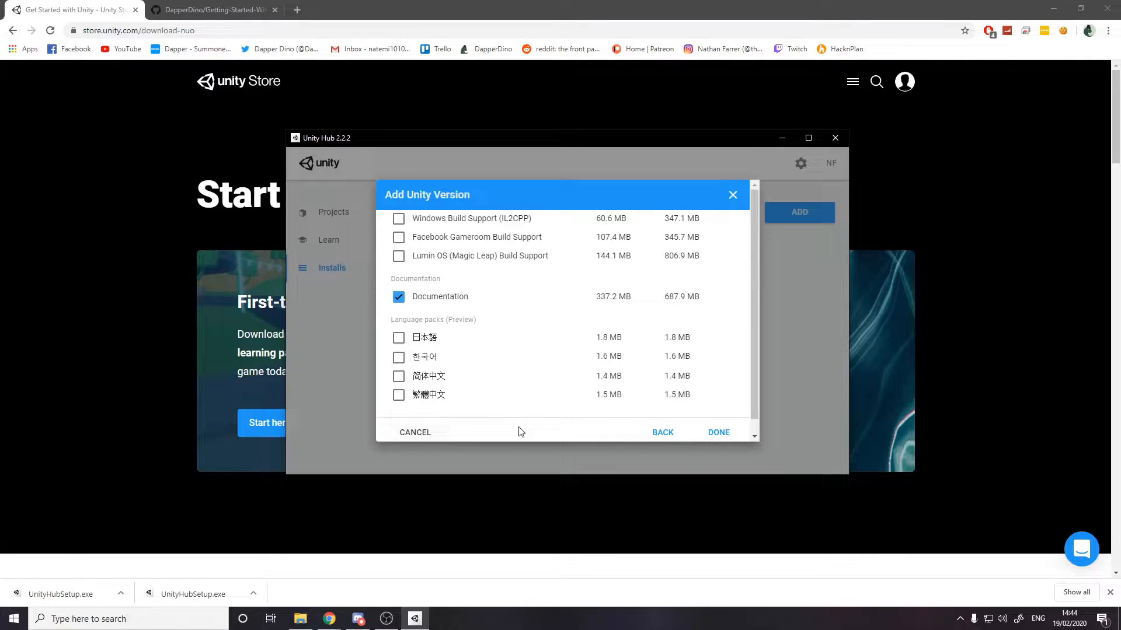
click(718, 432)
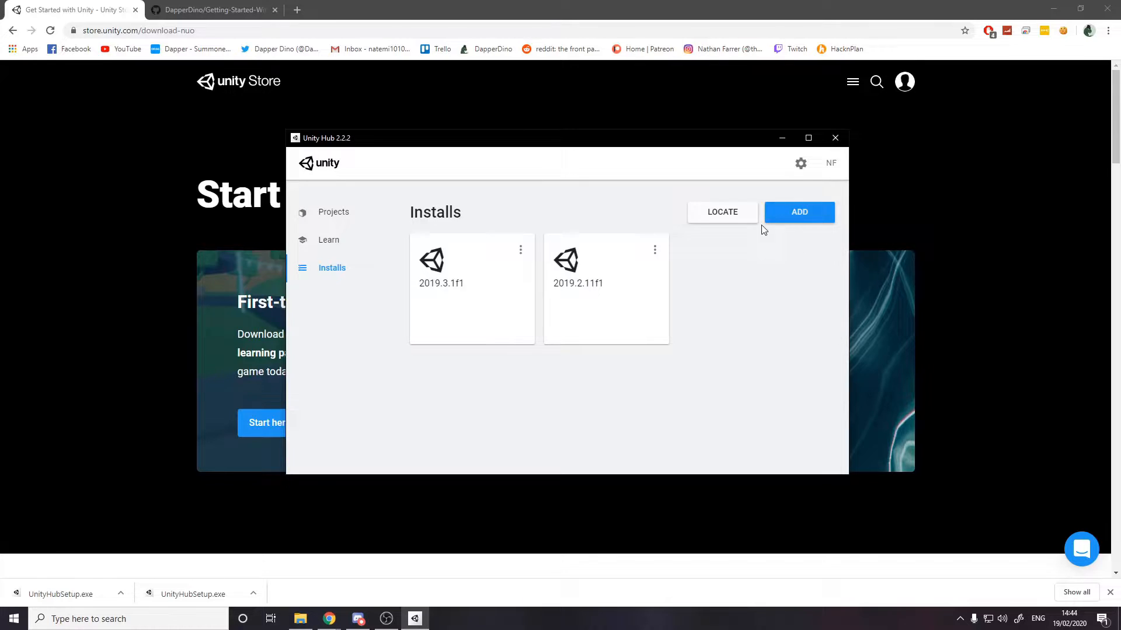
mouse_move(447, 282)
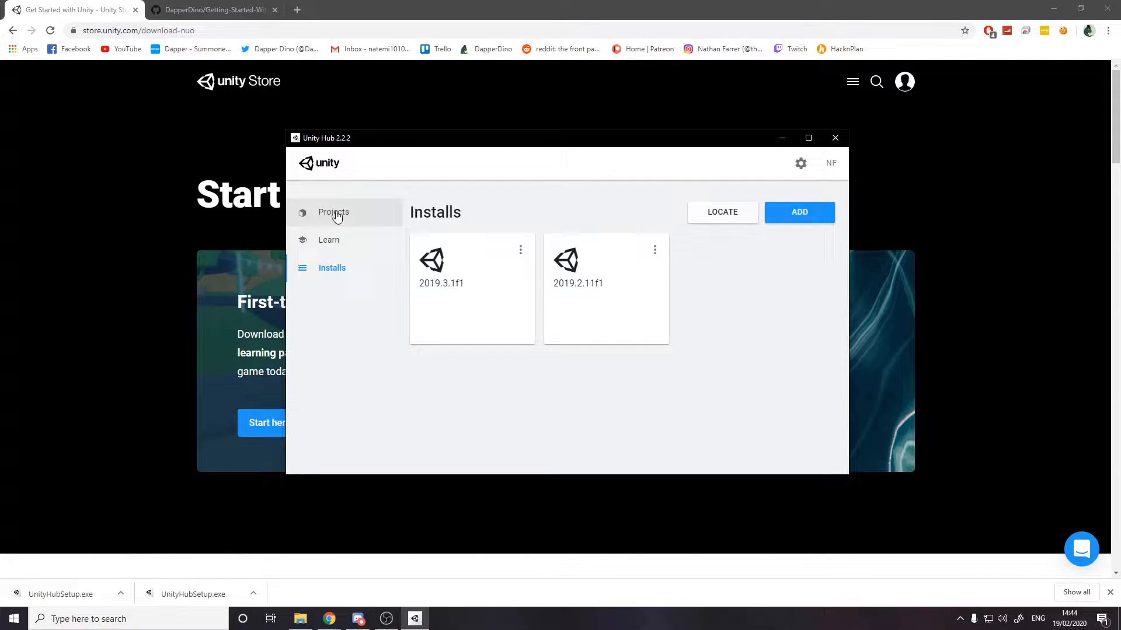
Start a new project from the Projects list using the 3D template
click(333, 212)
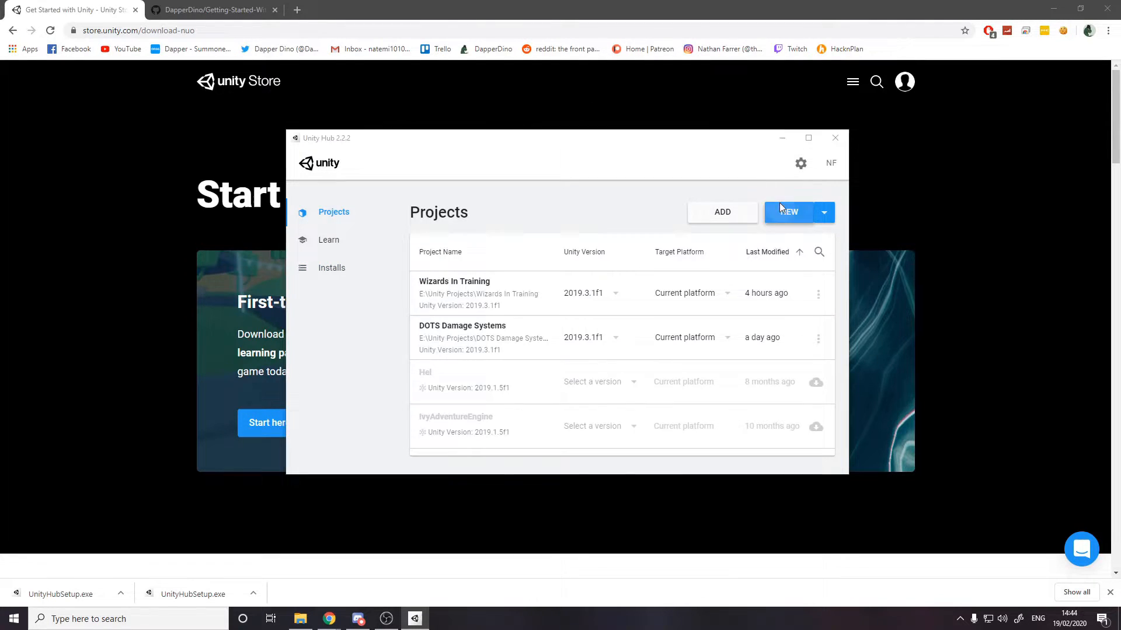
click(786, 213)
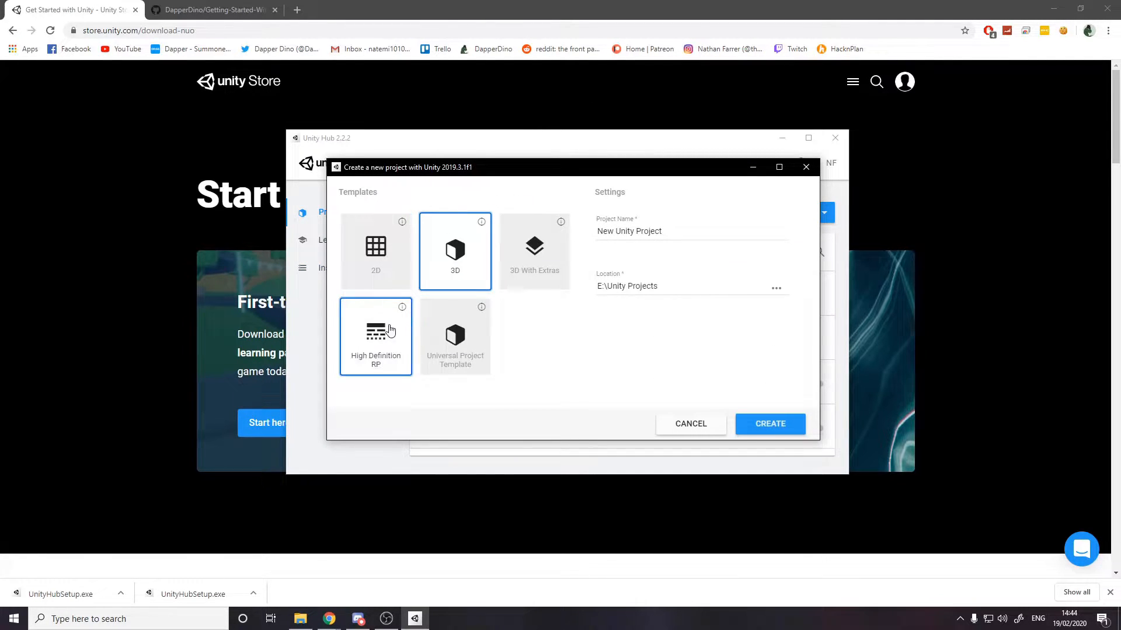
click(375, 249)
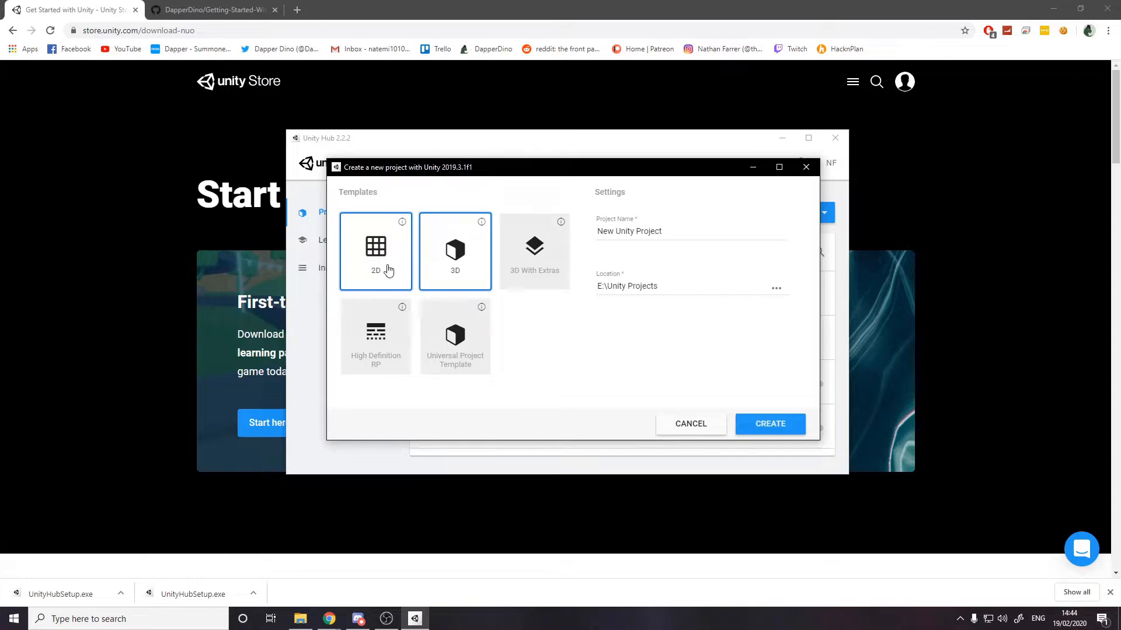
click(456, 250)
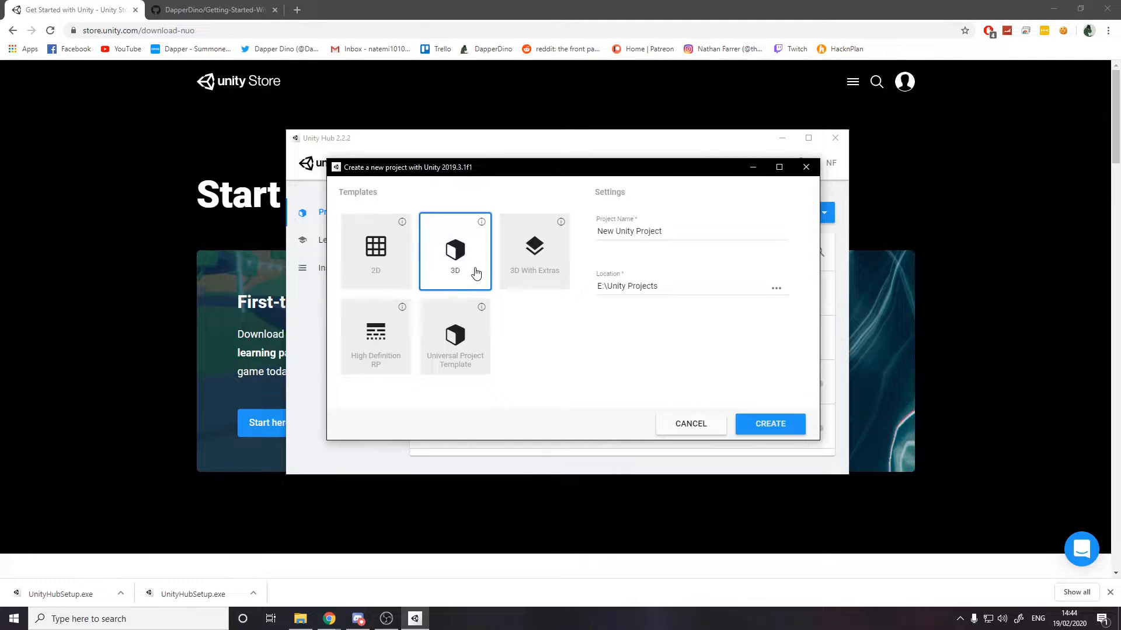
click(375, 249)
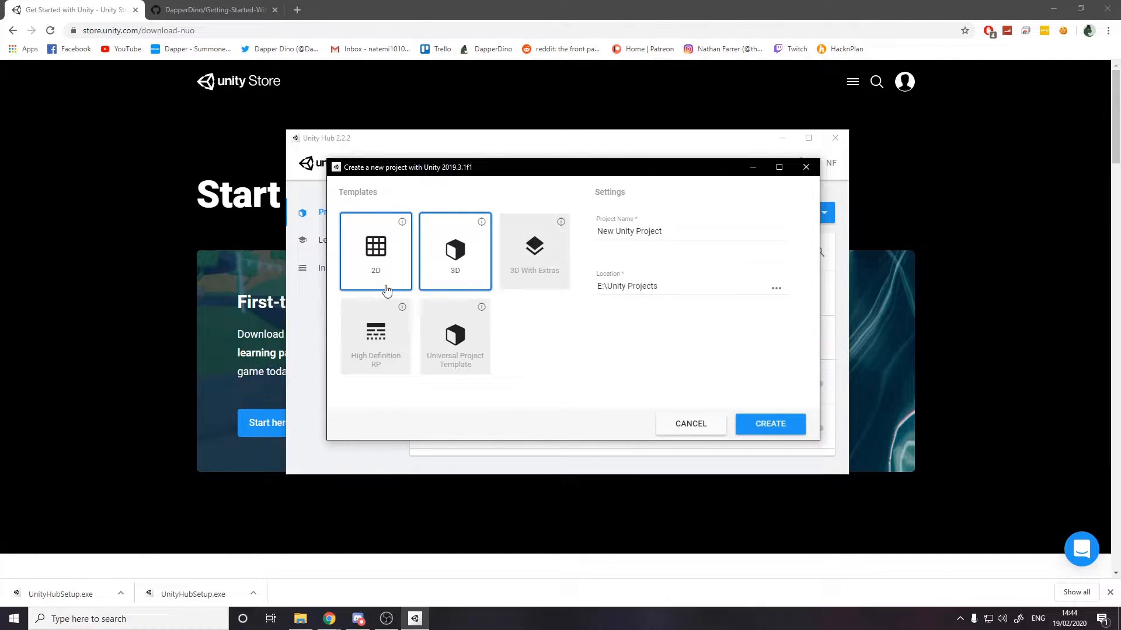
click(454, 251)
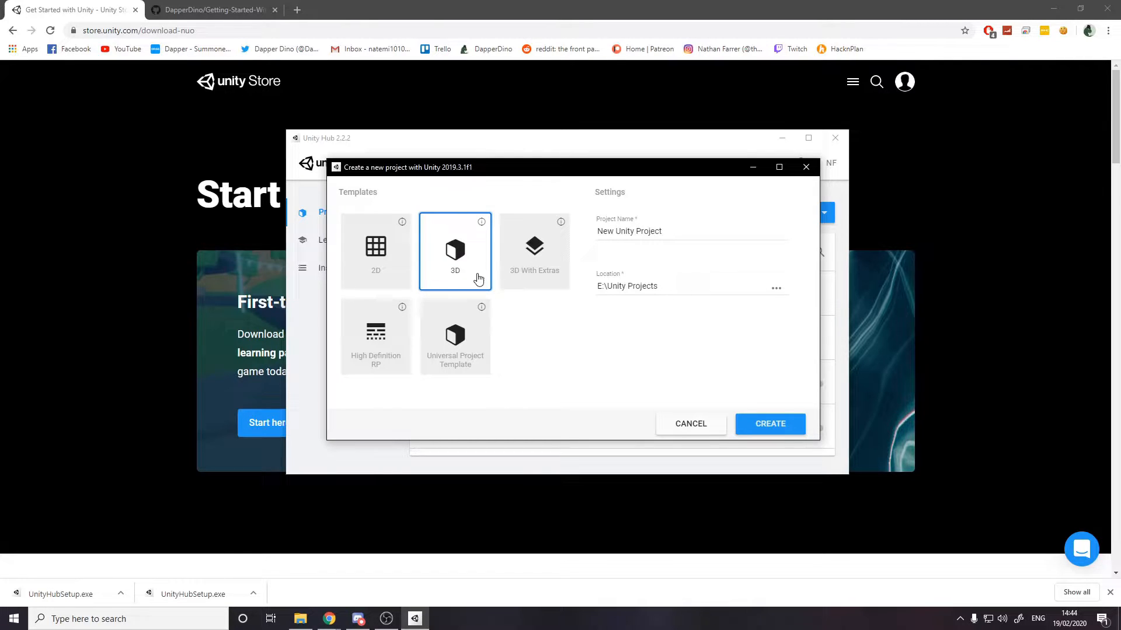
mouse_move(418, 256)
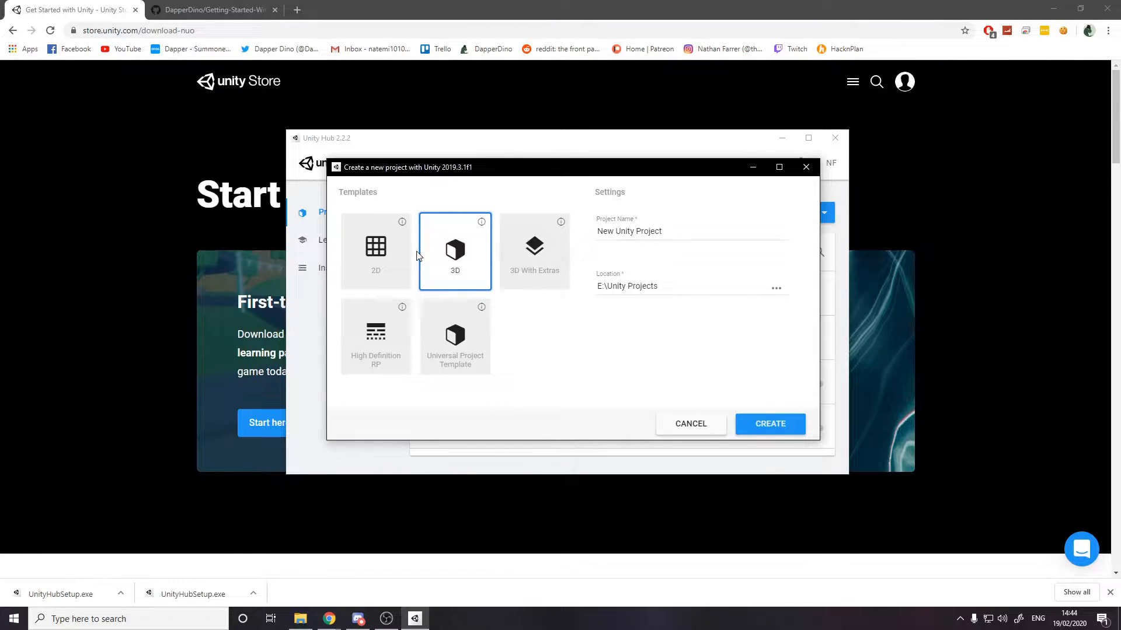
mouse_move(476, 276)
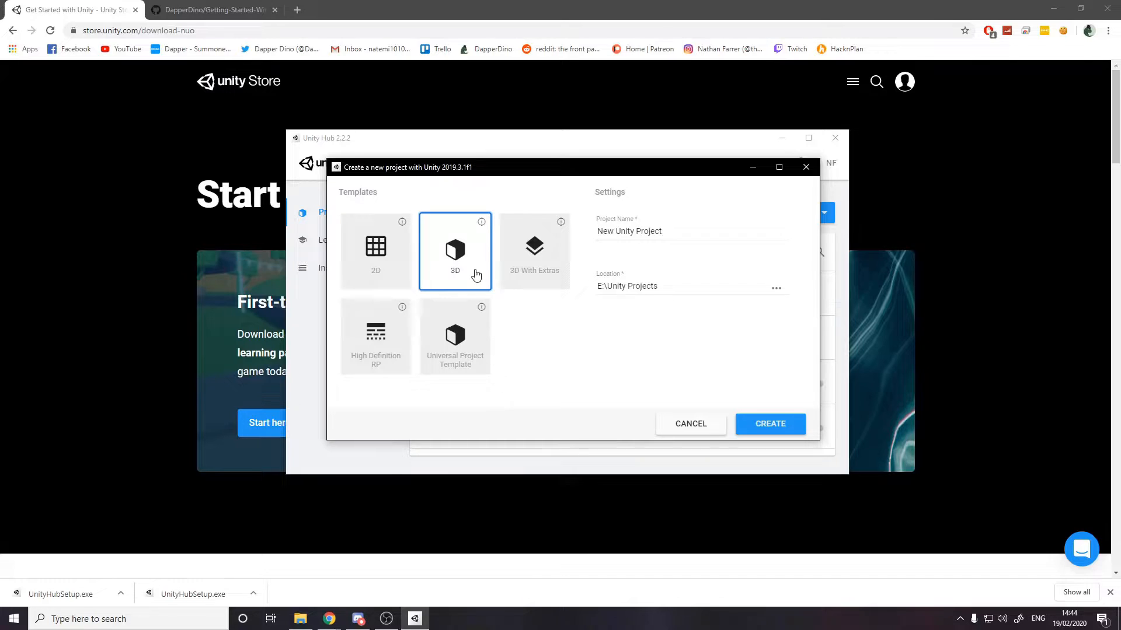
mouse_move(483, 270)
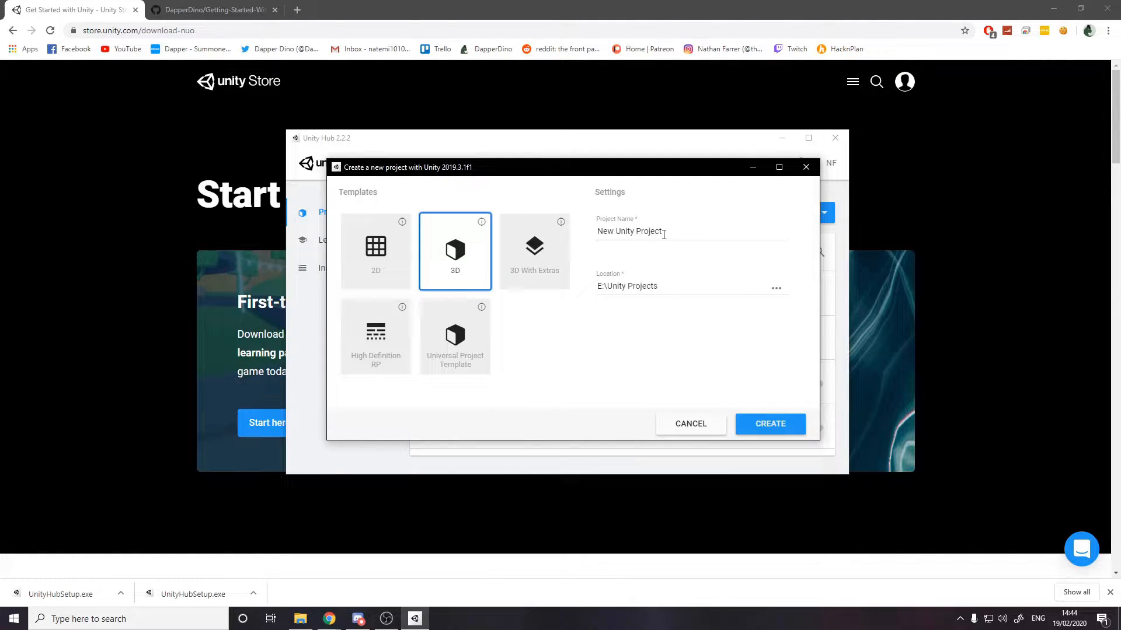
Name the project 'Getting Started With Unity' and create it
triple_click(629, 231)
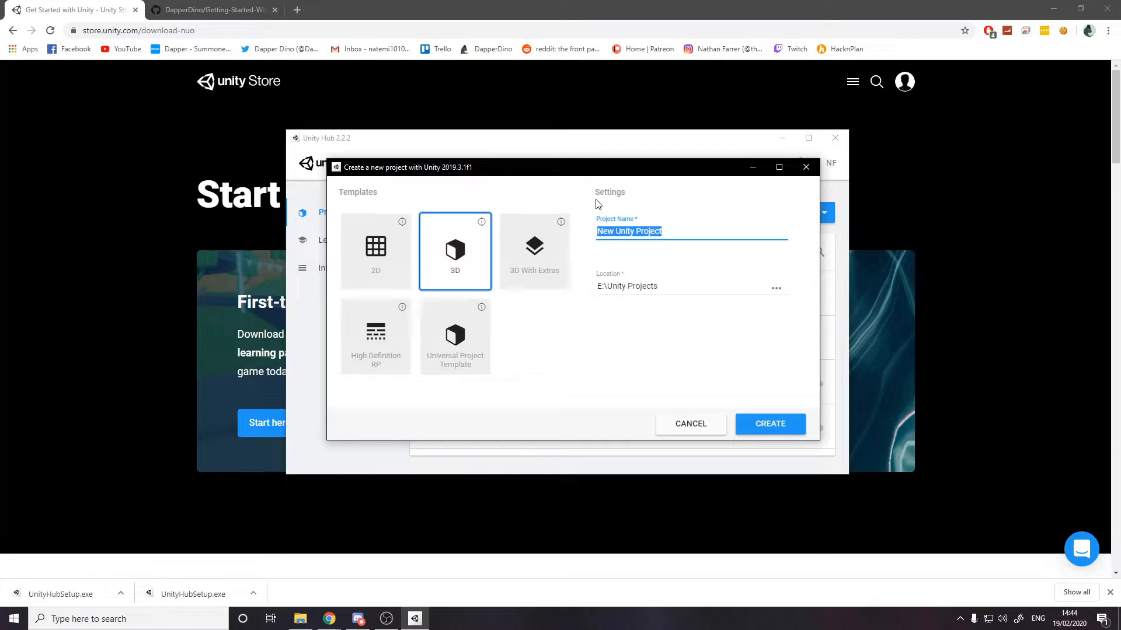
text(Getting S)
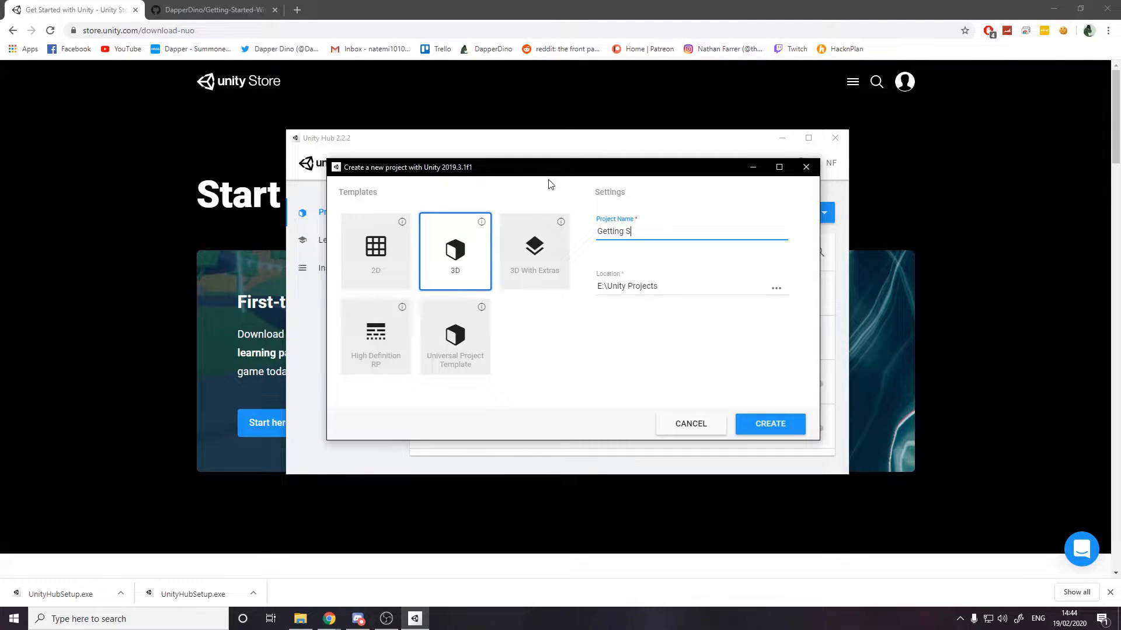
text(tarted With)
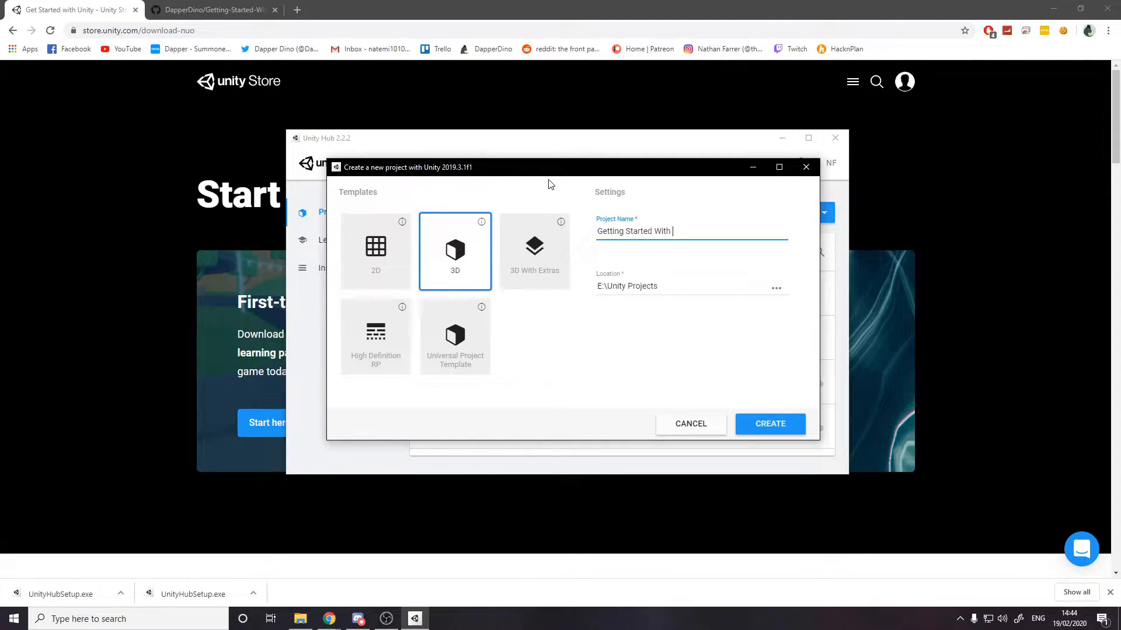
text(Unity)
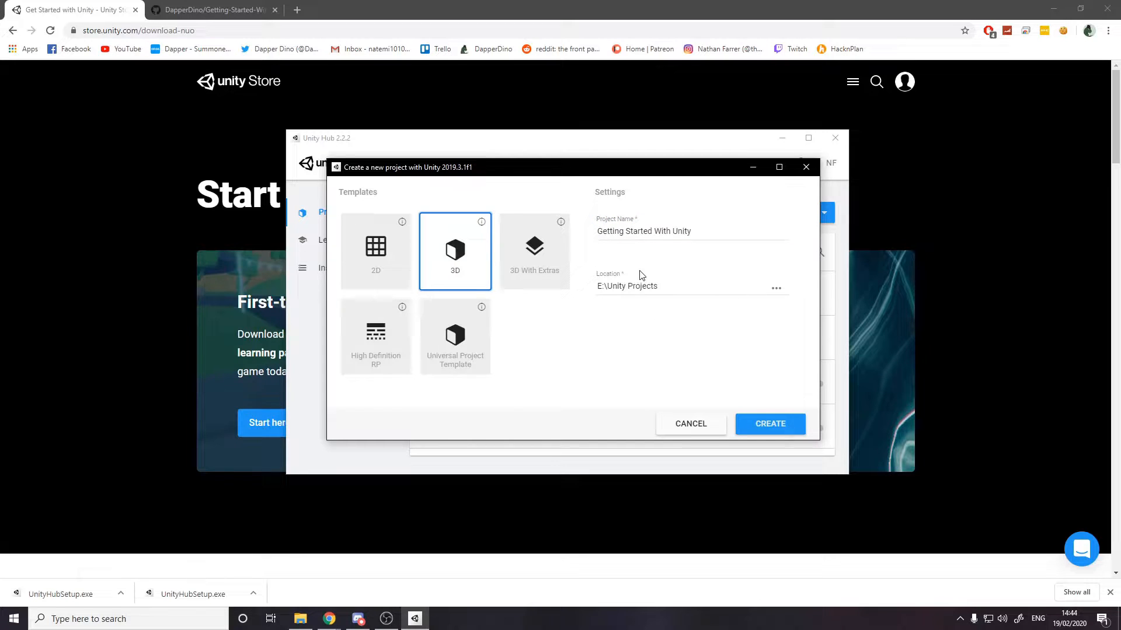
mouse_move(770, 424)
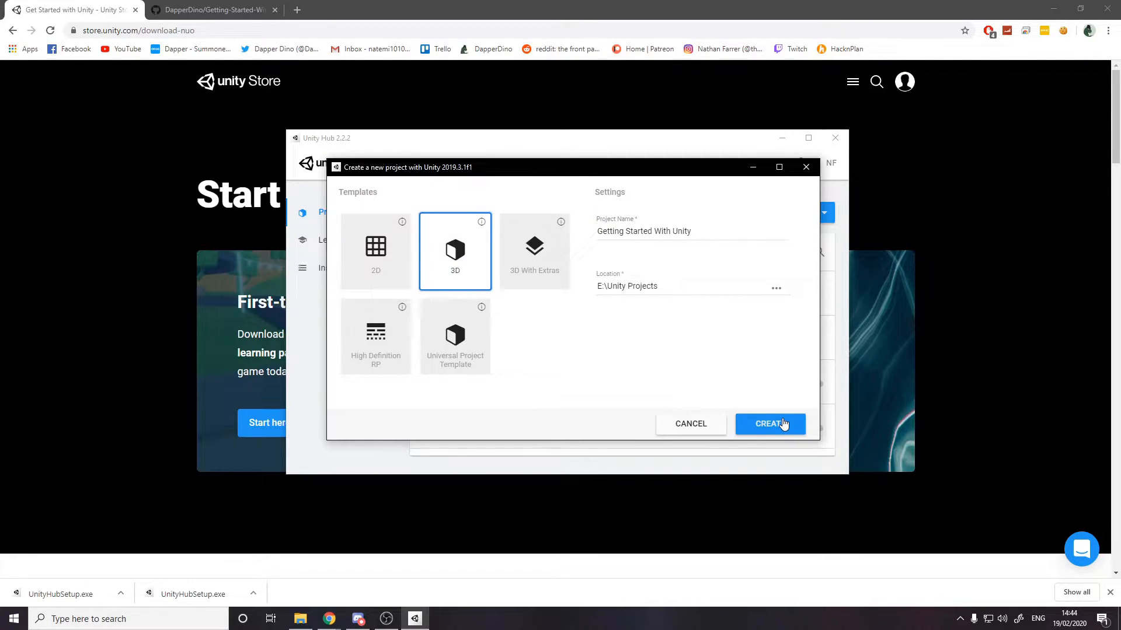
click(770, 422)
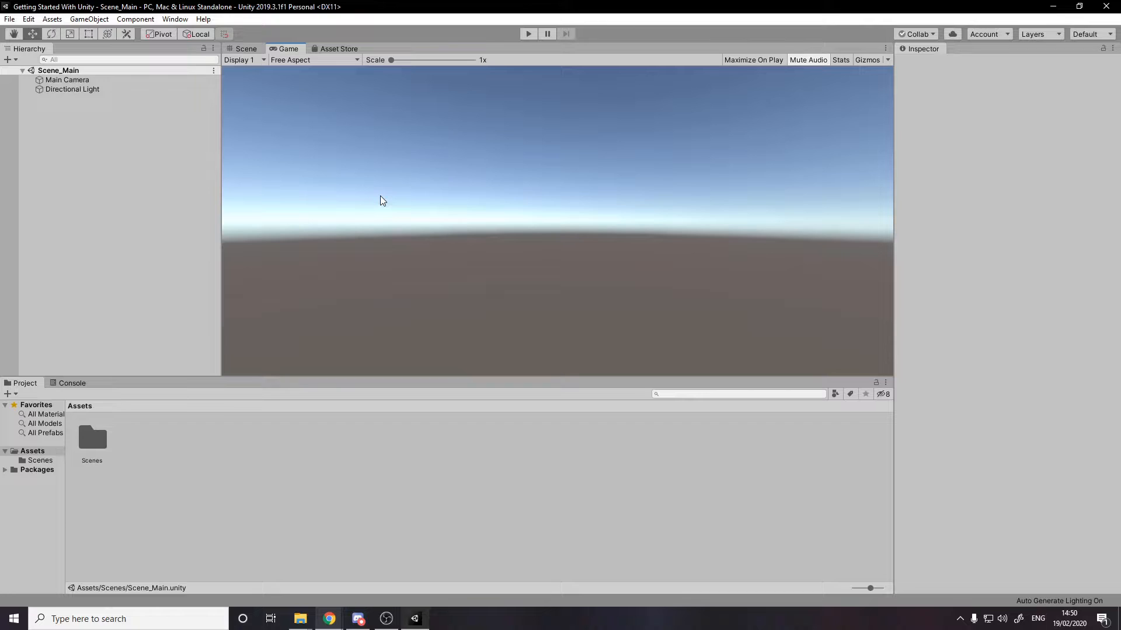
mouse_move(616, 147)
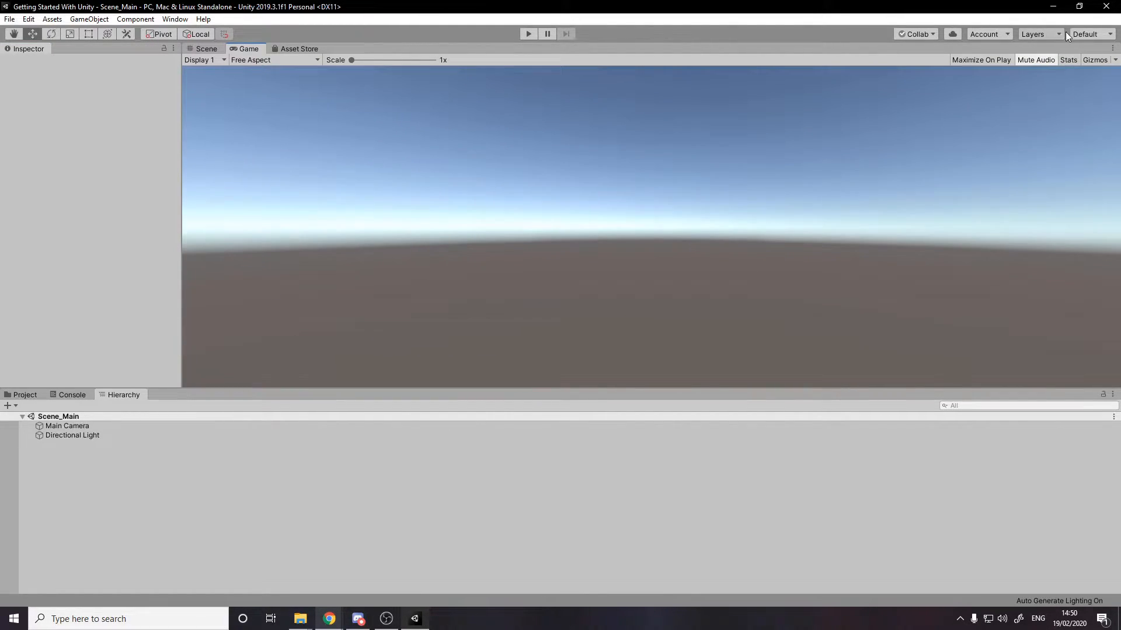
Try the 4 Split layout, return to Default, and dismiss the Save Layout prompt
click(1088, 33)
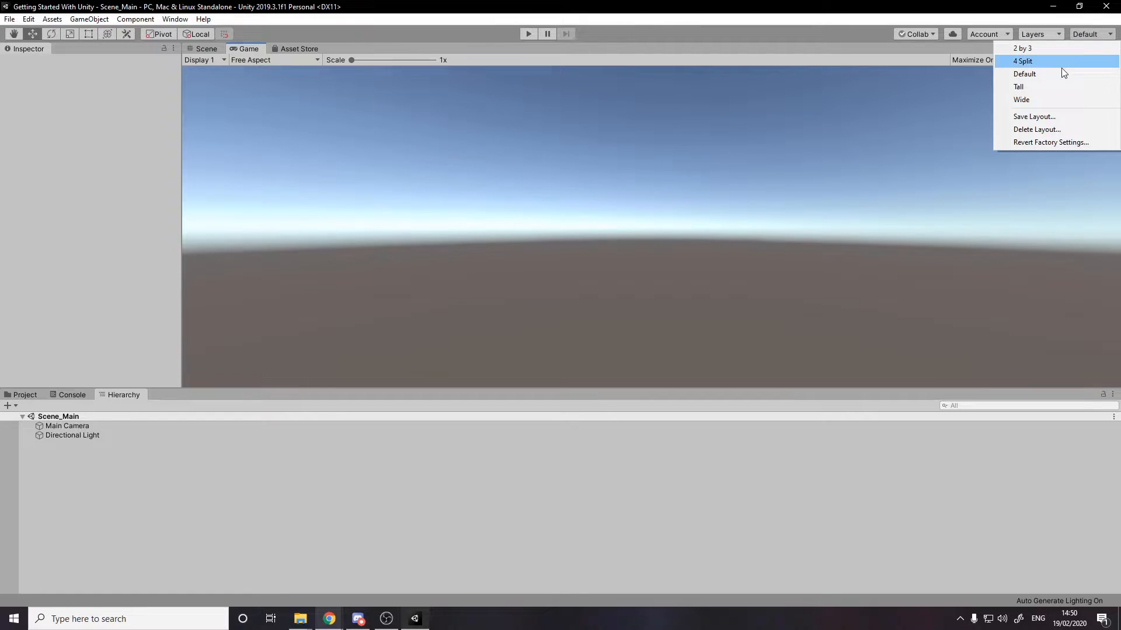
mouse_move(1021, 99)
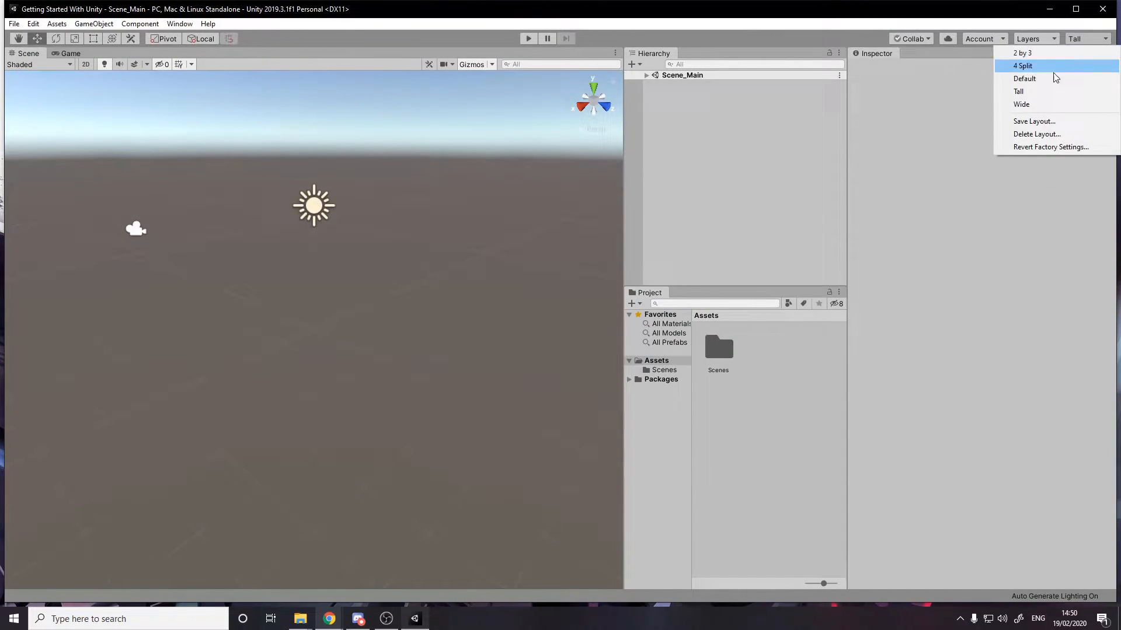
click(1023, 65)
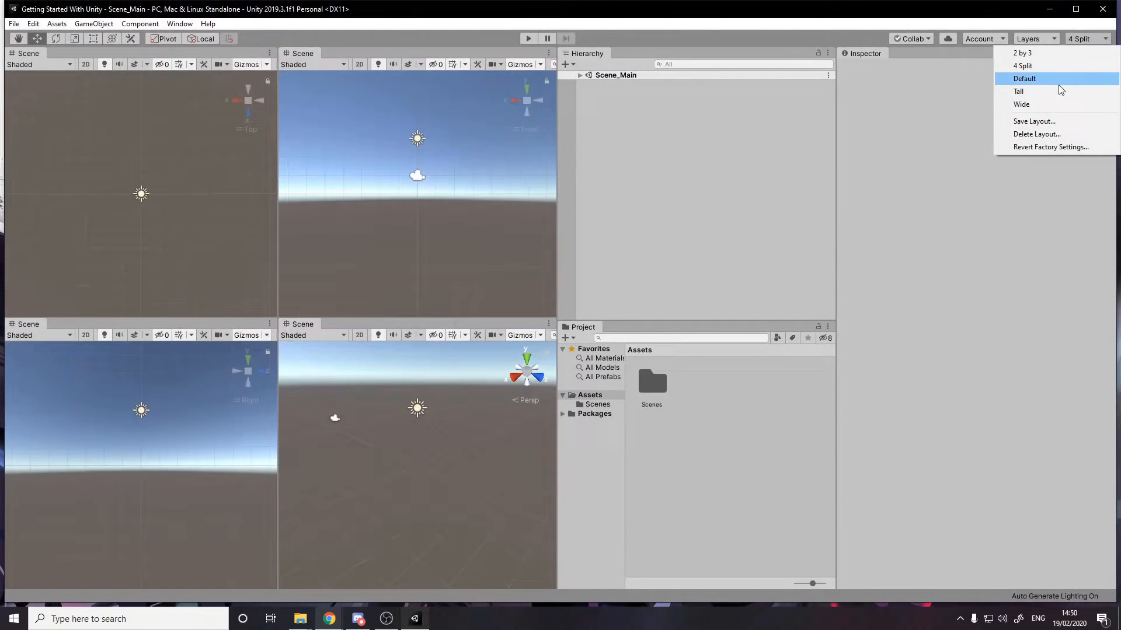
click(1024, 78)
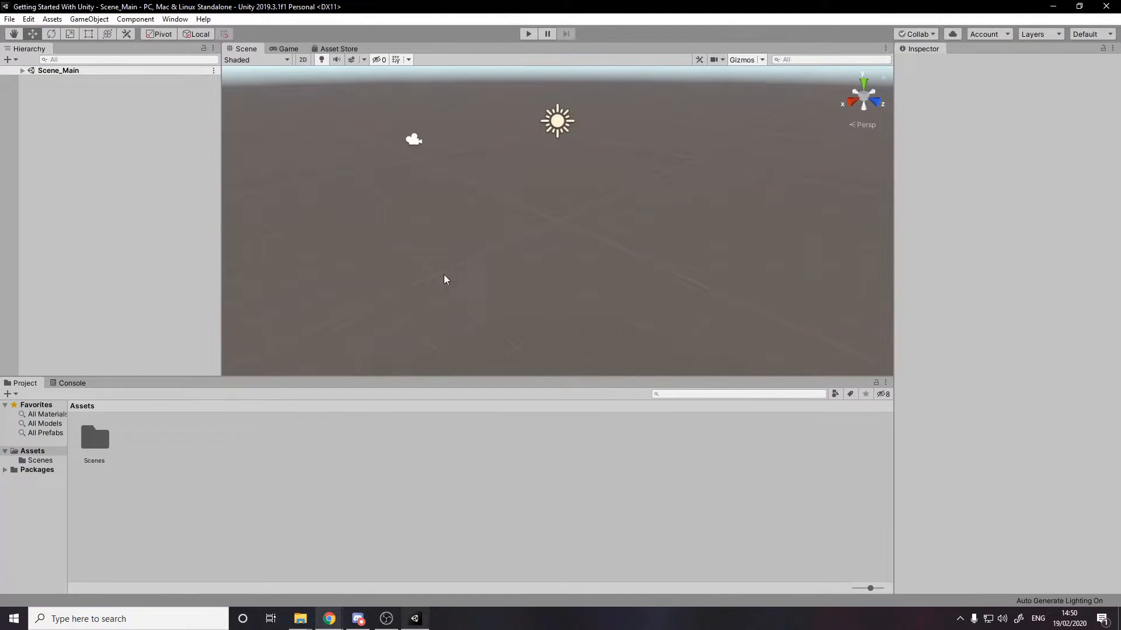
click(1089, 33)
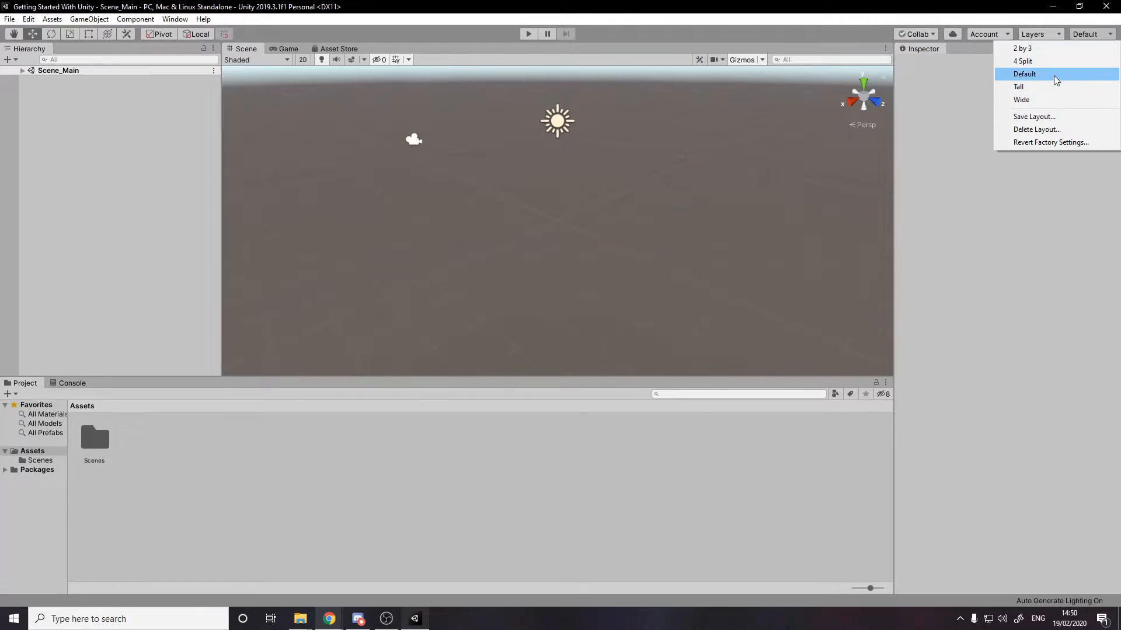
mouse_move(1033, 117)
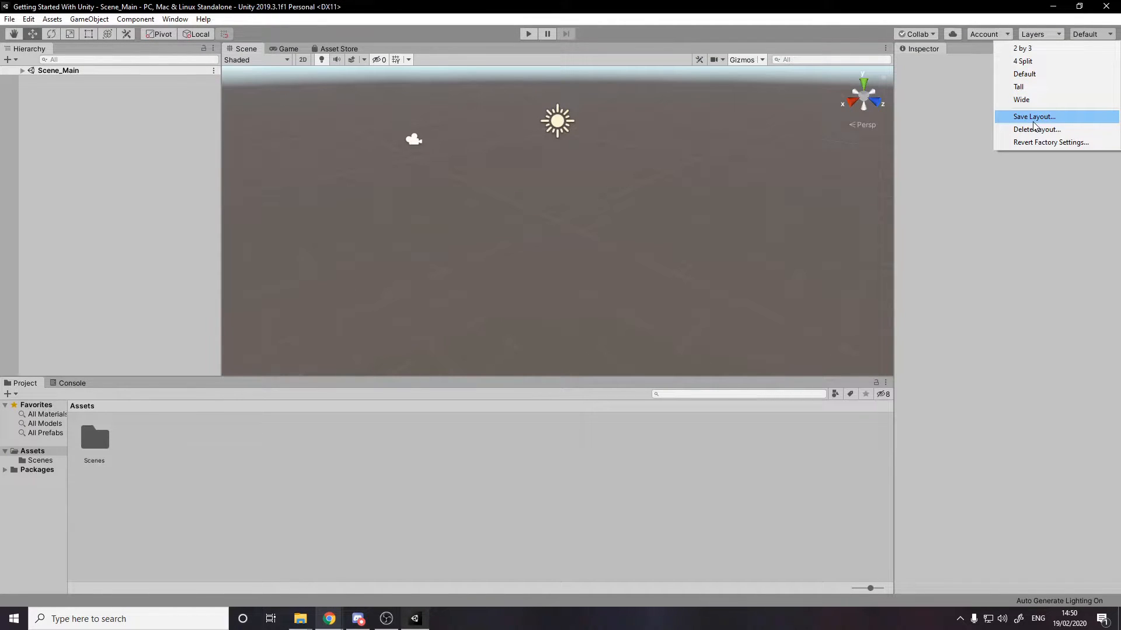
click(1033, 117)
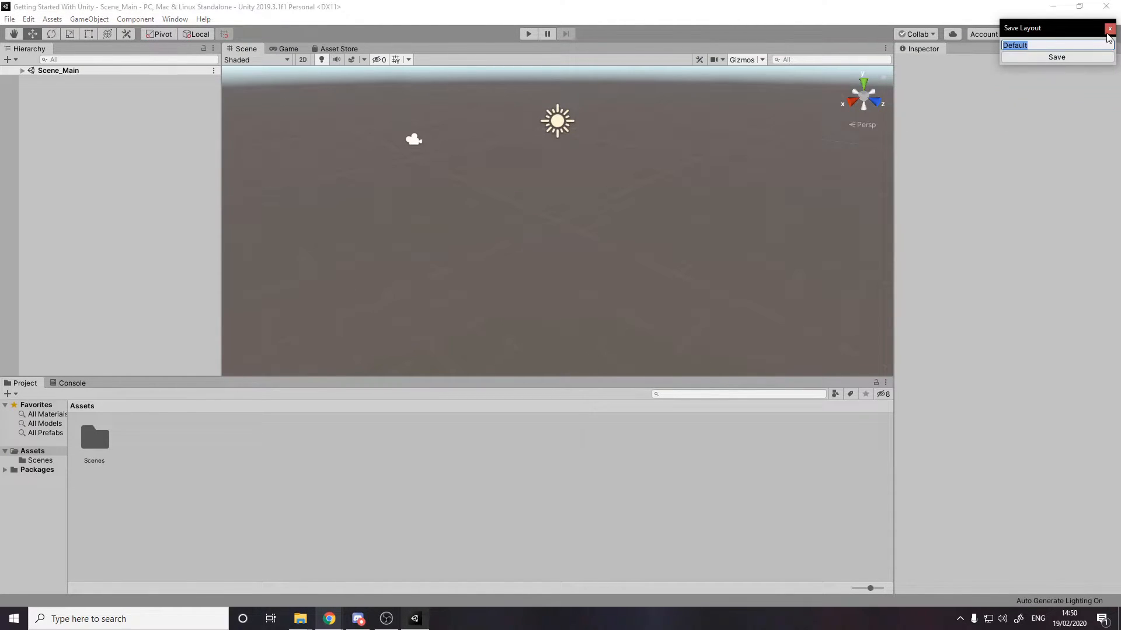
click(1109, 28)
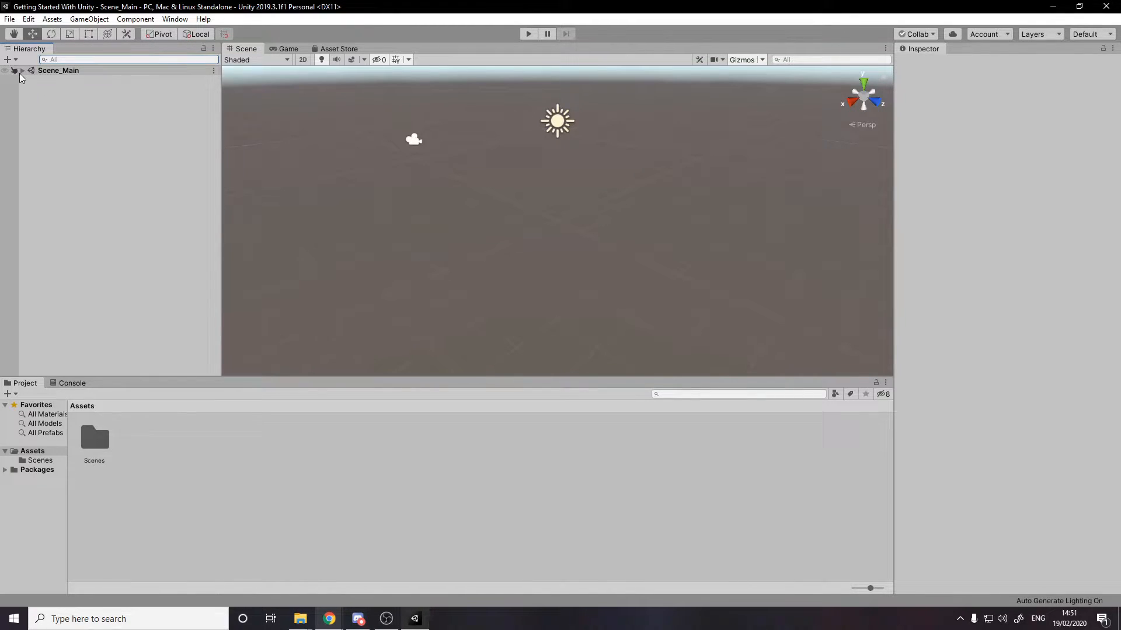
Delete Main Camera from Scene_Main, check the camera-less Game view, then undo and reselect Main Camera
click(21, 70)
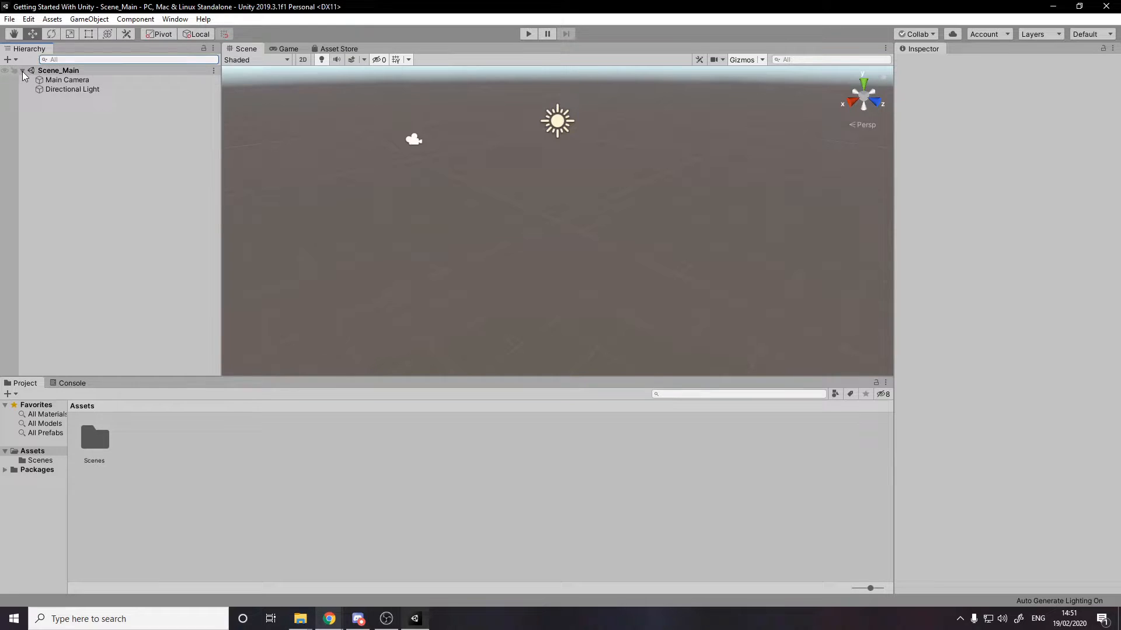
click(67, 79)
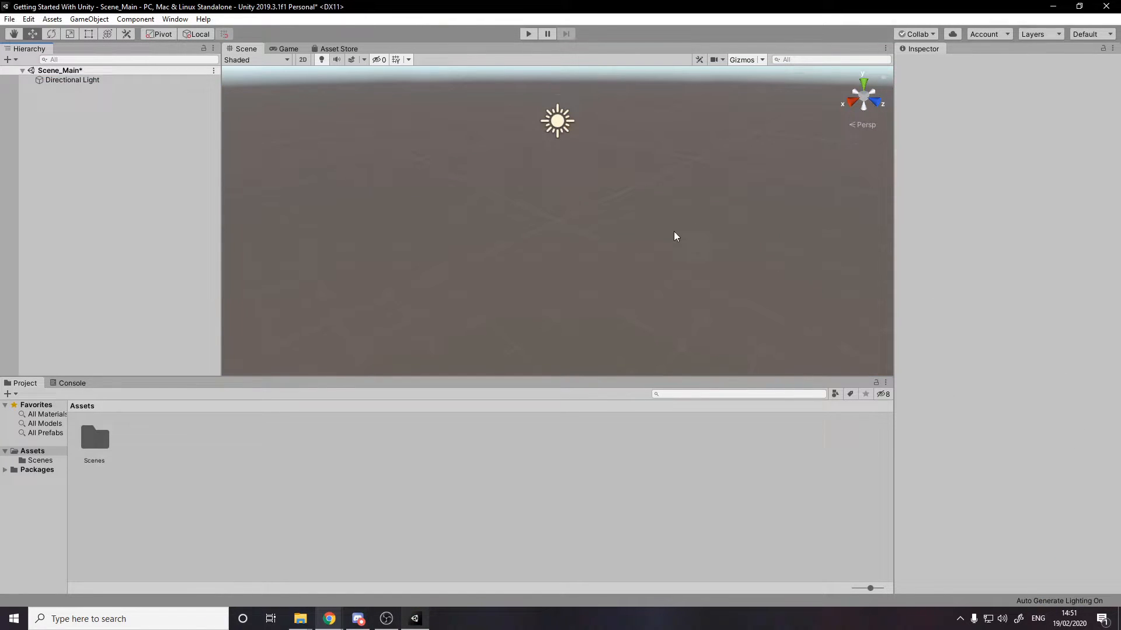
click(289, 49)
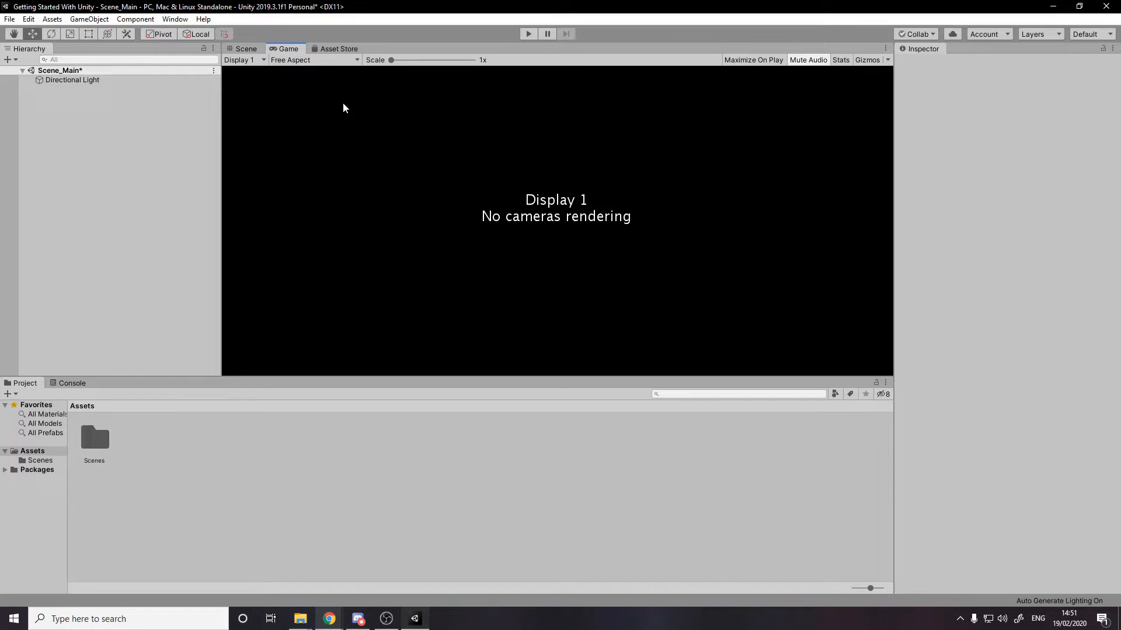
click(247, 49)
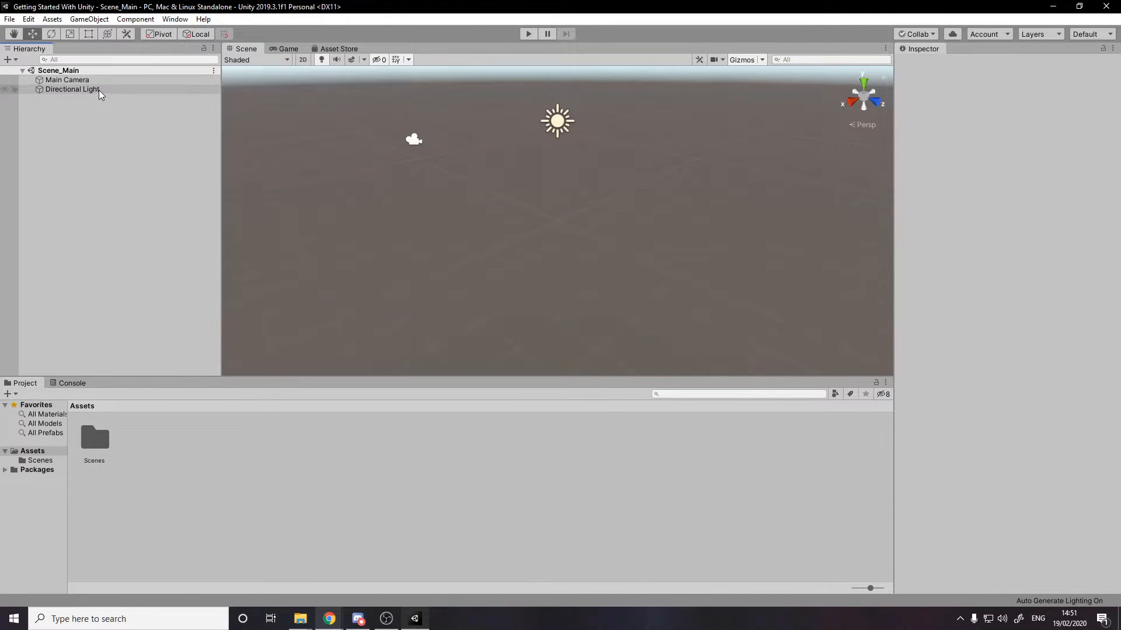
click(68, 79)
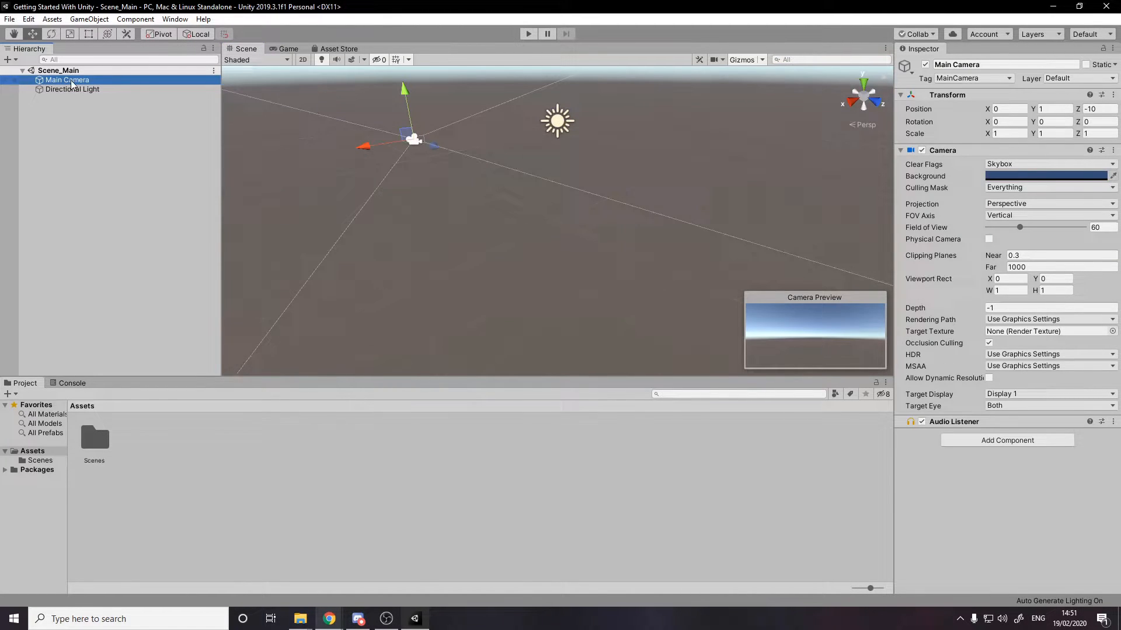
mouse_move(127, 92)
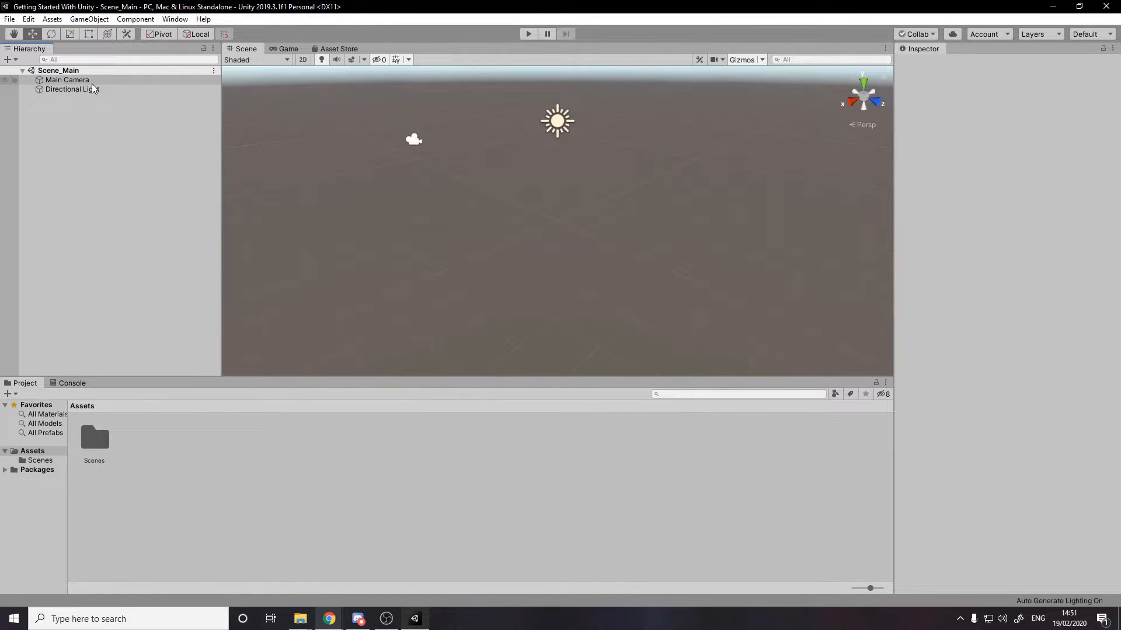
click(67, 80)
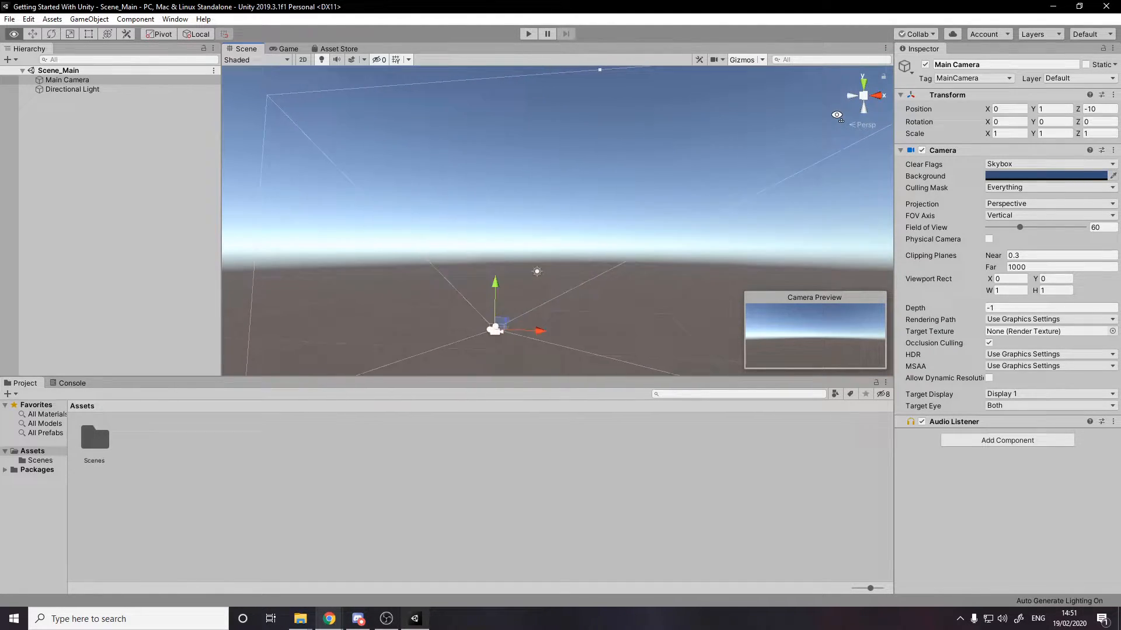
scroll(down, 3)
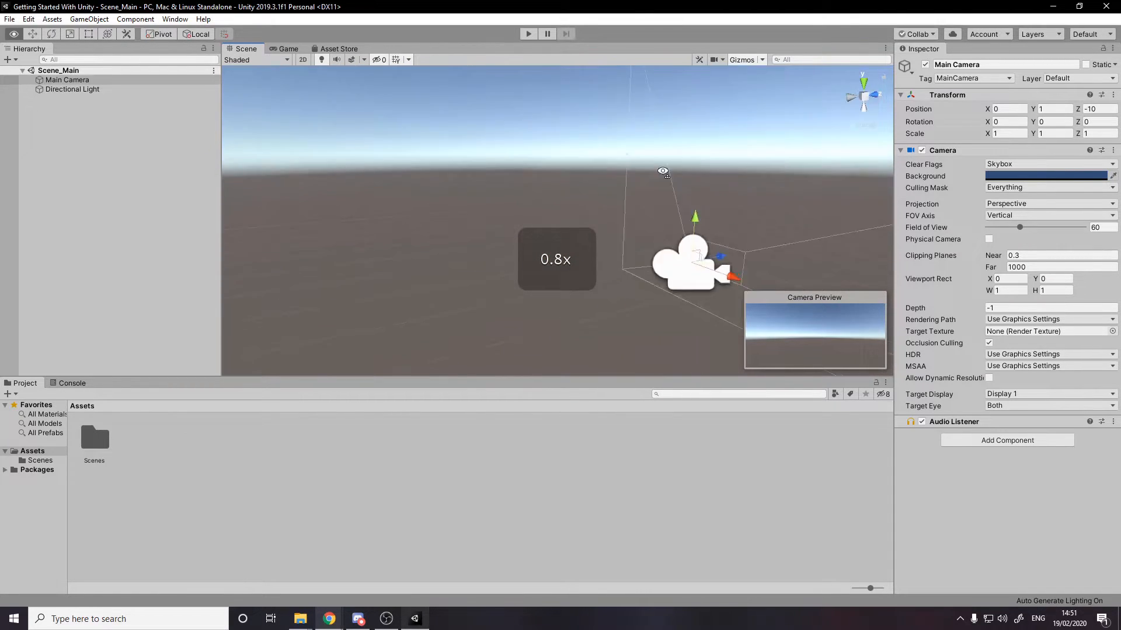
scroll(up, 3)
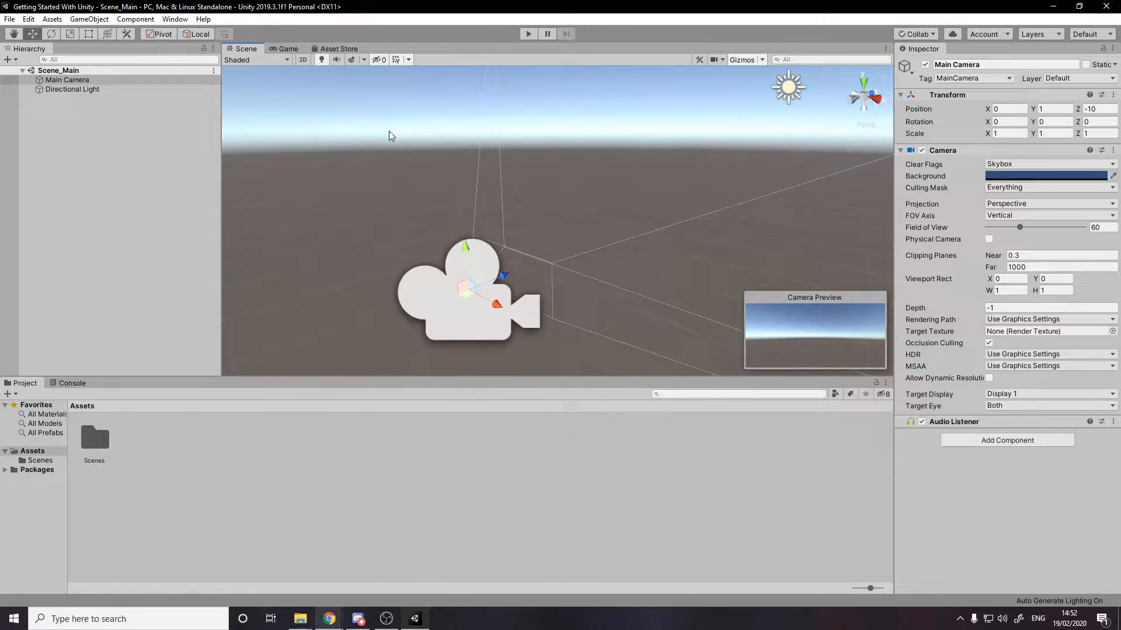
click(742, 59)
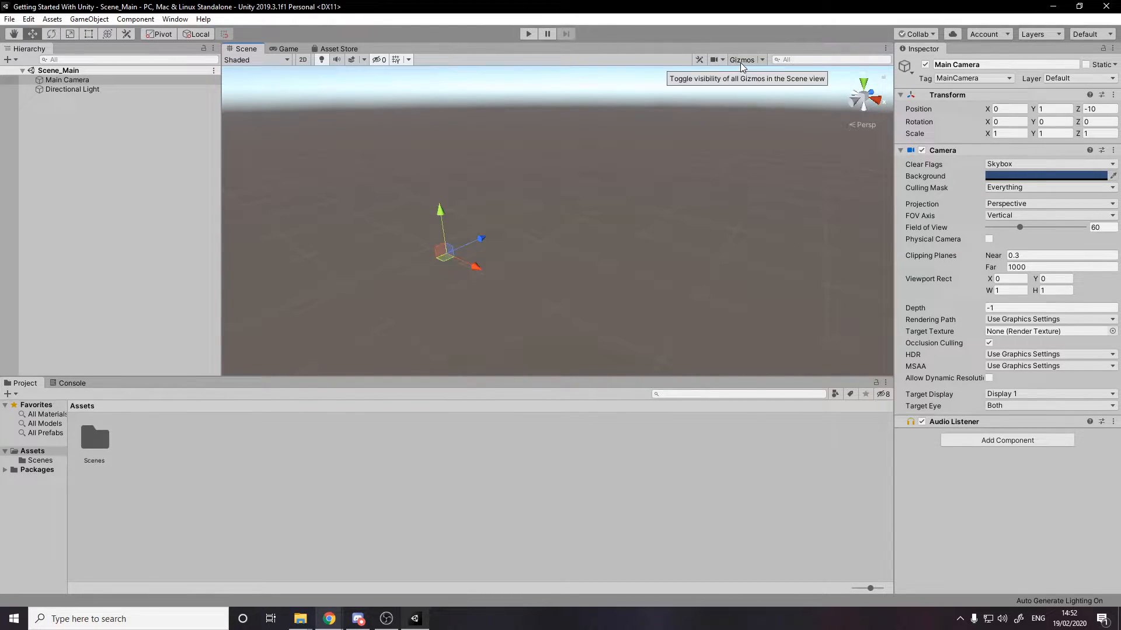
click(289, 49)
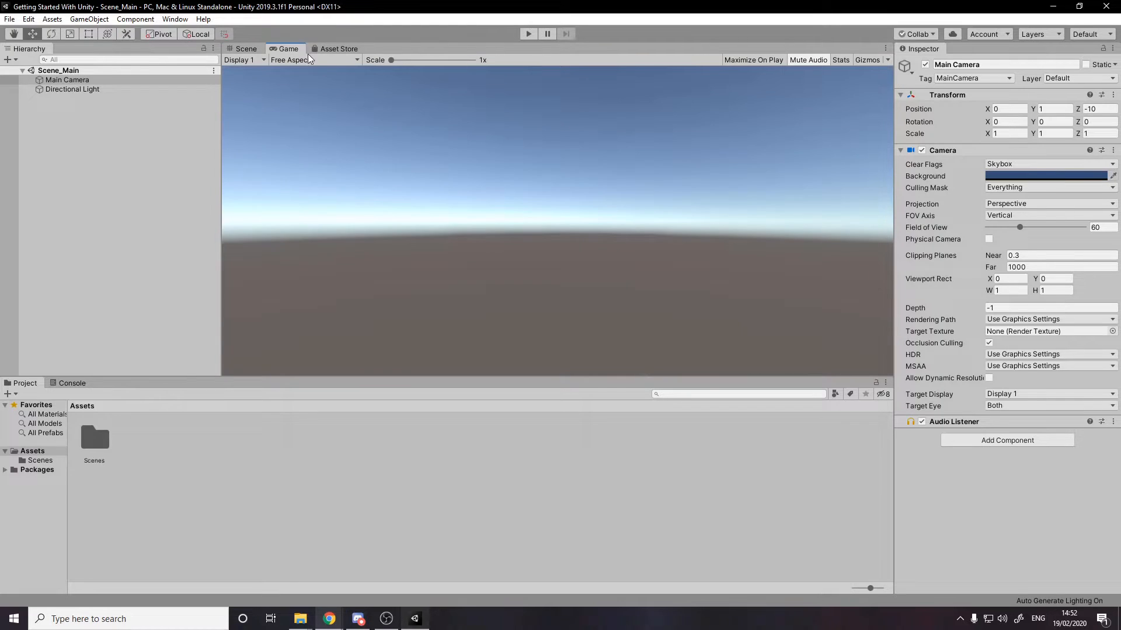
mouse_move(587, 231)
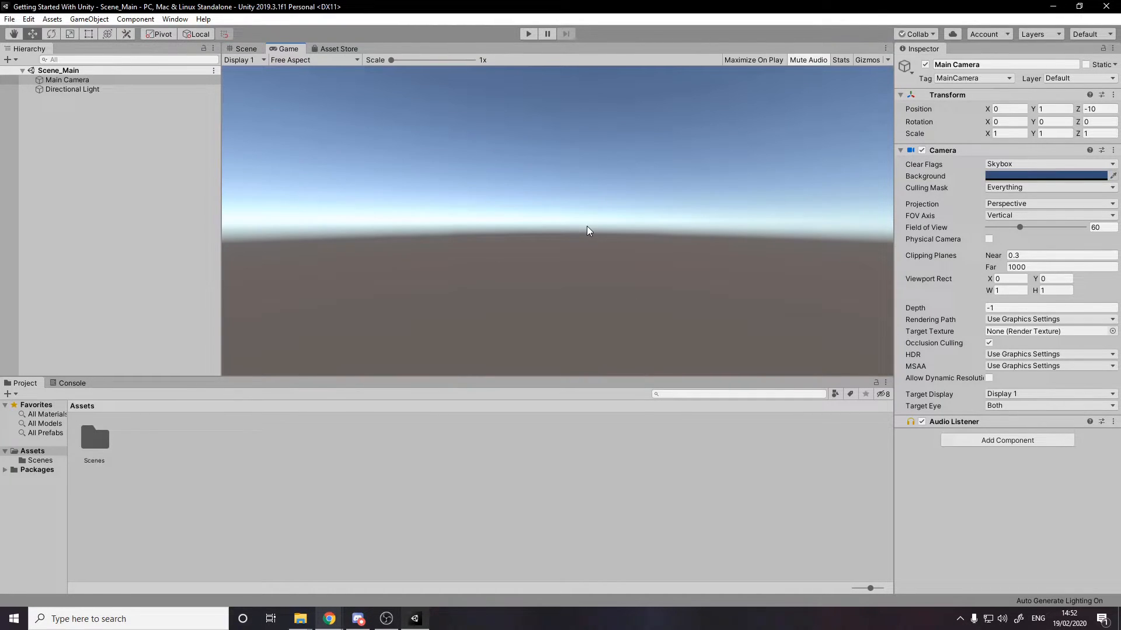
click(246, 49)
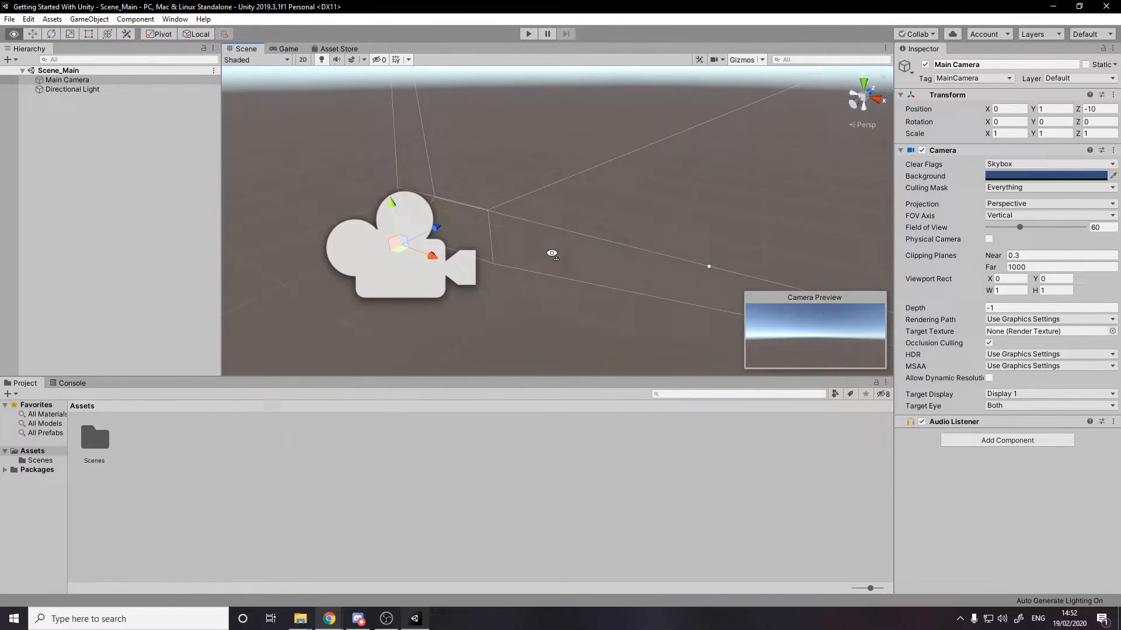
click(287, 49)
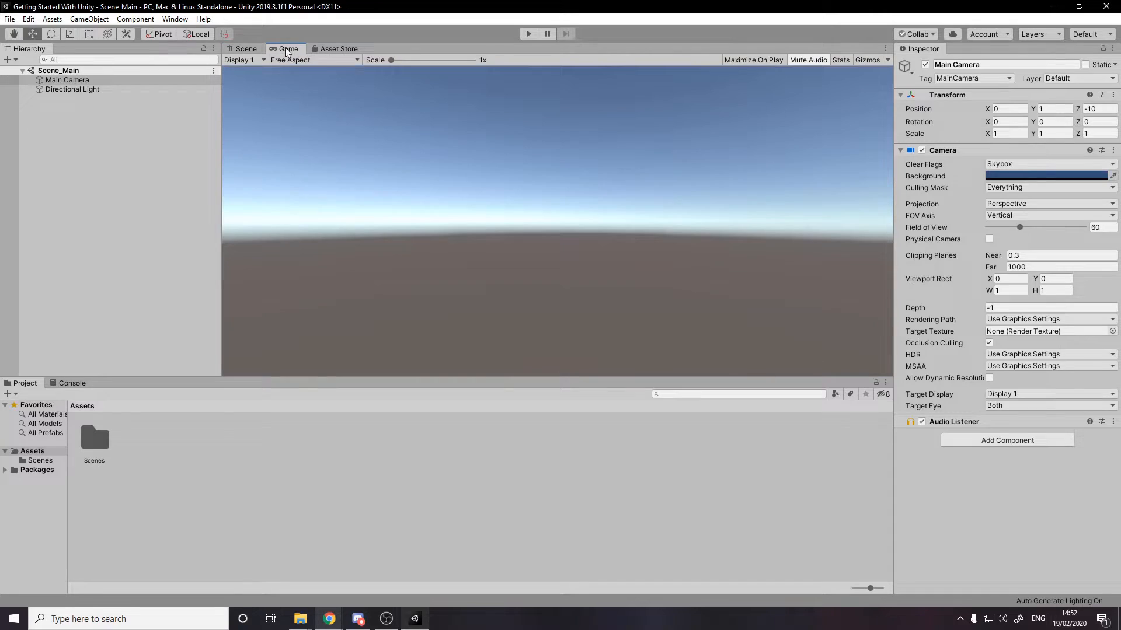
click(246, 49)
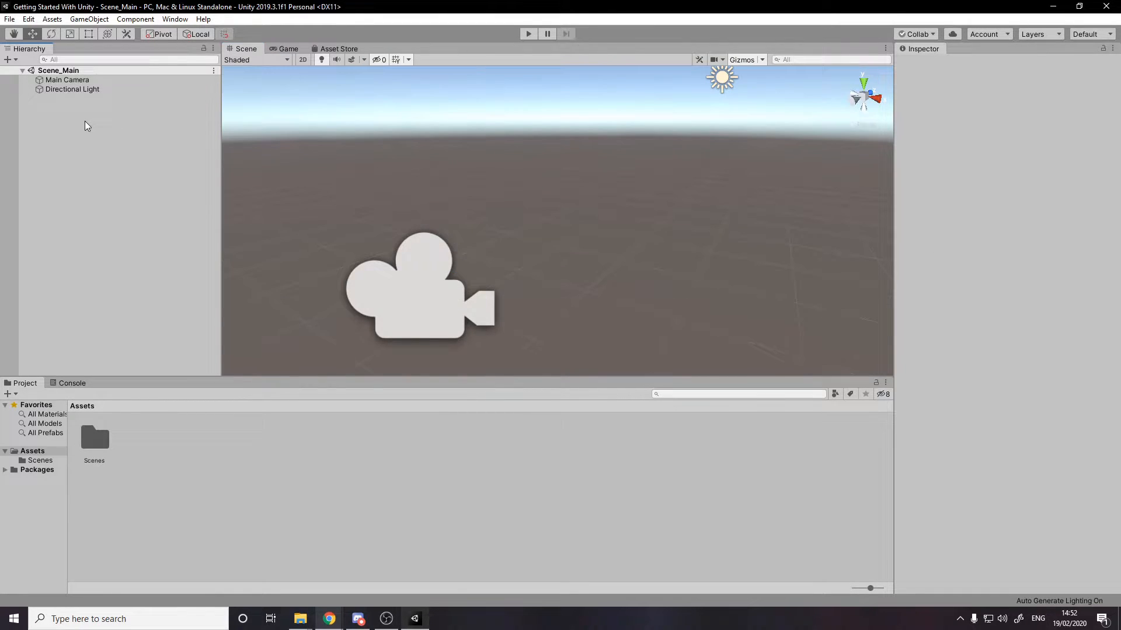
Add a 3D Cube to Scene_Main and confirm it shows in the camera's Game view
right_click(84, 126)
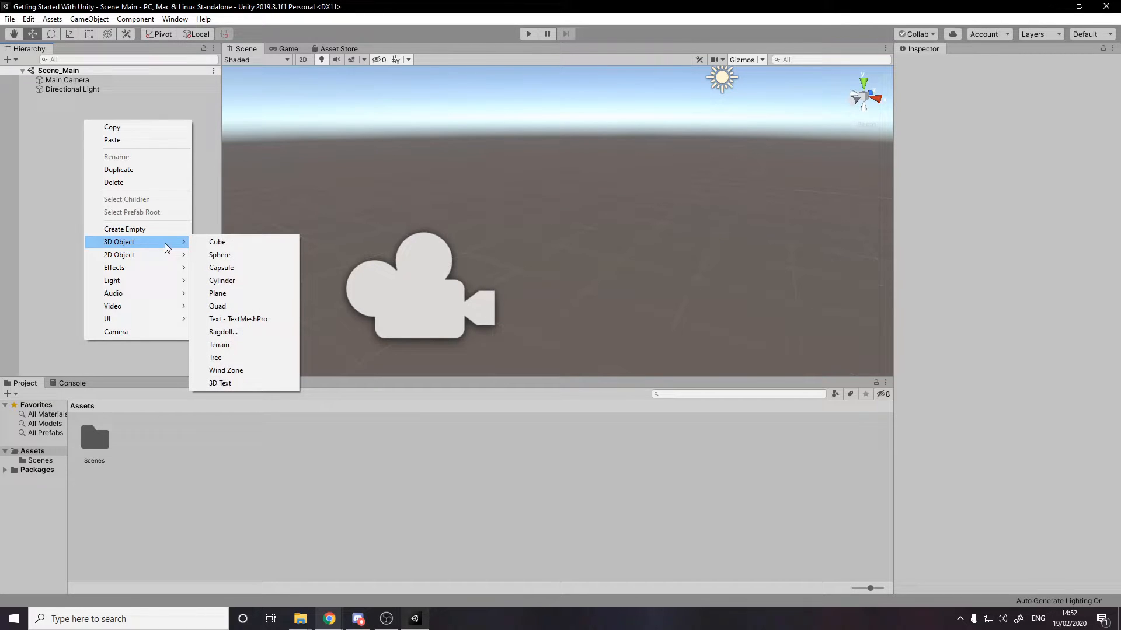
click(218, 241)
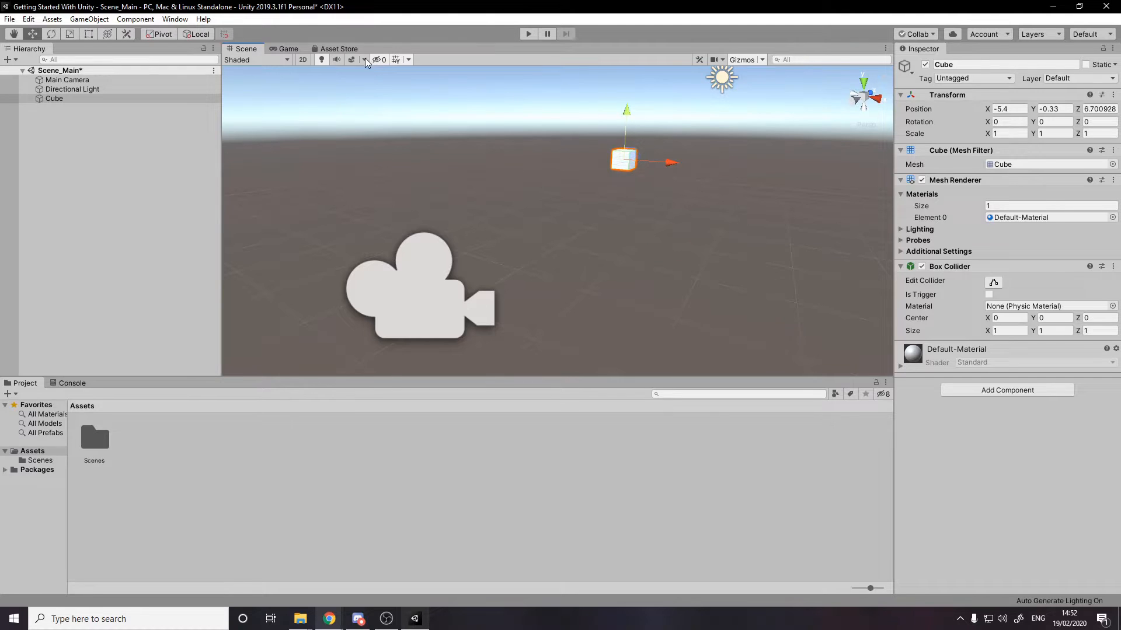
click(288, 49)
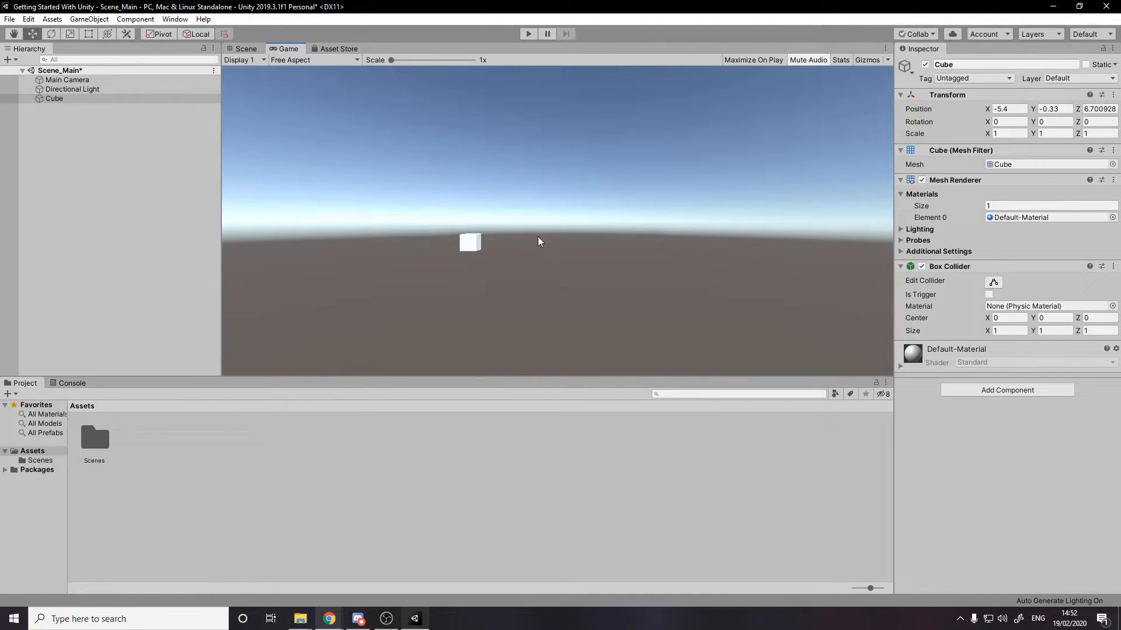
click(247, 49)
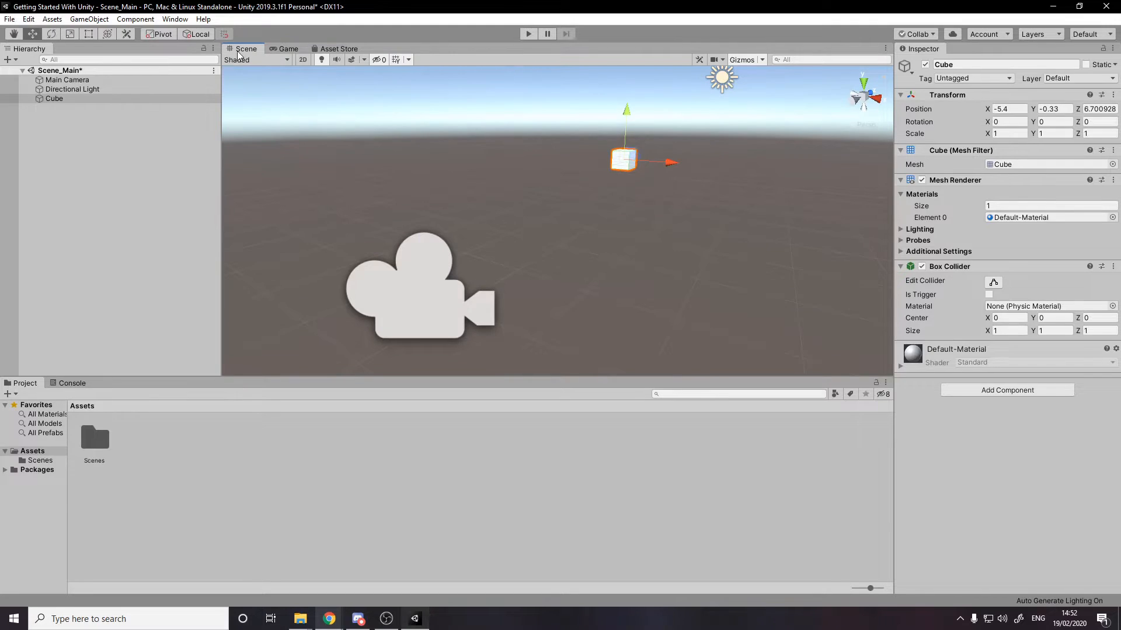
click(67, 79)
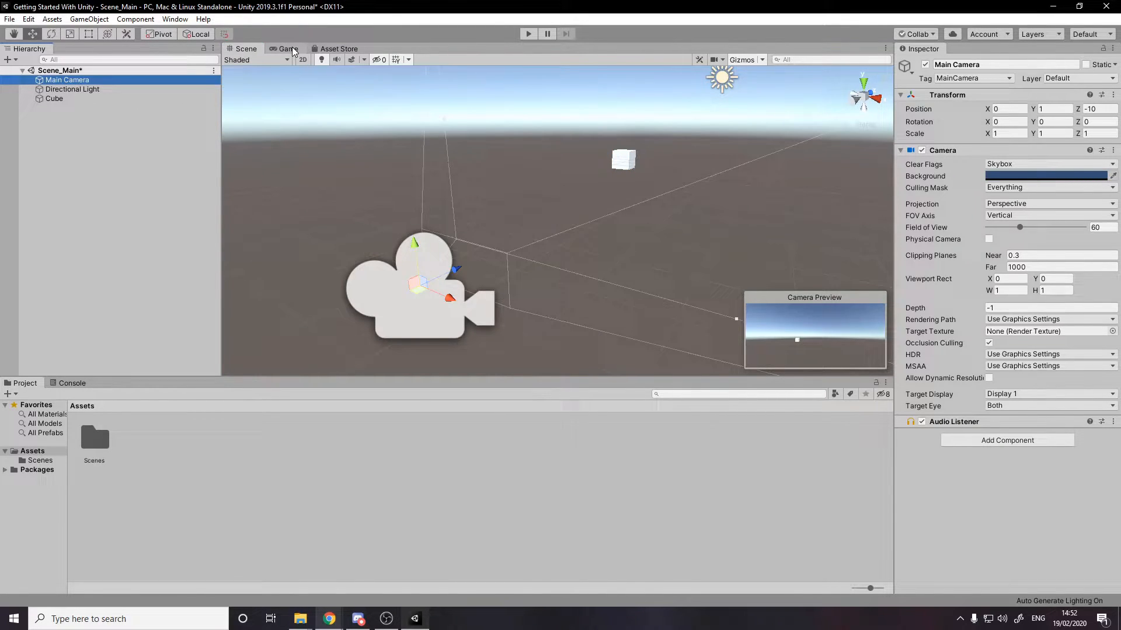
Rename Main Camera to Camera and view the white cube through the Game view
click(287, 49)
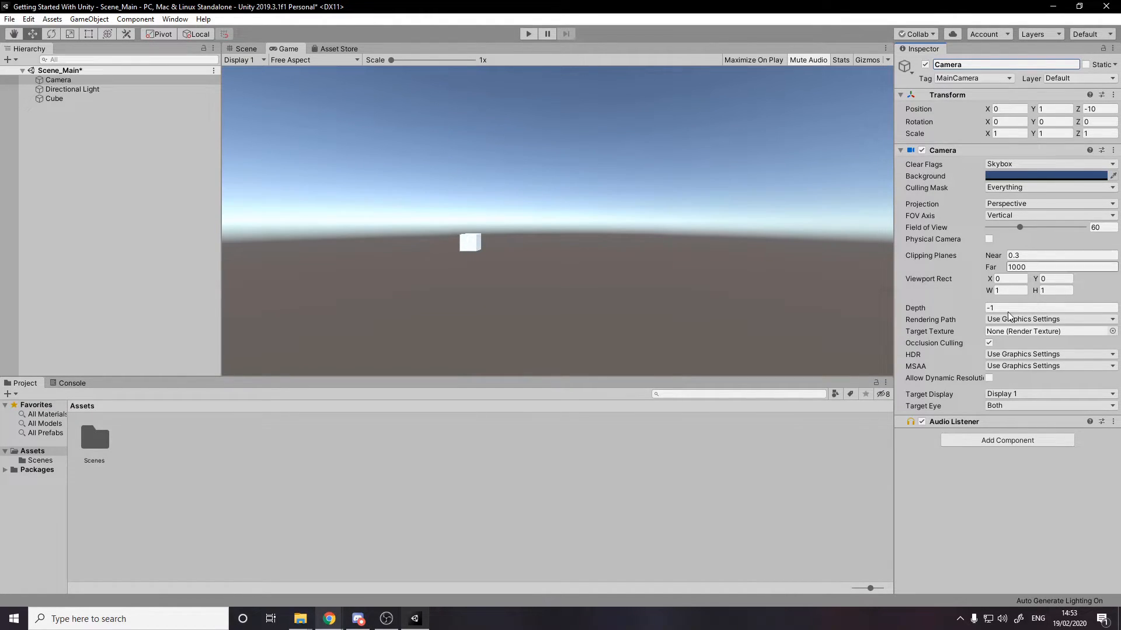
mouse_move(839, 116)
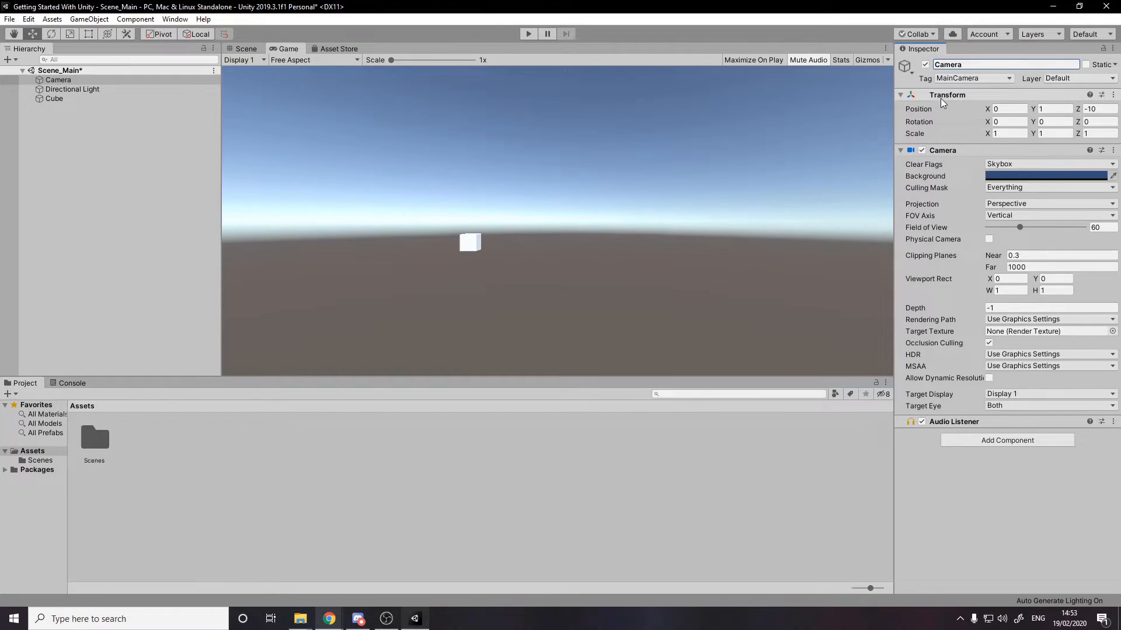
Place the Camera at position 0, 1, -10 with zero rotation and unit scale
click(247, 49)
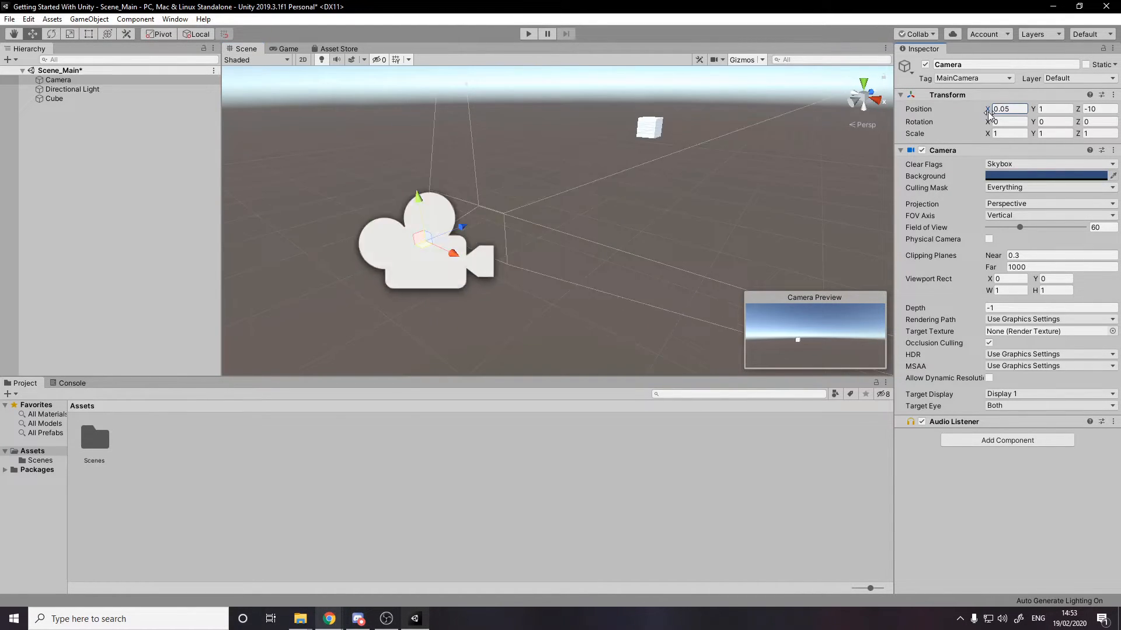
text(2.0)
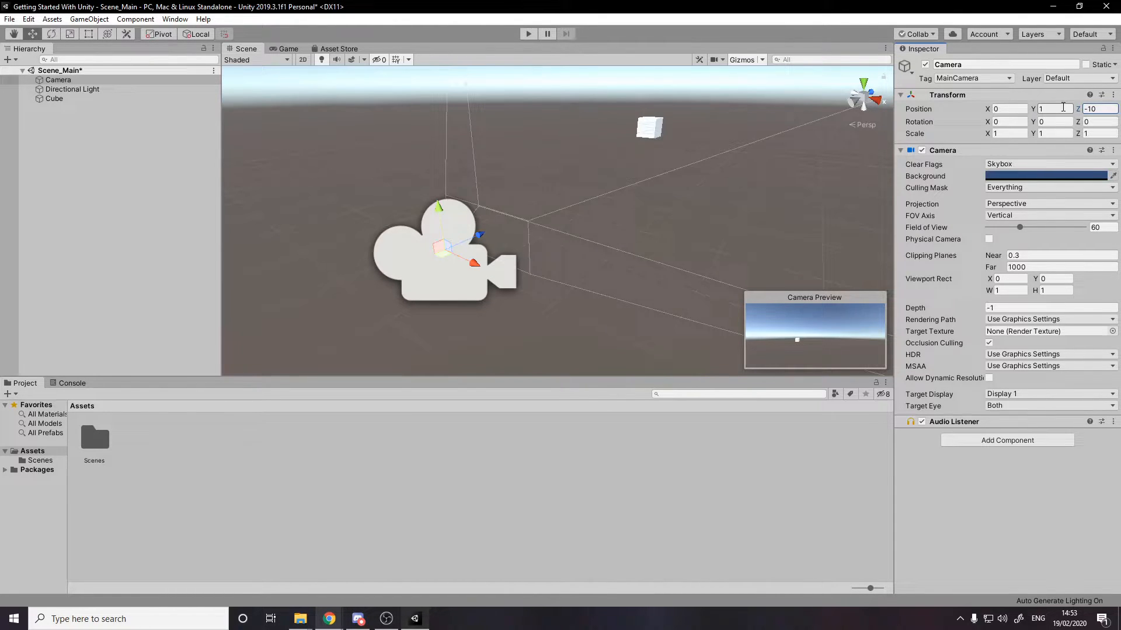
mouse_move(918, 109)
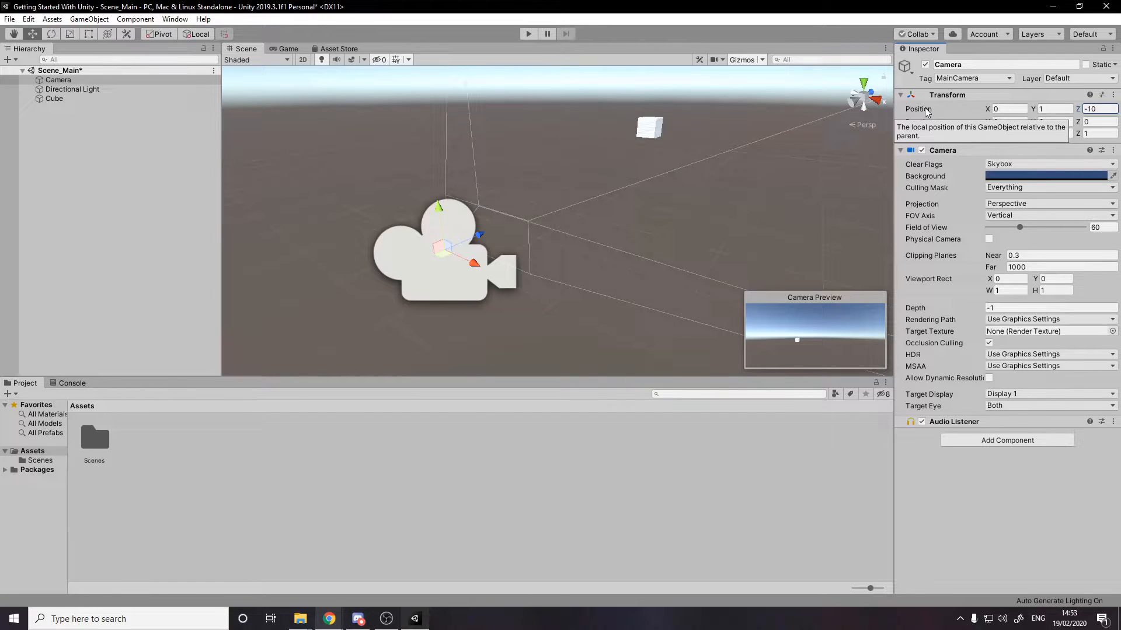
mouse_move(983, 121)
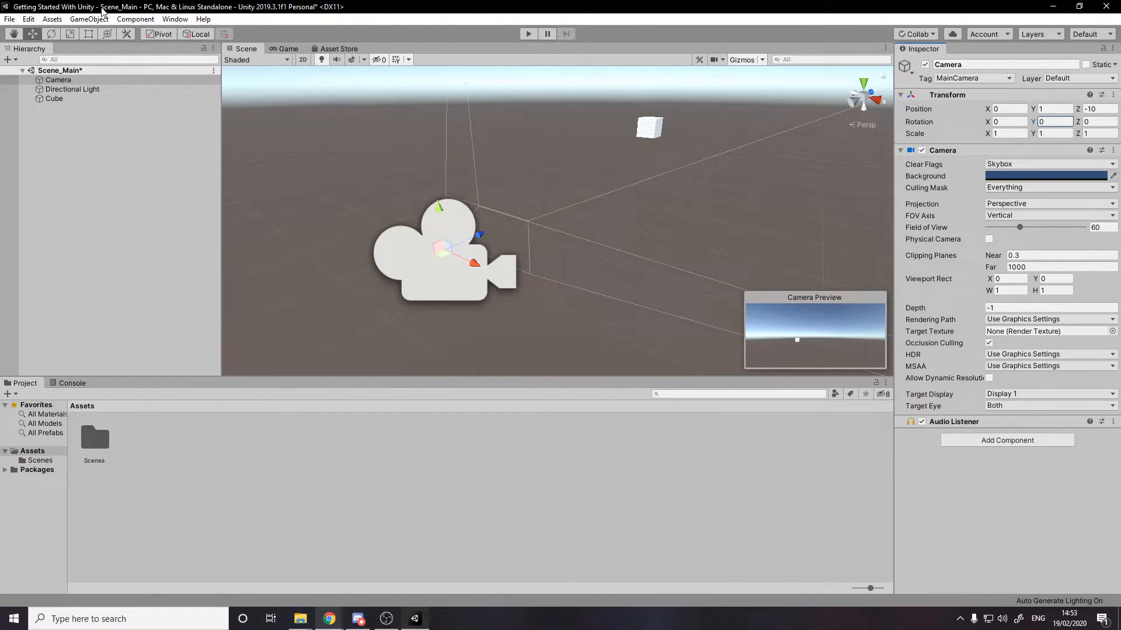
mouse_move(987, 133)
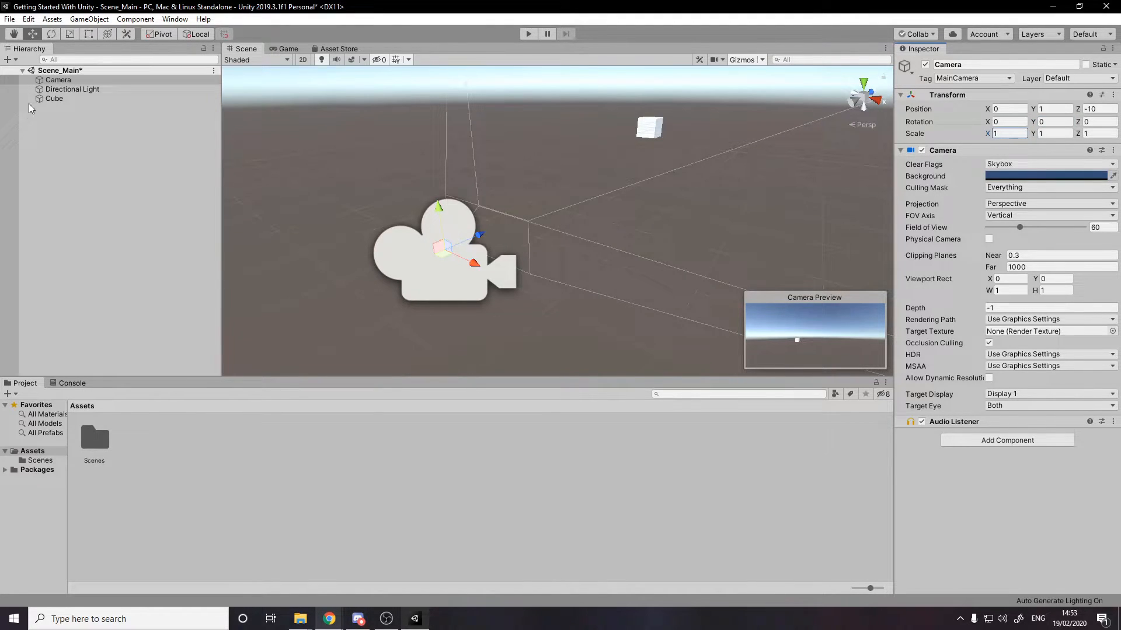
Reset the Cube's Transform Scale to 1, 1, 1 and check it in the Game view
click(53, 98)
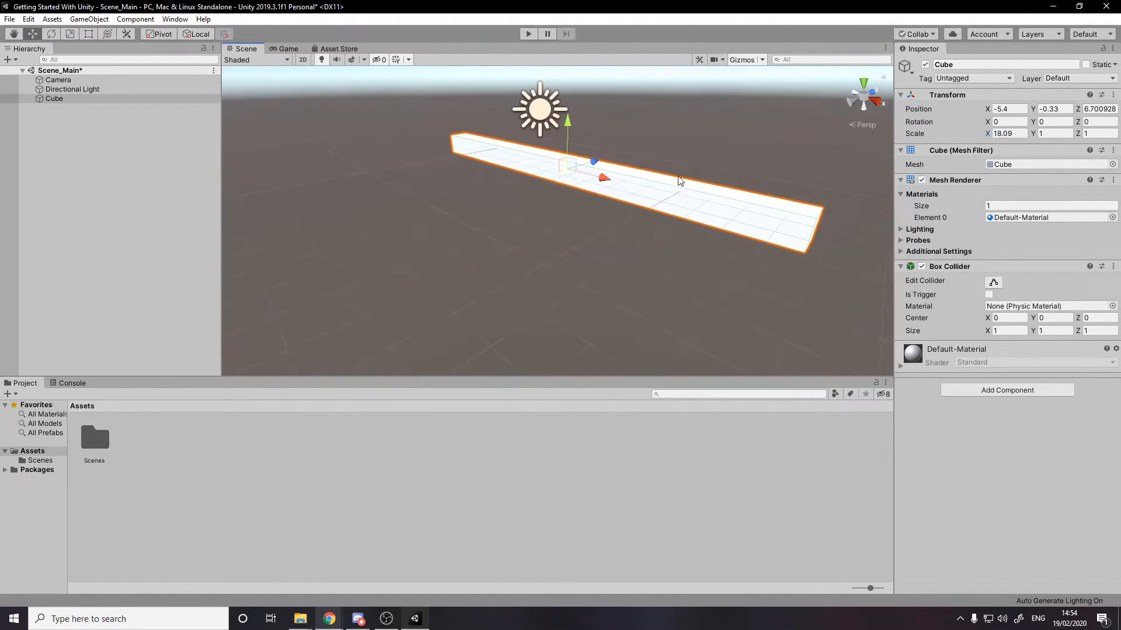
text(5.93)
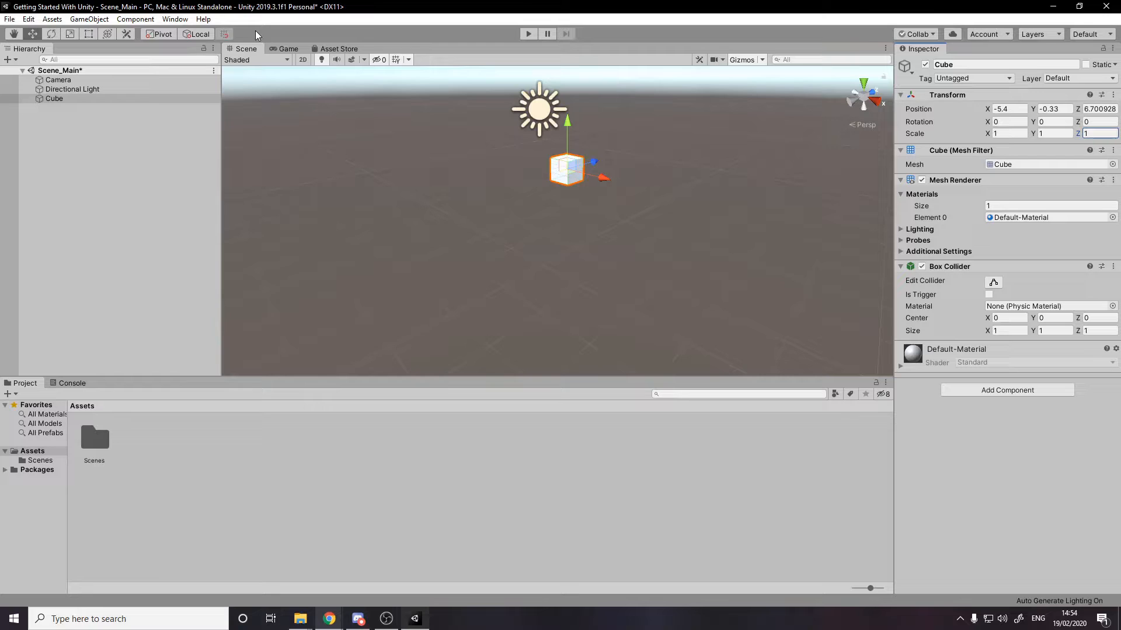
click(288, 49)
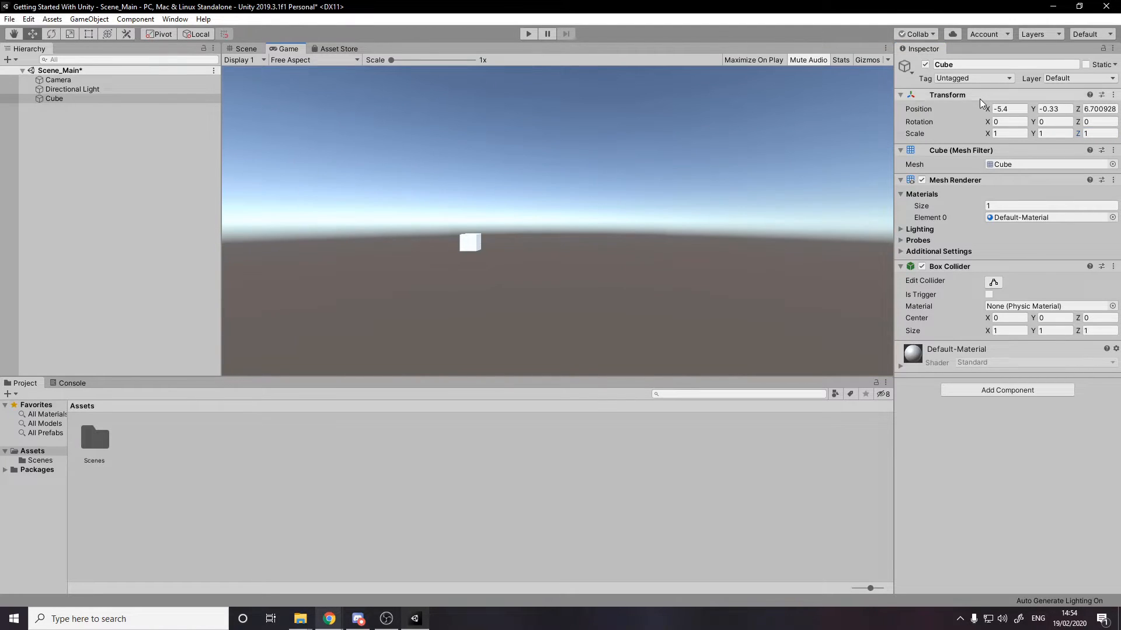
mouse_move(940, 114)
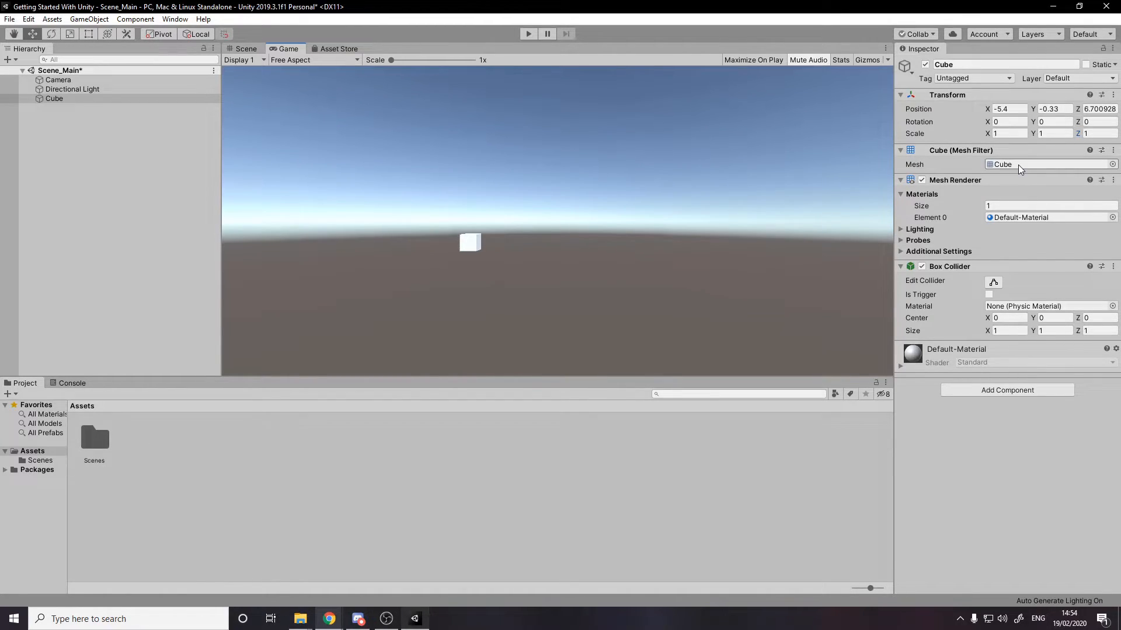
mouse_move(1113, 172)
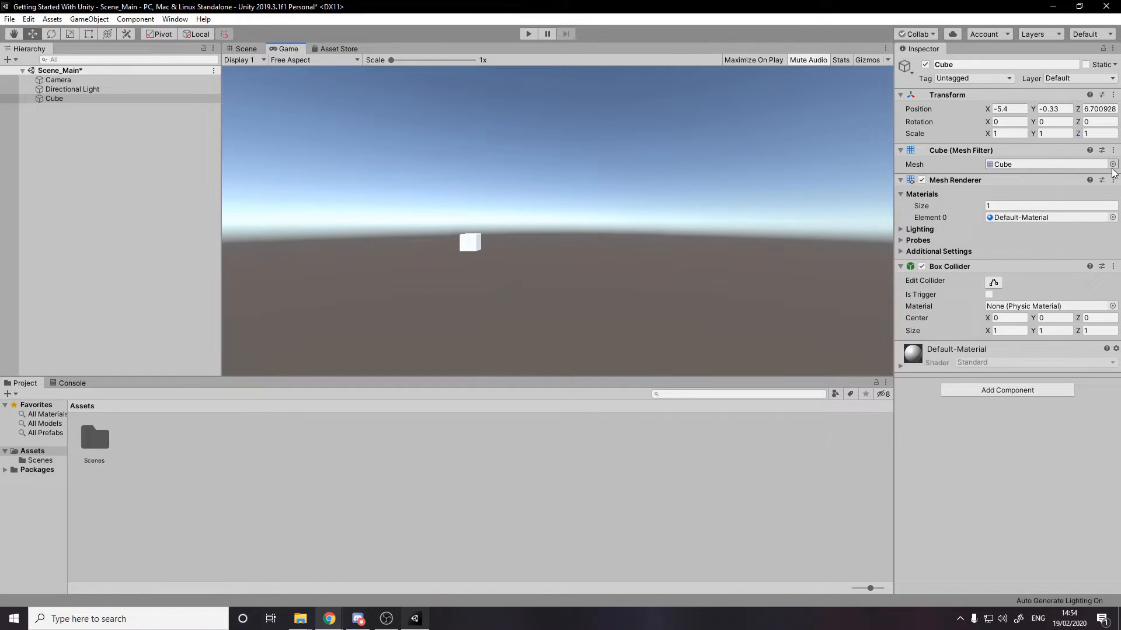
Try the Sphere mesh in the Cube's Mesh Filter, then restore the Cube mesh
click(245, 49)
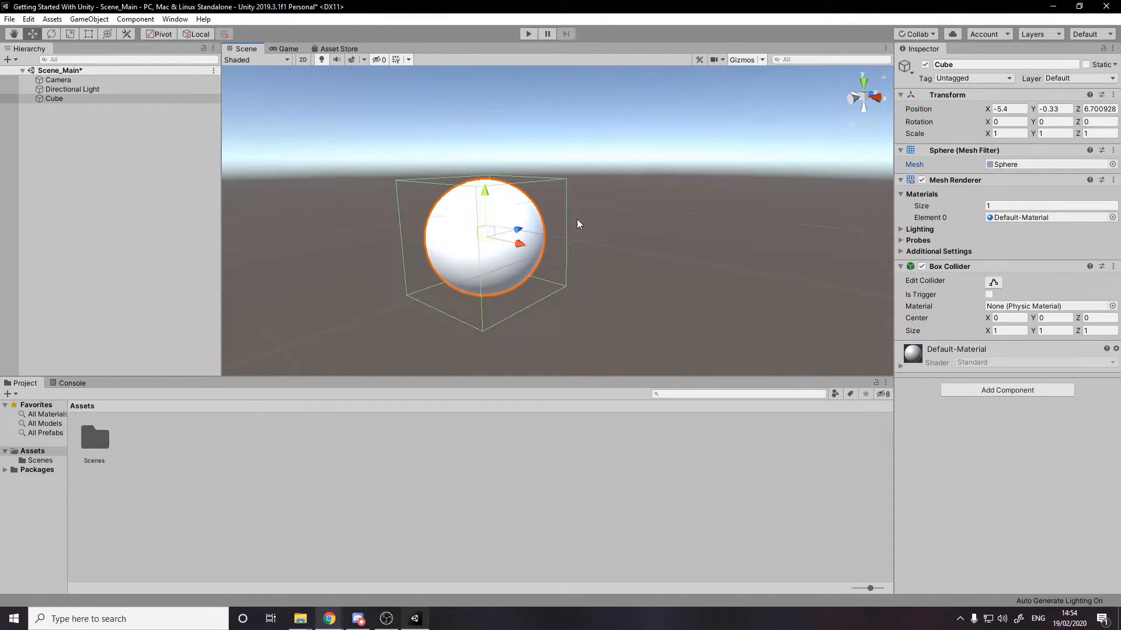
click(1045, 164)
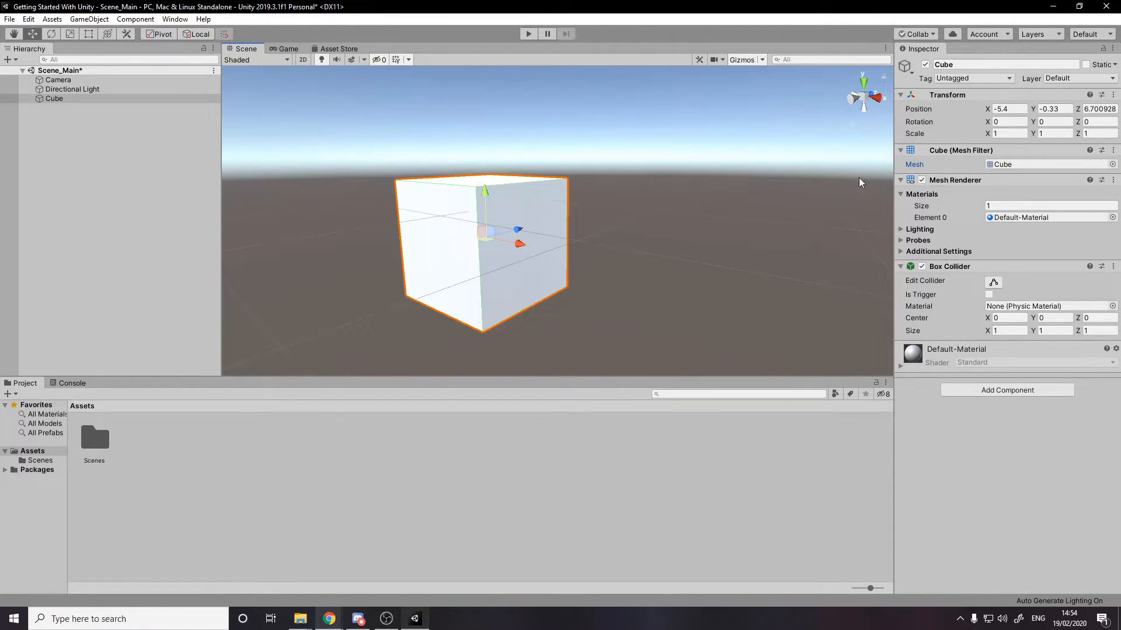
mouse_move(961, 151)
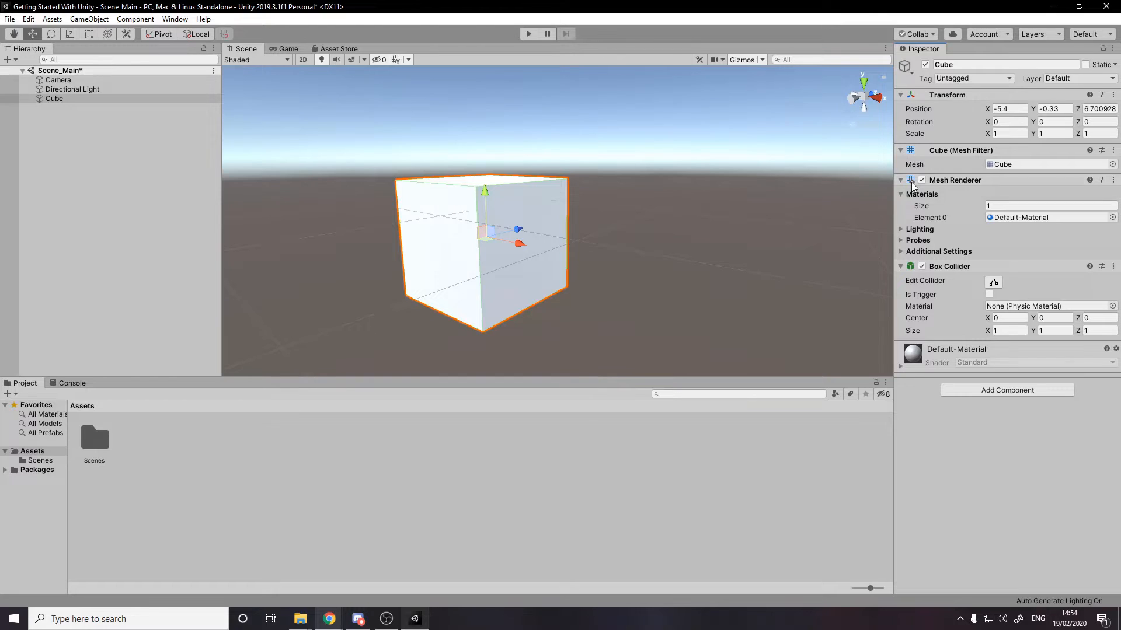
click(921, 180)
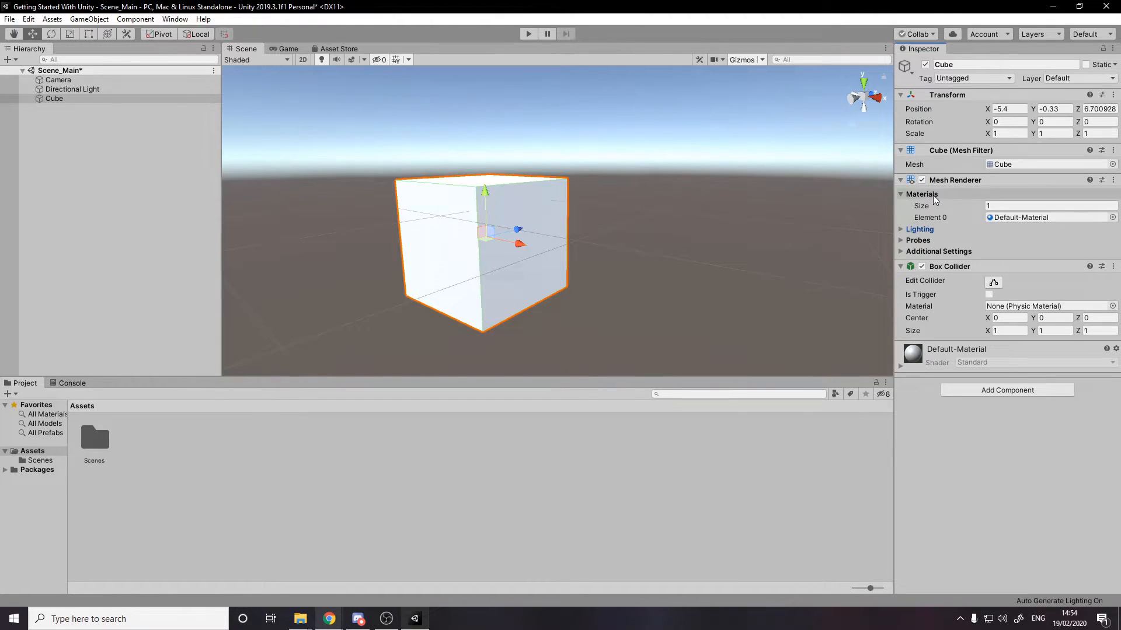
mouse_move(950, 269)
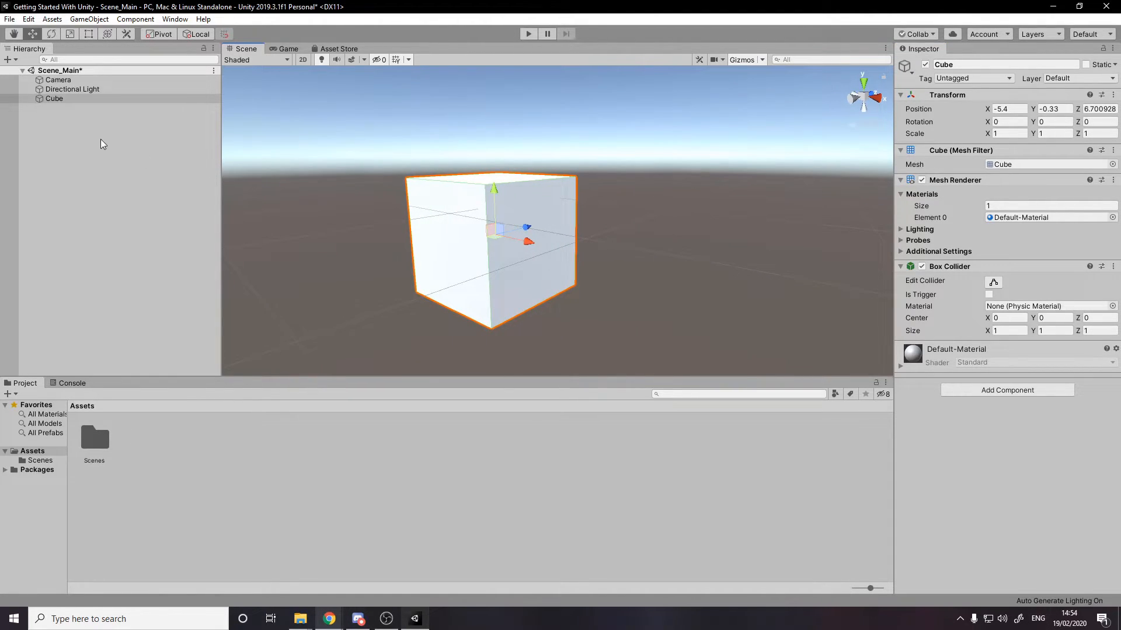
click(53, 98)
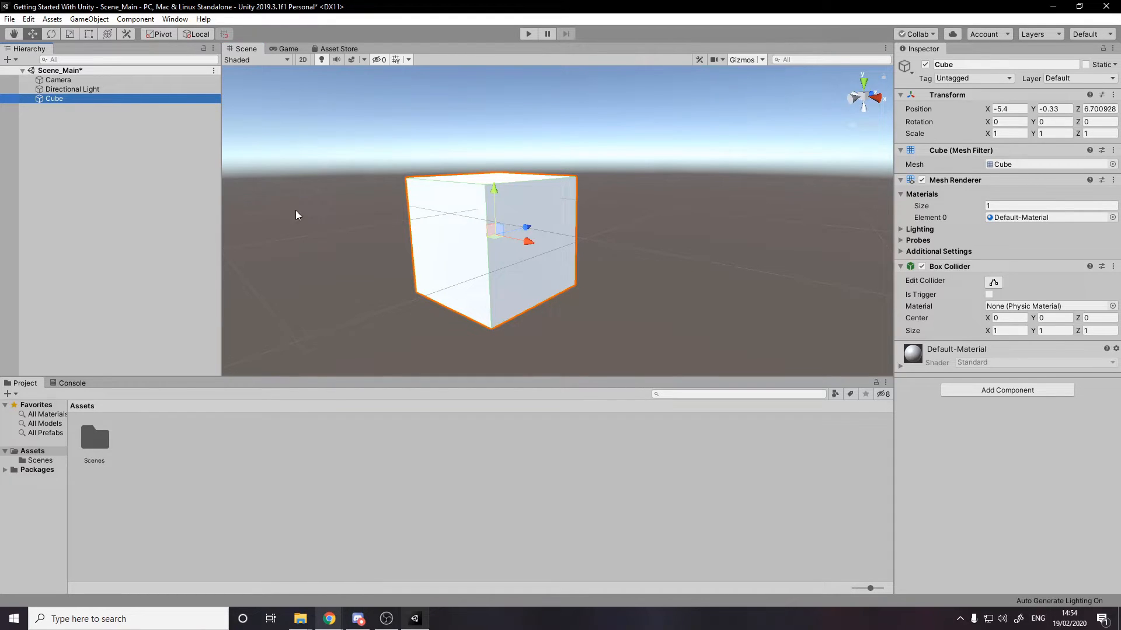
mouse_move(156, 211)
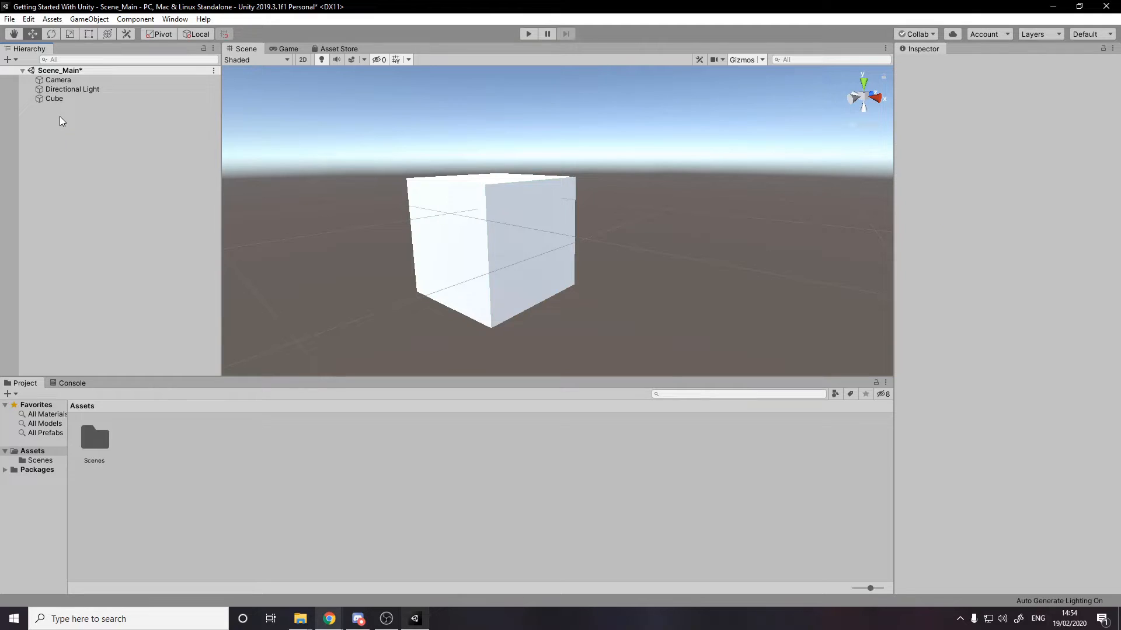
Add a Plane at the origin and raise the Cube to position 0, 2, 0
right_click(60, 121)
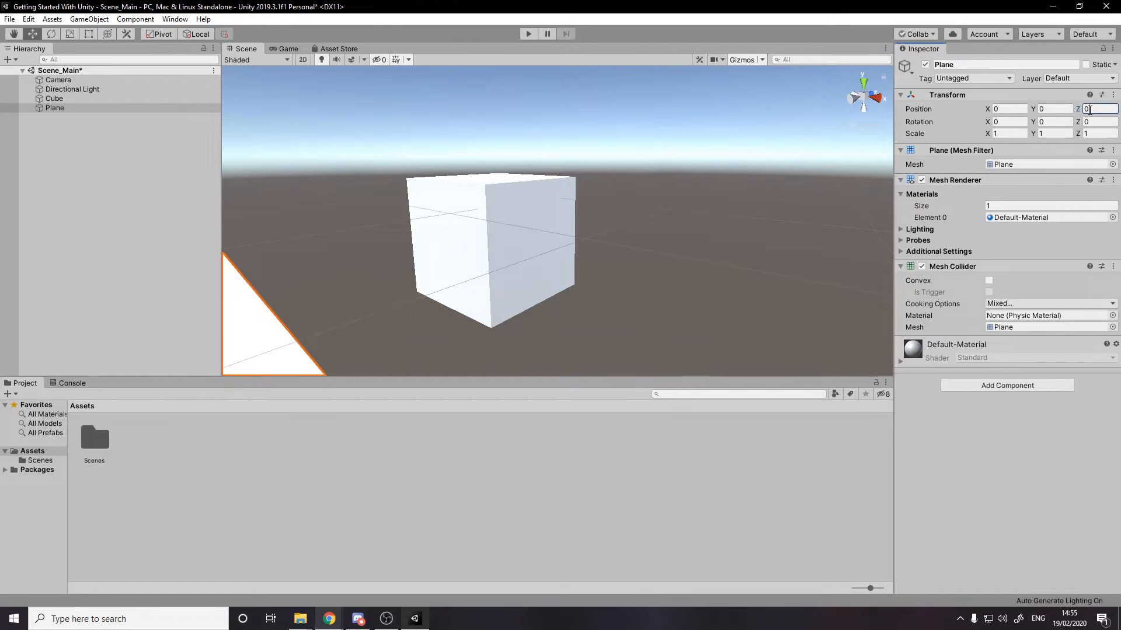
click(55, 98)
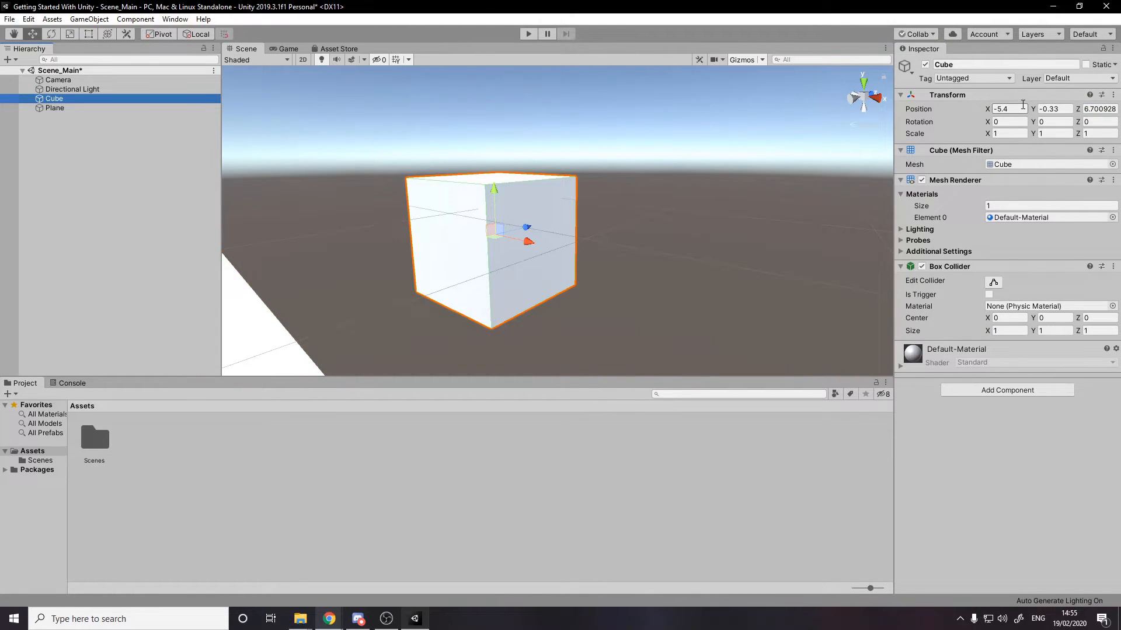
text(0)
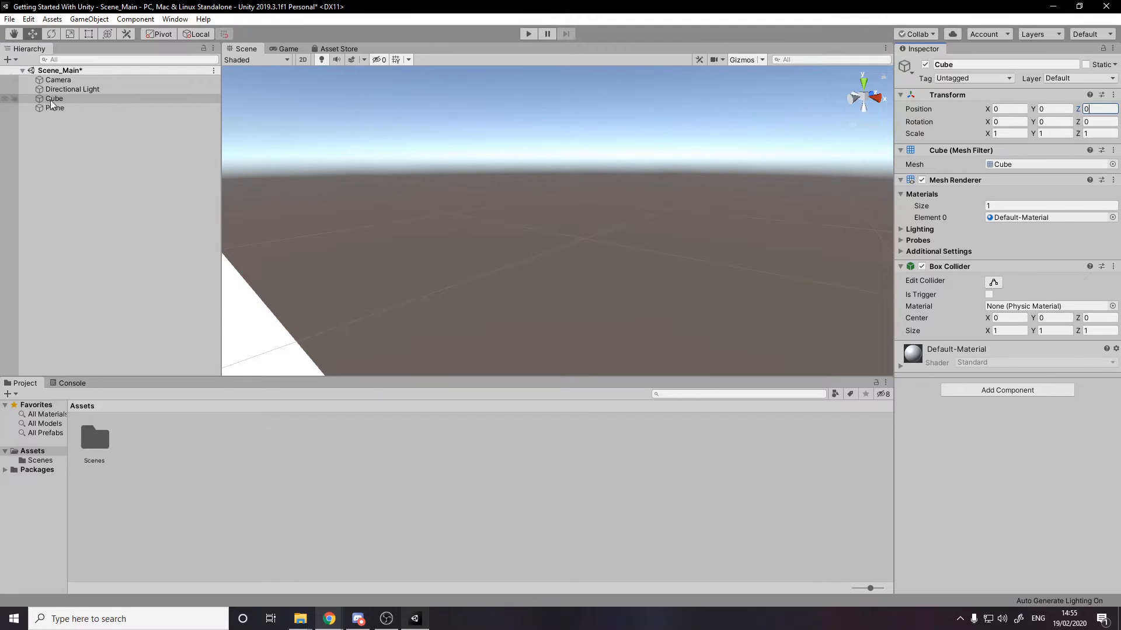
click(54, 98)
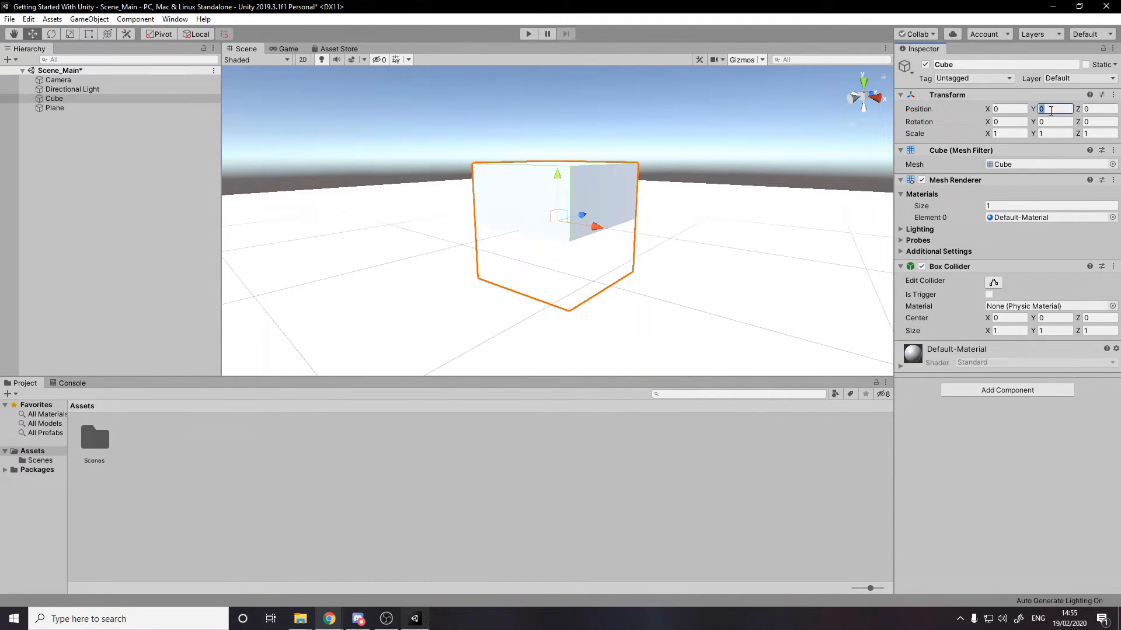
text(1)
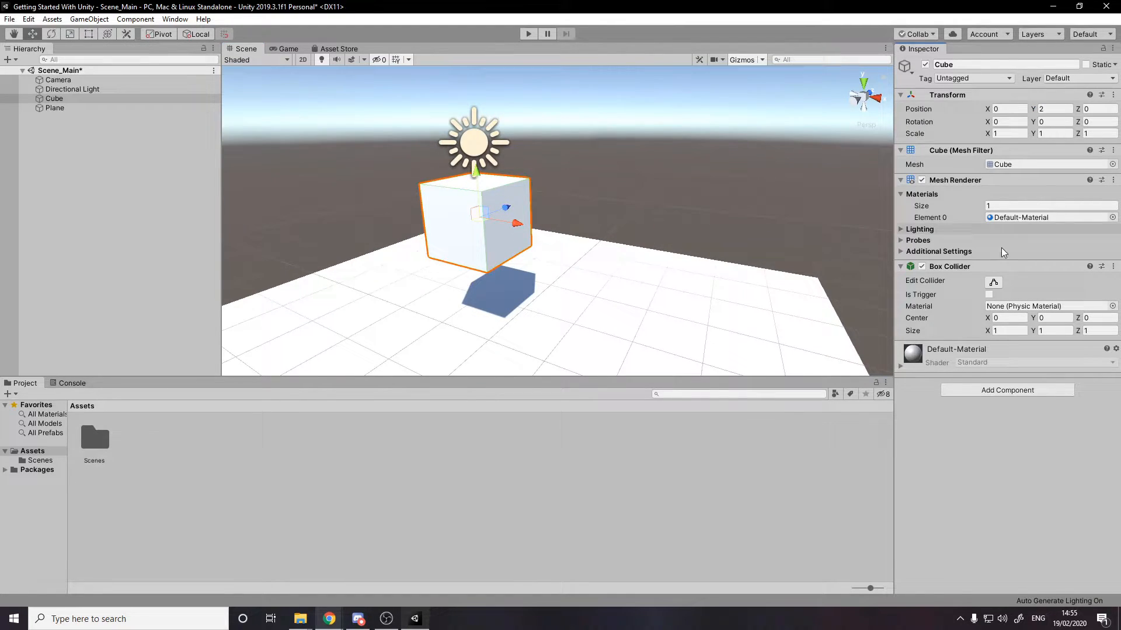
mouse_move(1006, 390)
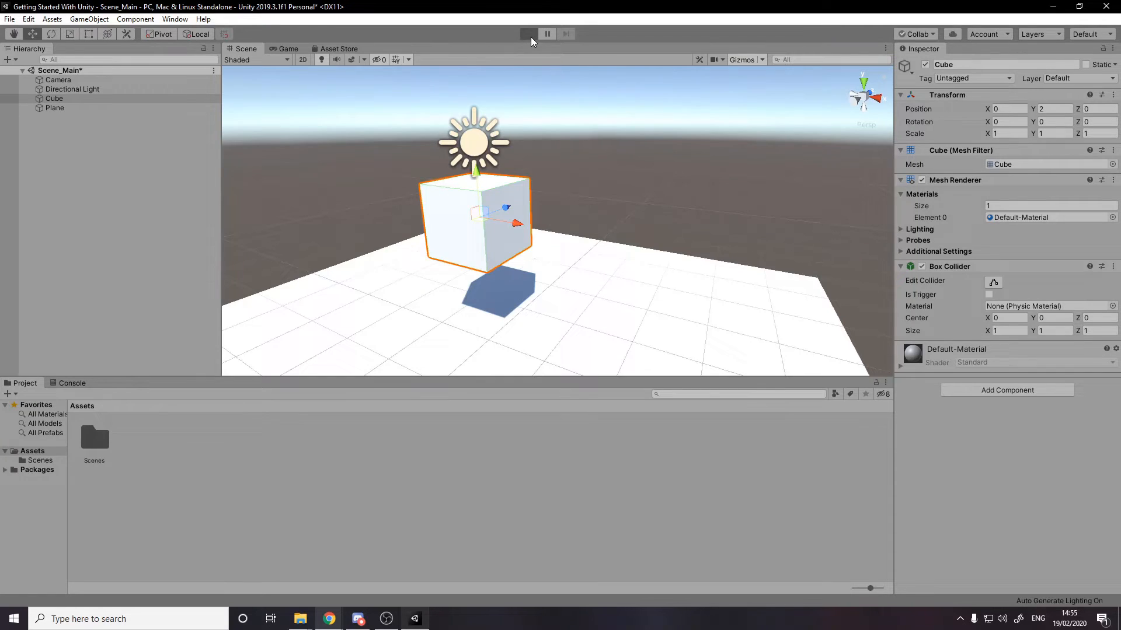
Give the Cube a Rigidbody component and play-test it falling onto the Plane
click(527, 34)
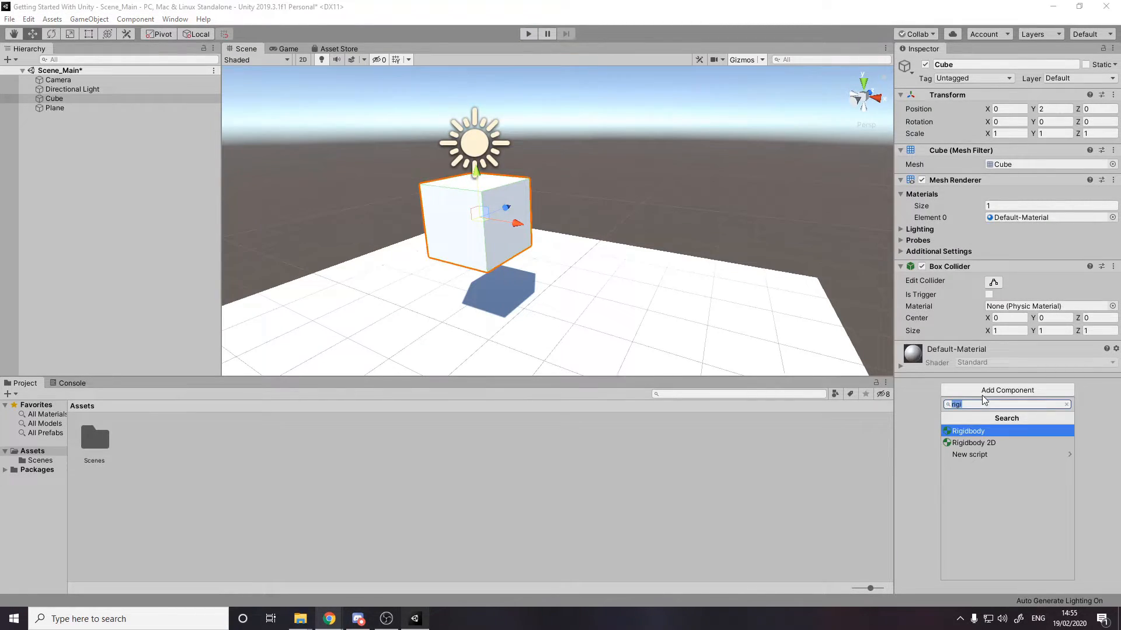
click(967, 430)
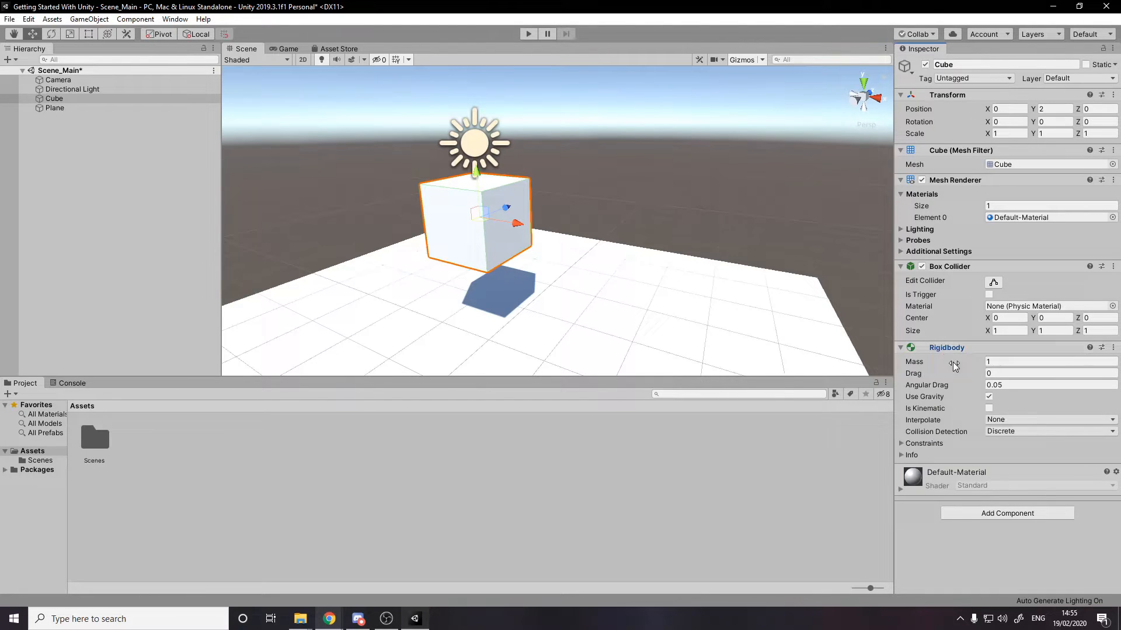
mouse_move(986, 410)
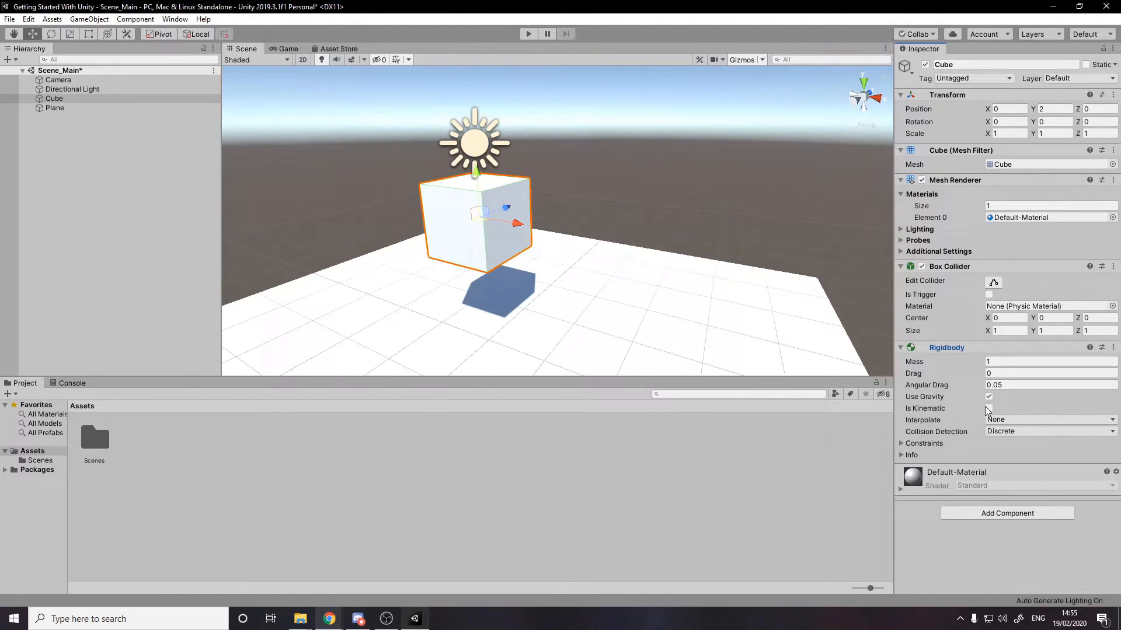
click(528, 34)
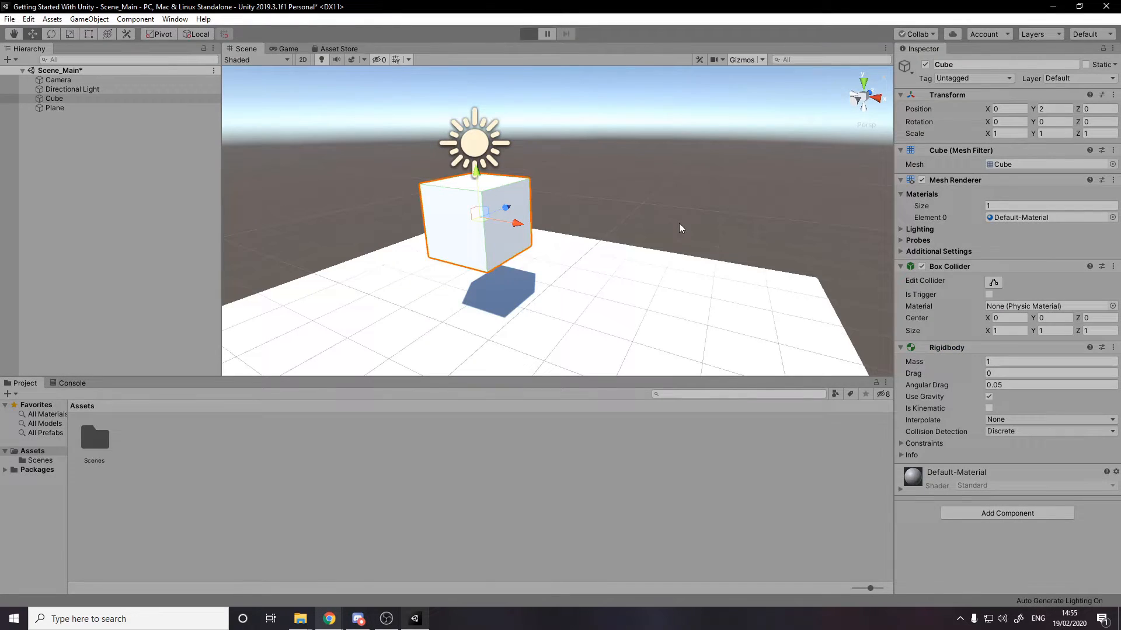
click(527, 34)
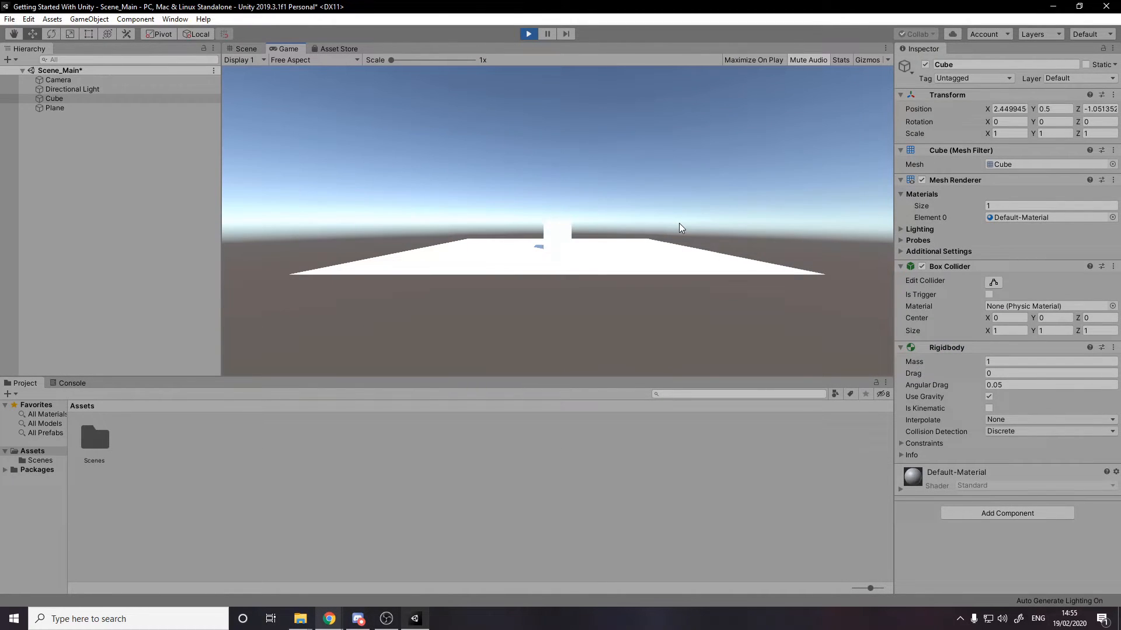
click(247, 49)
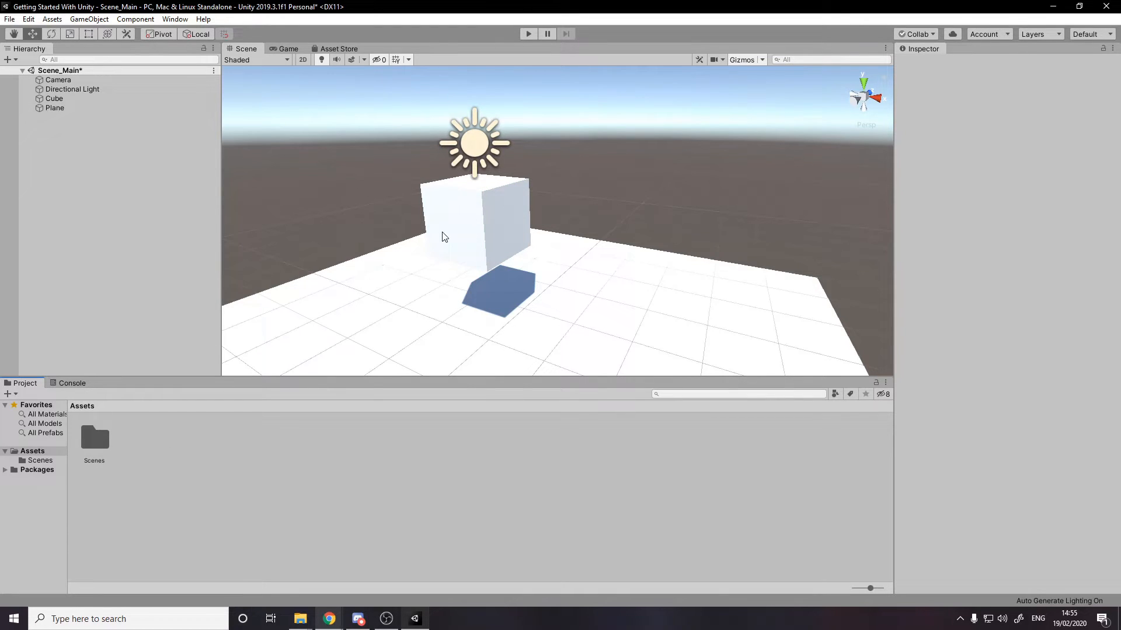
mouse_move(128, 377)
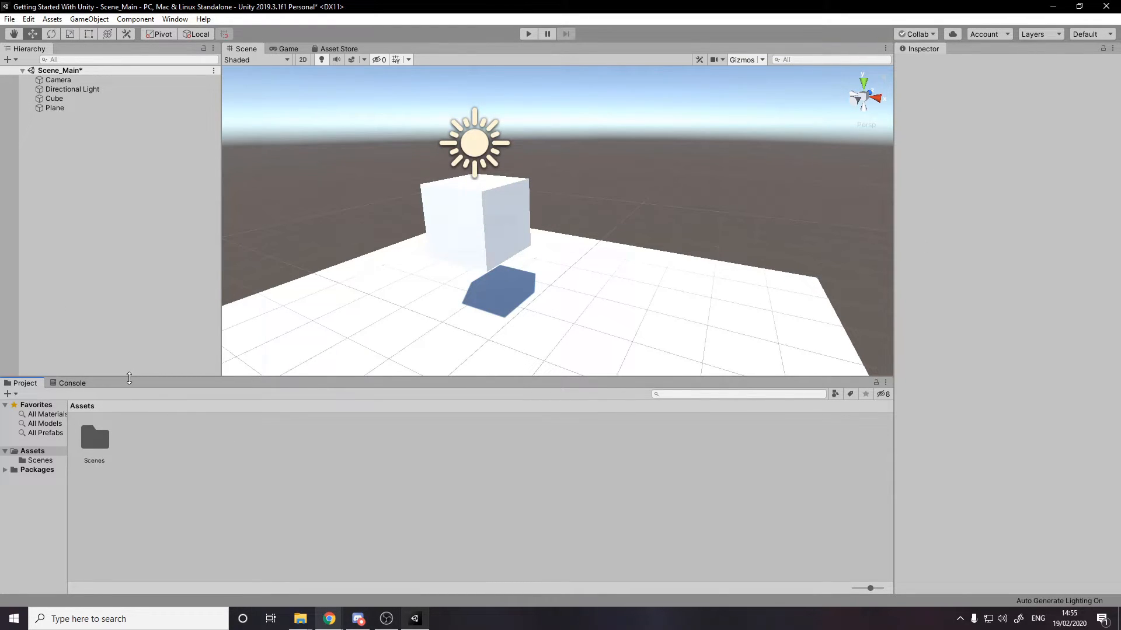
mouse_move(169, 457)
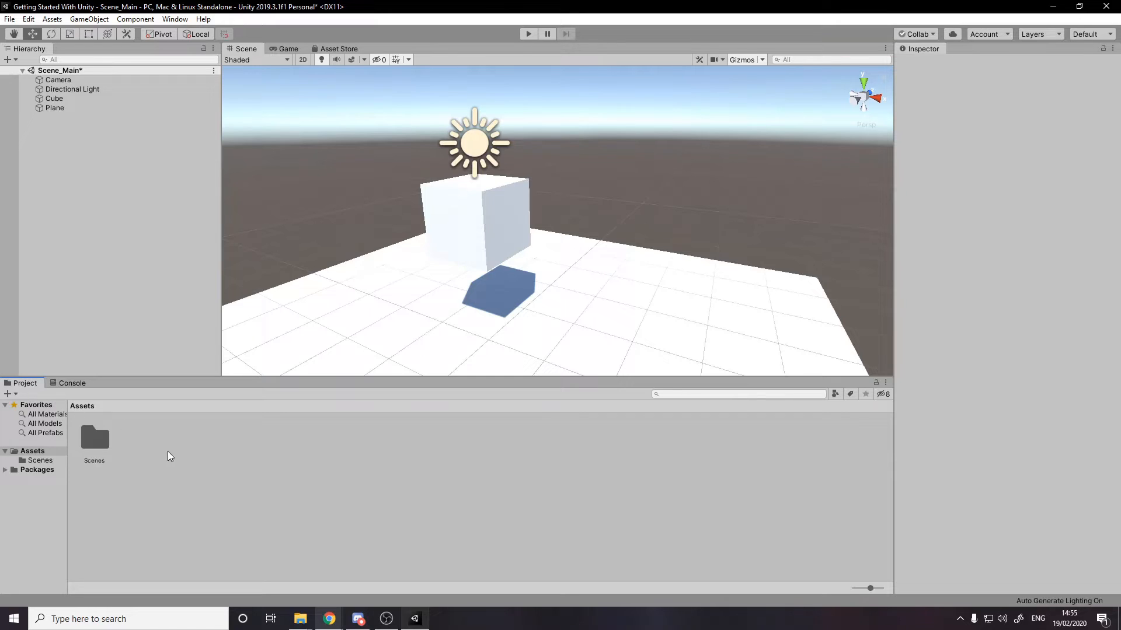
Reveal the project's Assets folder in Explorer, then close the file browser
right_click(170, 457)
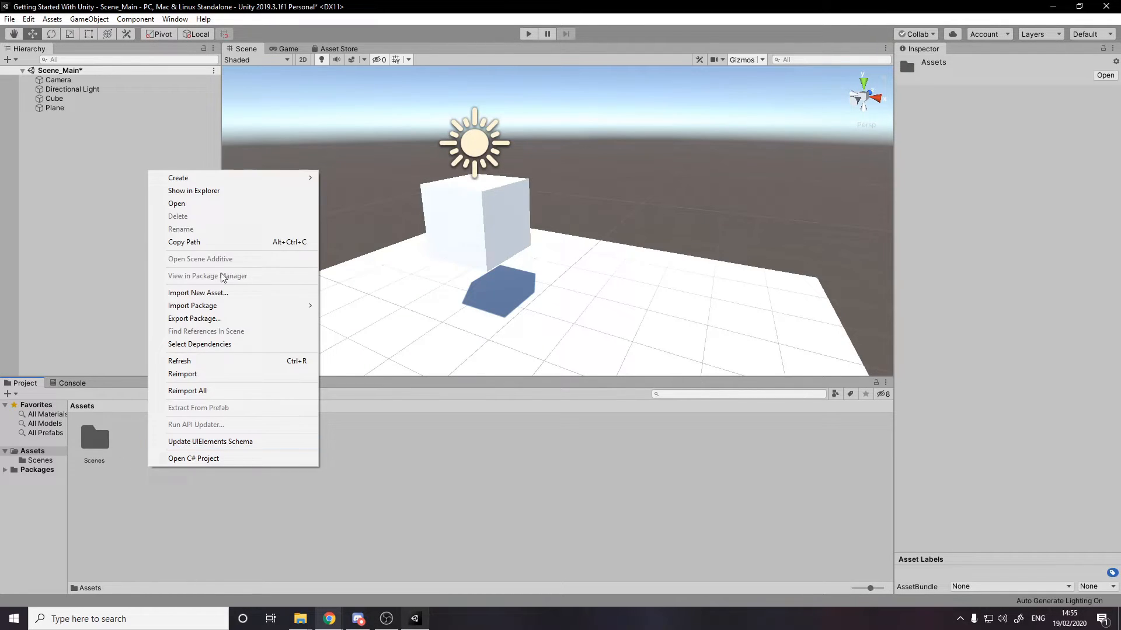
click(192, 190)
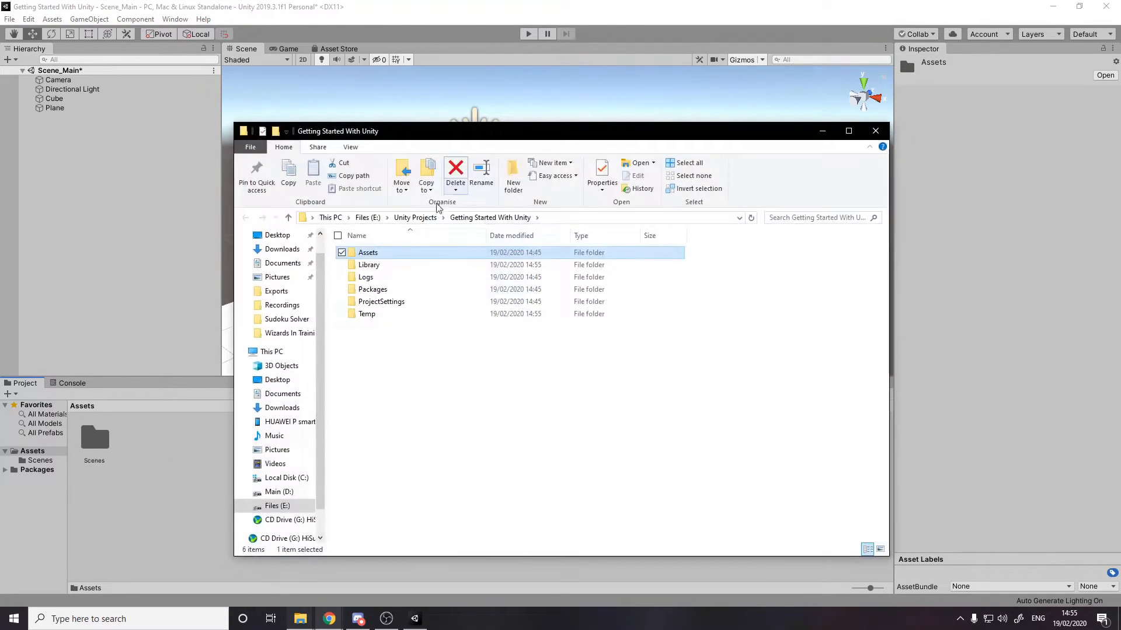
double_click(367, 252)
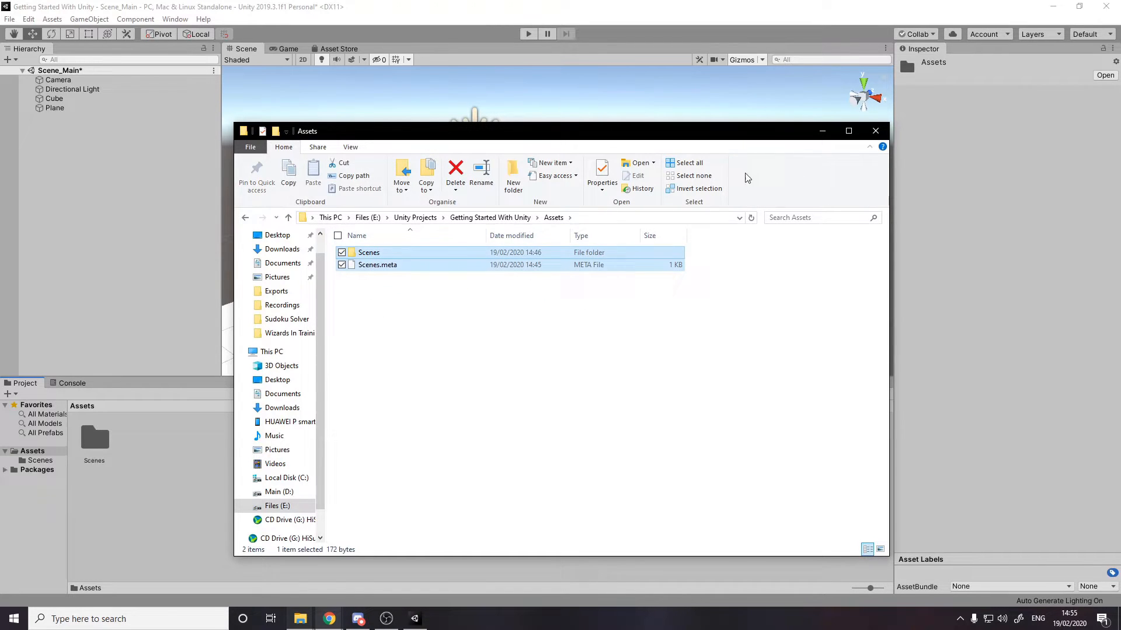
click(874, 129)
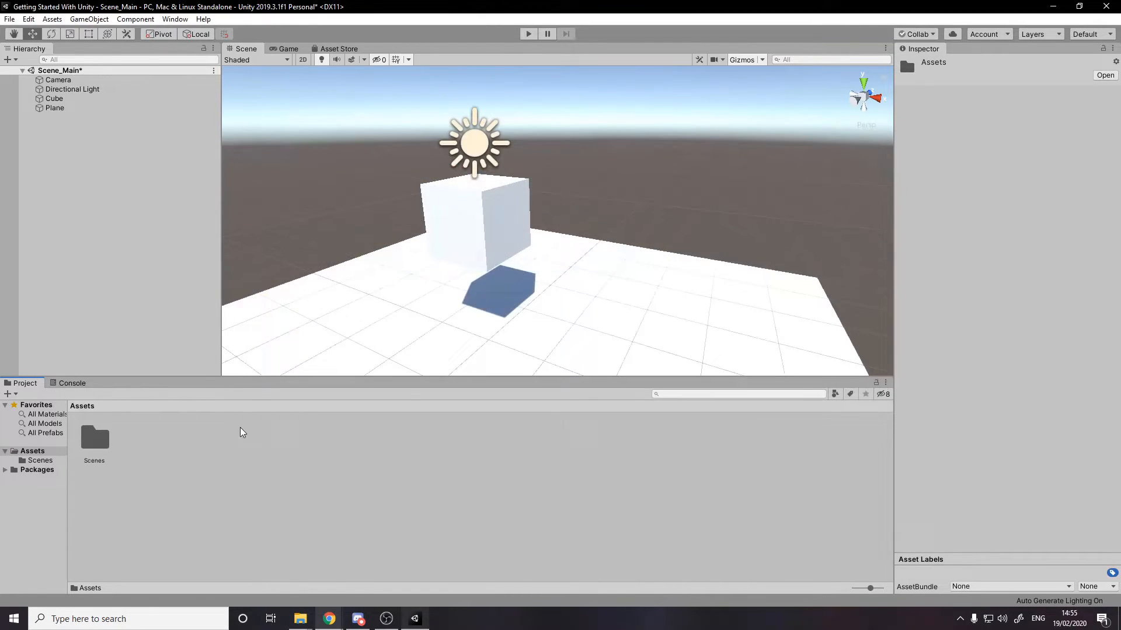
Save Scene_Main into the project's Scenes folder
double_click(94, 440)
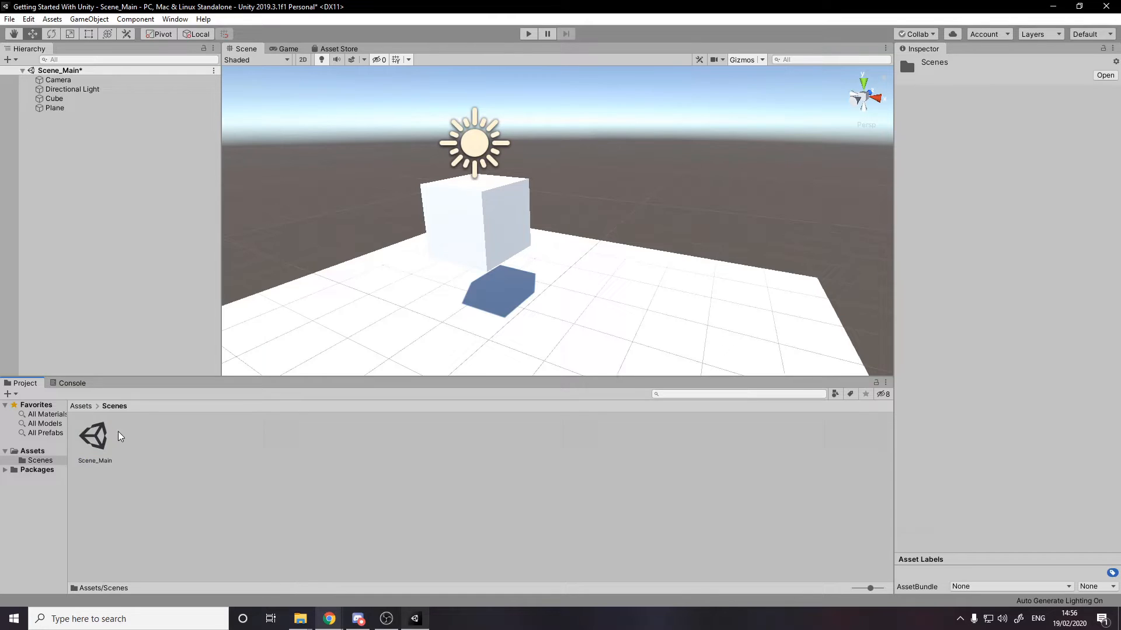
click(94, 436)
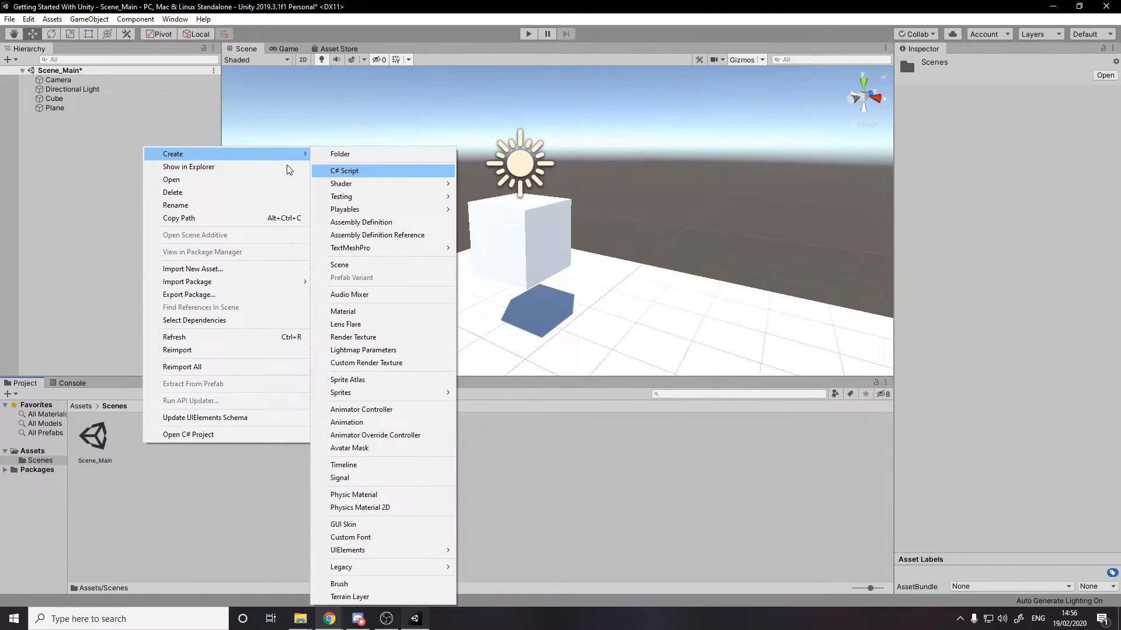
mouse_move(370, 448)
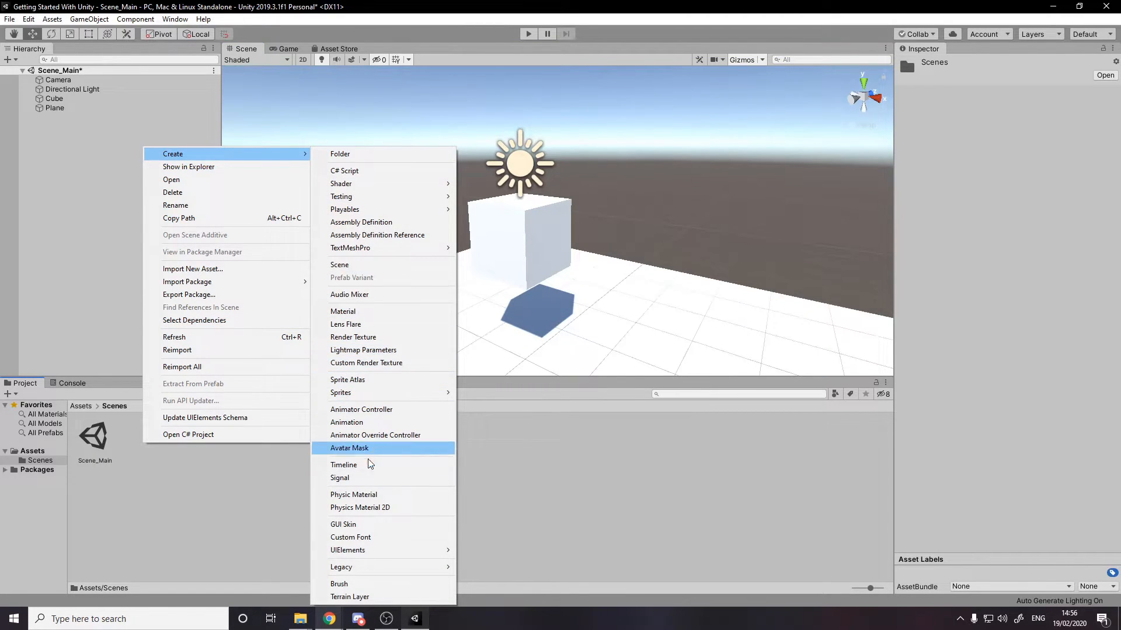
click(338, 265)
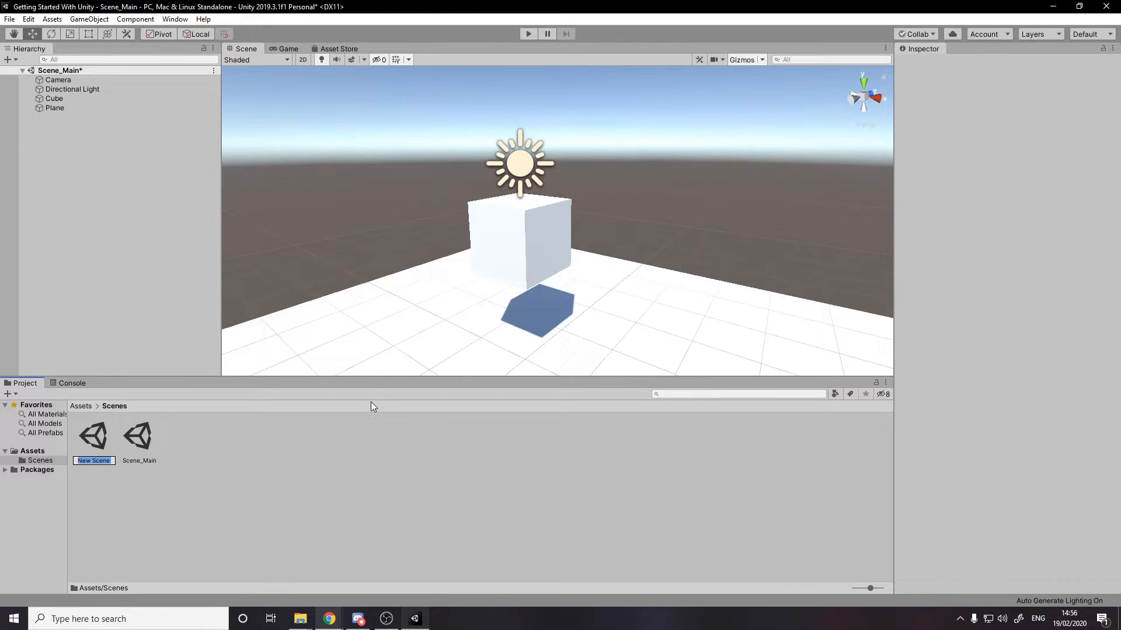
click(93, 436)
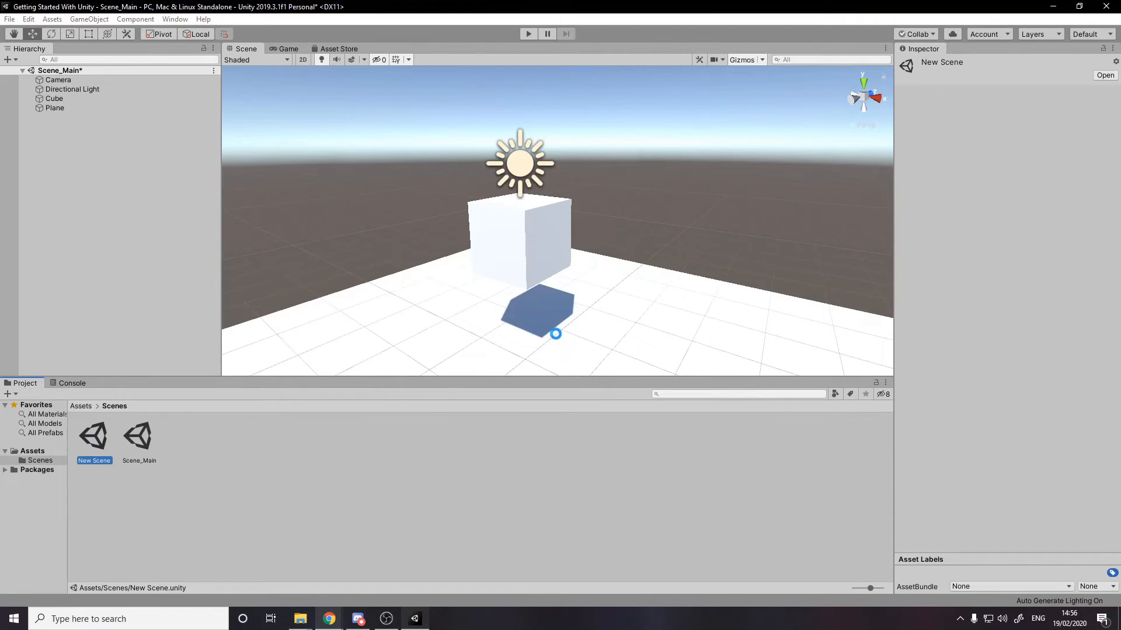
Create an empty Materials folder beside Scenes in Assets and show its contents
double_click(94, 436)
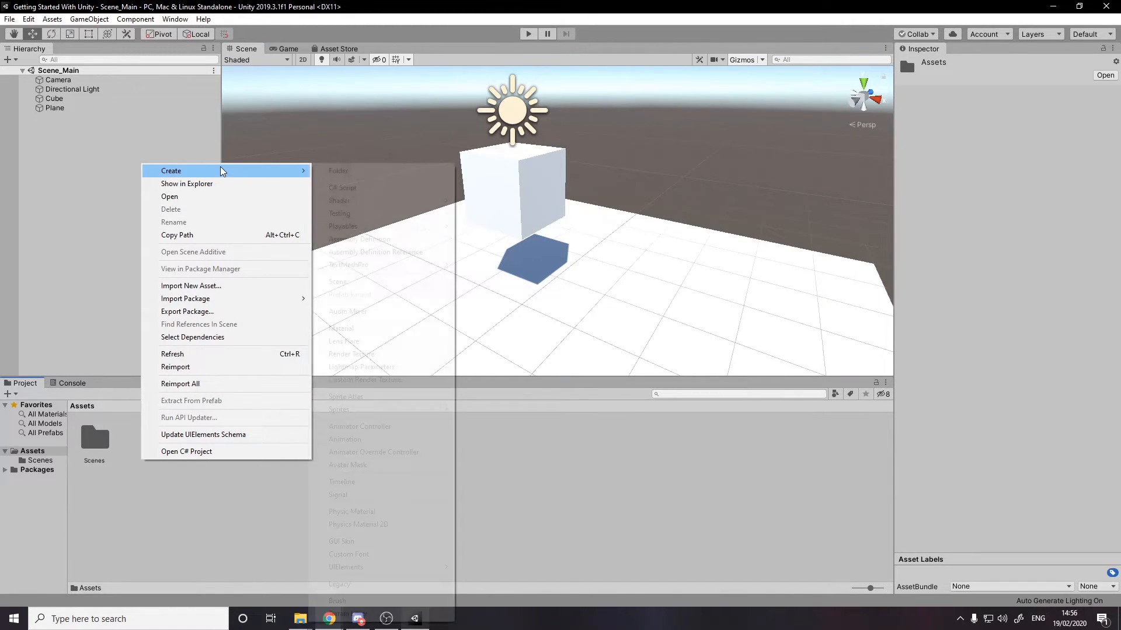
click(339, 171)
text(Materials)
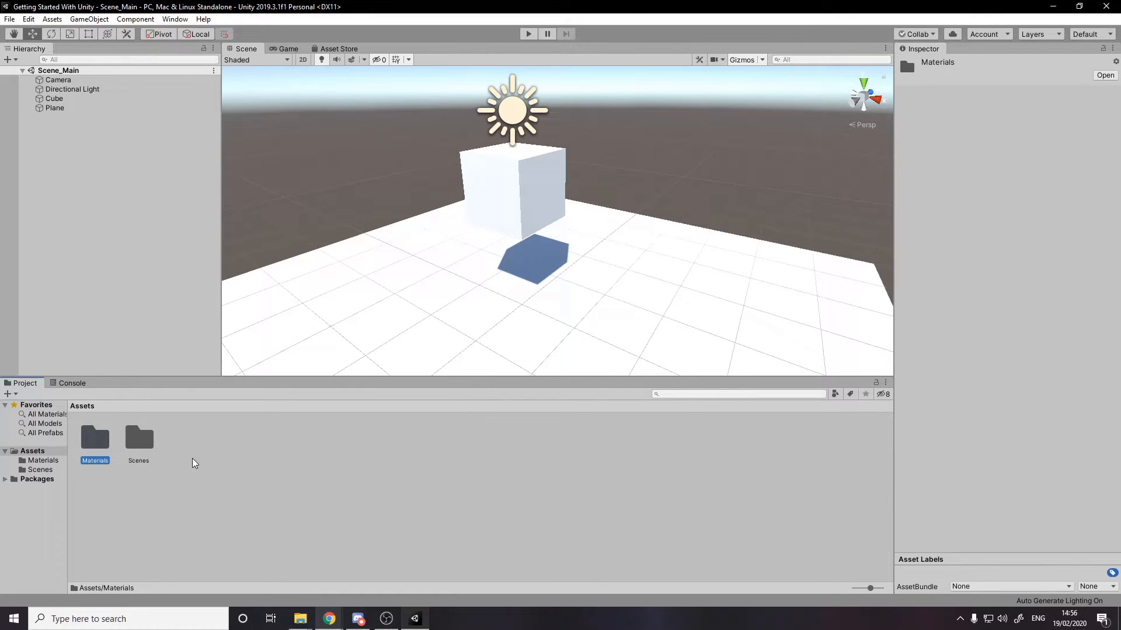
double_click(95, 438)
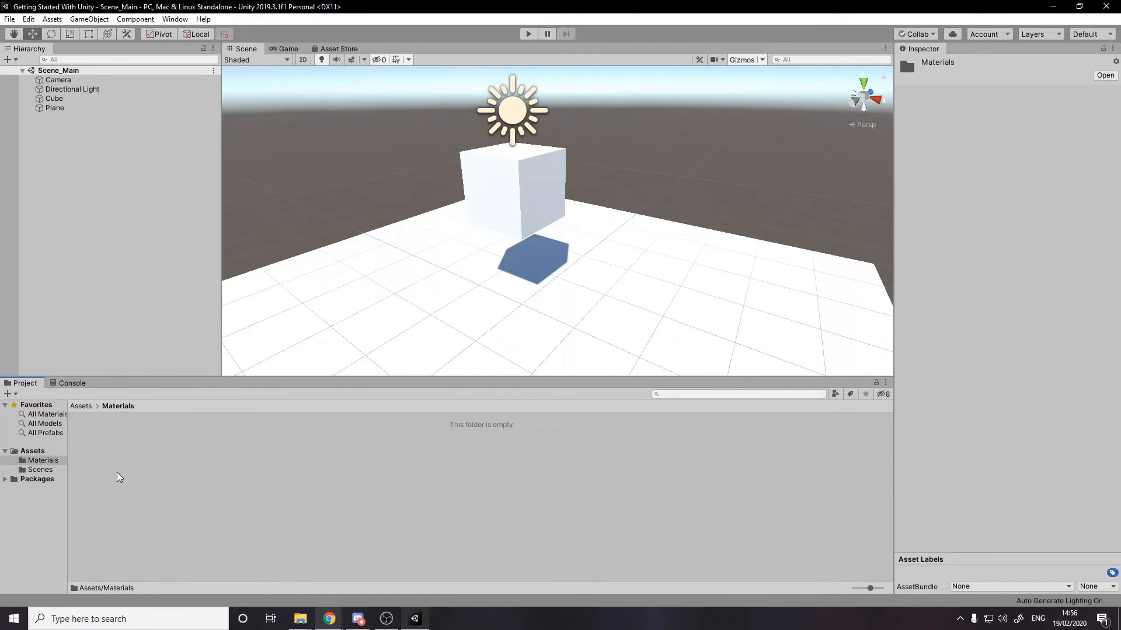
Create a new Standard material in Materials named Mat_Player
right_click(118, 477)
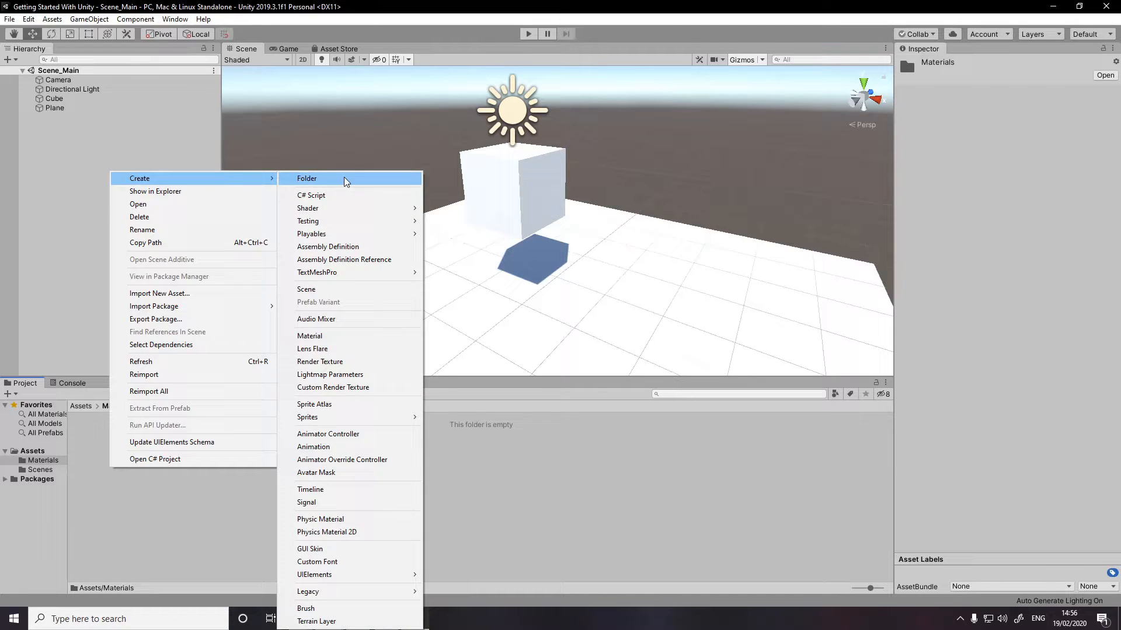
click(309, 337)
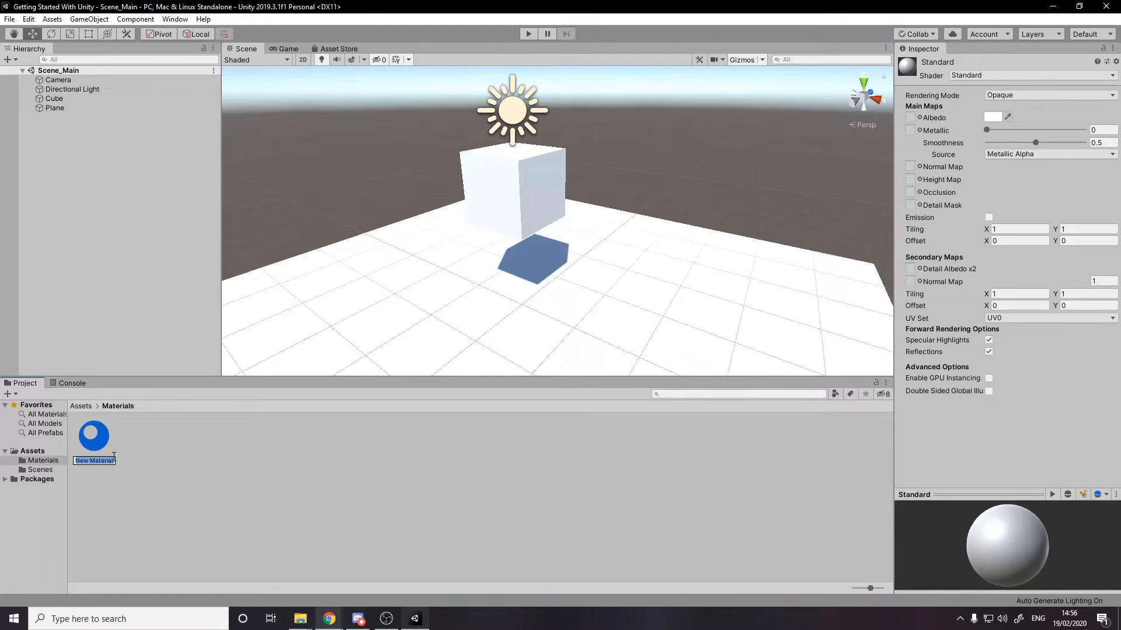
text(Pla)
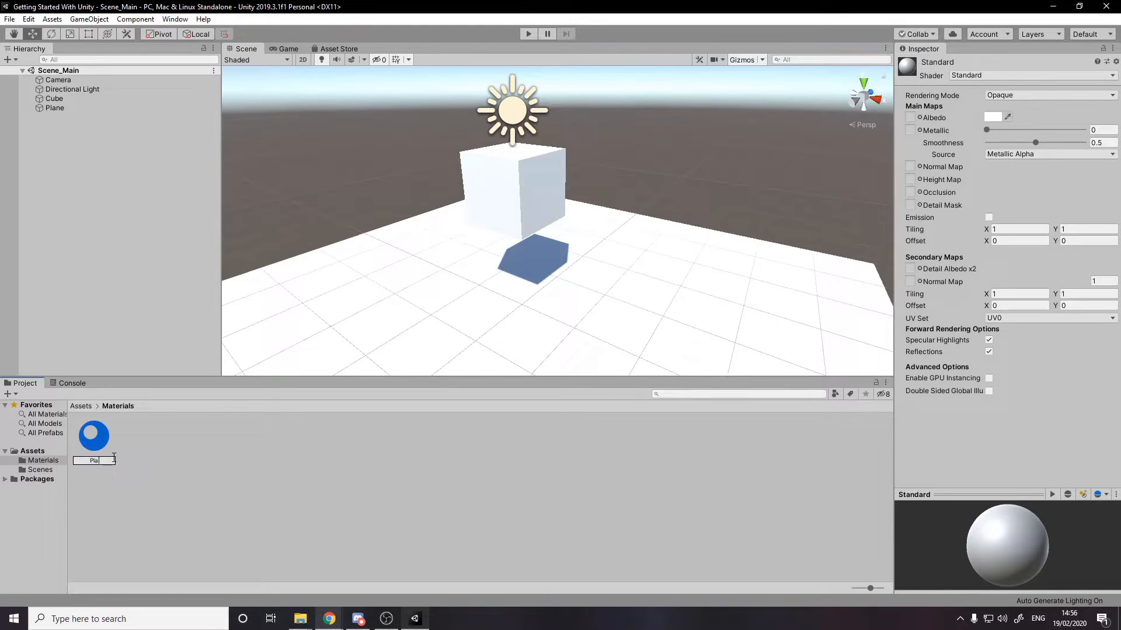
text(Mat_Player)
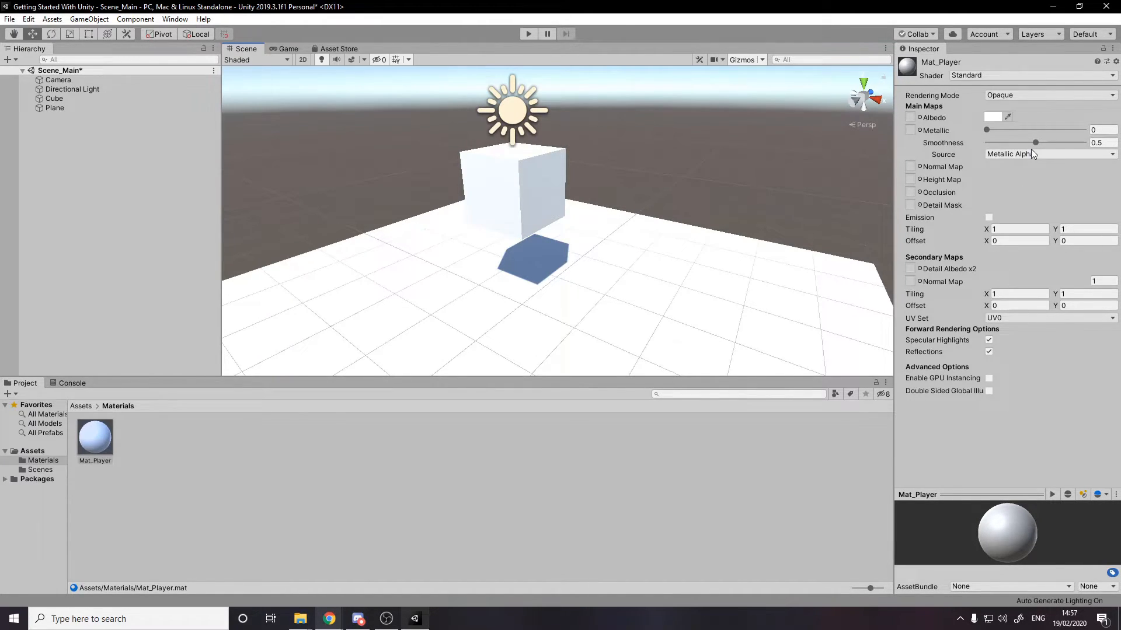
Set Mat_Player's Albedo colour to blue
click(993, 117)
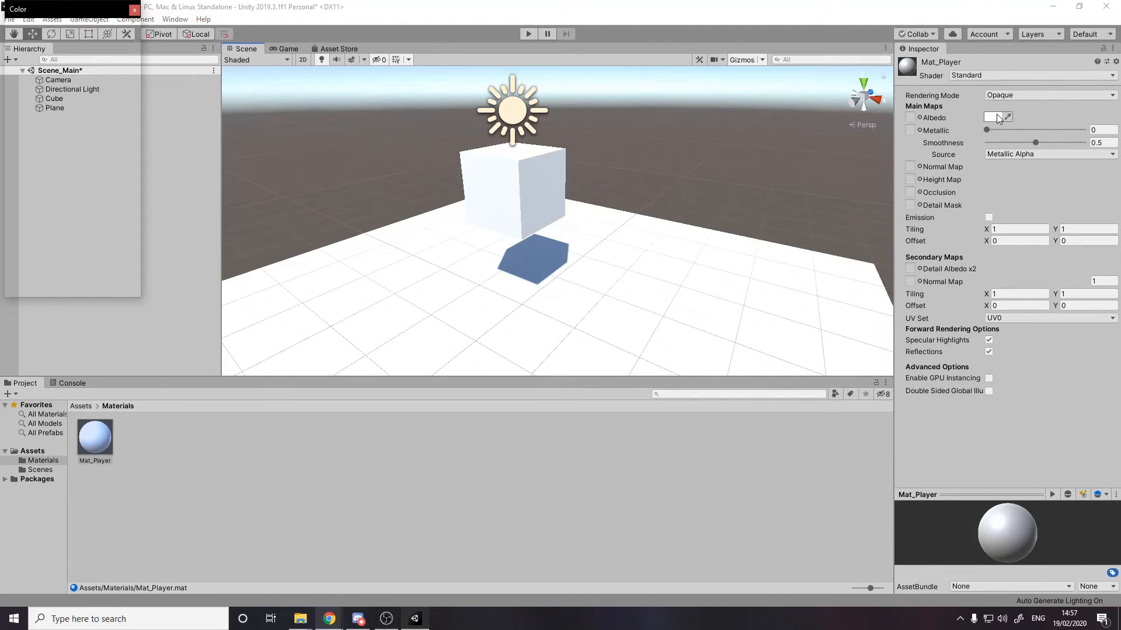
click(995, 117)
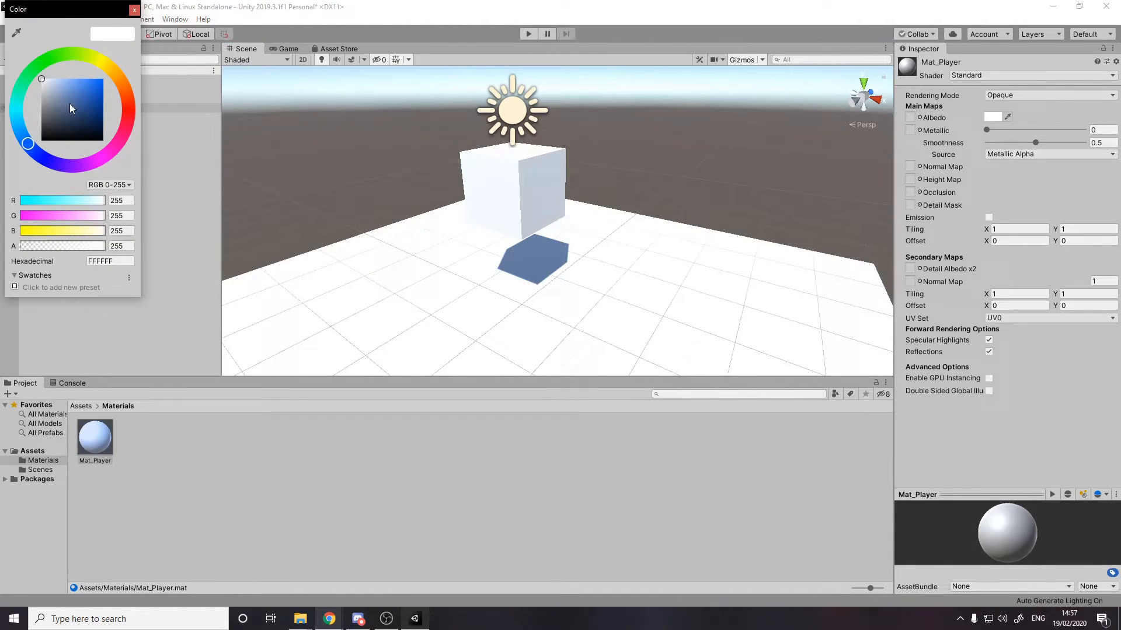
click(133, 10)
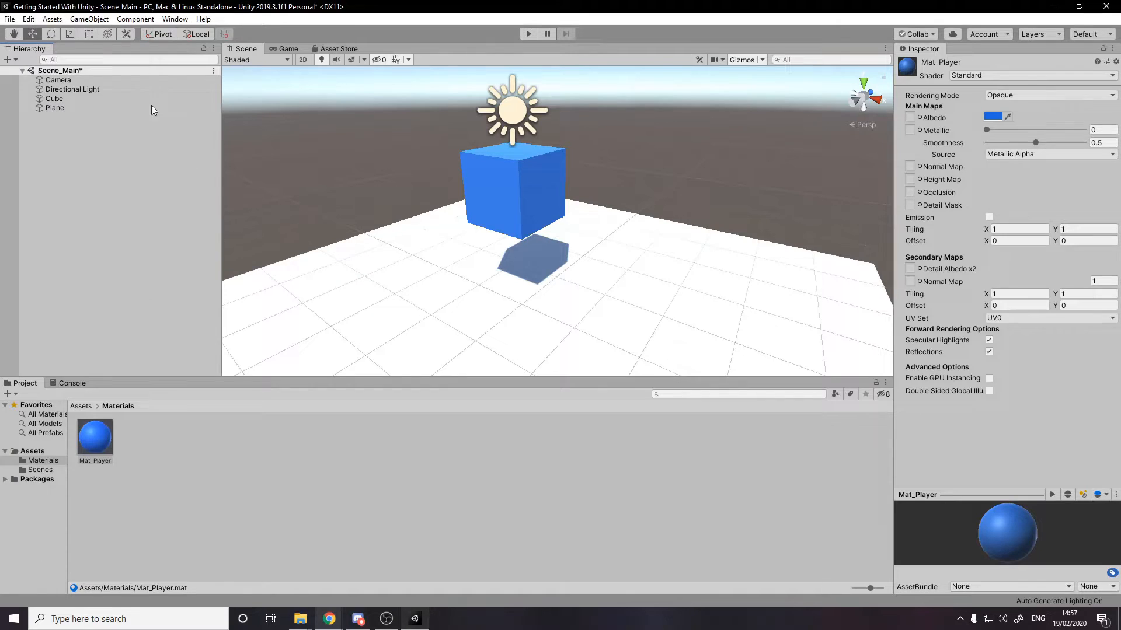
Play-test the scene to see the blue cube, stop, and select the original Cube
click(81, 406)
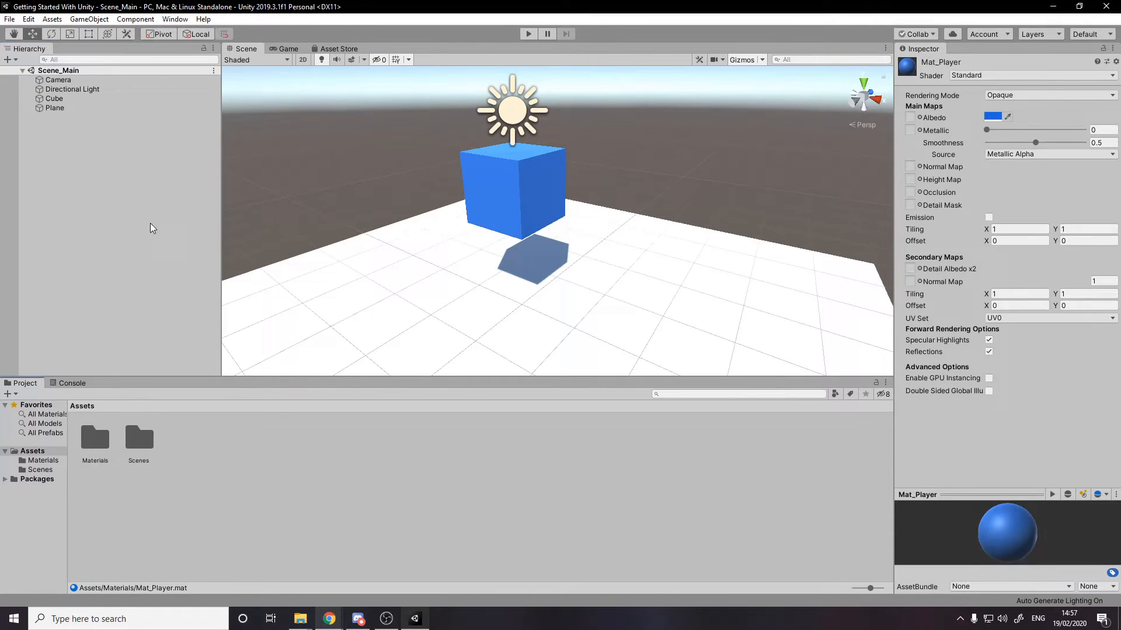
click(528, 34)
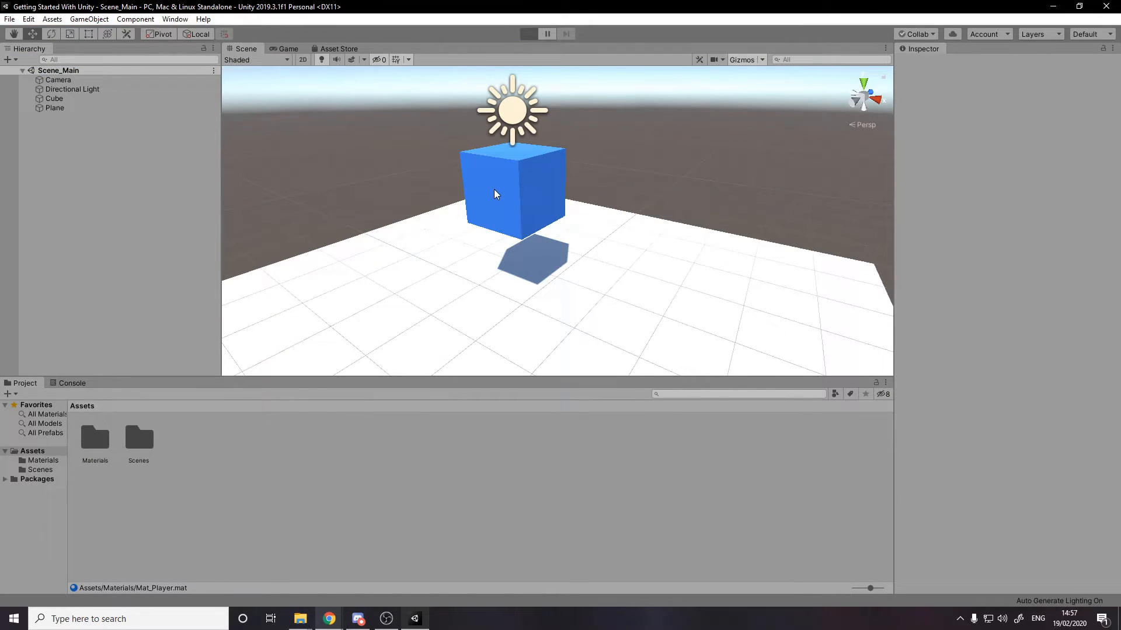
click(527, 33)
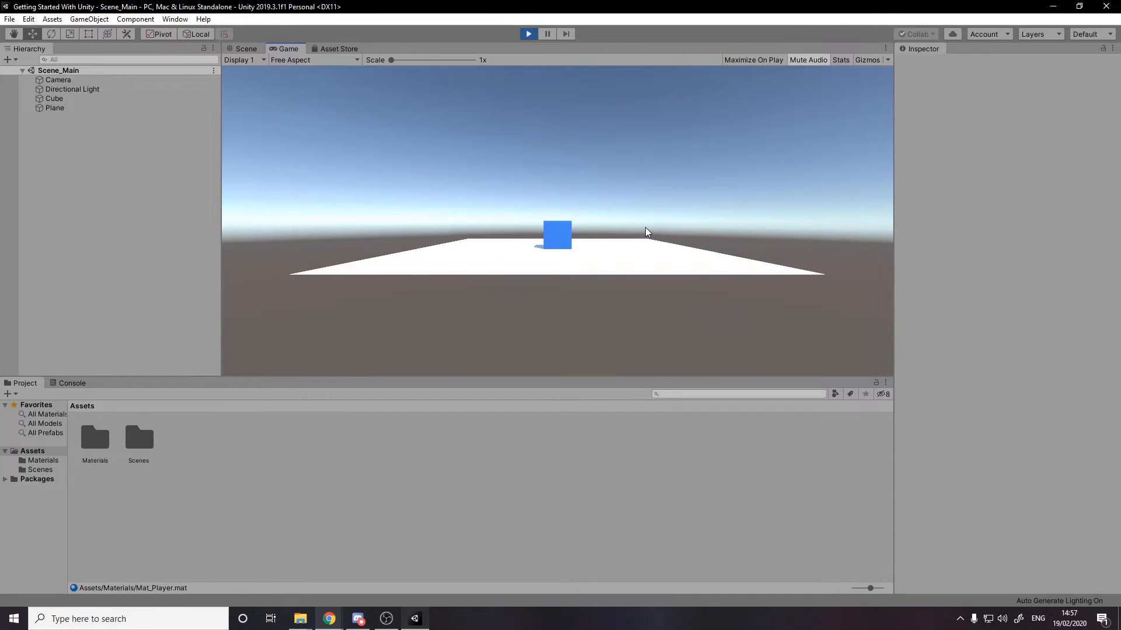
click(246, 49)
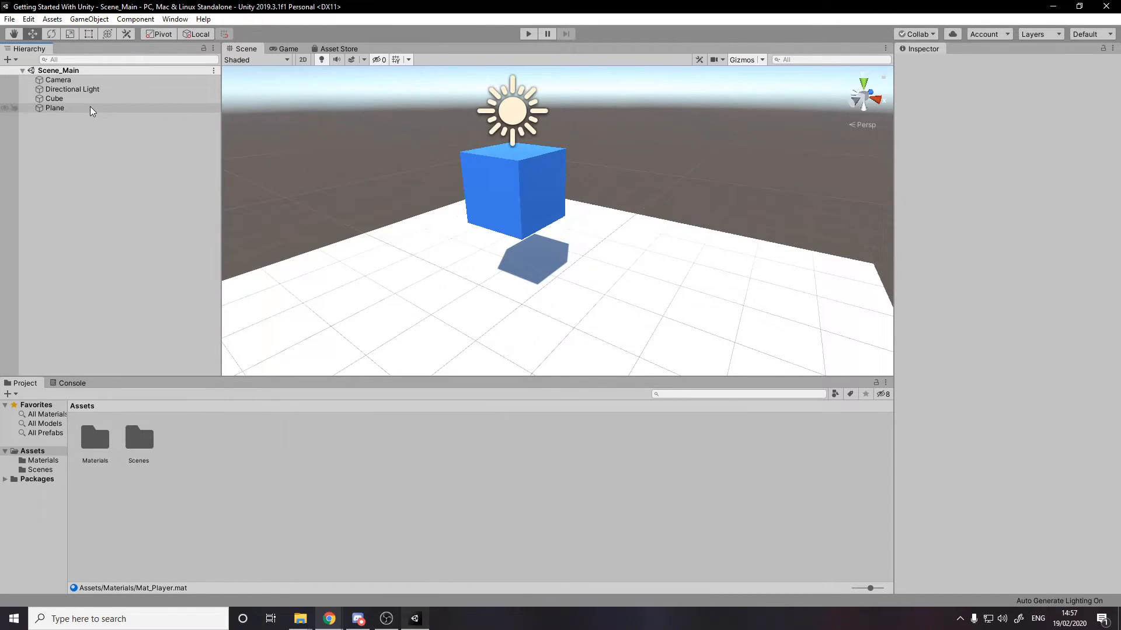
click(55, 98)
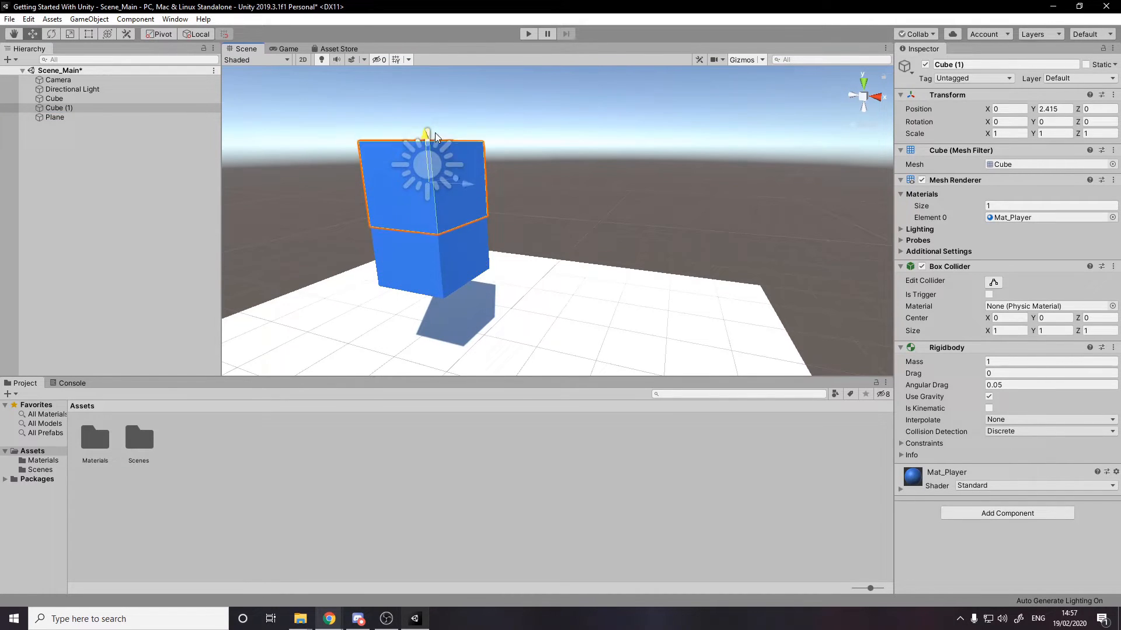
Raise and offset Cube (1) to 0.732, 3.643, then test-run so both cubes land on the plane
drag(425, 135, 425, 107)
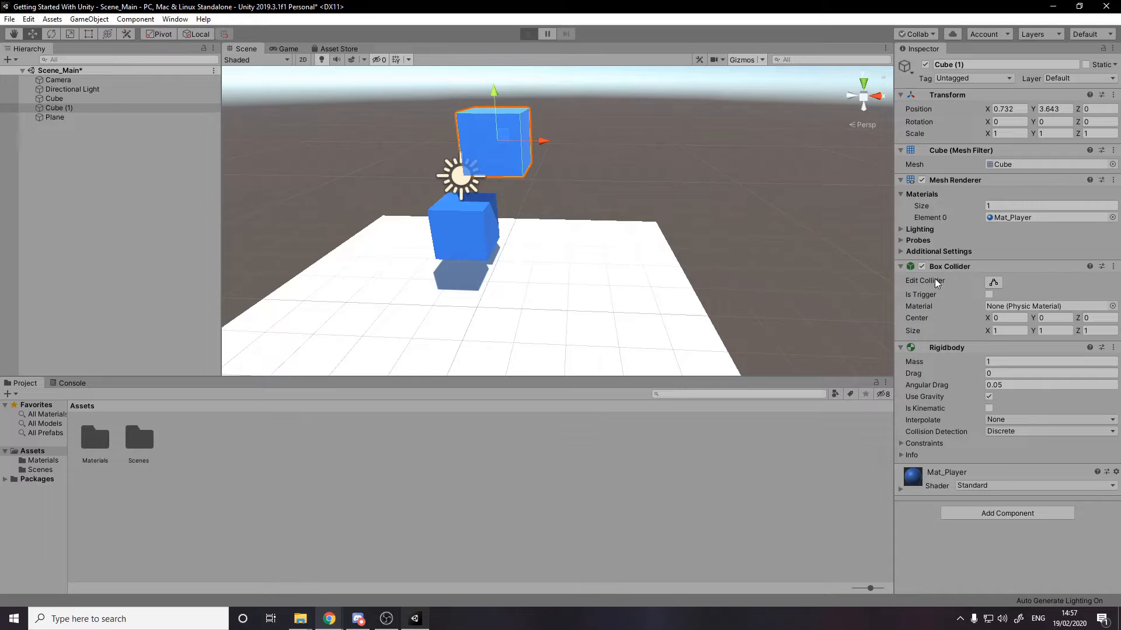
click(527, 34)
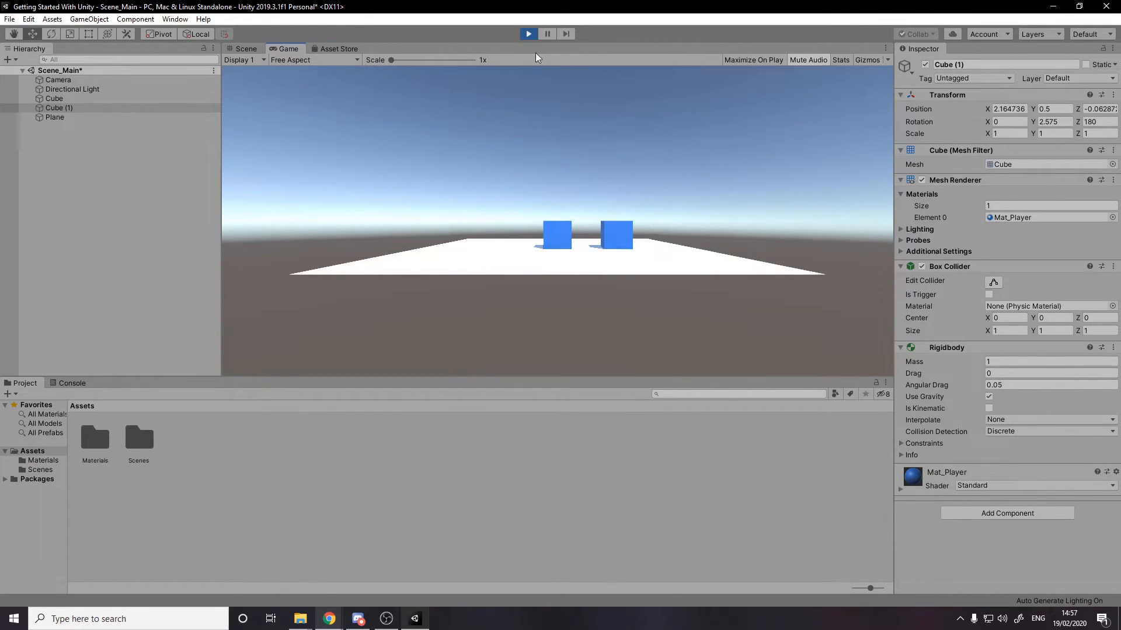
click(246, 49)
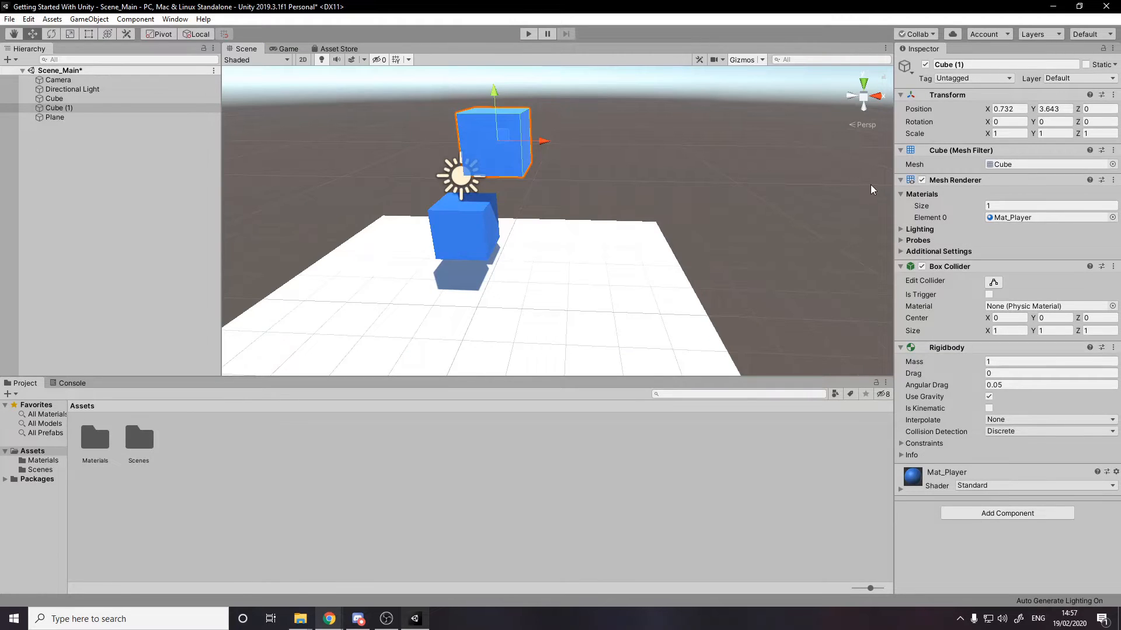
mouse_move(660, 128)
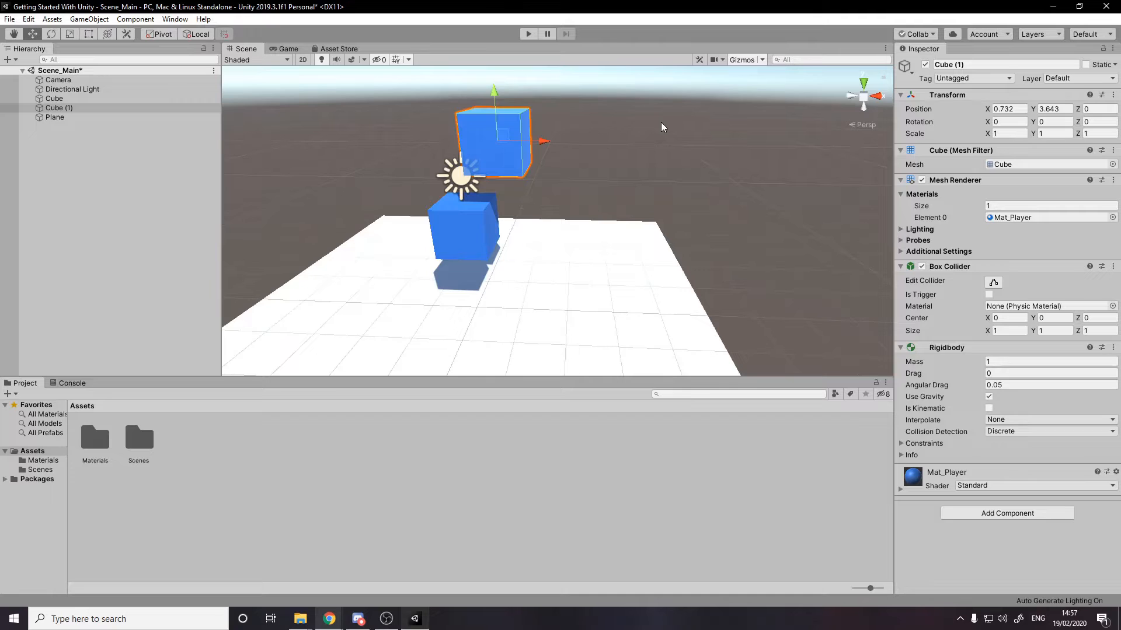
mouse_move(906, 327)
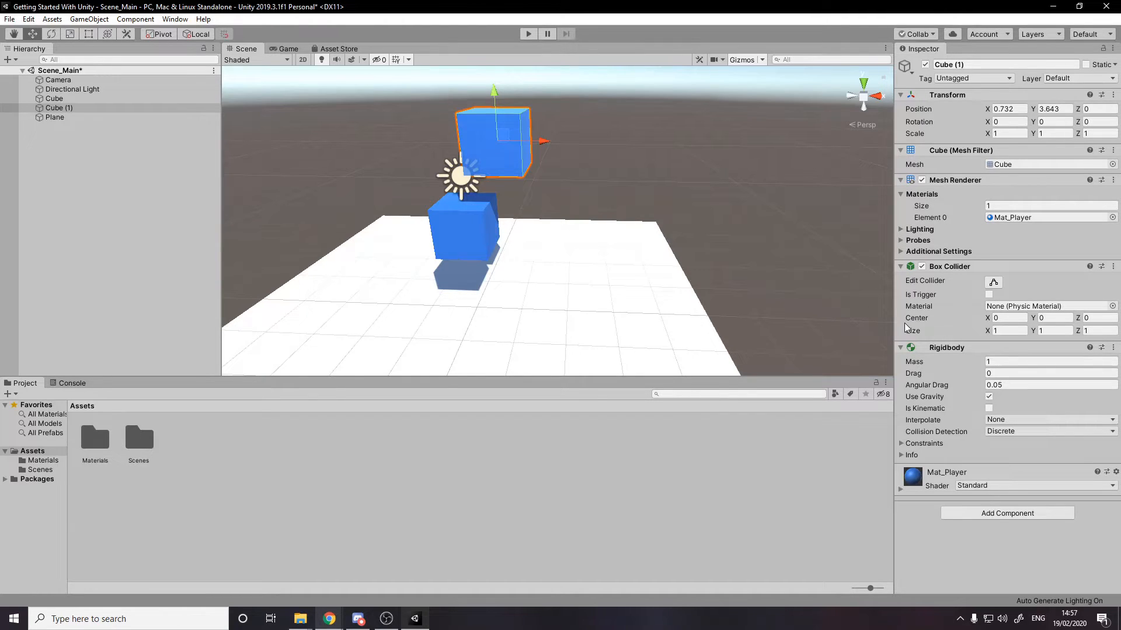
mouse_move(663, 373)
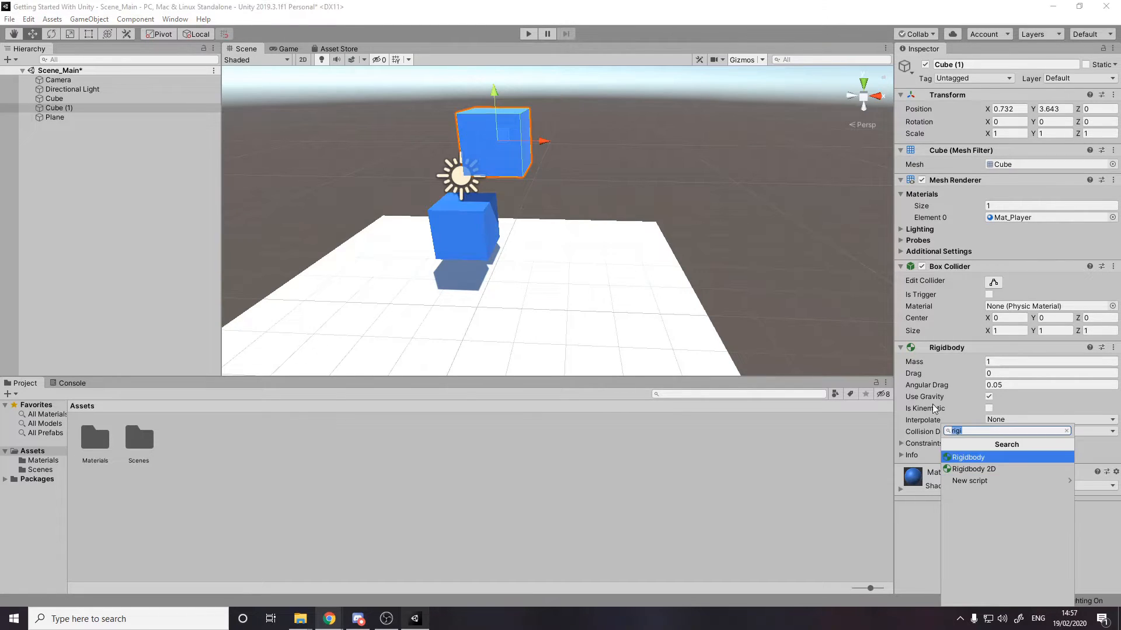
Browse Add Component on Cube (1), clearing the 'Rig' search and showing Audio components
click(968, 456)
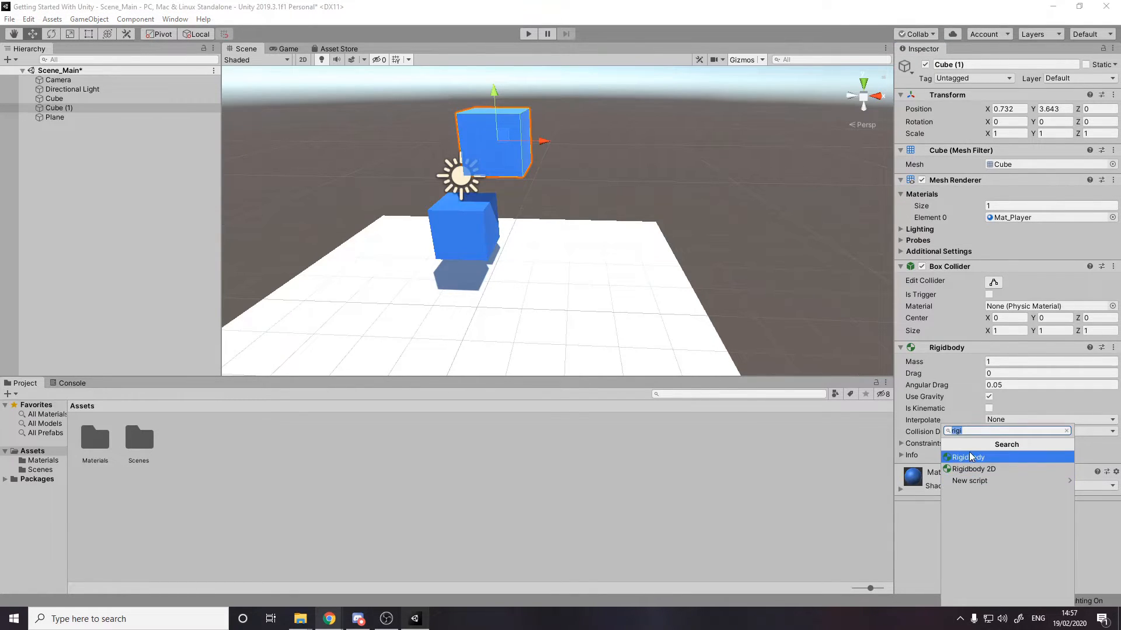
click(1066, 430)
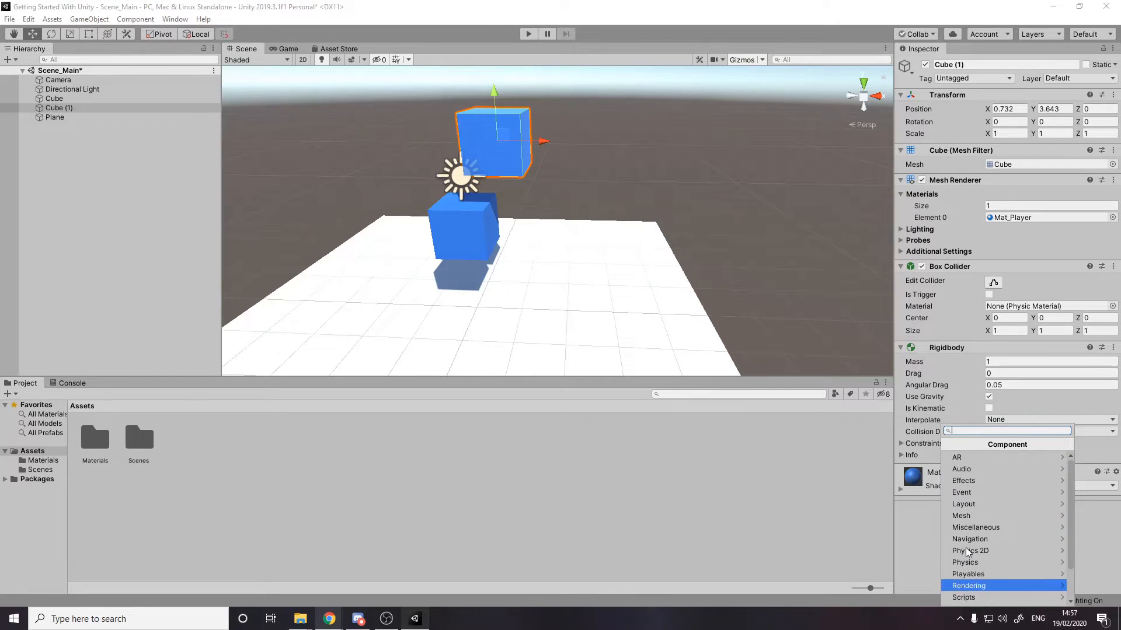
mouse_move(1004, 515)
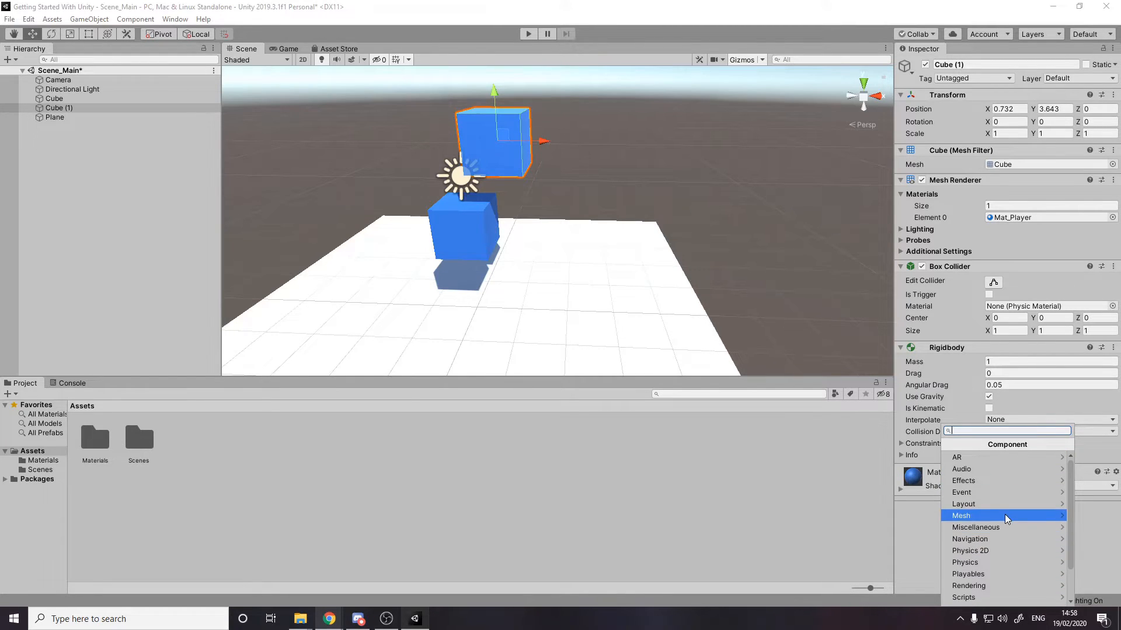
click(1027, 515)
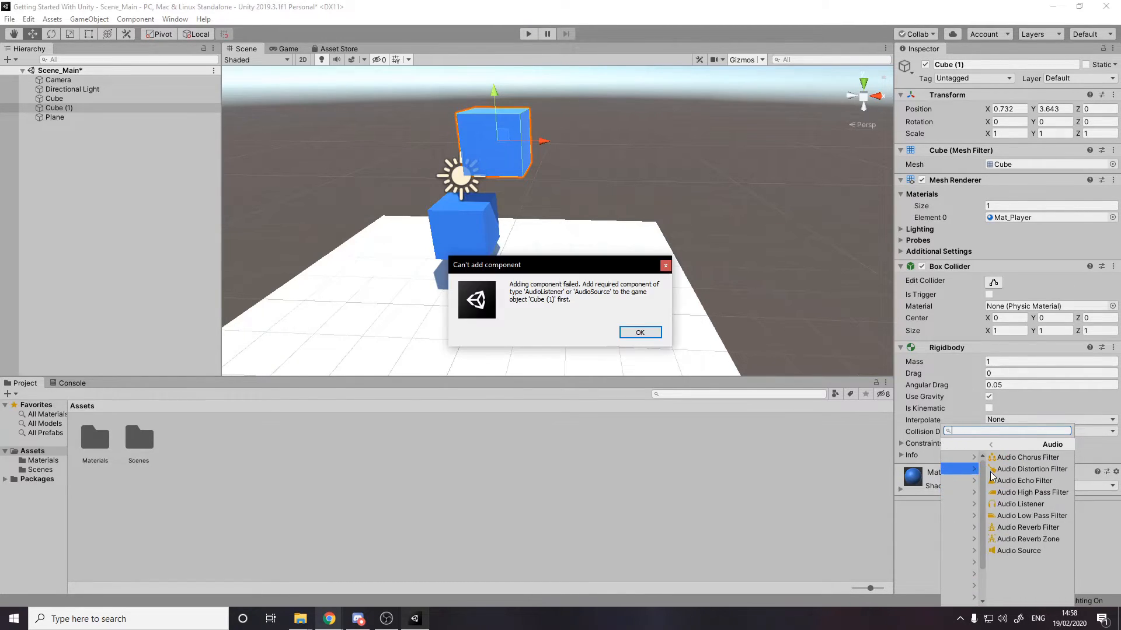
Dismiss the can't-add-component error, reshow the Audio list, leaving Cube (1) unchanged
click(639, 332)
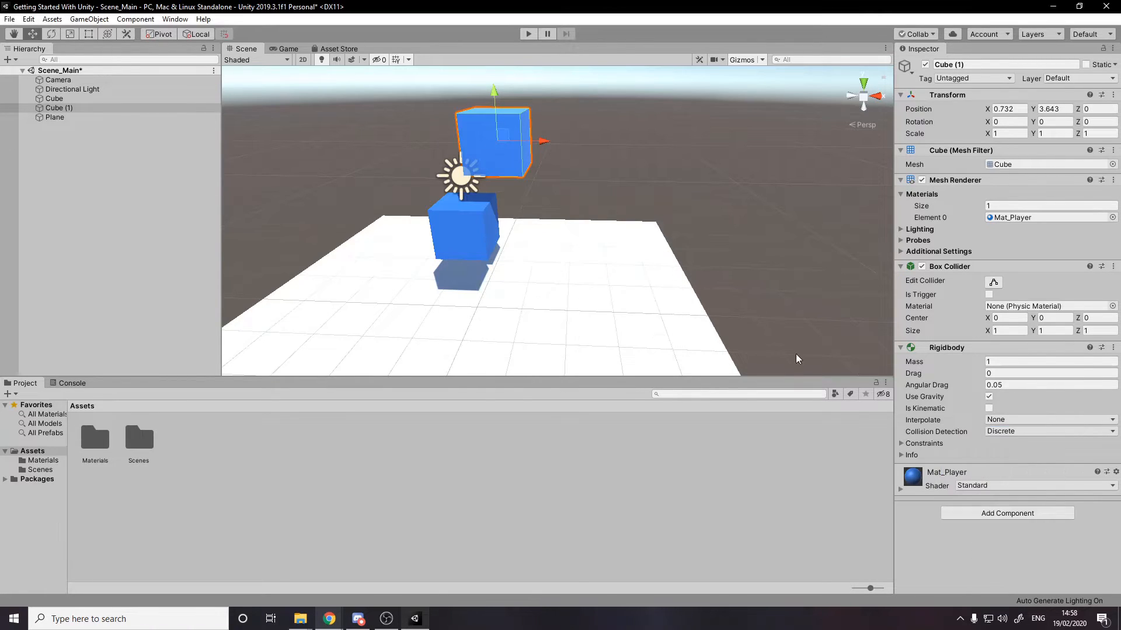
click(1006, 512)
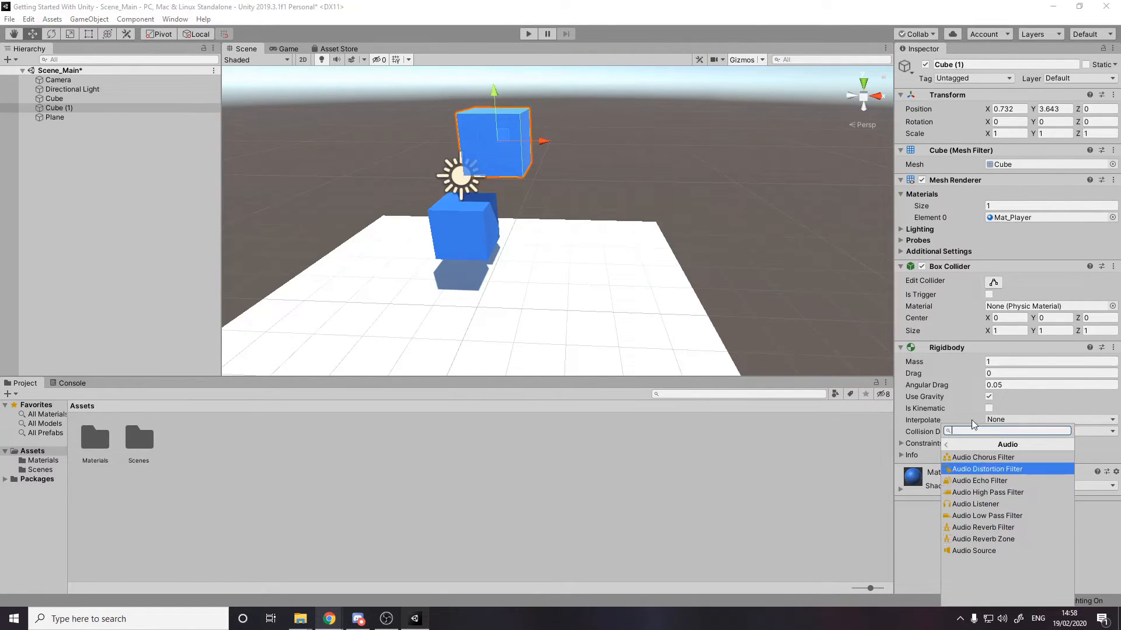
click(100, 148)
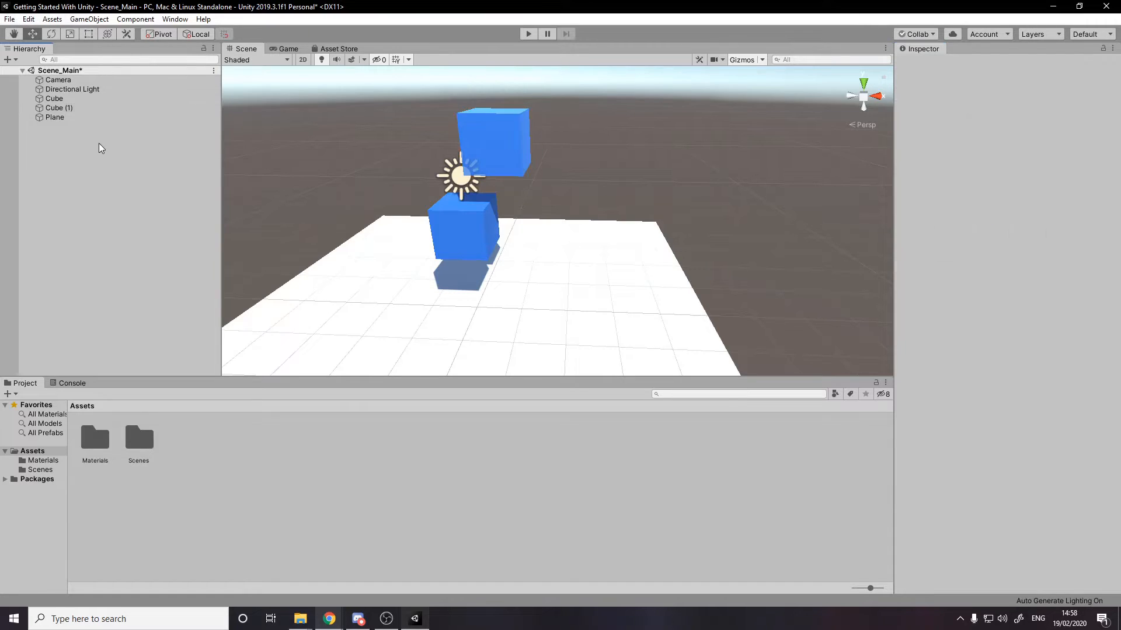
mouse_move(209, 155)
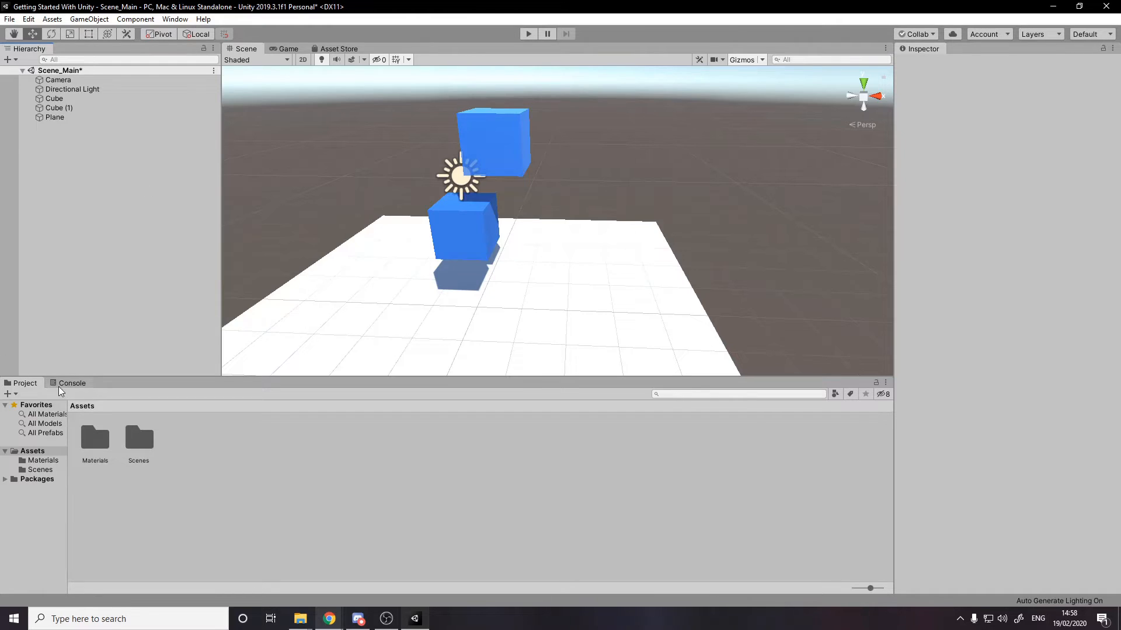
mouse_move(168, 457)
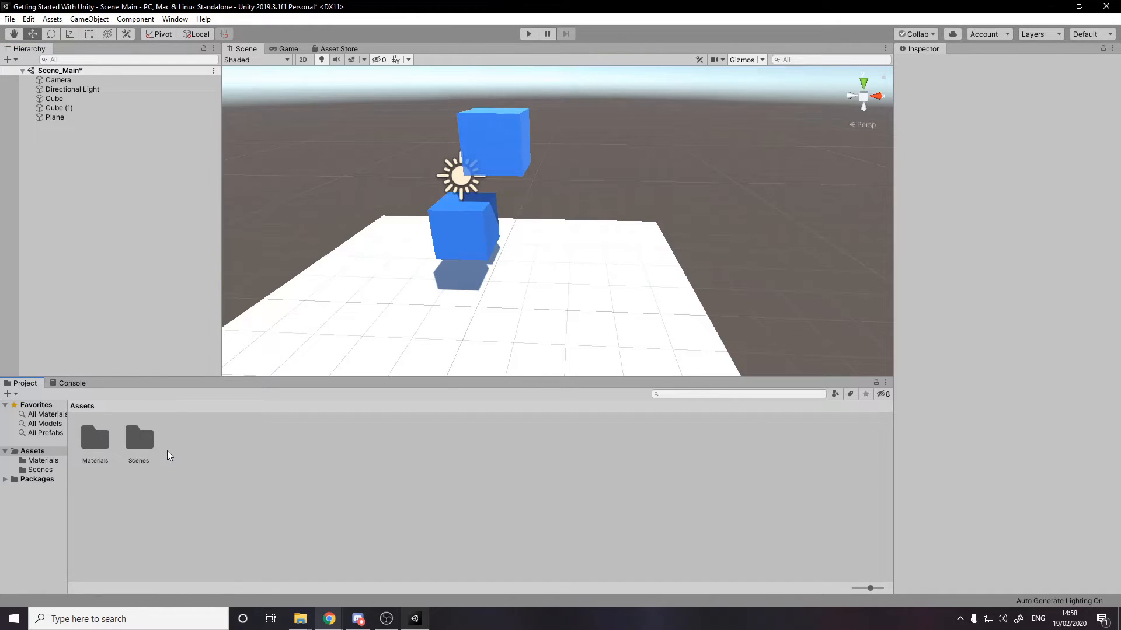
mouse_move(101, 503)
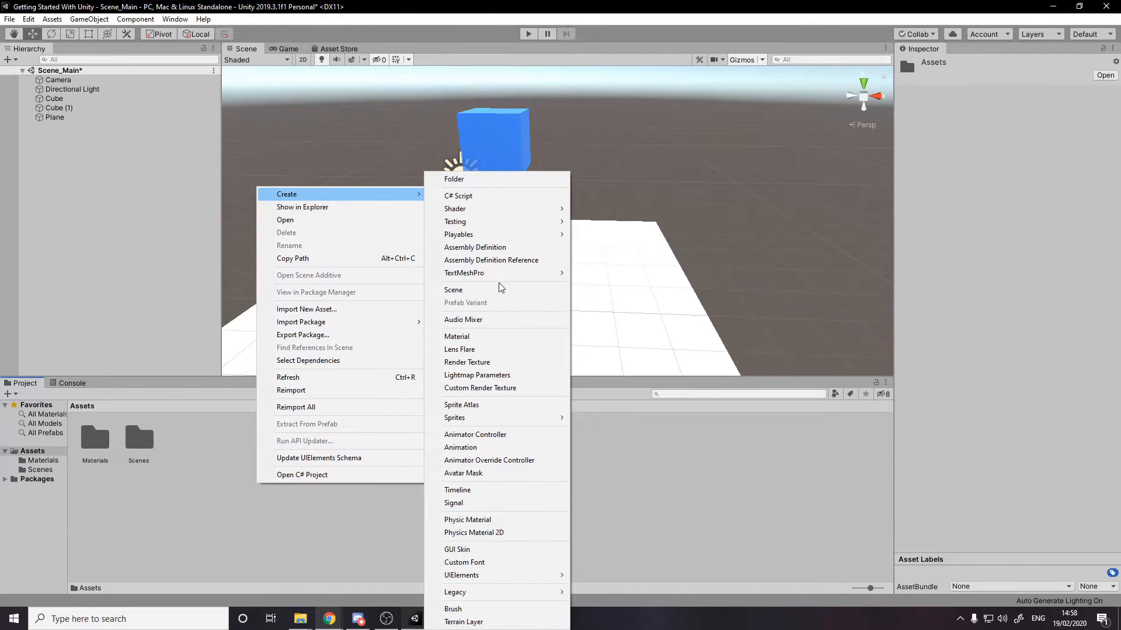
mouse_move(460, 448)
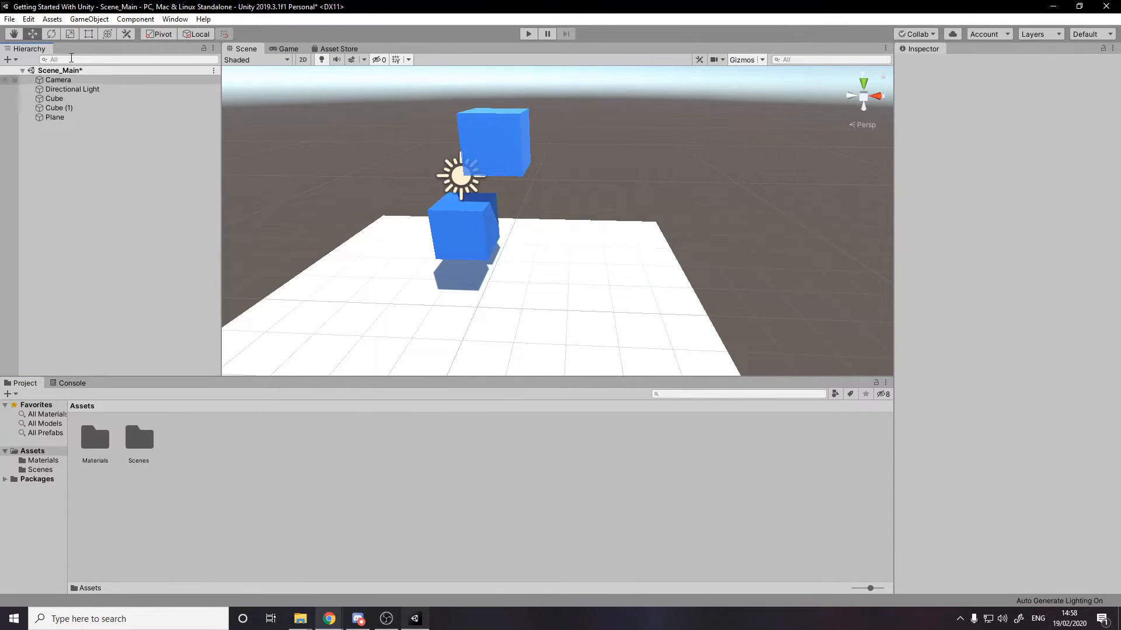
mouse_move(127, 93)
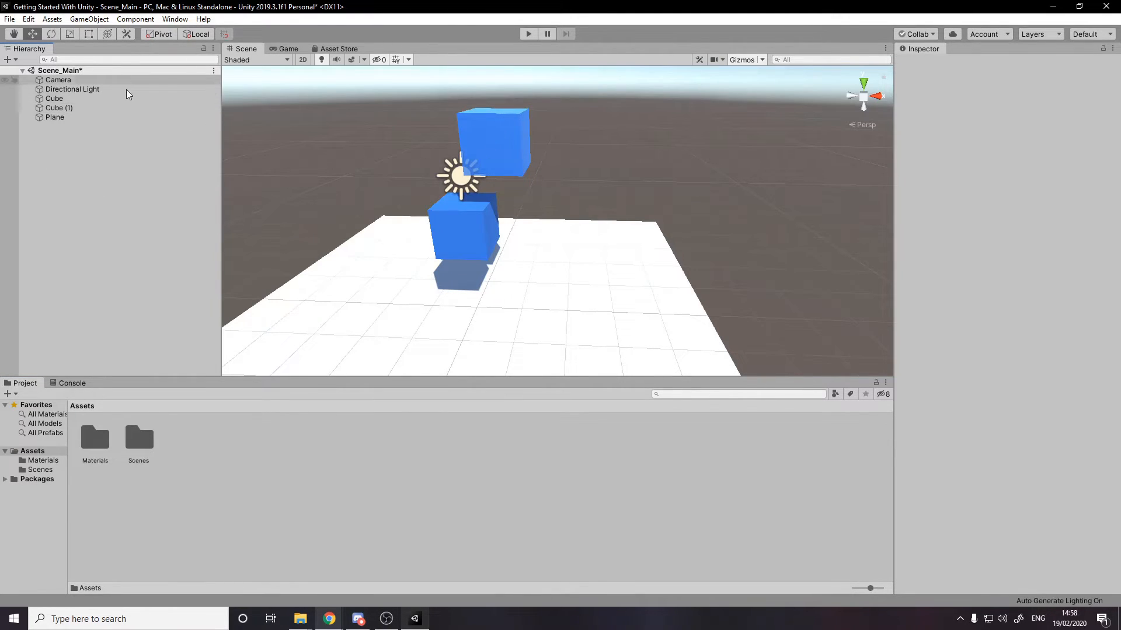
Change the Directional Light's colour to light grey E0E0E0
click(72, 89)
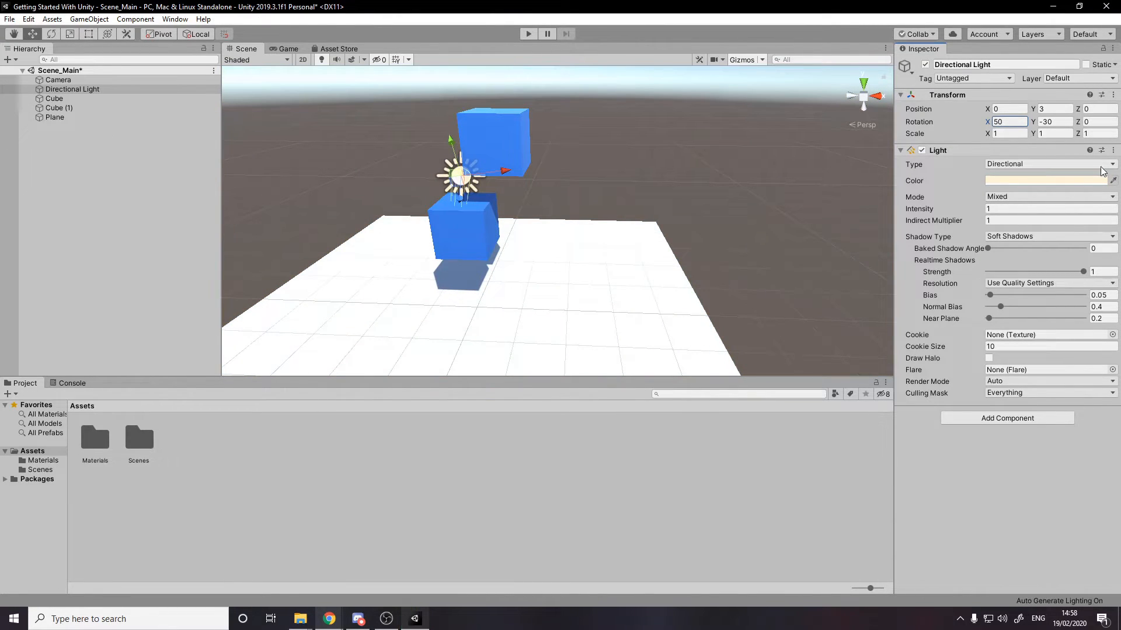
click(1048, 179)
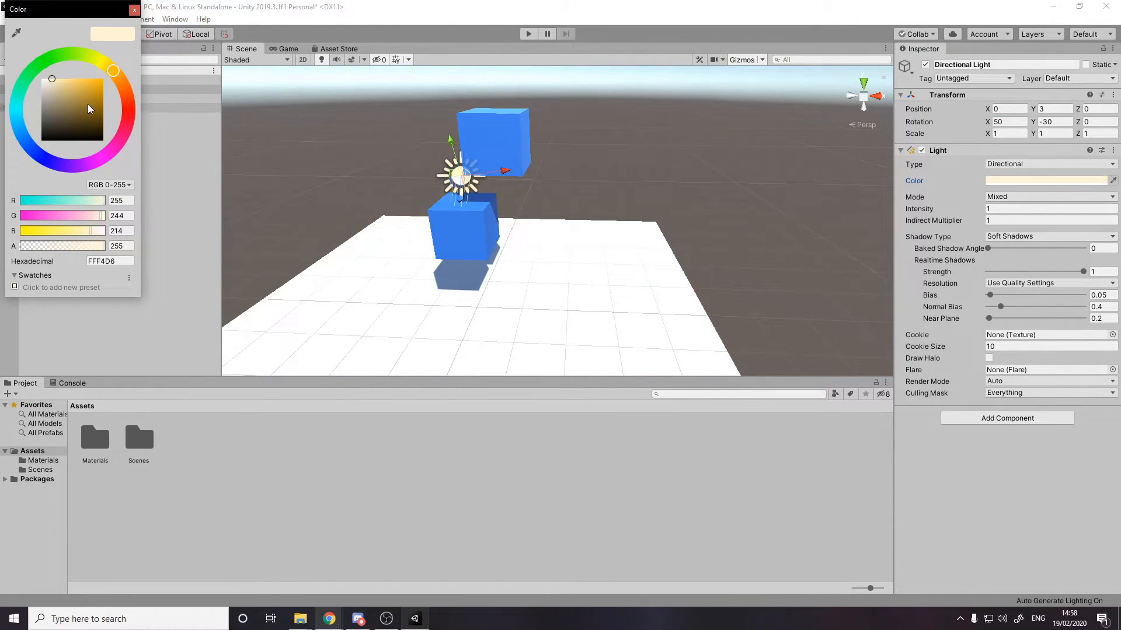
drag(90, 108, 41, 77)
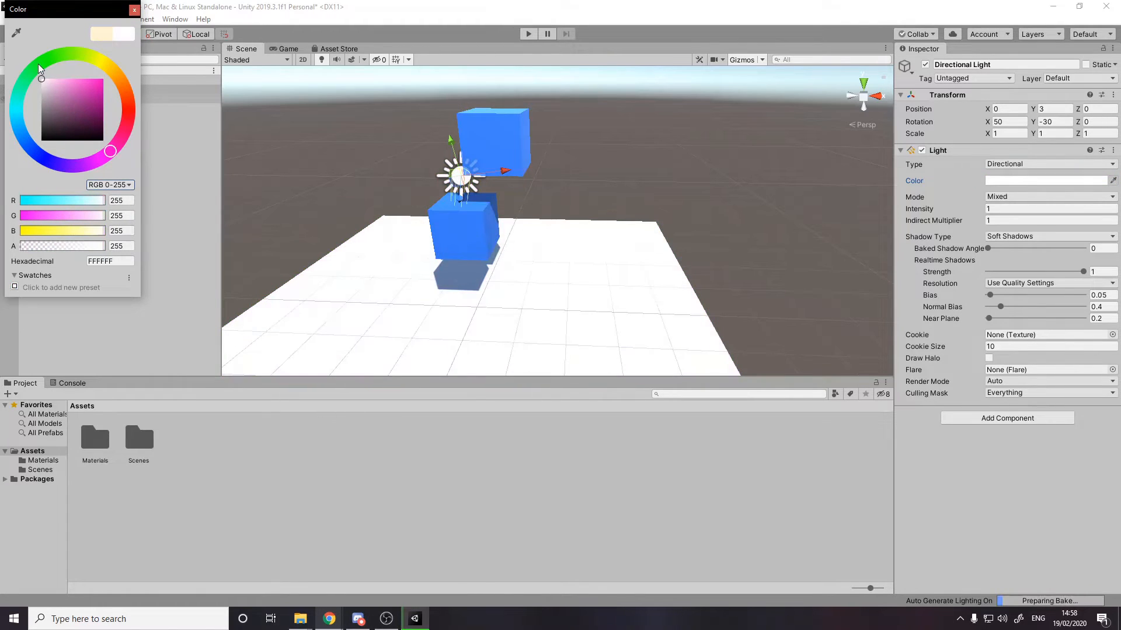
drag(41, 77, 41, 85)
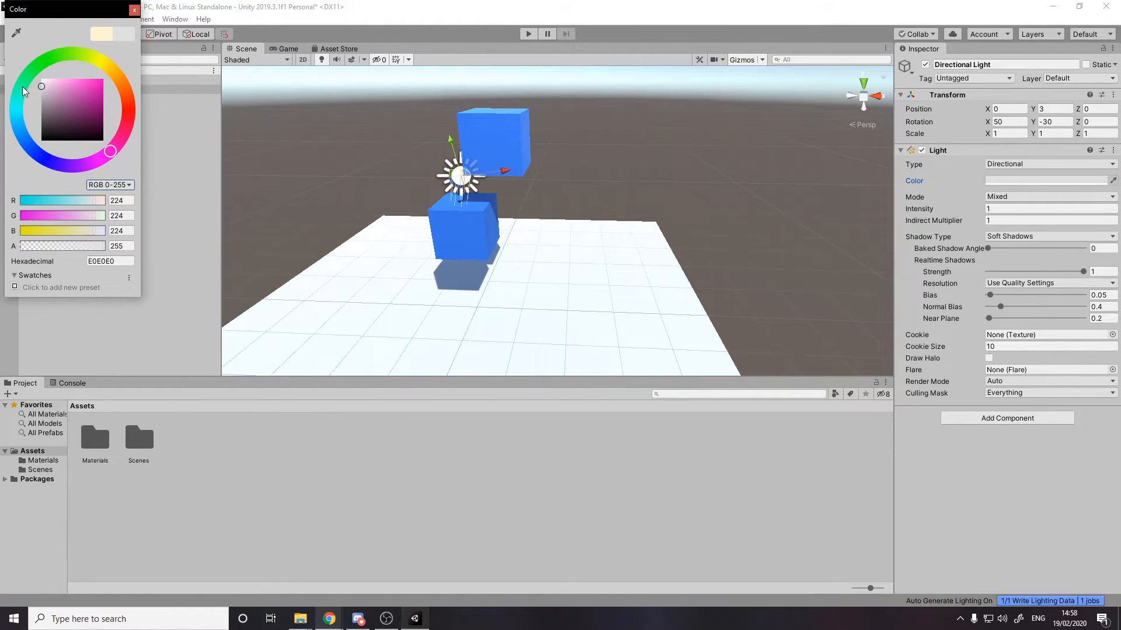
click(133, 9)
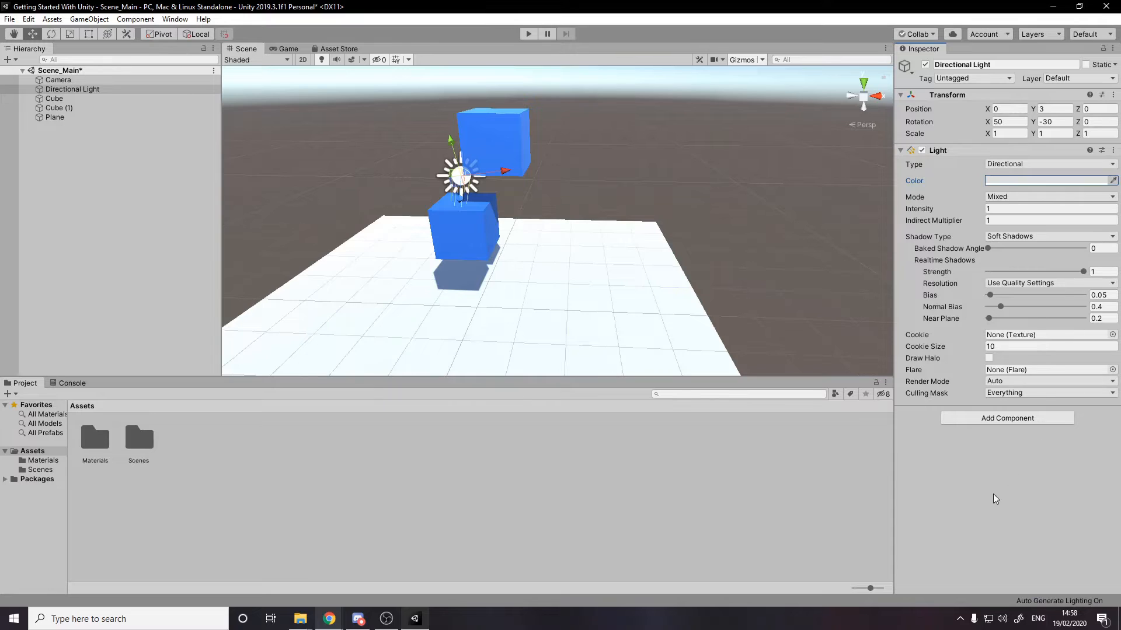
Collapse and re-expand the Light settings, then deselect the Directional Light
click(900, 151)
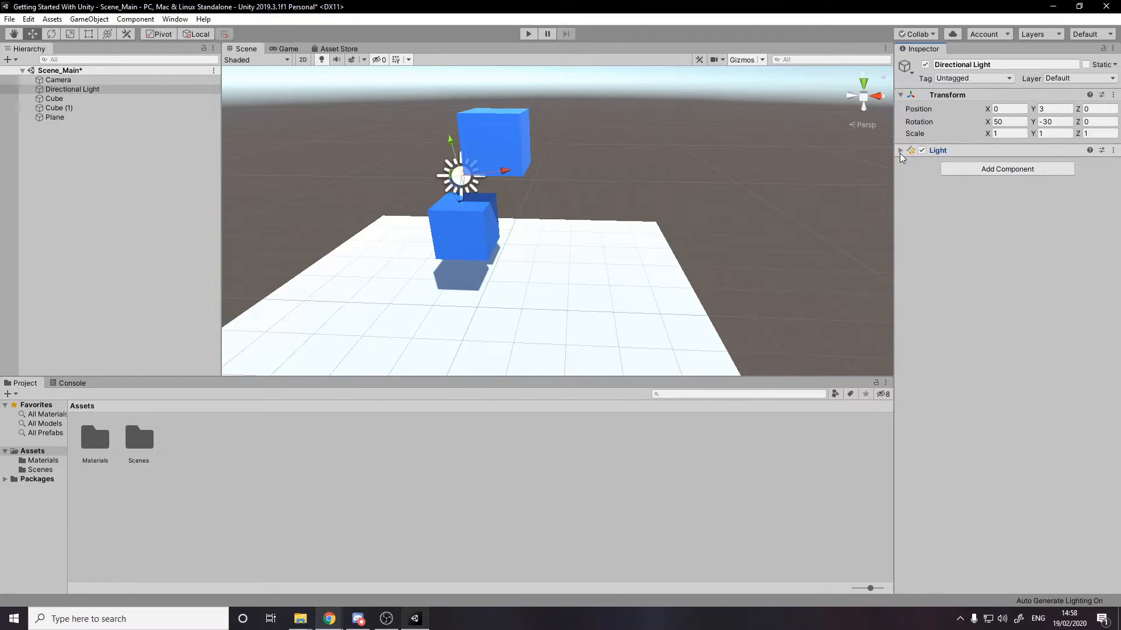
click(902, 151)
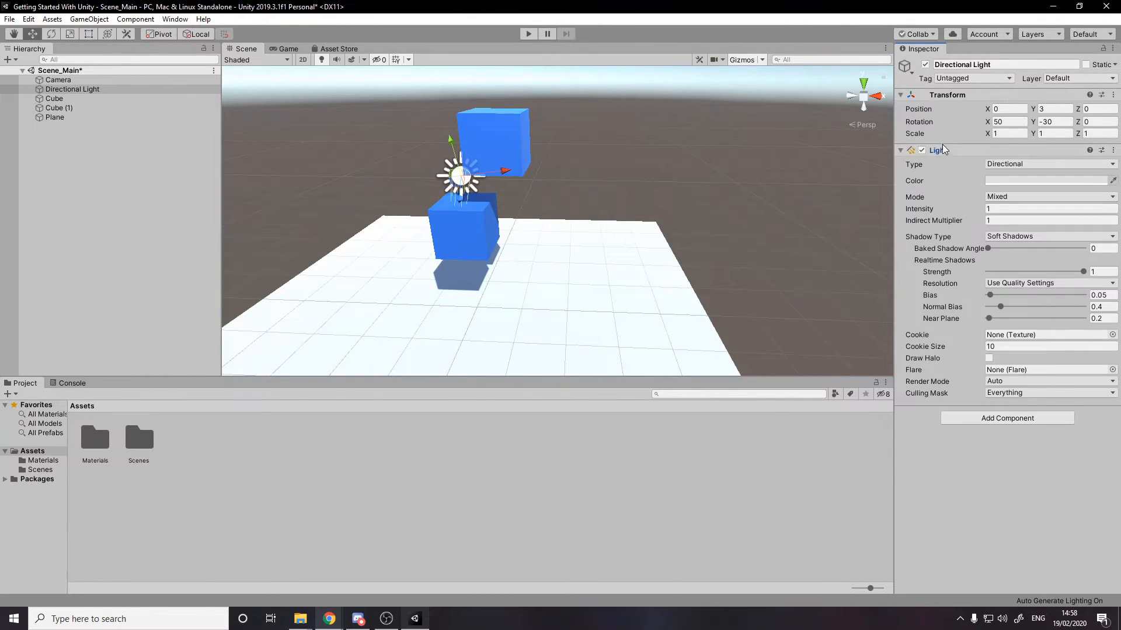
mouse_move(930, 392)
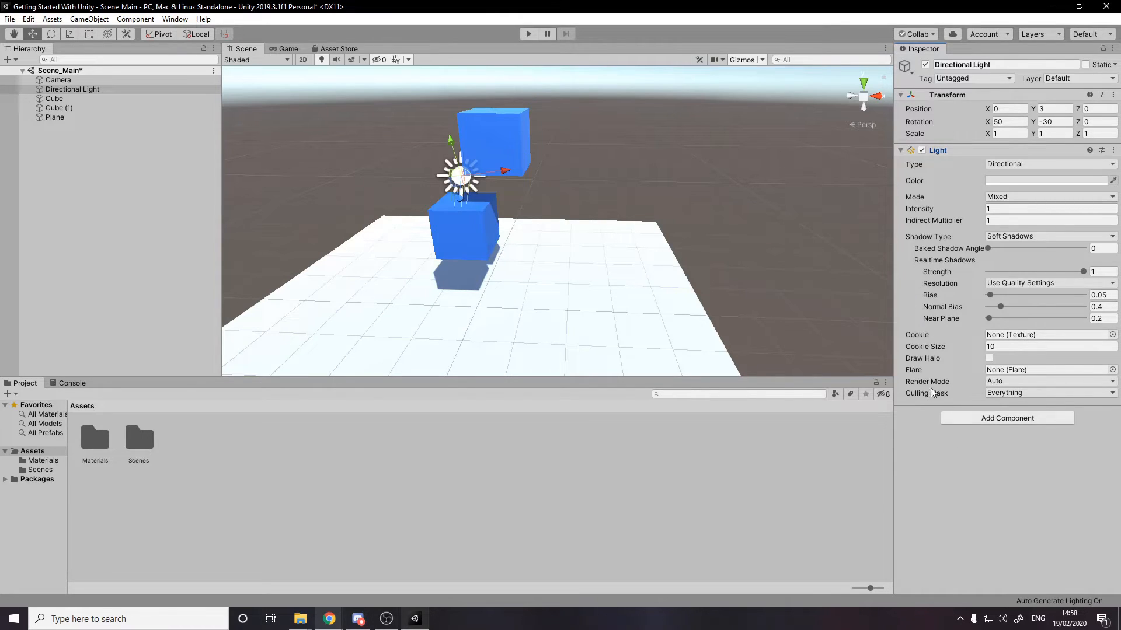
click(900, 150)
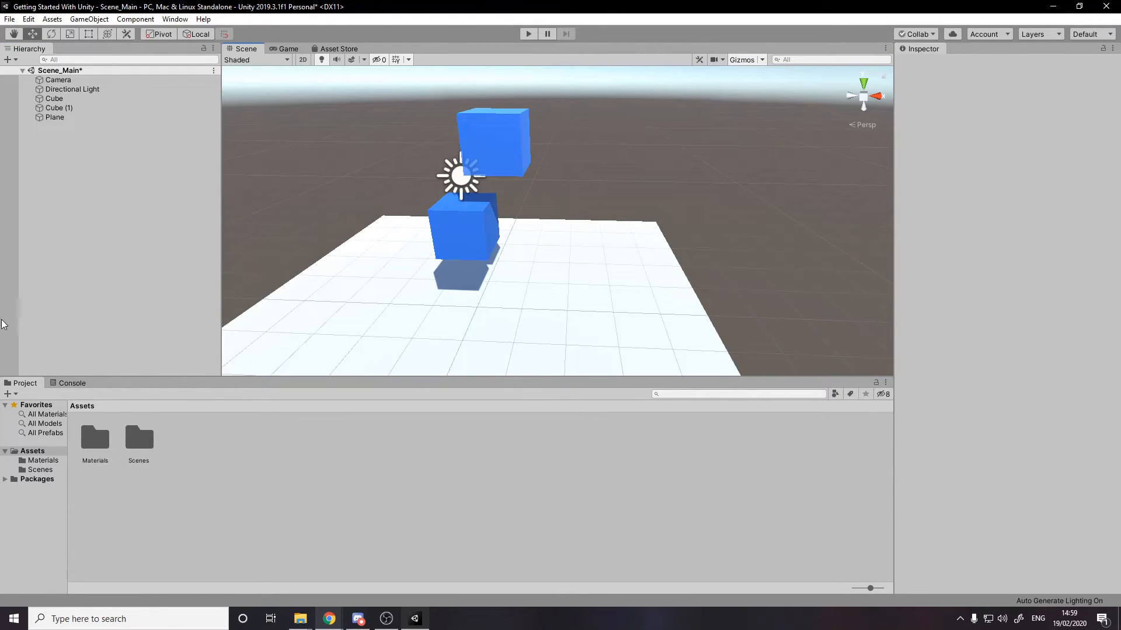
click(71, 383)
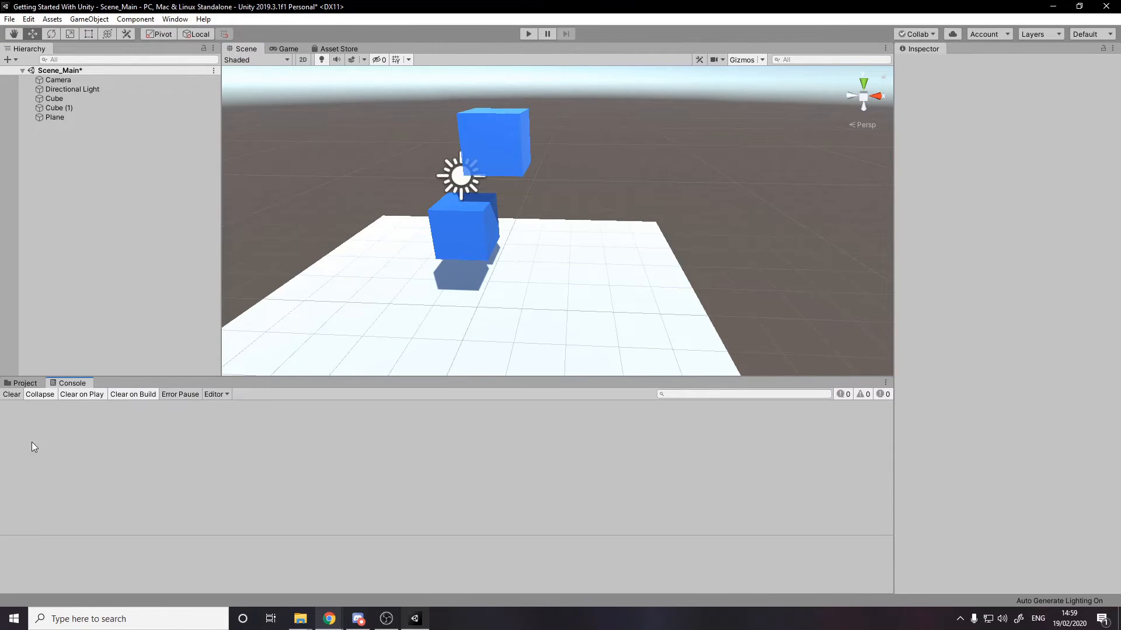
mouse_move(66, 452)
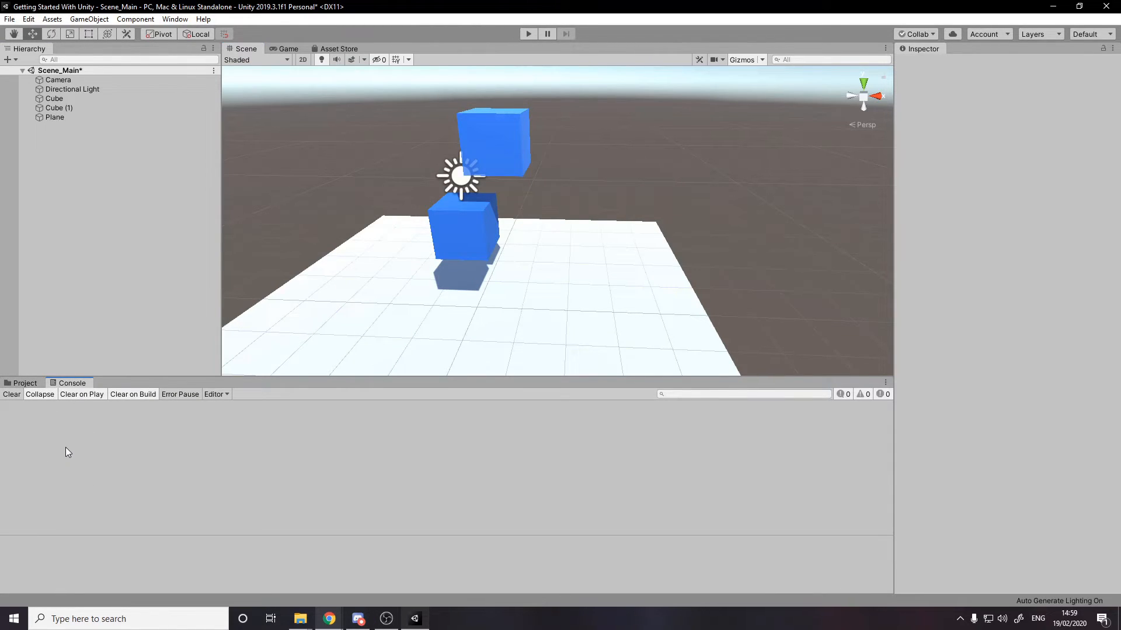
mouse_move(73, 171)
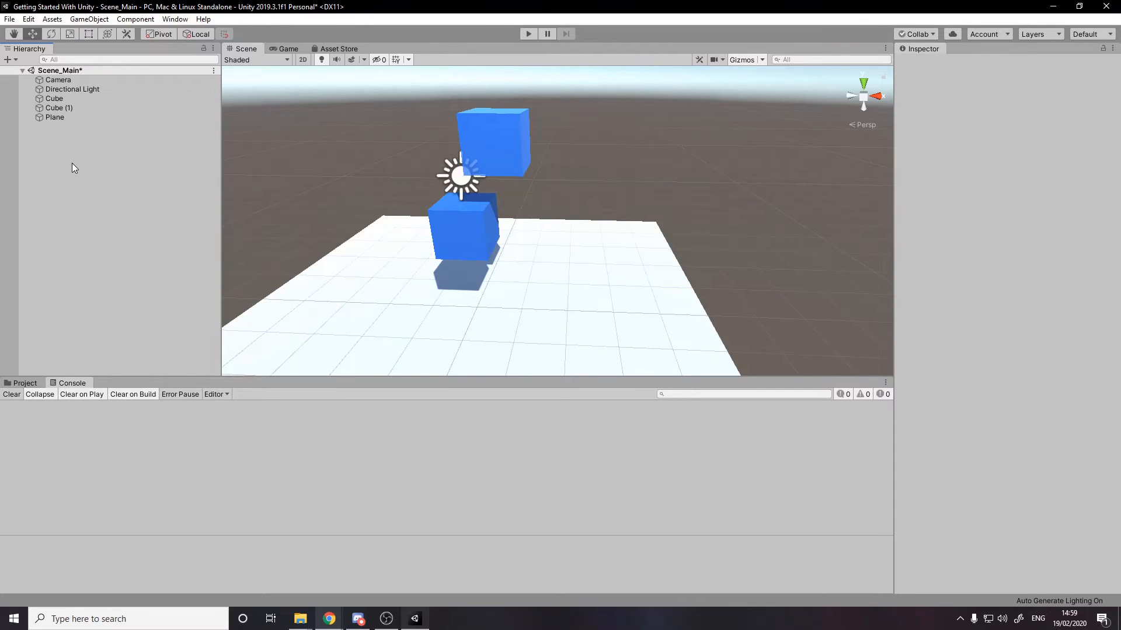
mouse_move(97, 158)
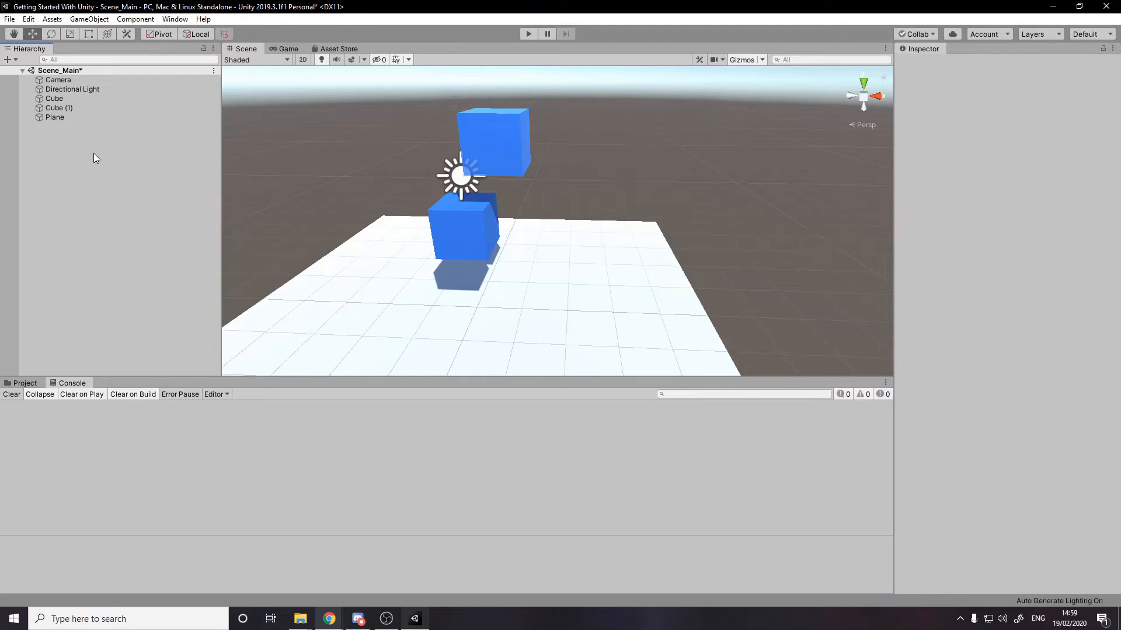
mouse_move(91, 153)
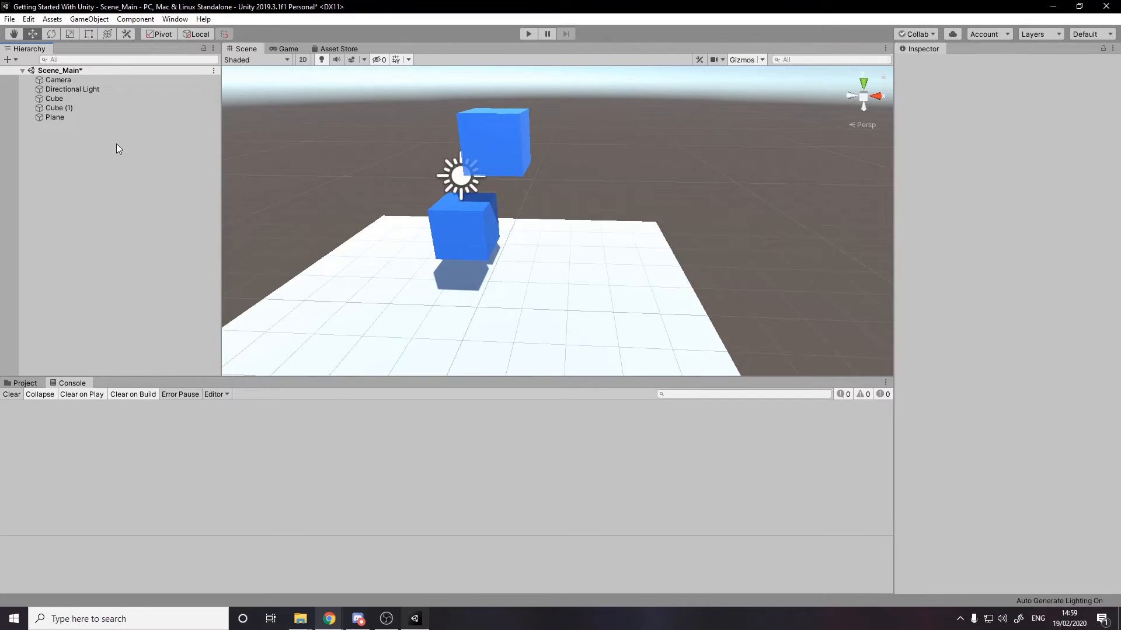
mouse_move(986, 36)
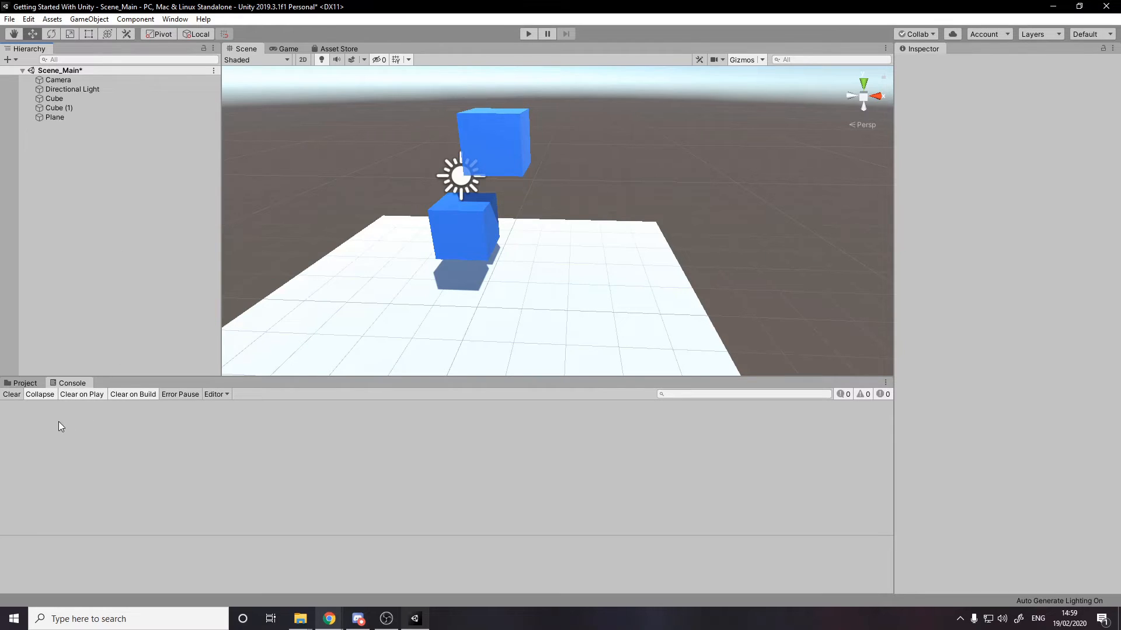
mouse_move(6, 460)
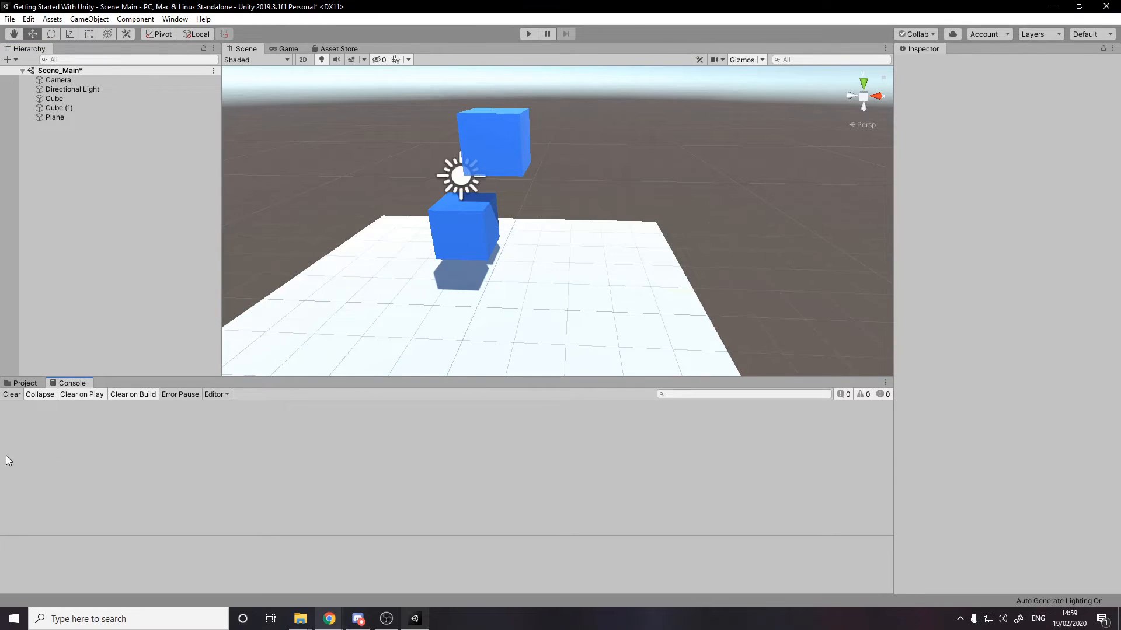
click(24, 383)
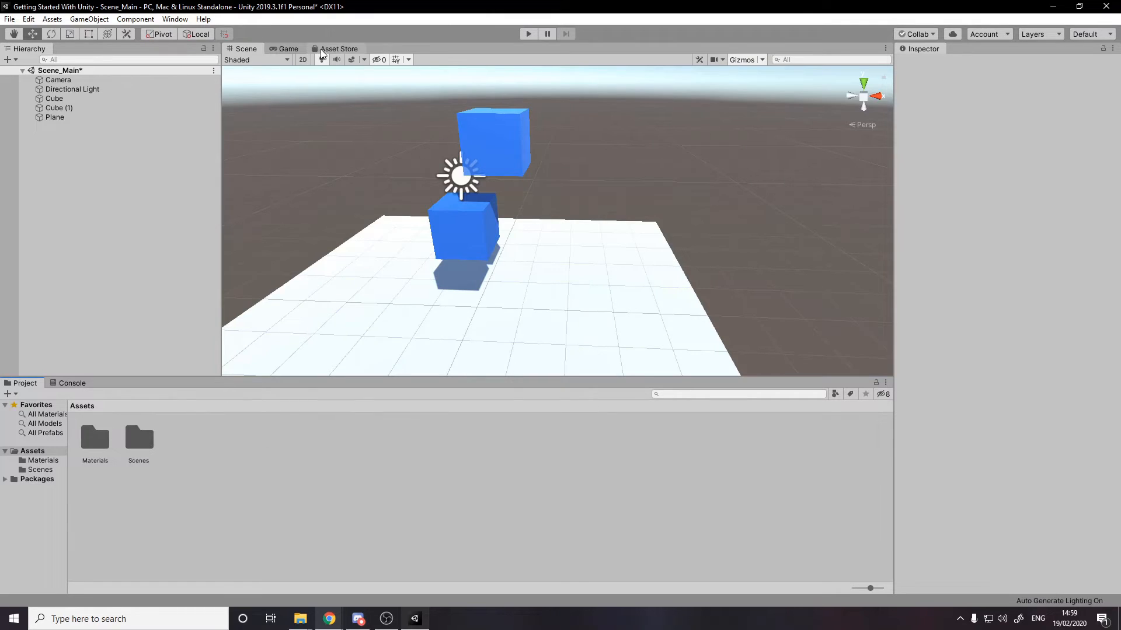
Show the Asset Store storefront in the editor and scroll through its front page
click(338, 49)
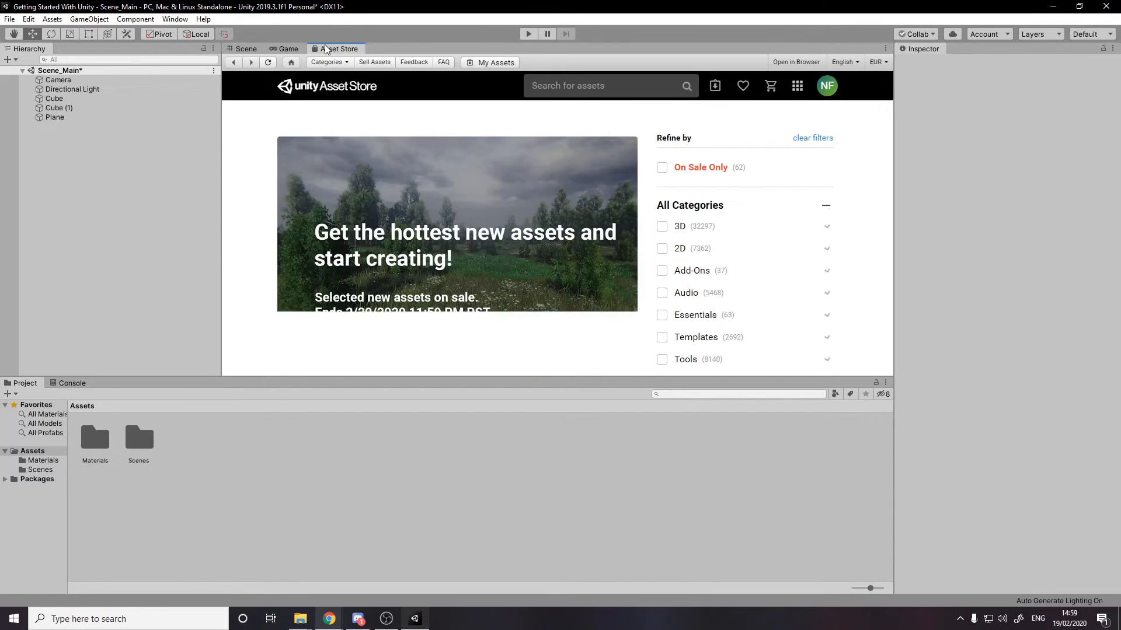
scroll(down, 3)
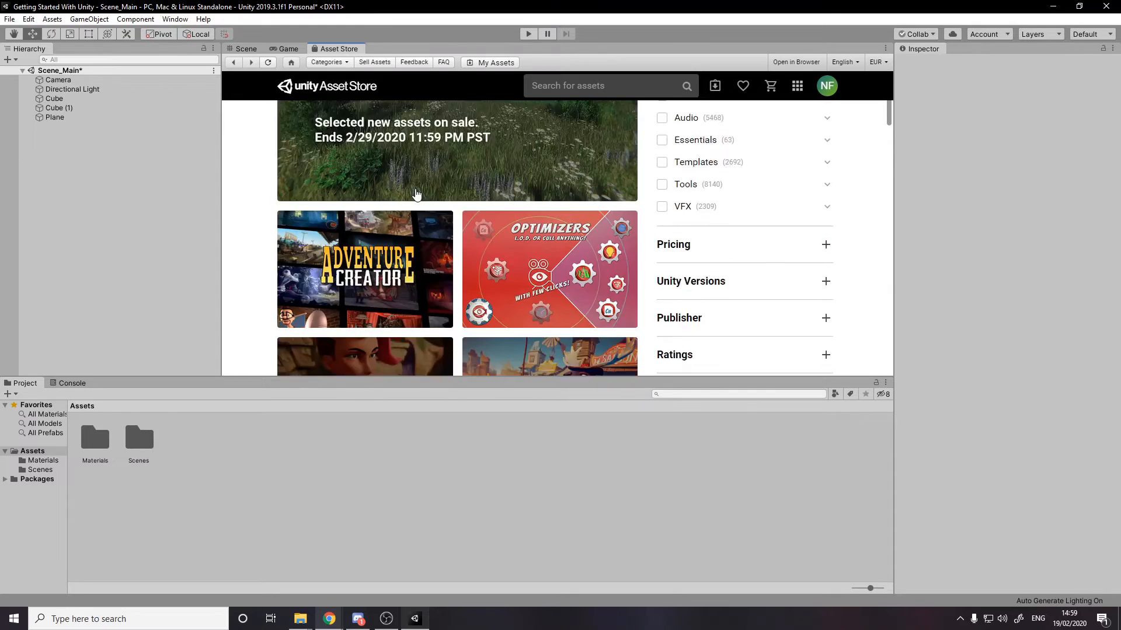
scroll(up, 3)
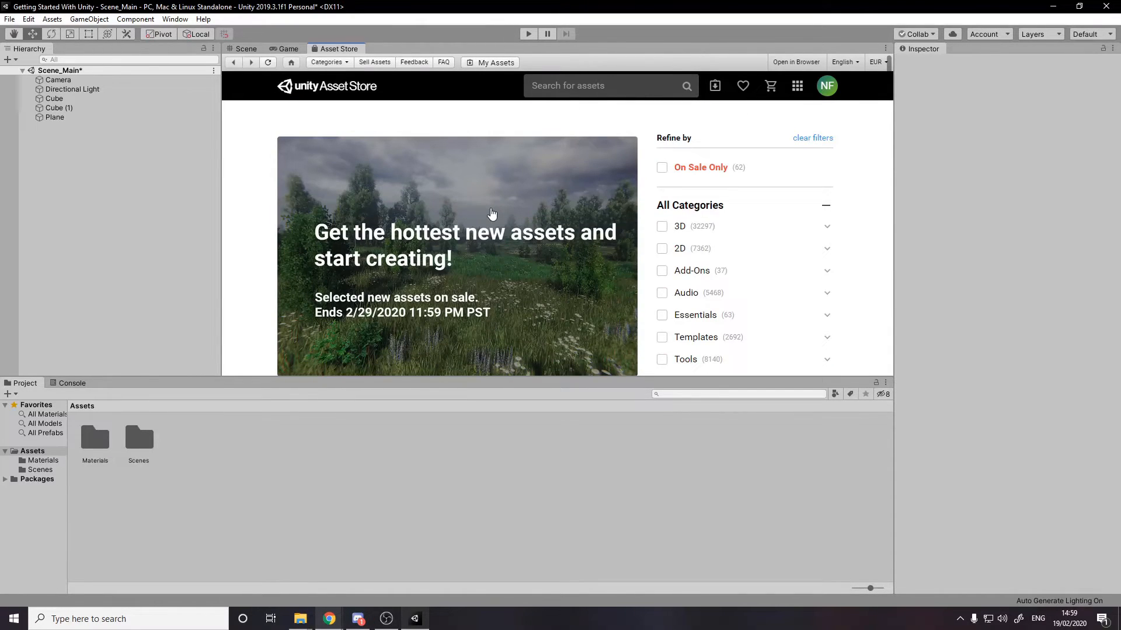
scroll(down, 3)
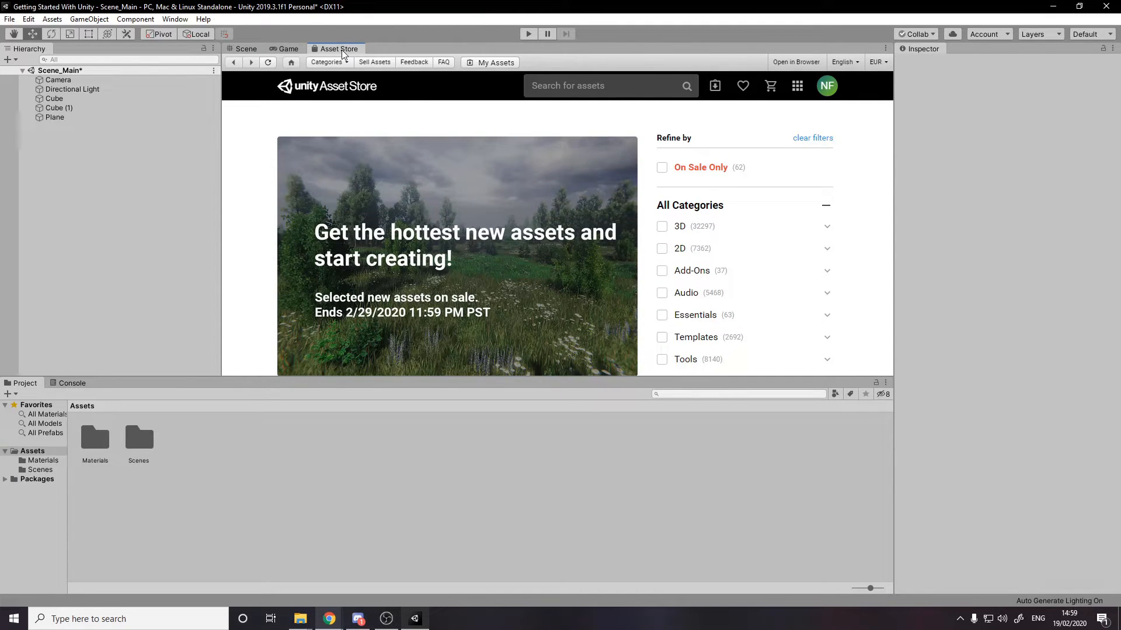
mouse_move(437, 198)
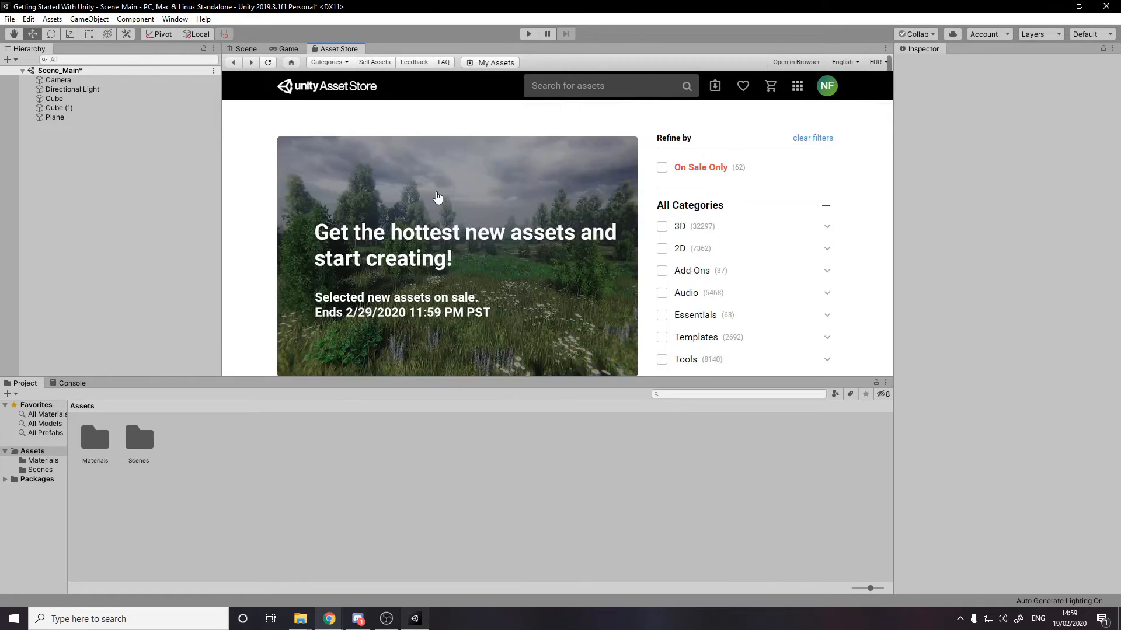
scroll(down, 3)
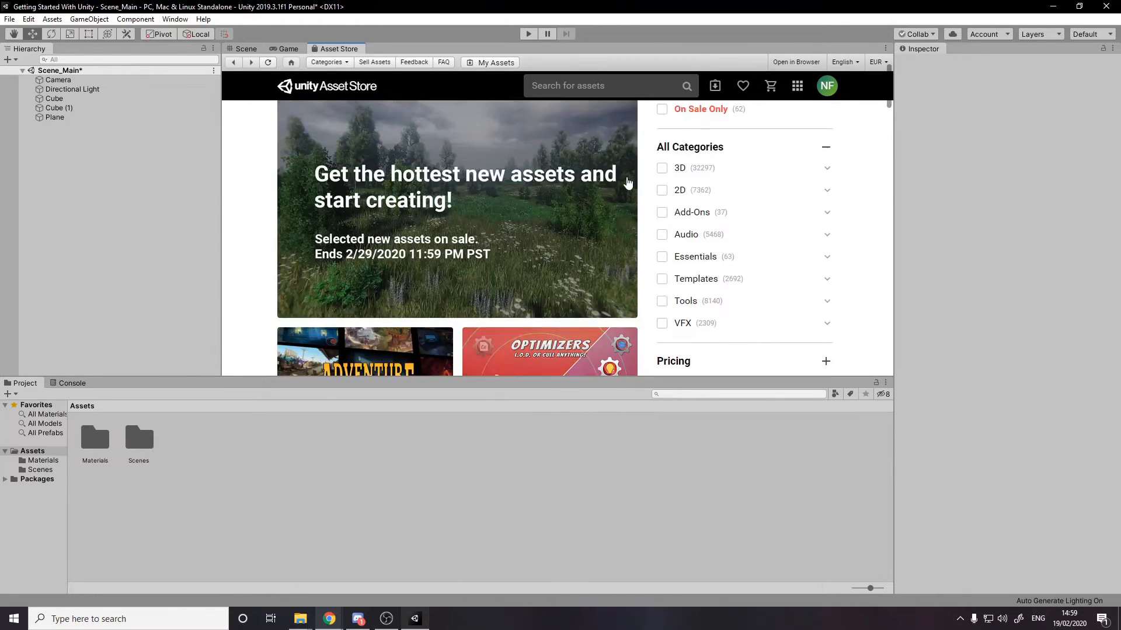
scroll(up, 3)
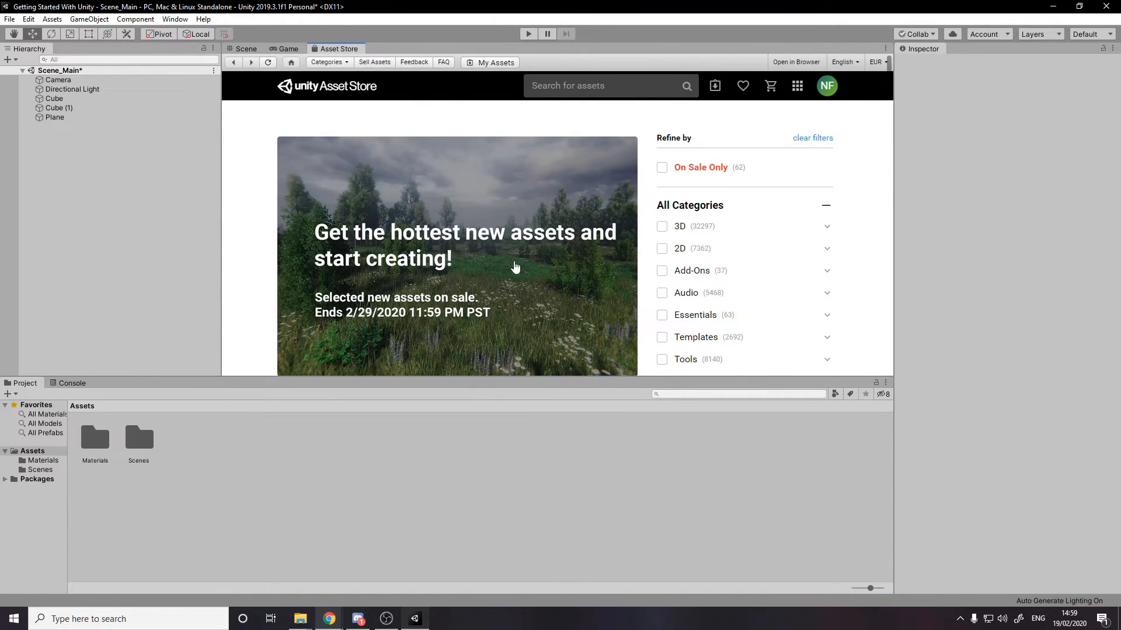
scroll(down, 3)
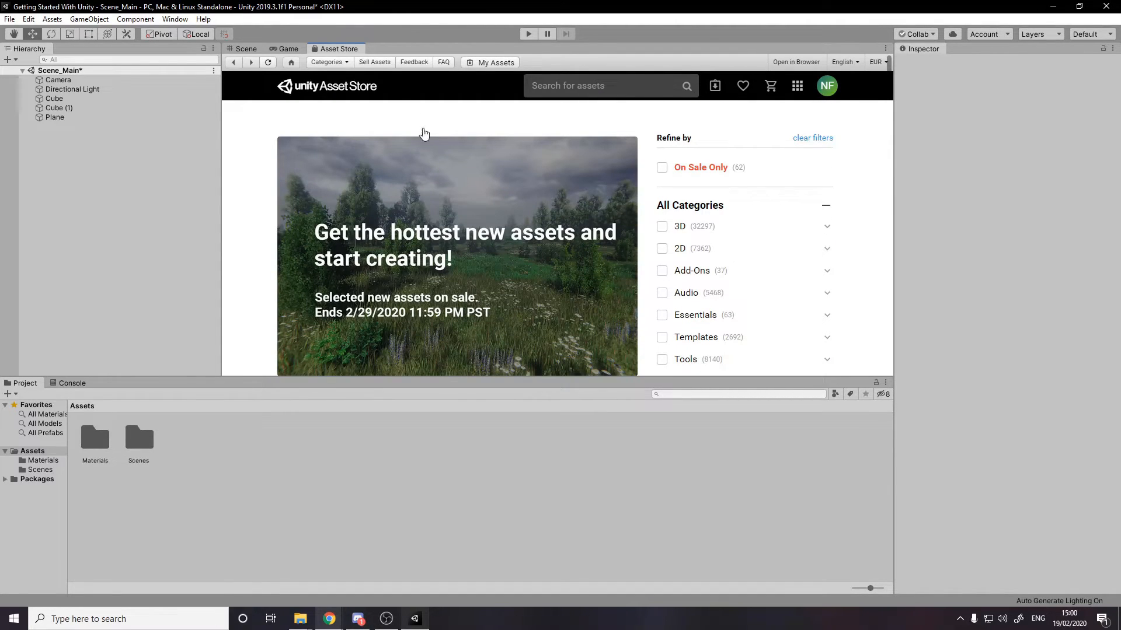
mouse_move(500, 99)
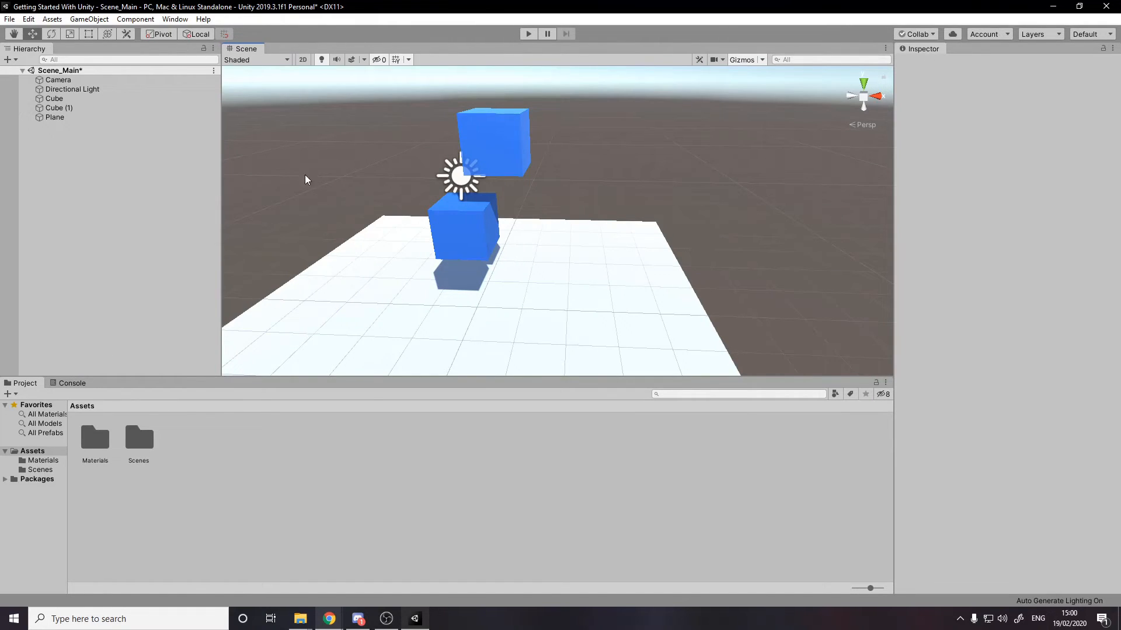
Bring up the Game view via Window > General and fix its aspect to 1920x1080
click(175, 18)
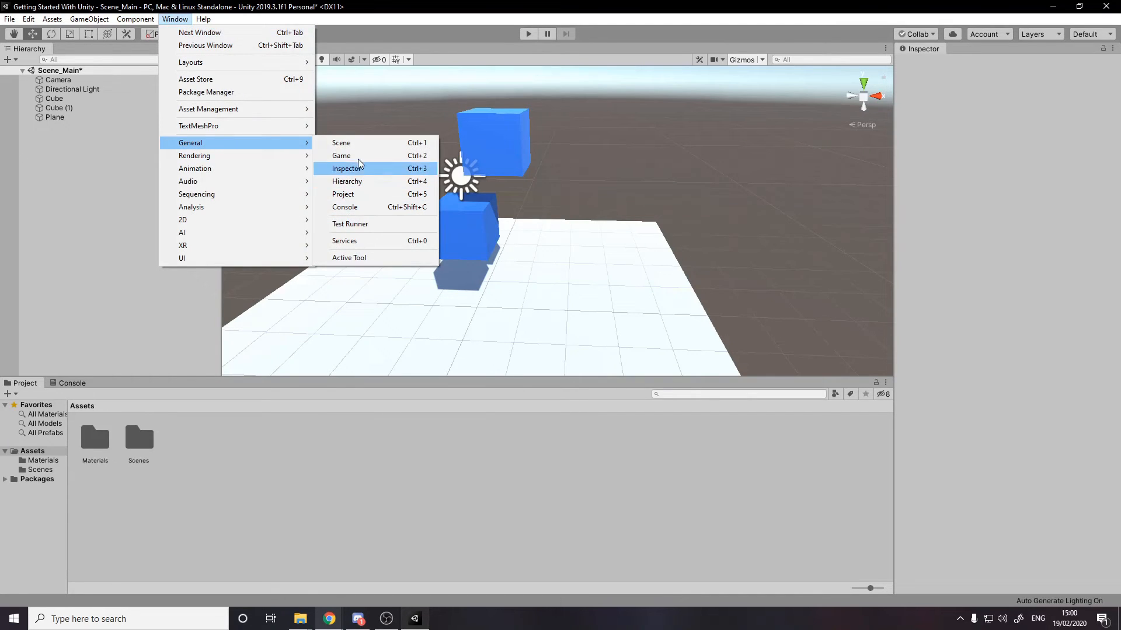
click(341, 155)
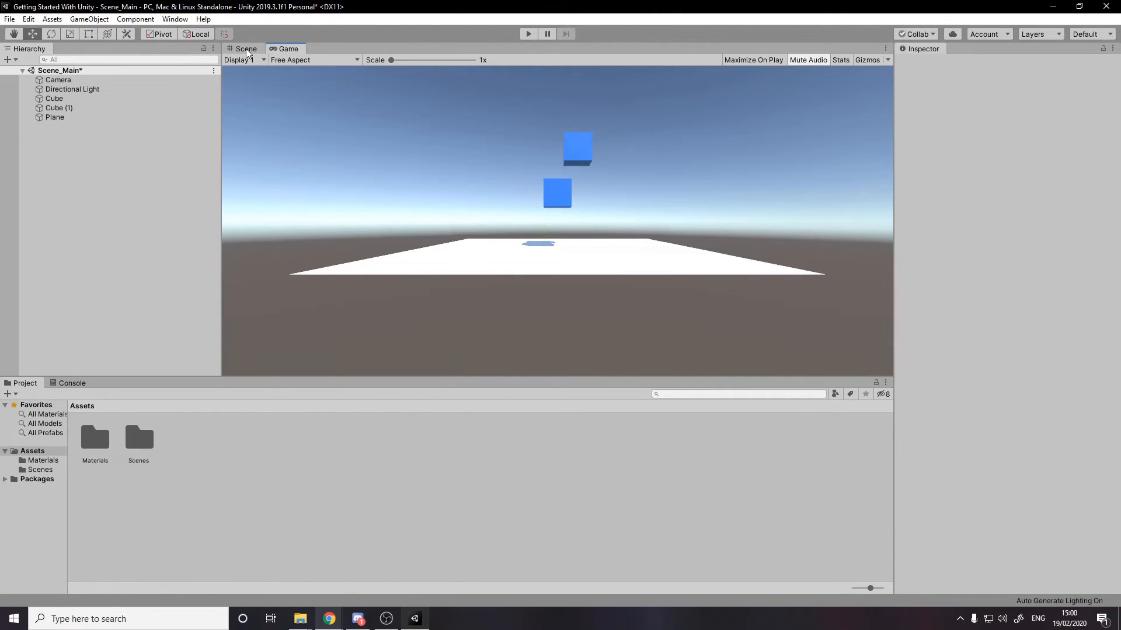
click(313, 60)
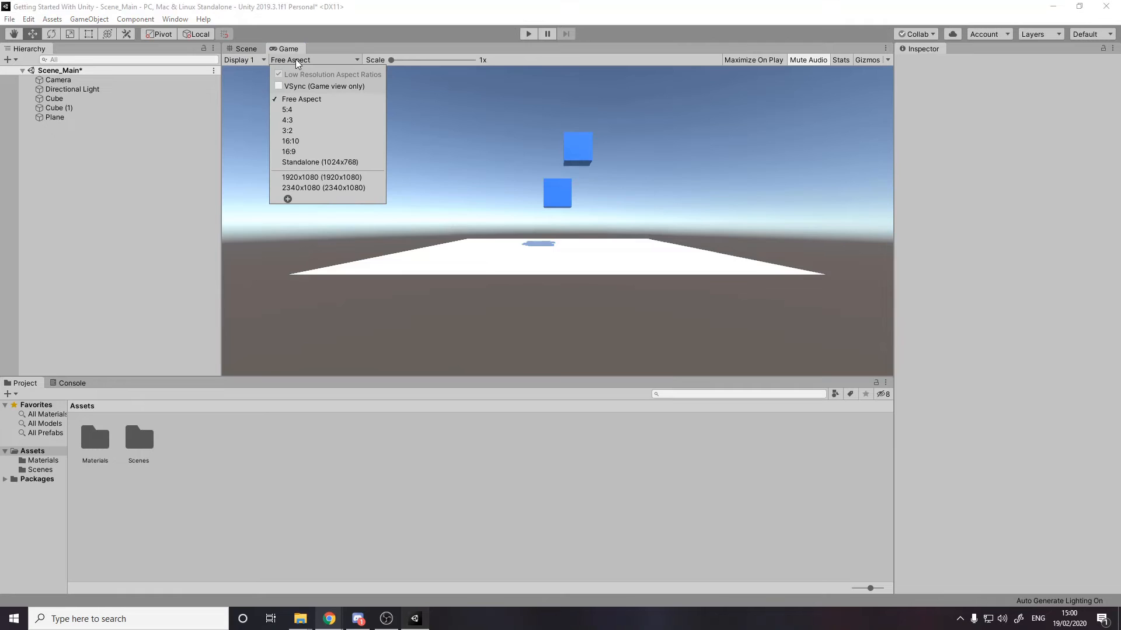
mouse_move(323, 176)
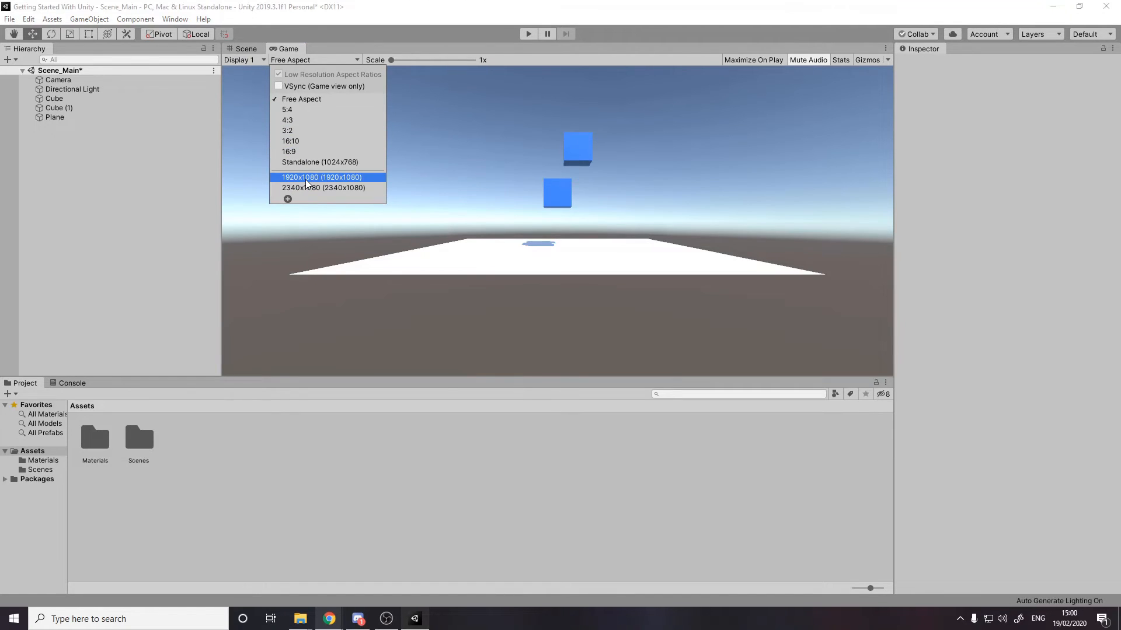
click(321, 176)
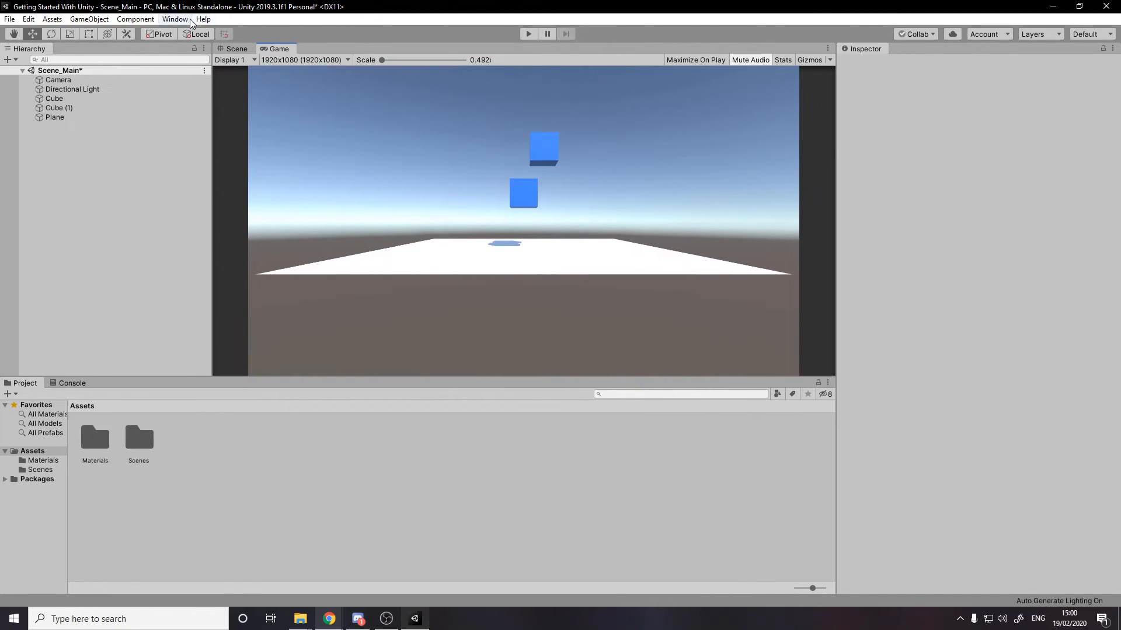
Reopen the Inspector window and show the Plane, then the first Cube's components
click(176, 19)
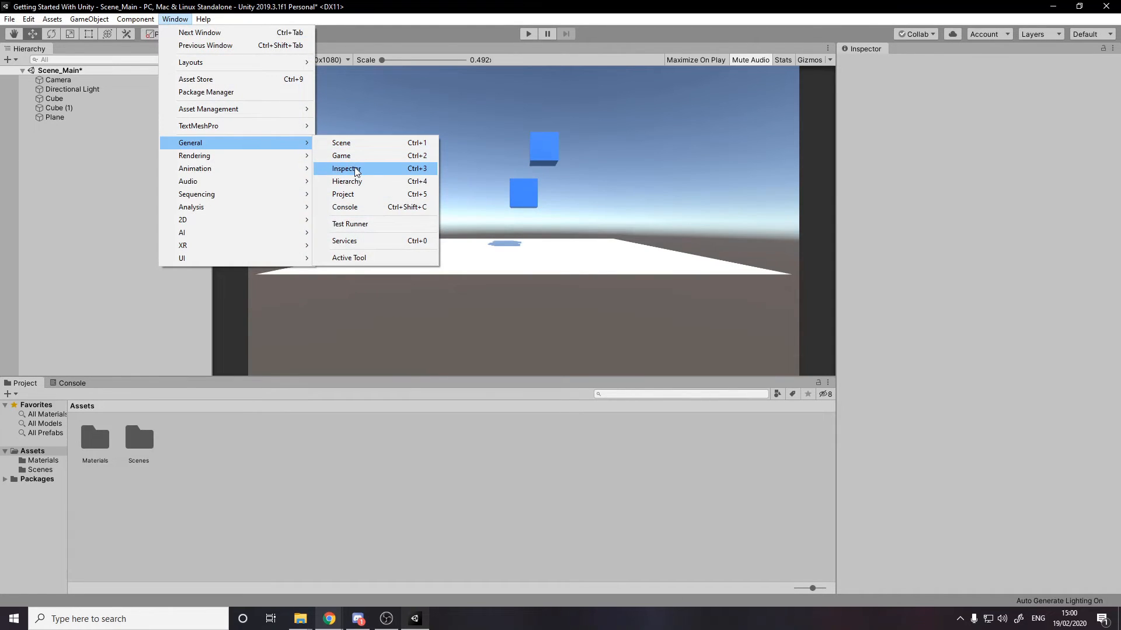
click(346, 168)
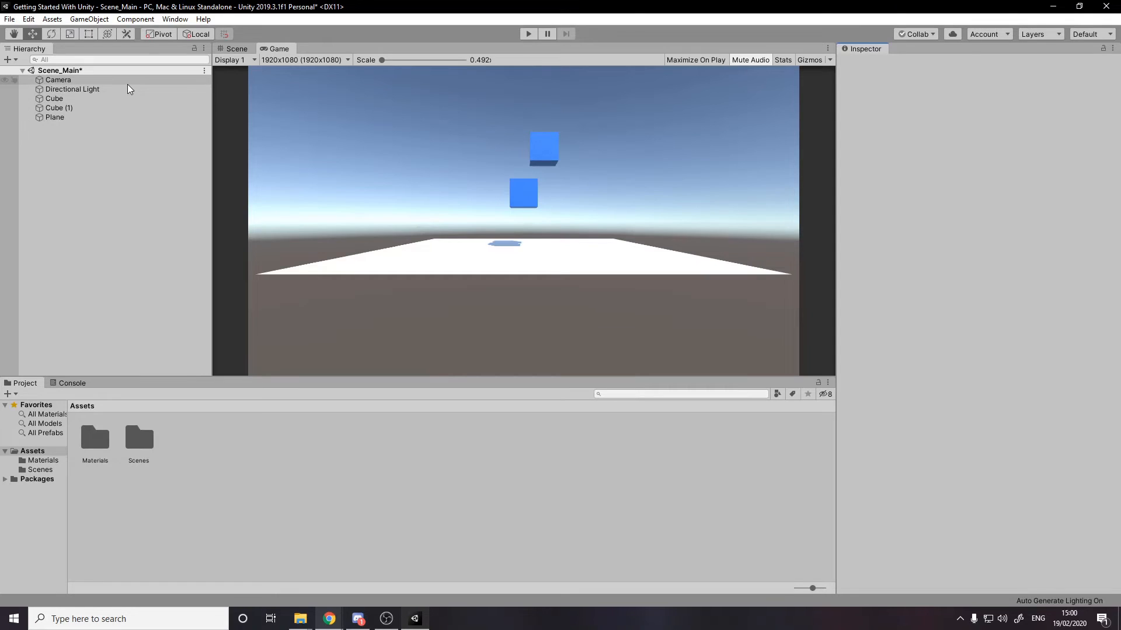
mouse_move(205, 198)
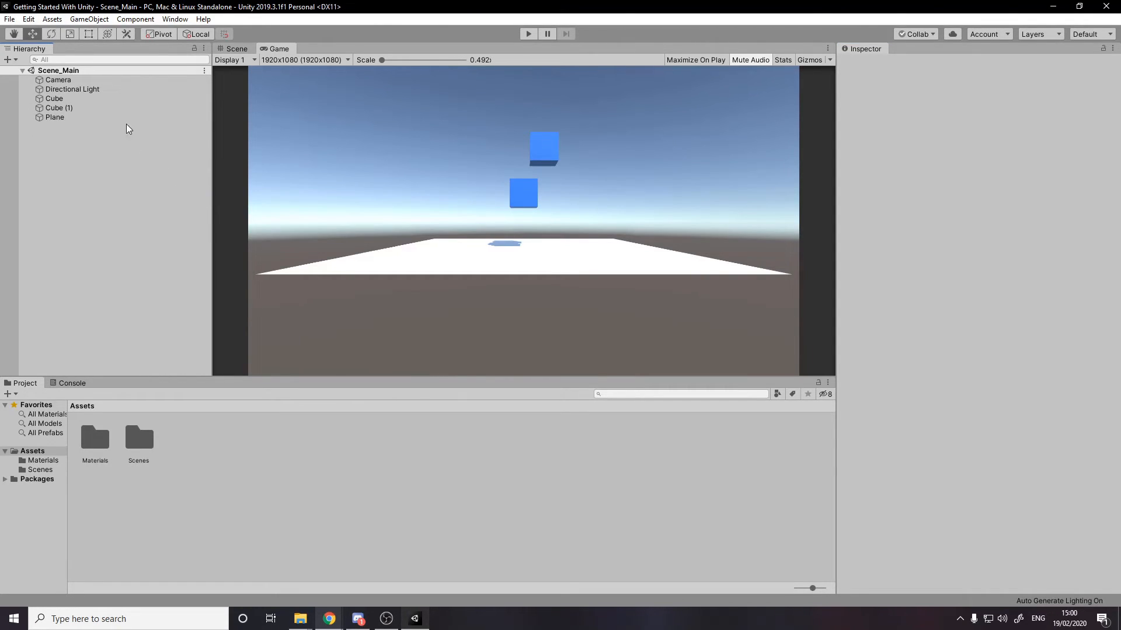
click(54, 117)
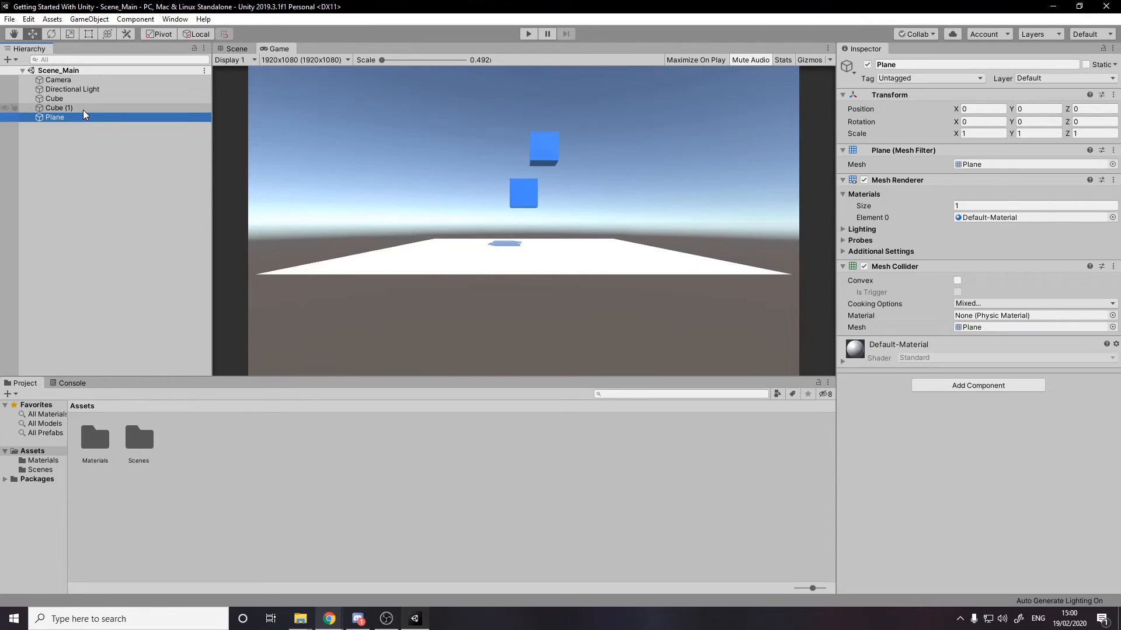
click(54, 98)
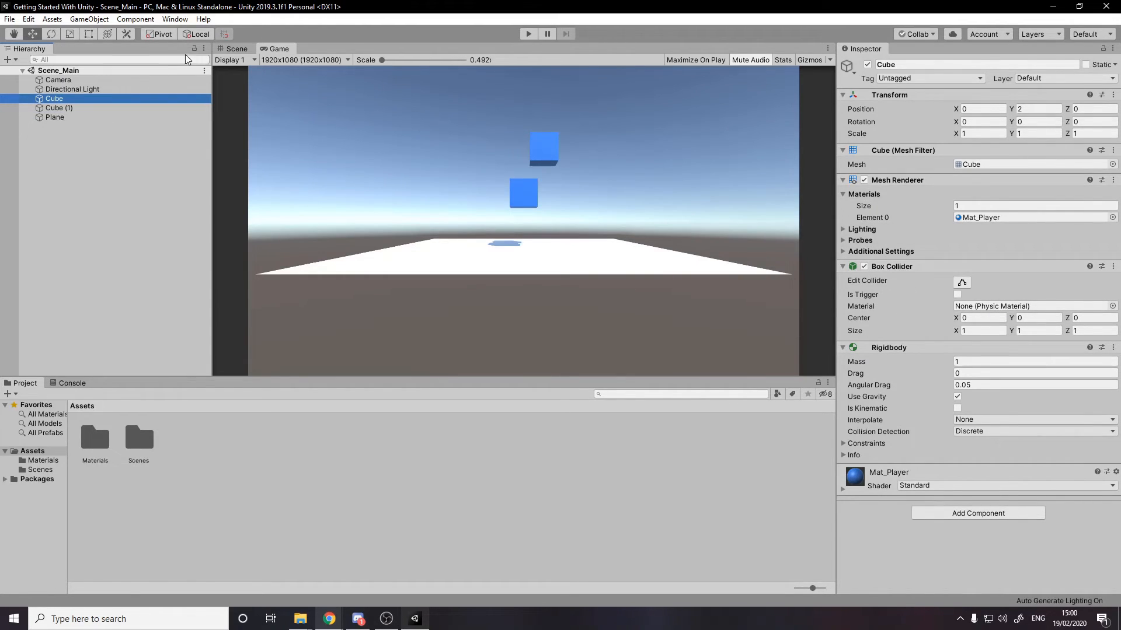
Return to the Scene view and toggle the Cube's Mesh Renderer and Box Collider off and on
click(236, 48)
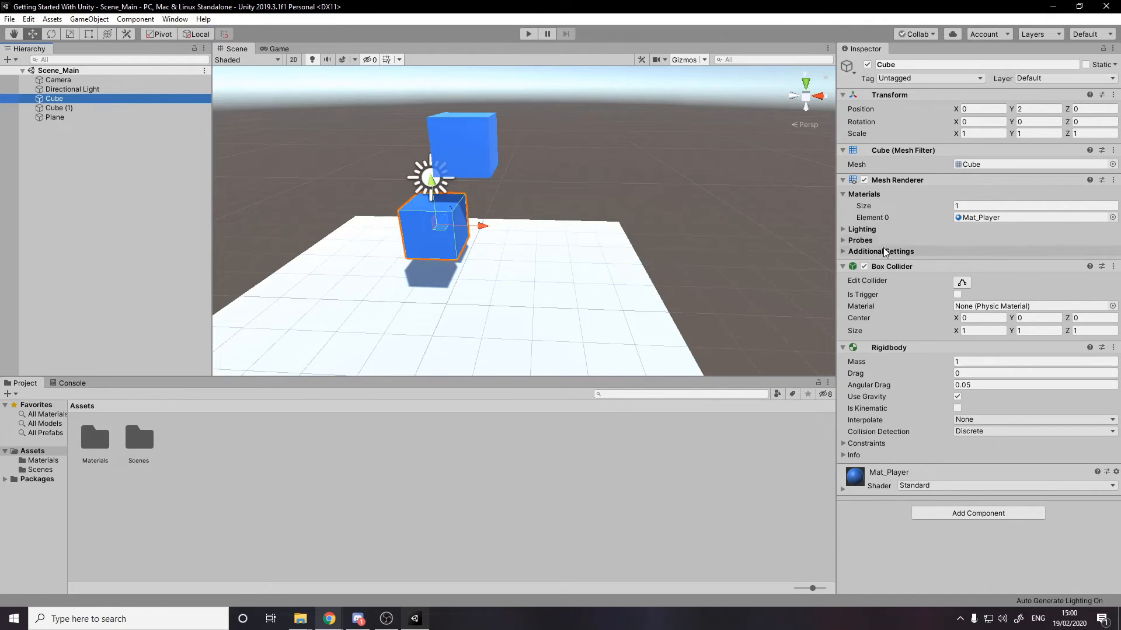
click(864, 180)
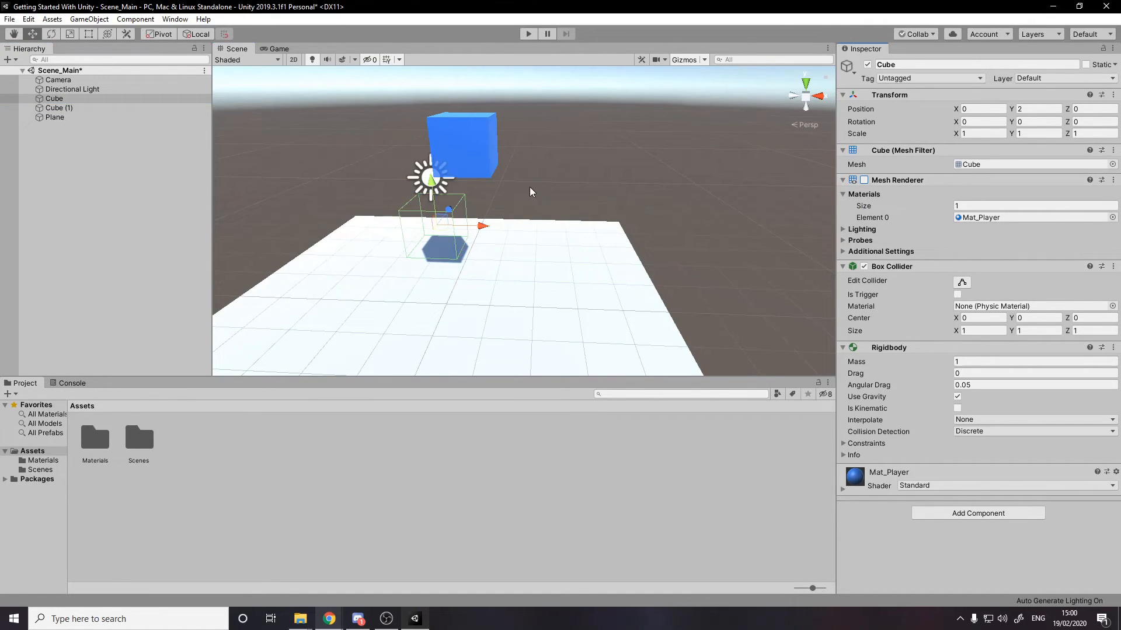
click(864, 266)
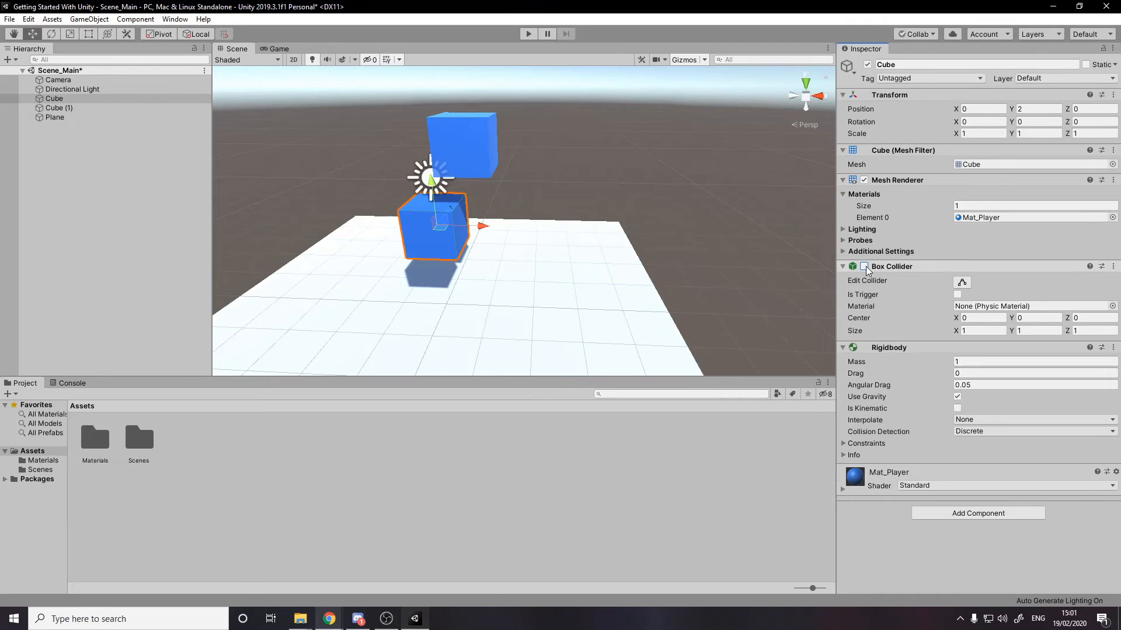
click(864, 266)
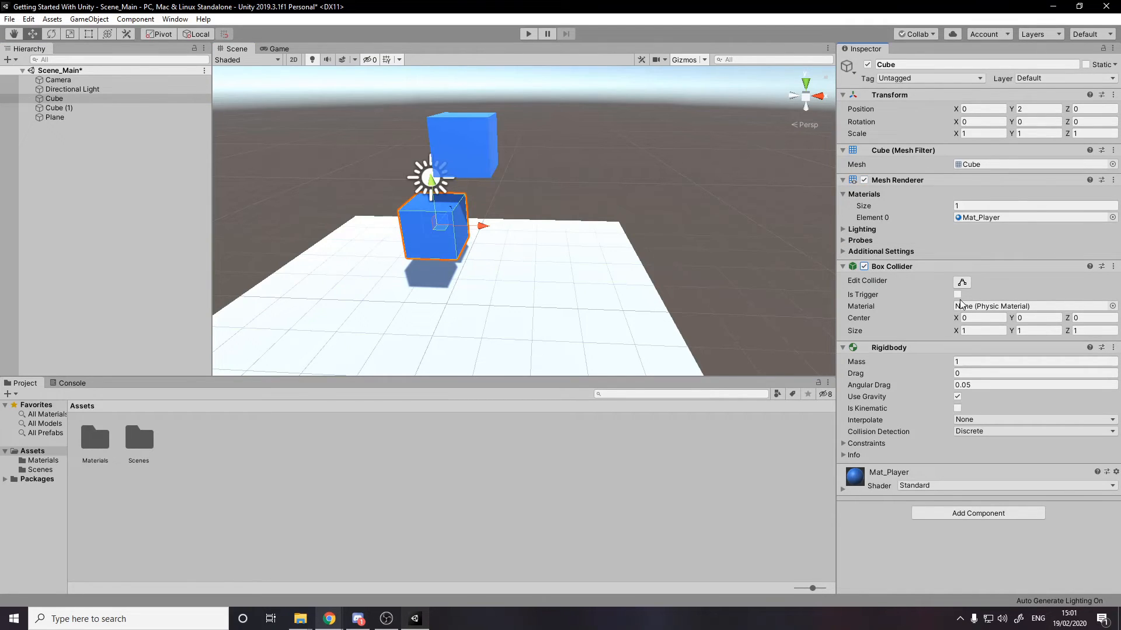
mouse_move(958, 294)
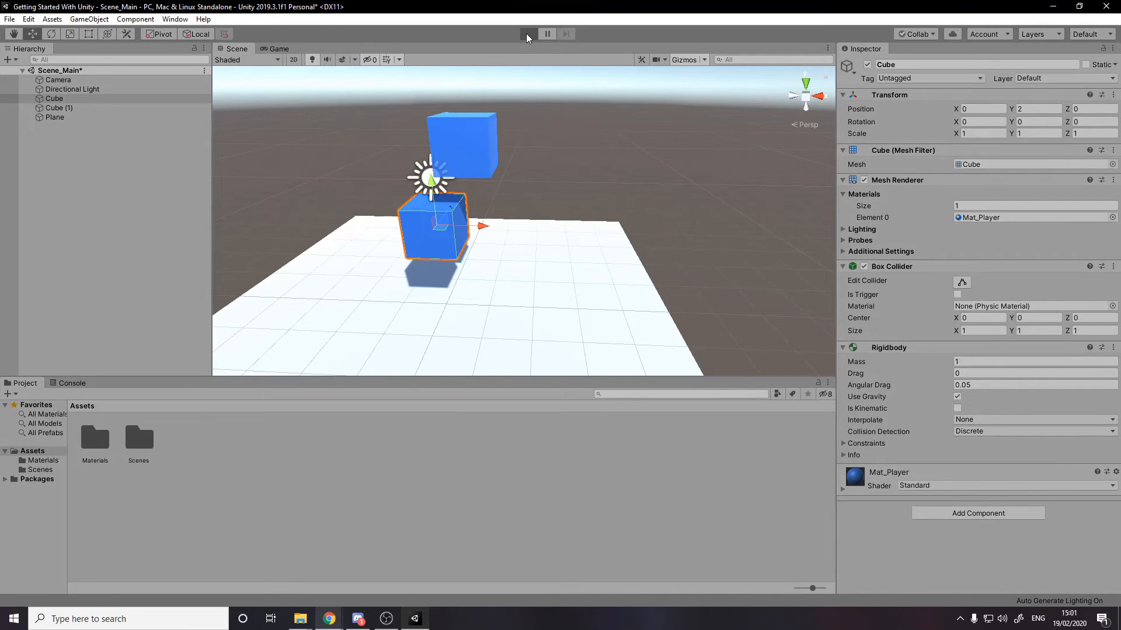
Test-run with the Cube's collider as a trigger, then set Is Trigger back off
click(528, 34)
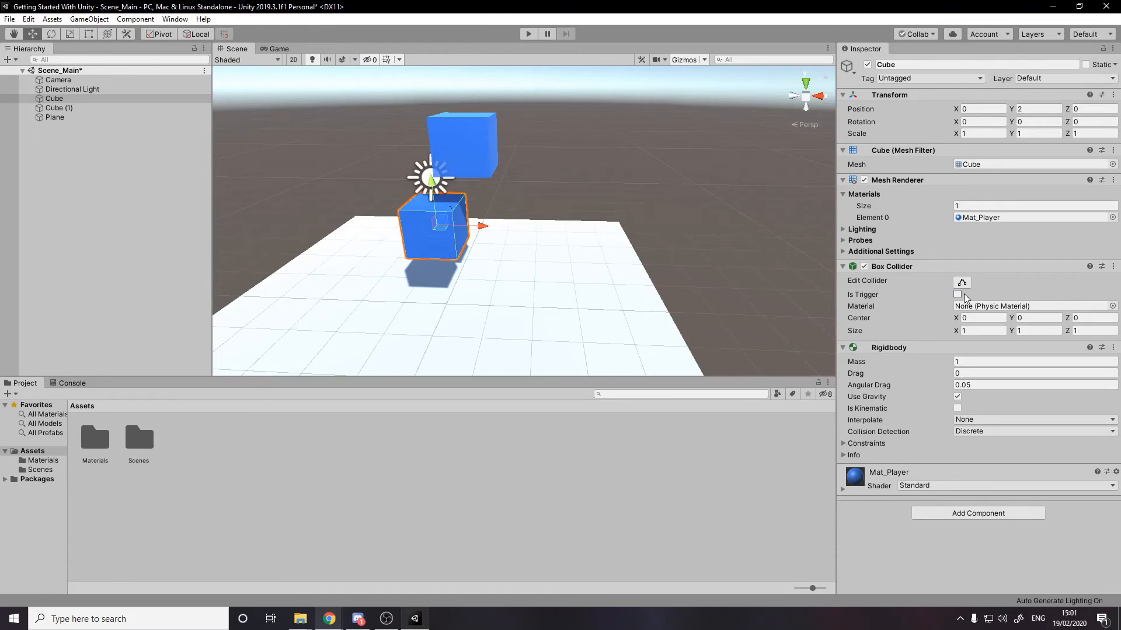
click(958, 294)
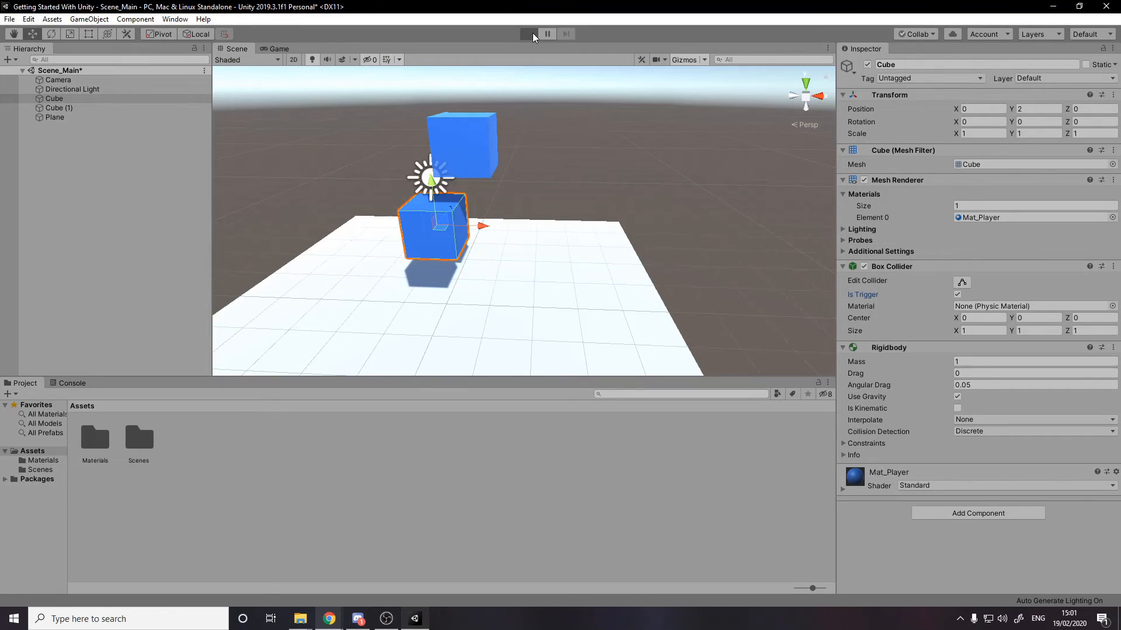
click(528, 34)
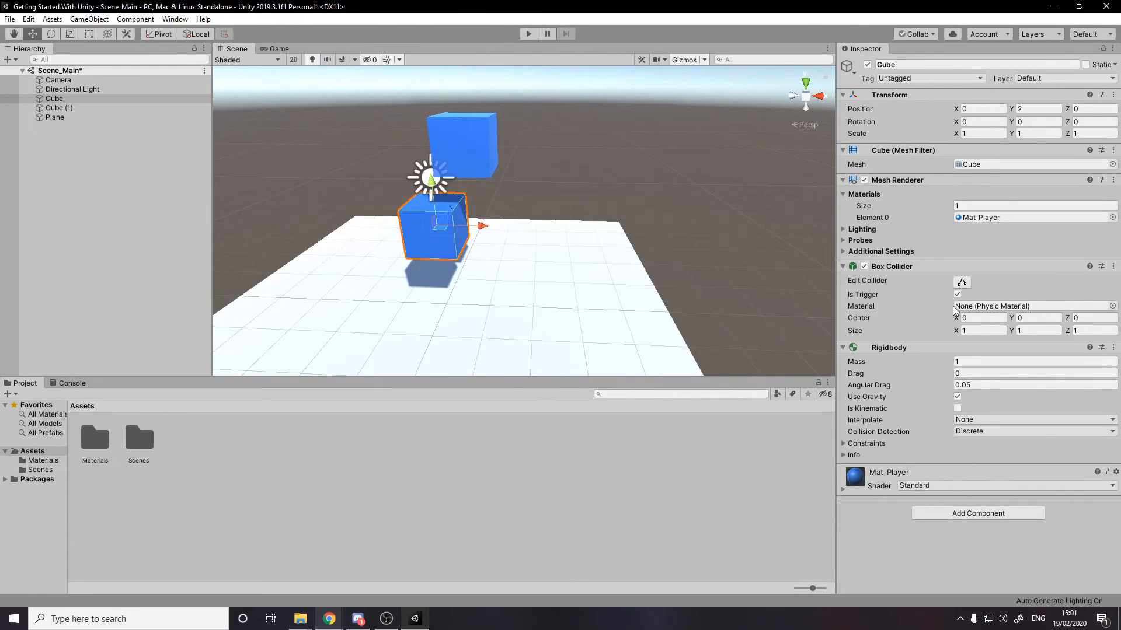
click(956, 294)
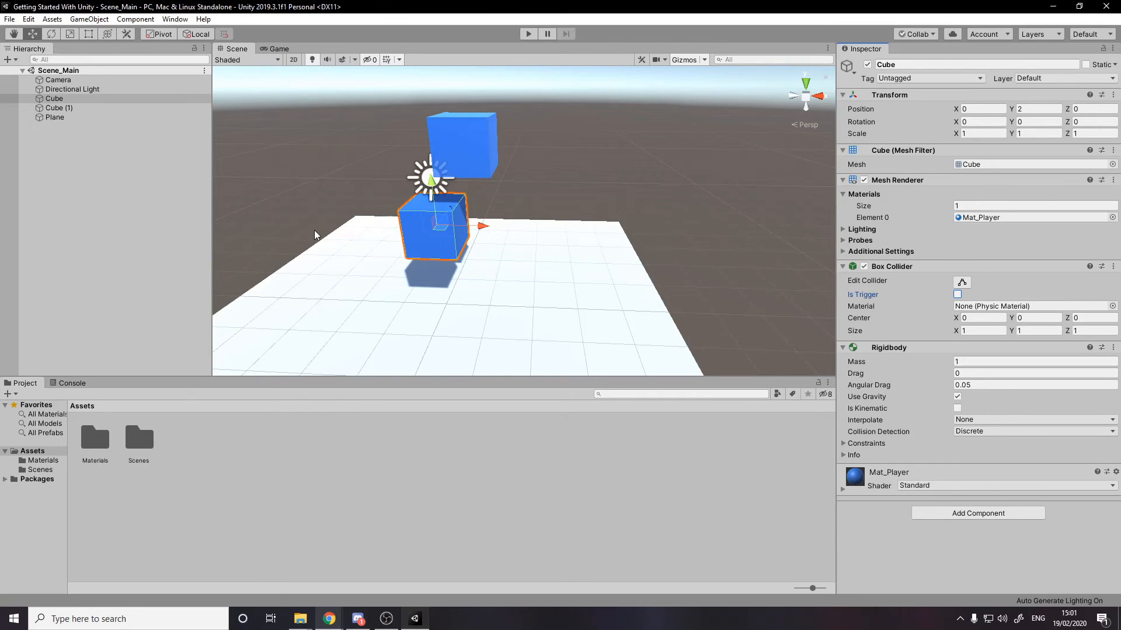
mouse_move(906, 435)
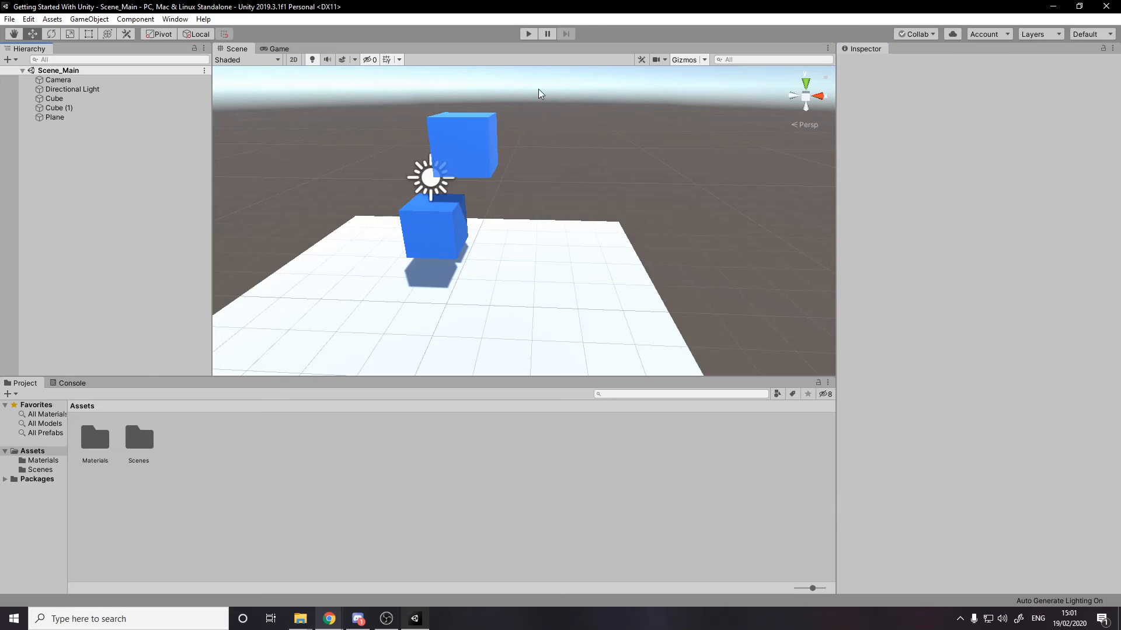
Set the Player company name in Project Settings to 'Dapper Dino'
click(28, 18)
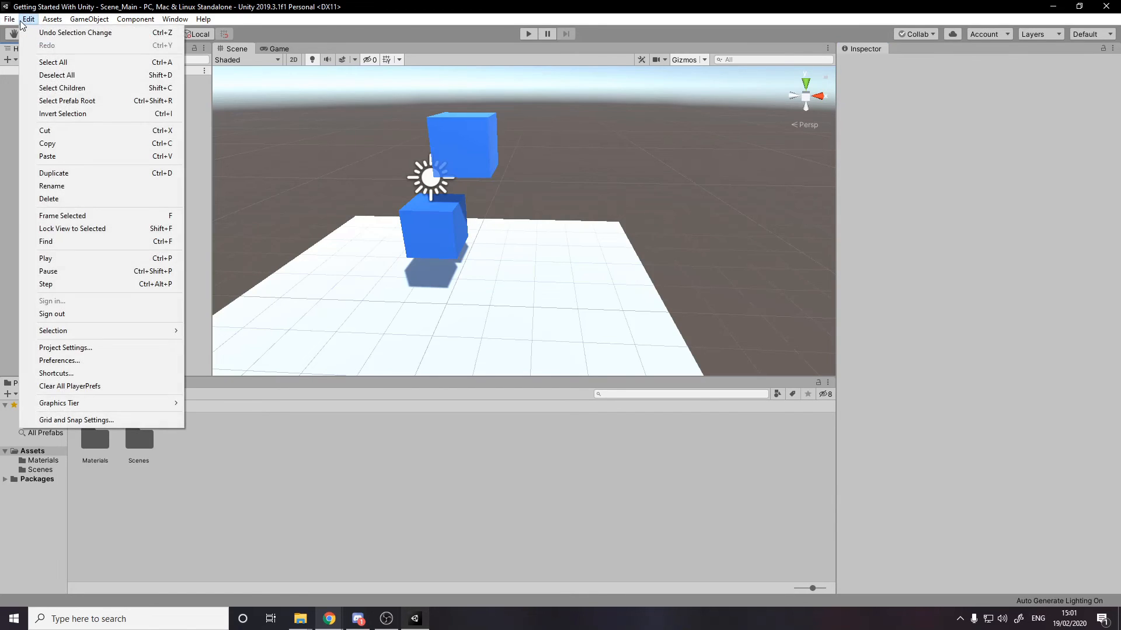
mouse_move(65, 348)
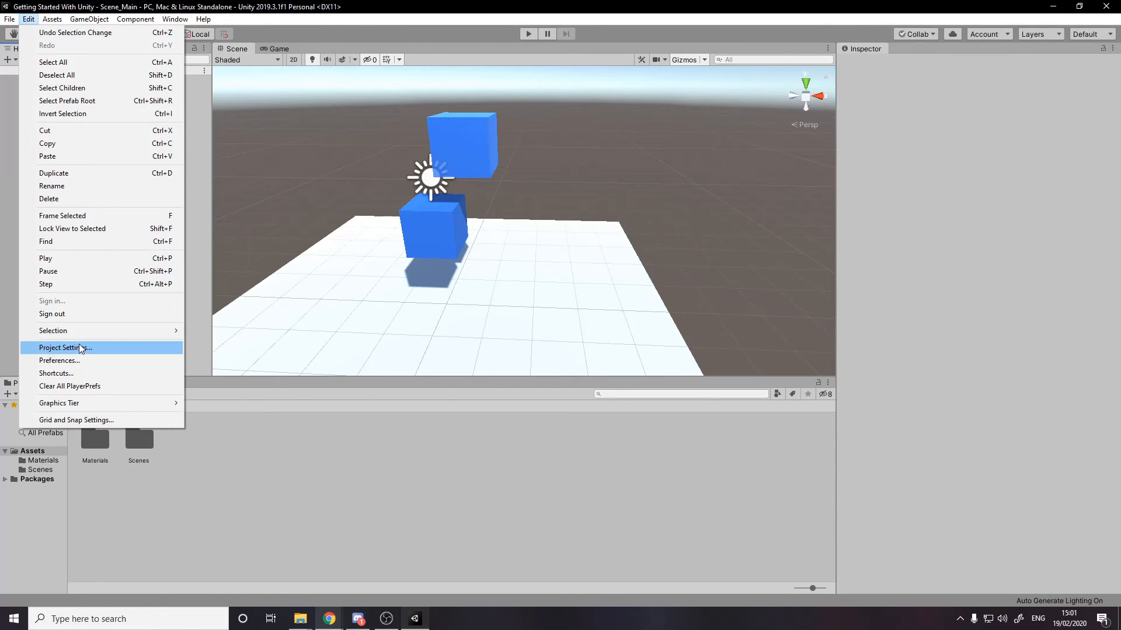
click(64, 348)
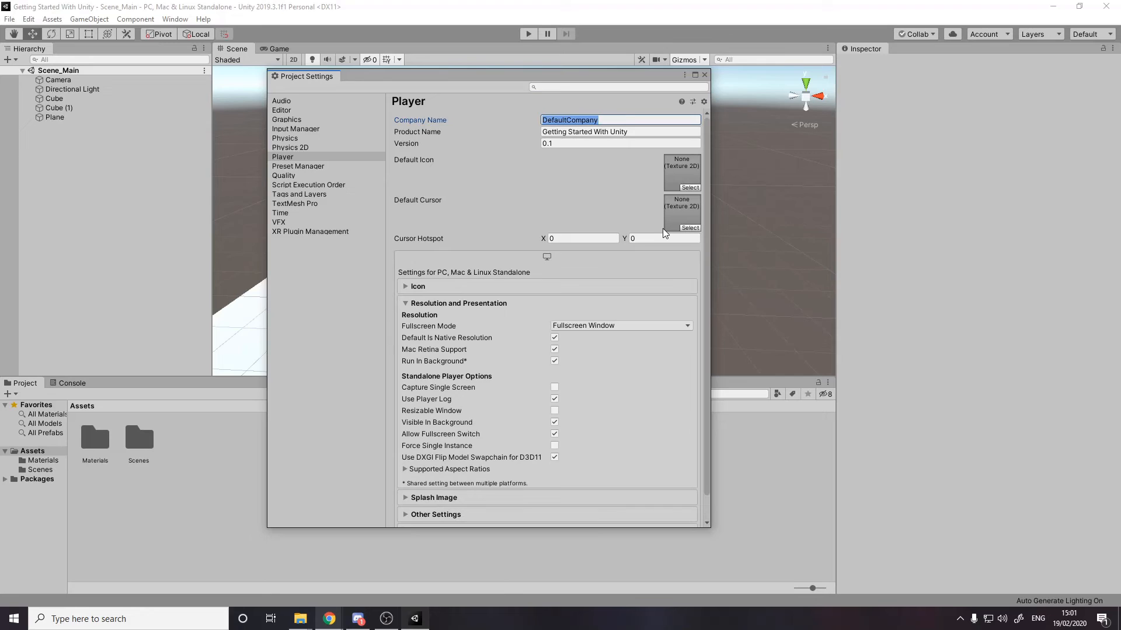
text(Dapper D)
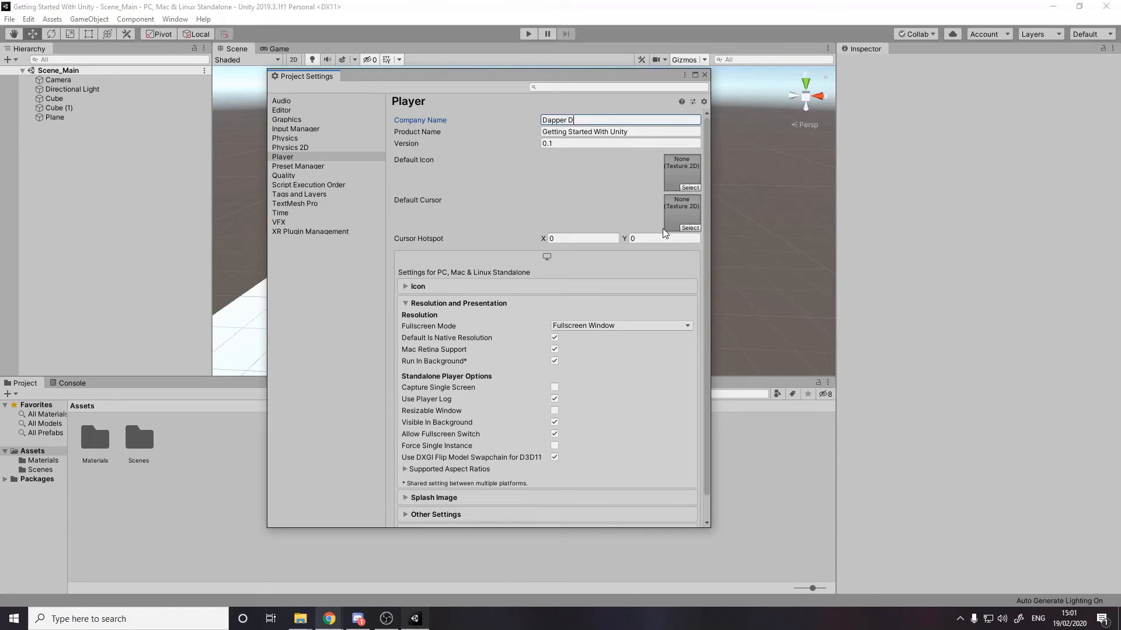
text(ino)
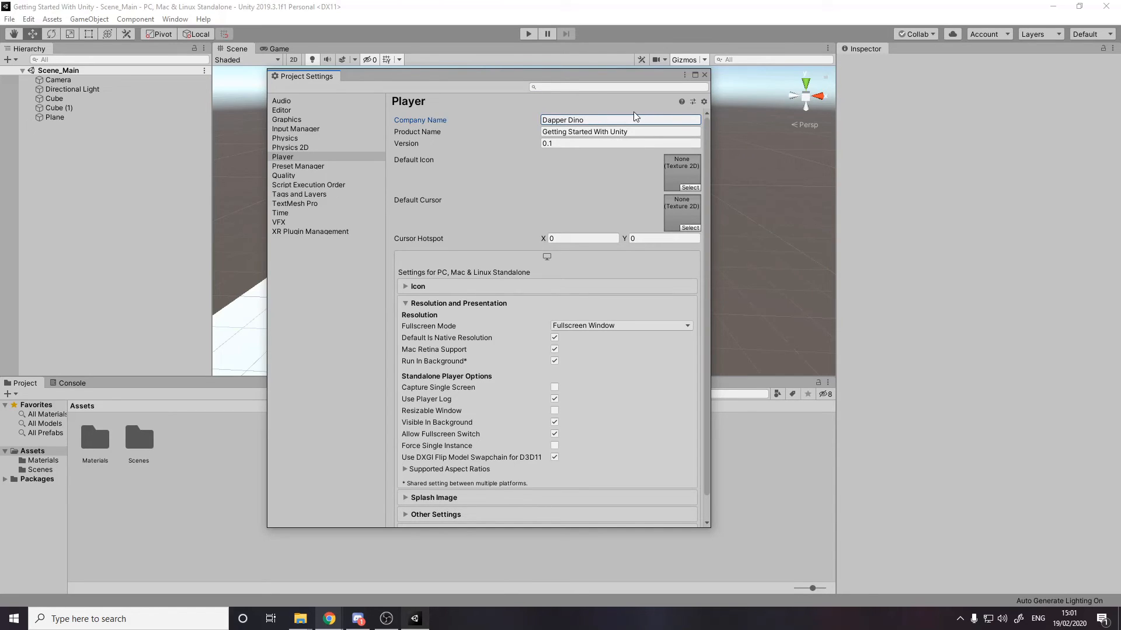
Review Other Settings under Player and close the Project Settings window
click(409, 303)
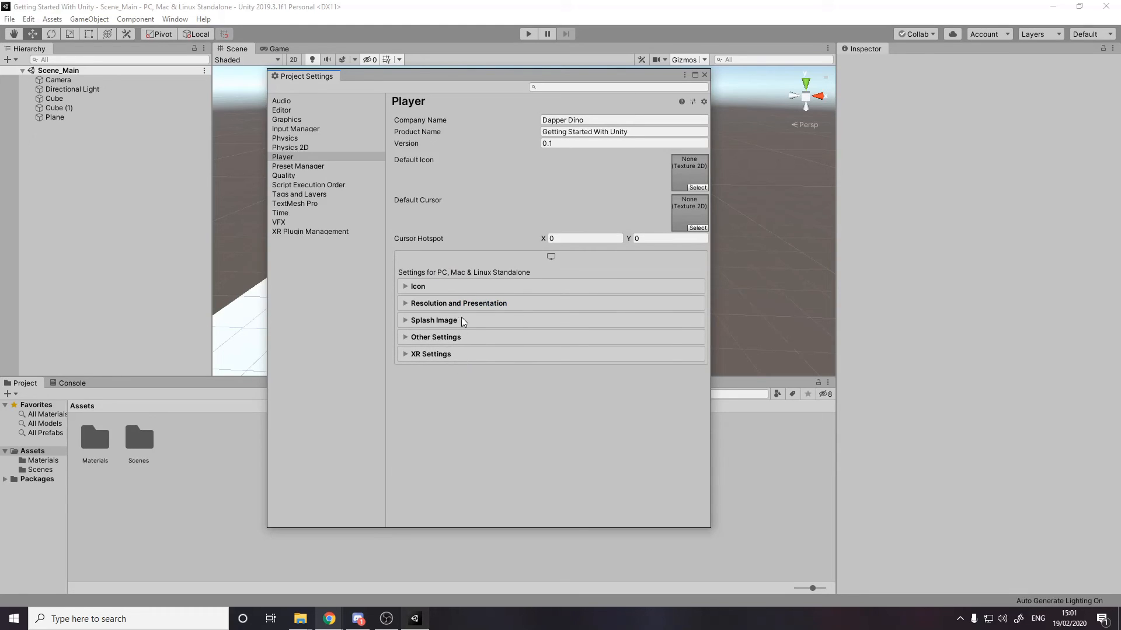
click(436, 336)
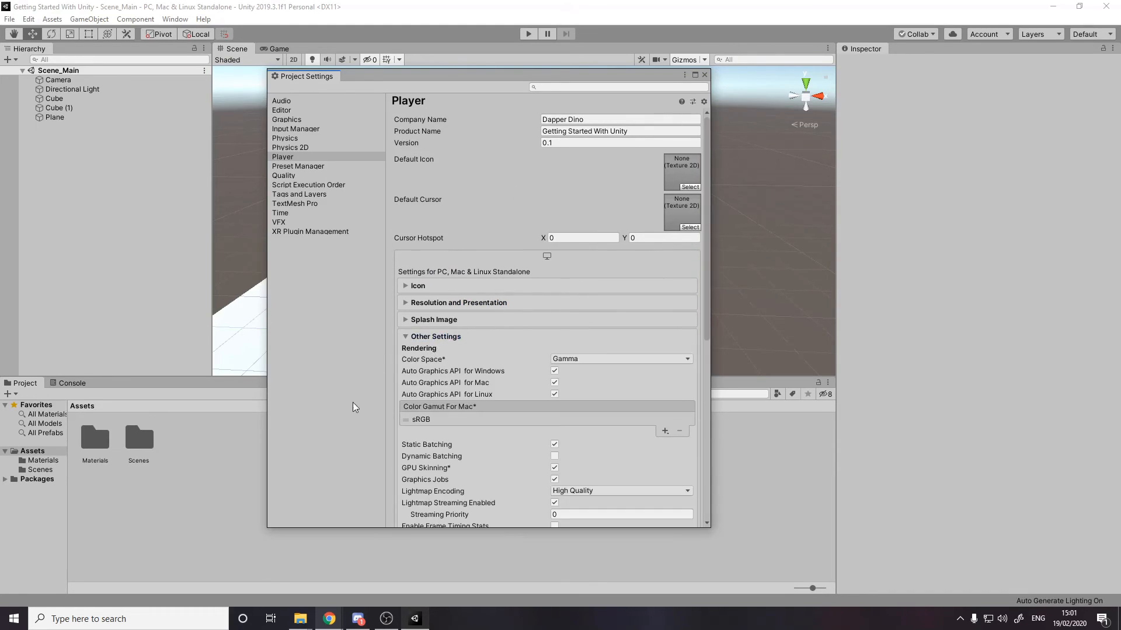
scroll(down, 3)
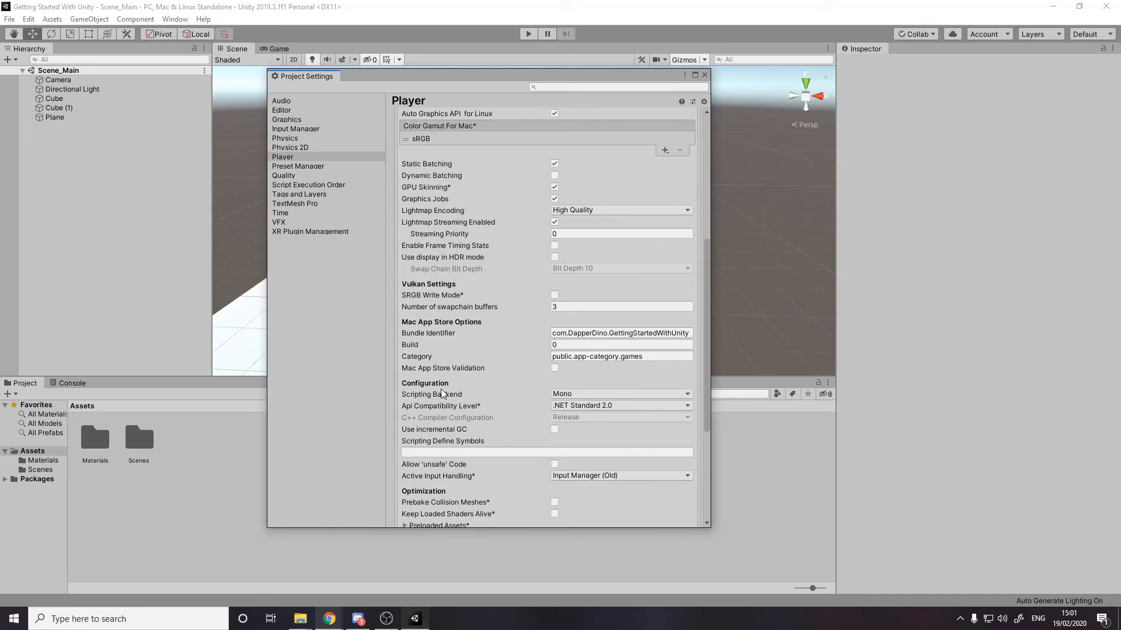
scroll(up, 3)
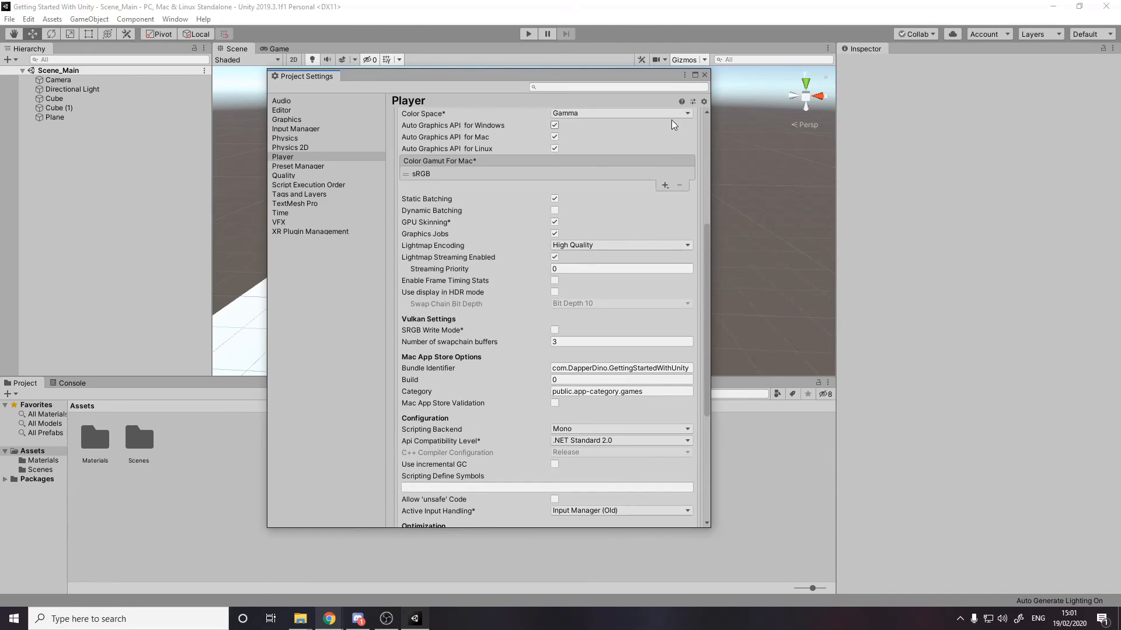
click(175, 18)
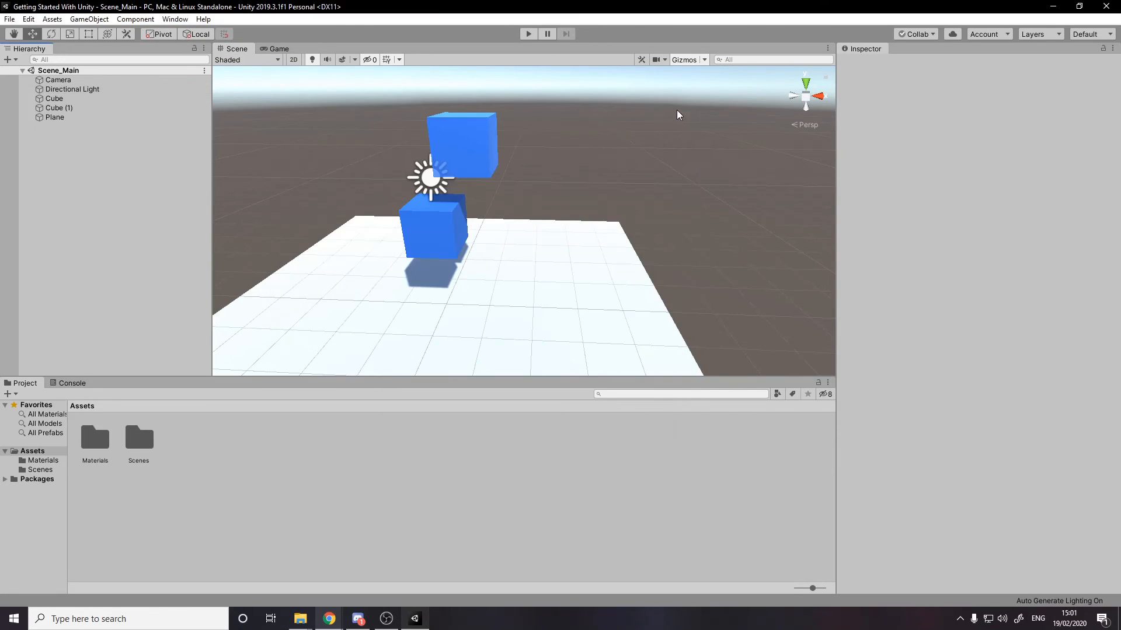
mouse_move(121, 184)
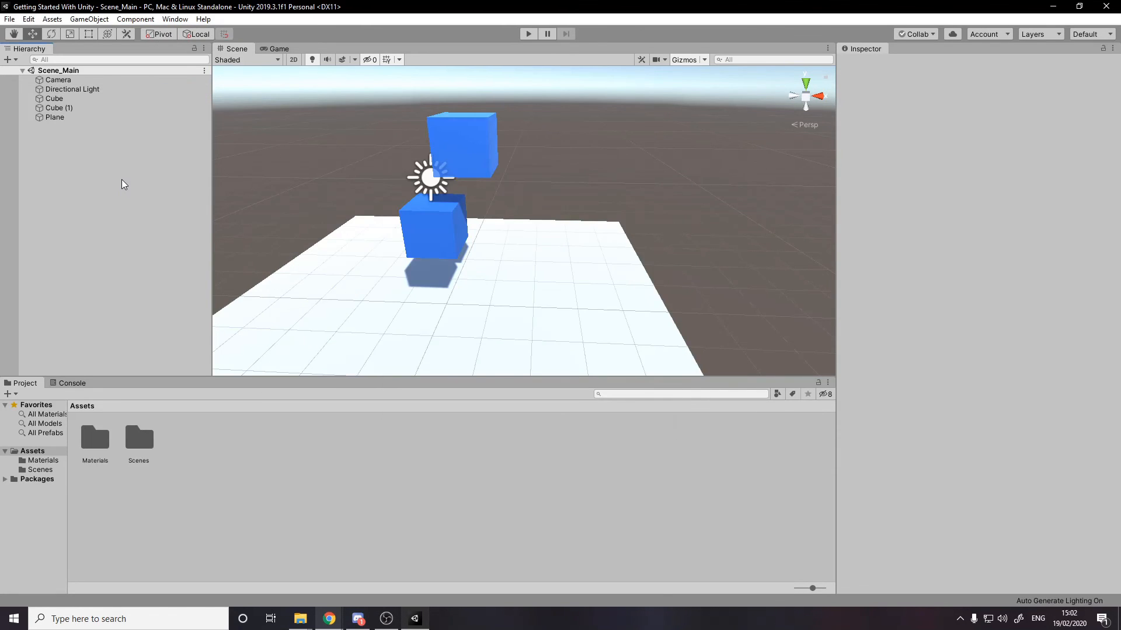